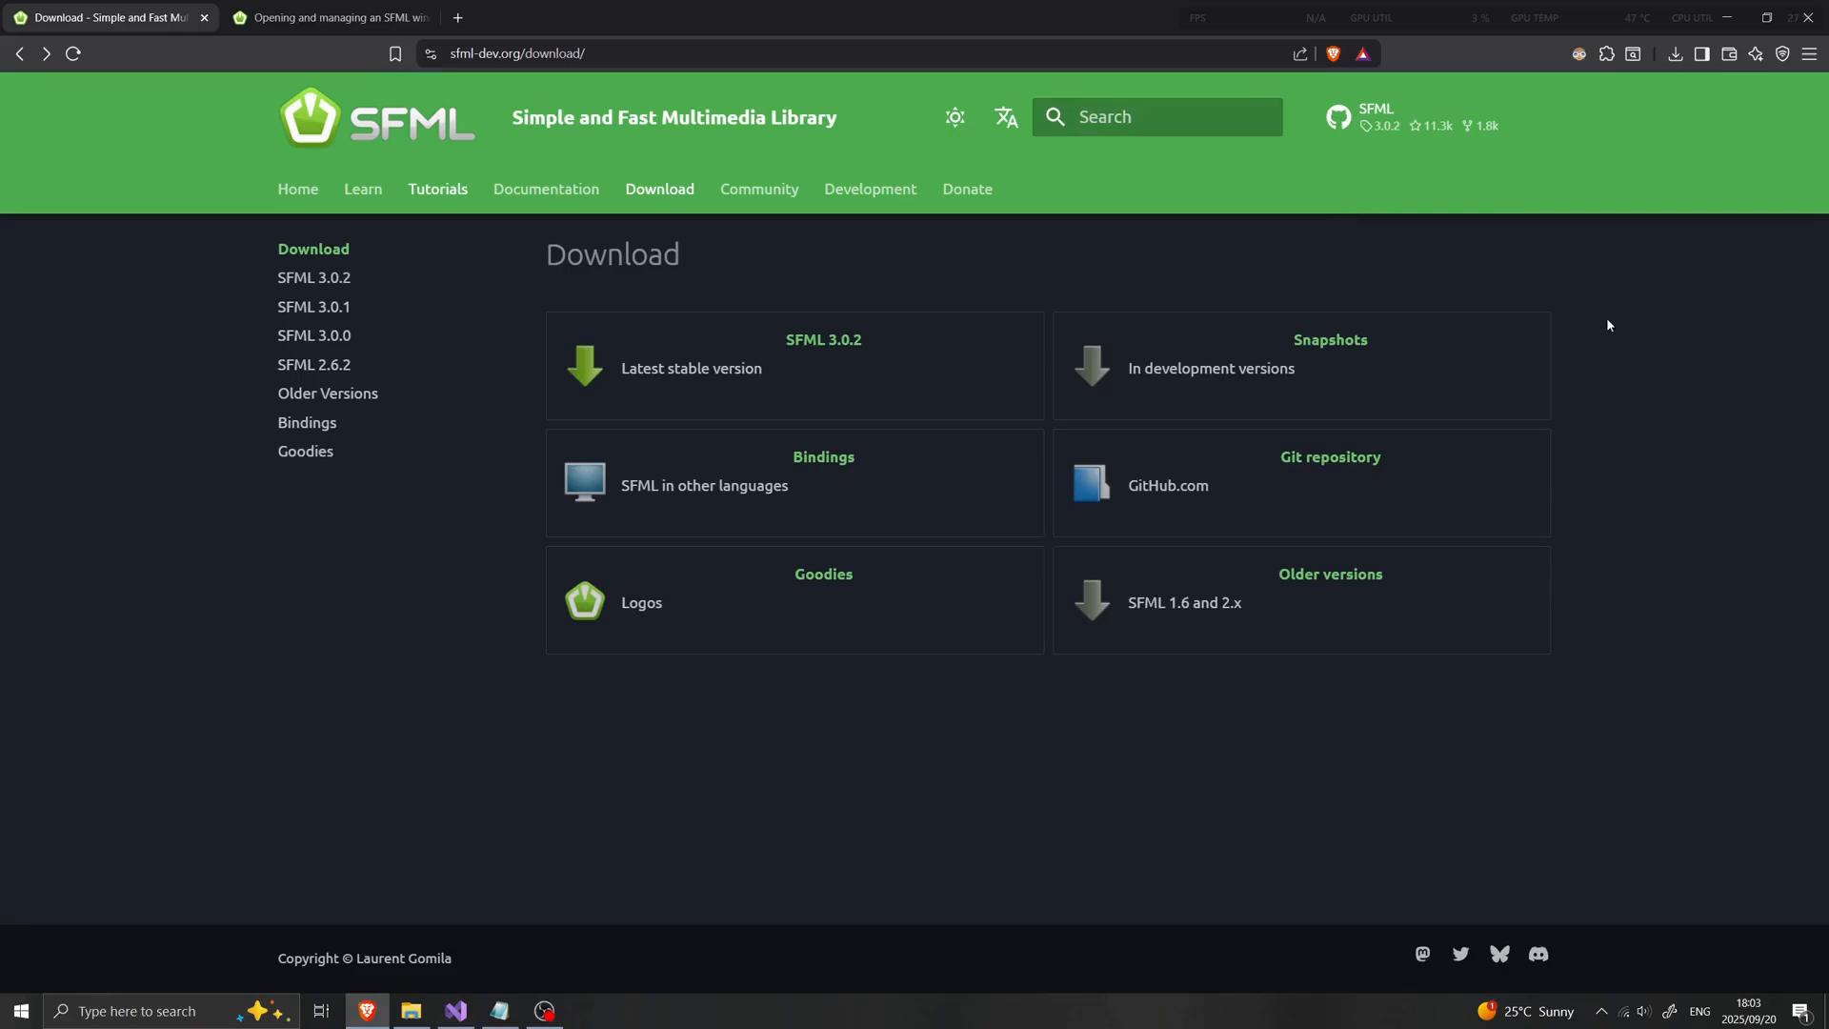
mouse_move(1520, 347)
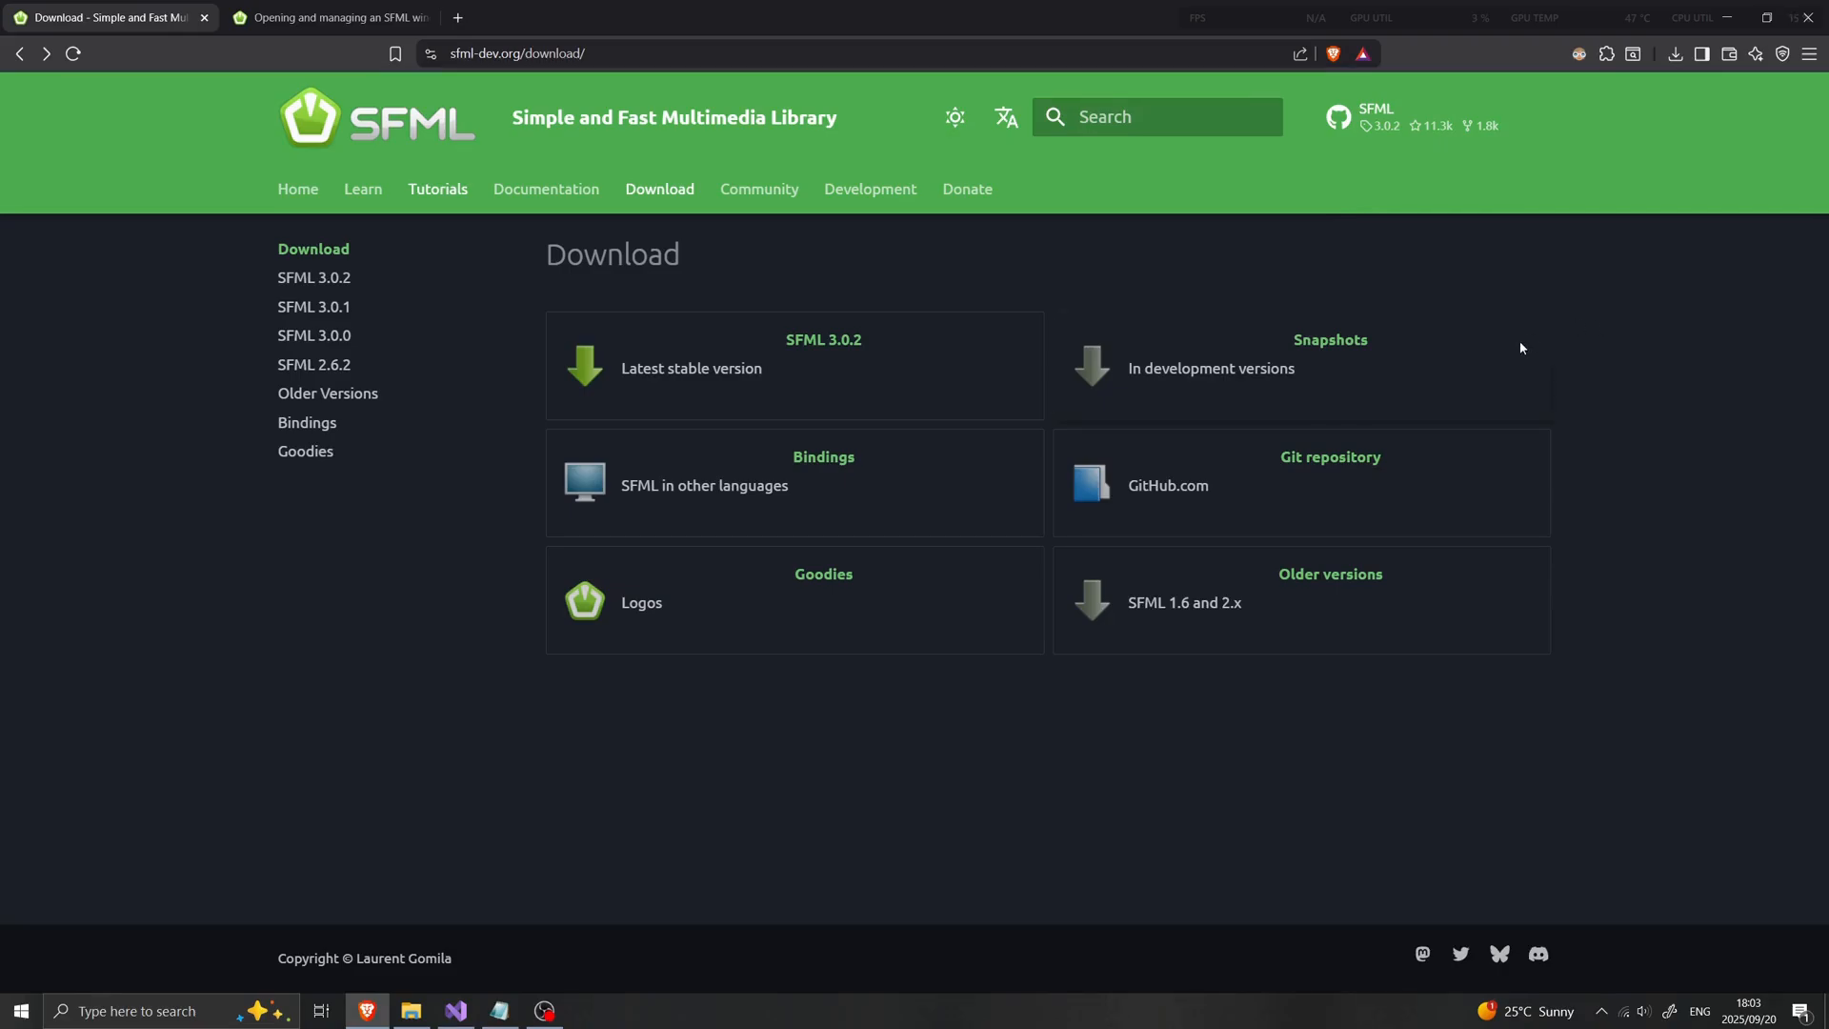
mouse_move(1151, 333)
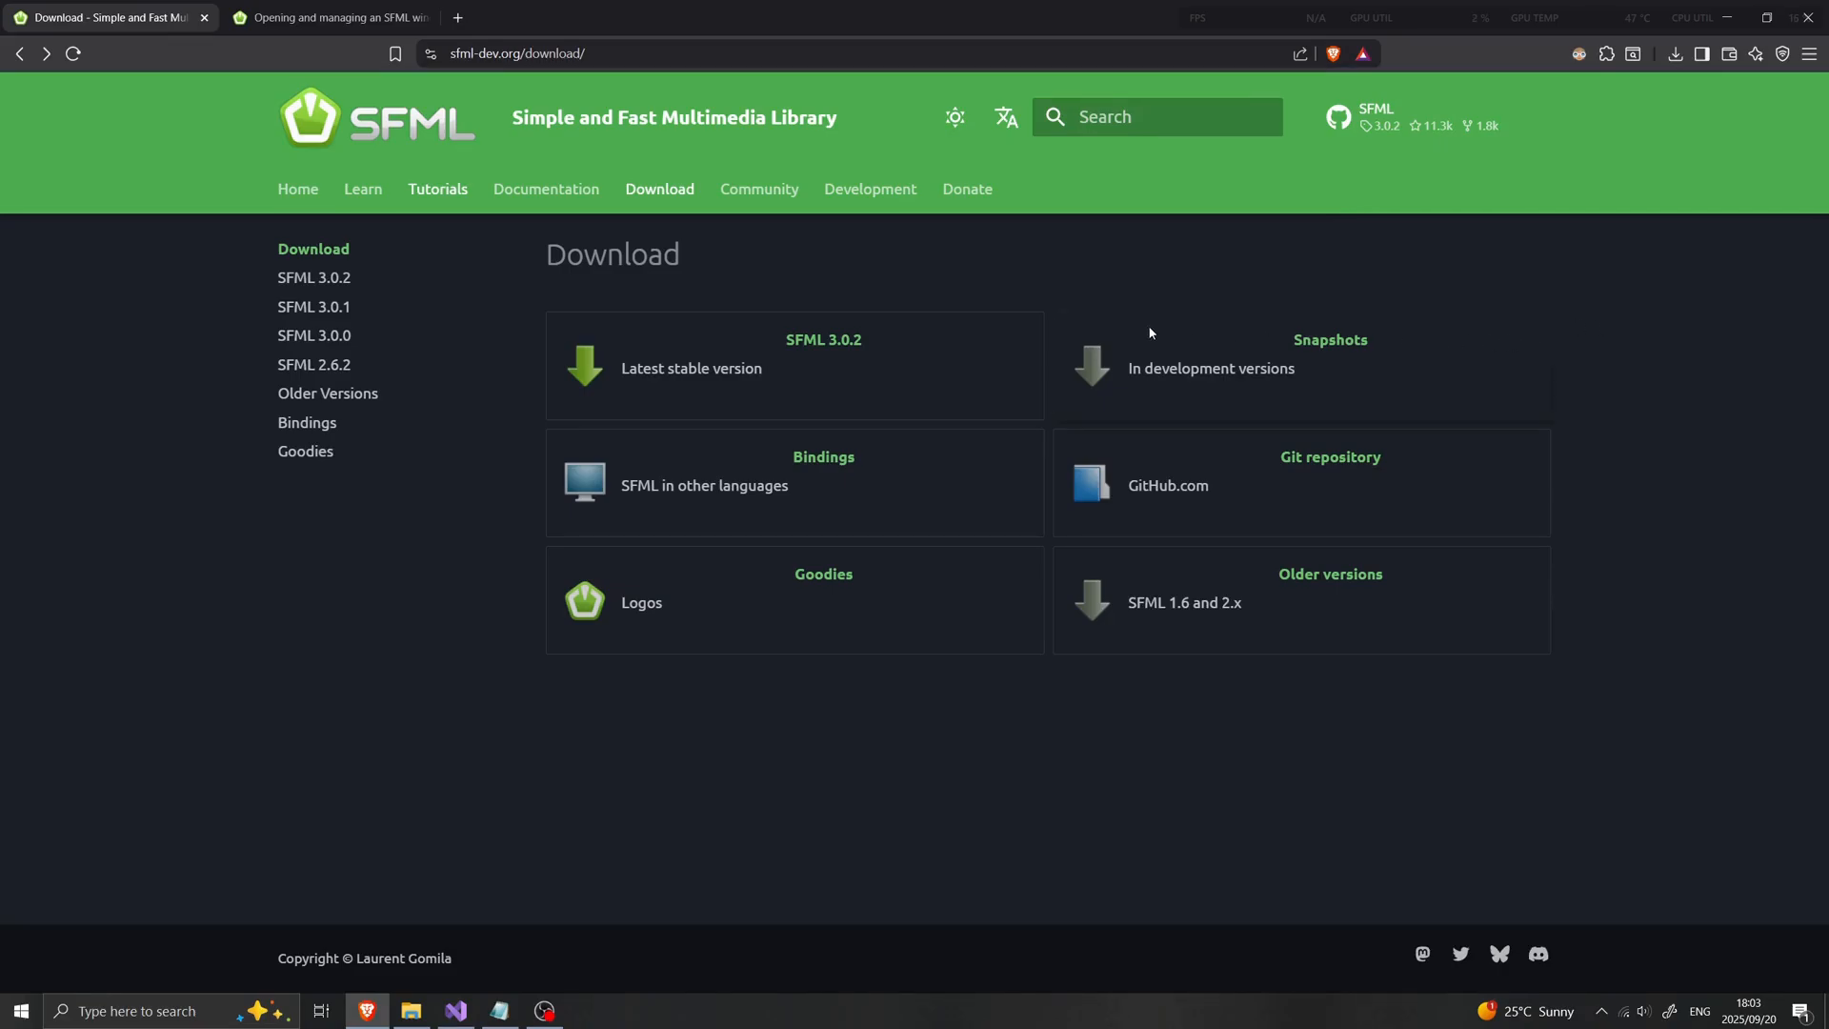
mouse_move(952, 314)
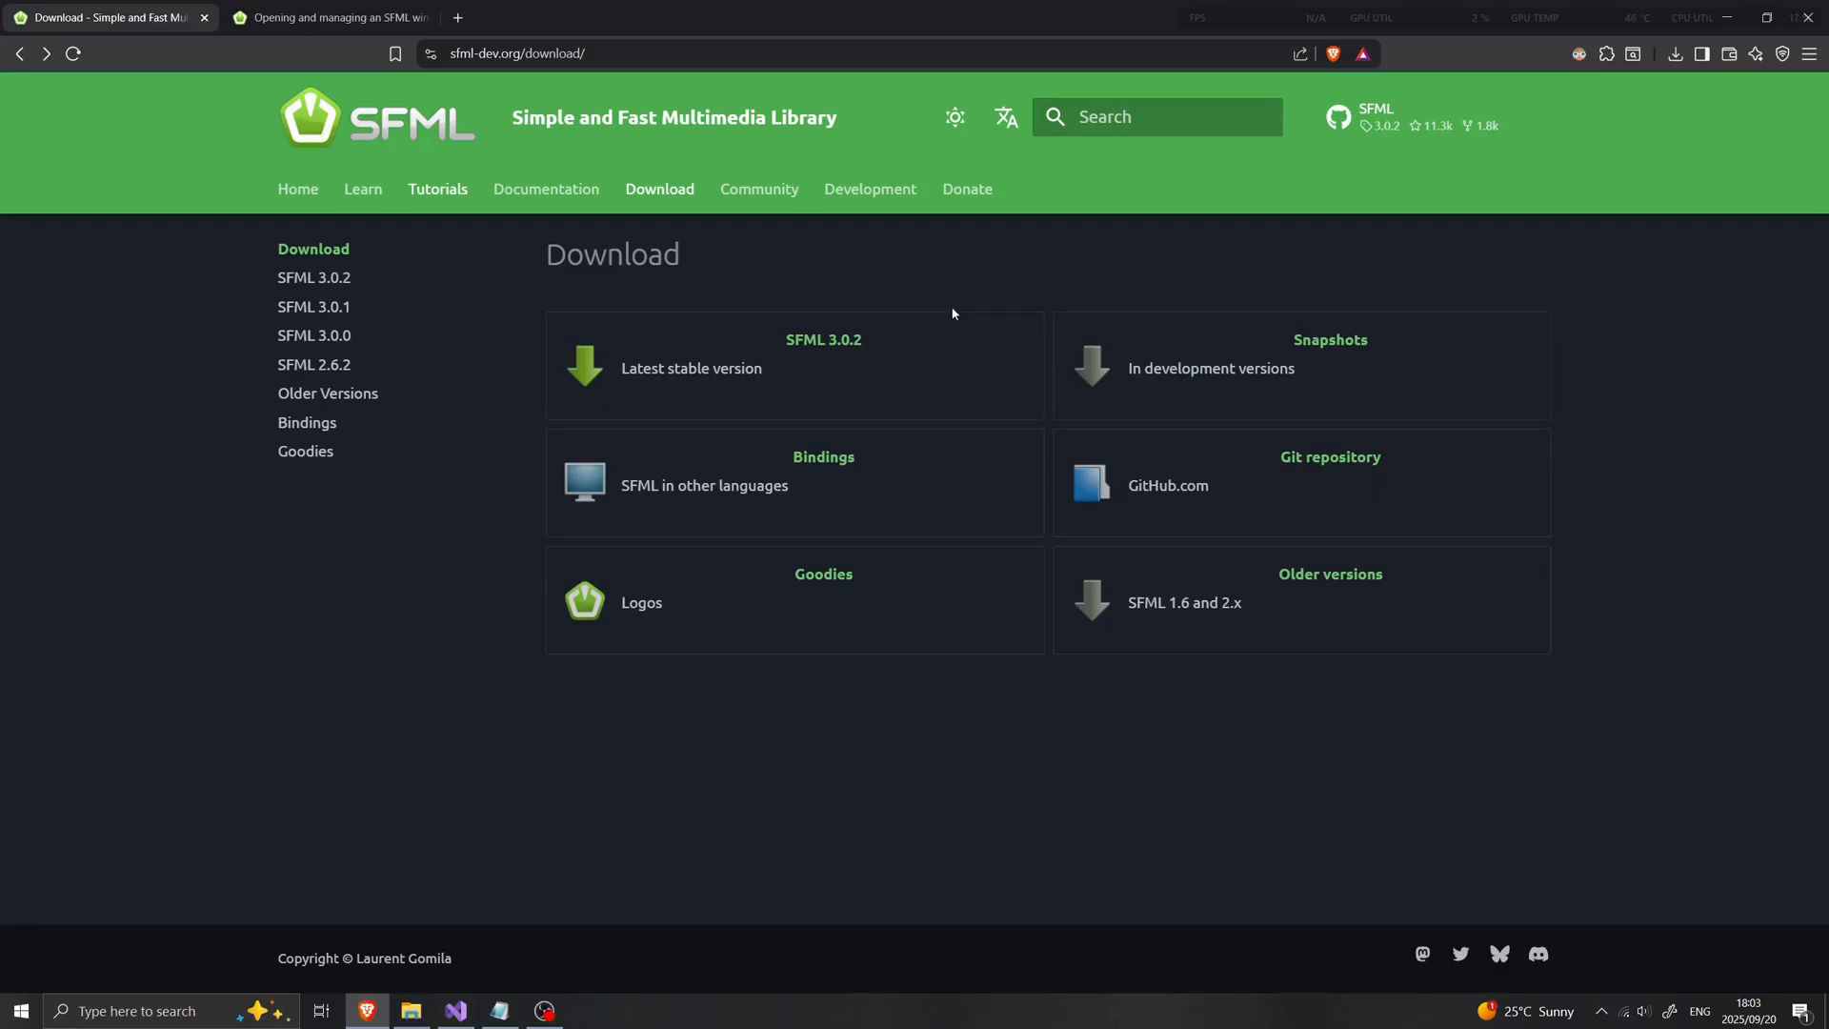
mouse_move(730, 731)
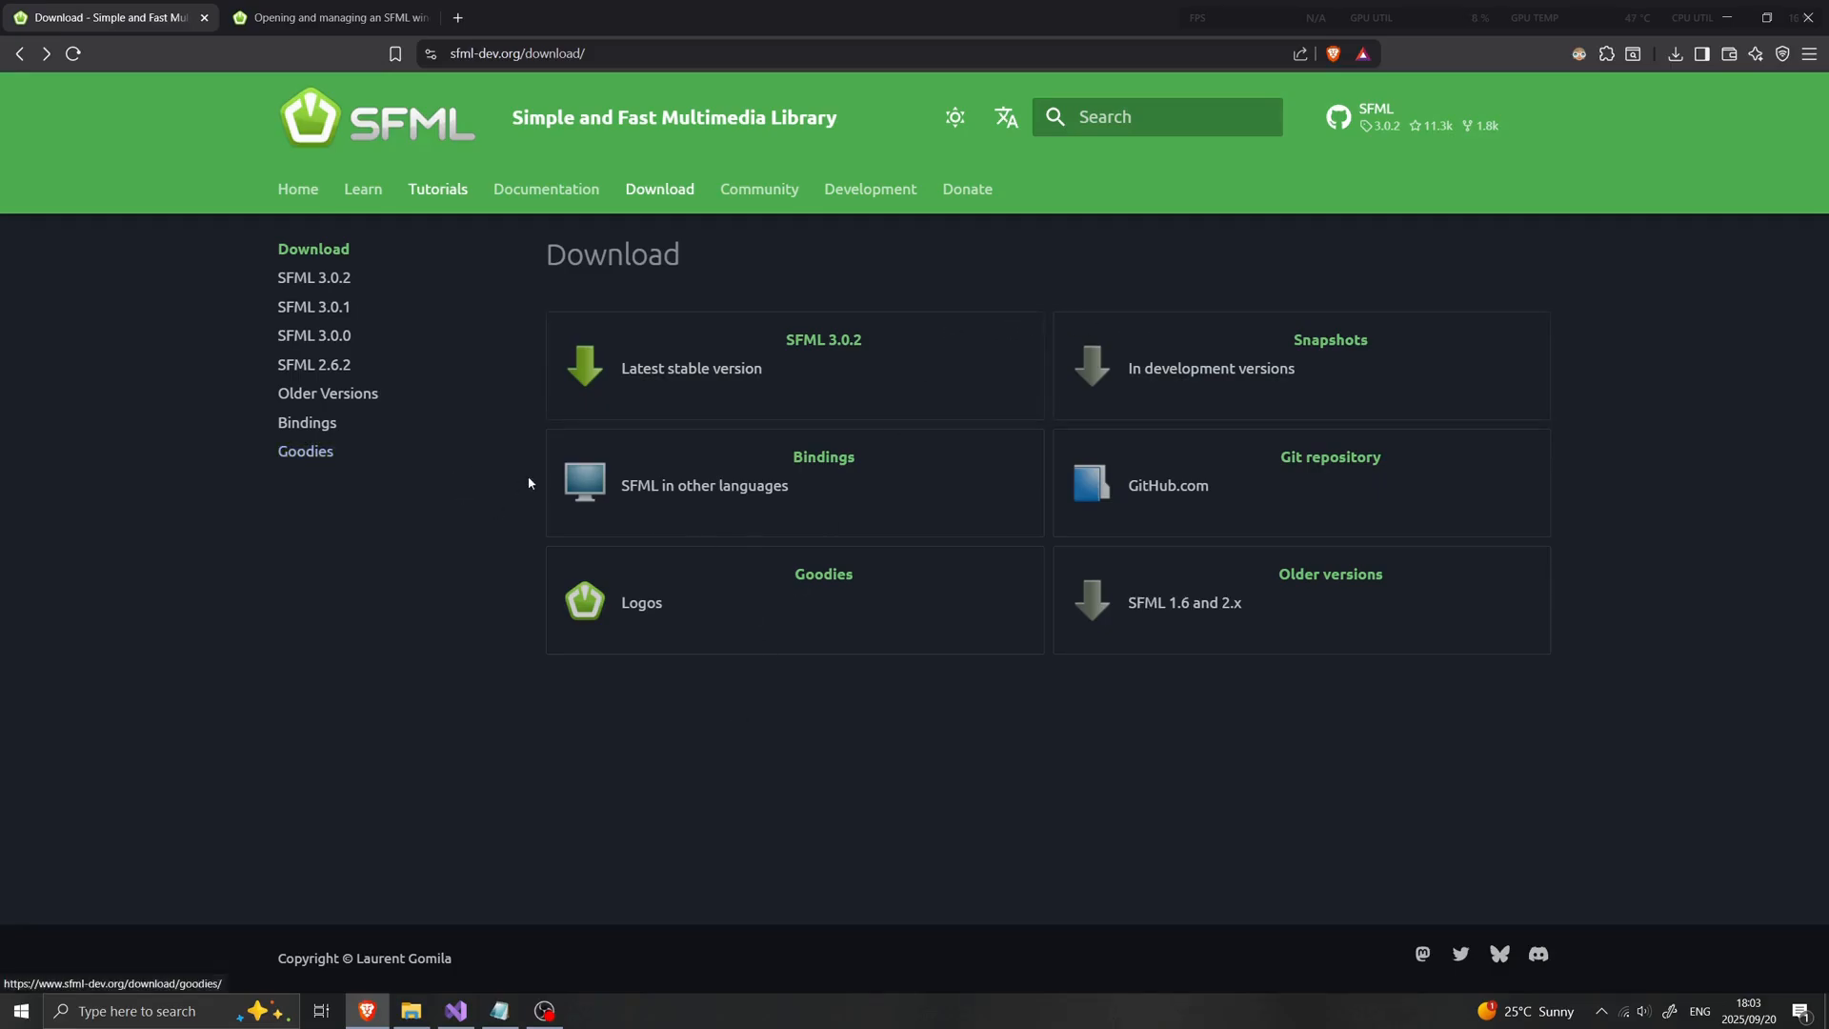
mouse_move(419, 552)
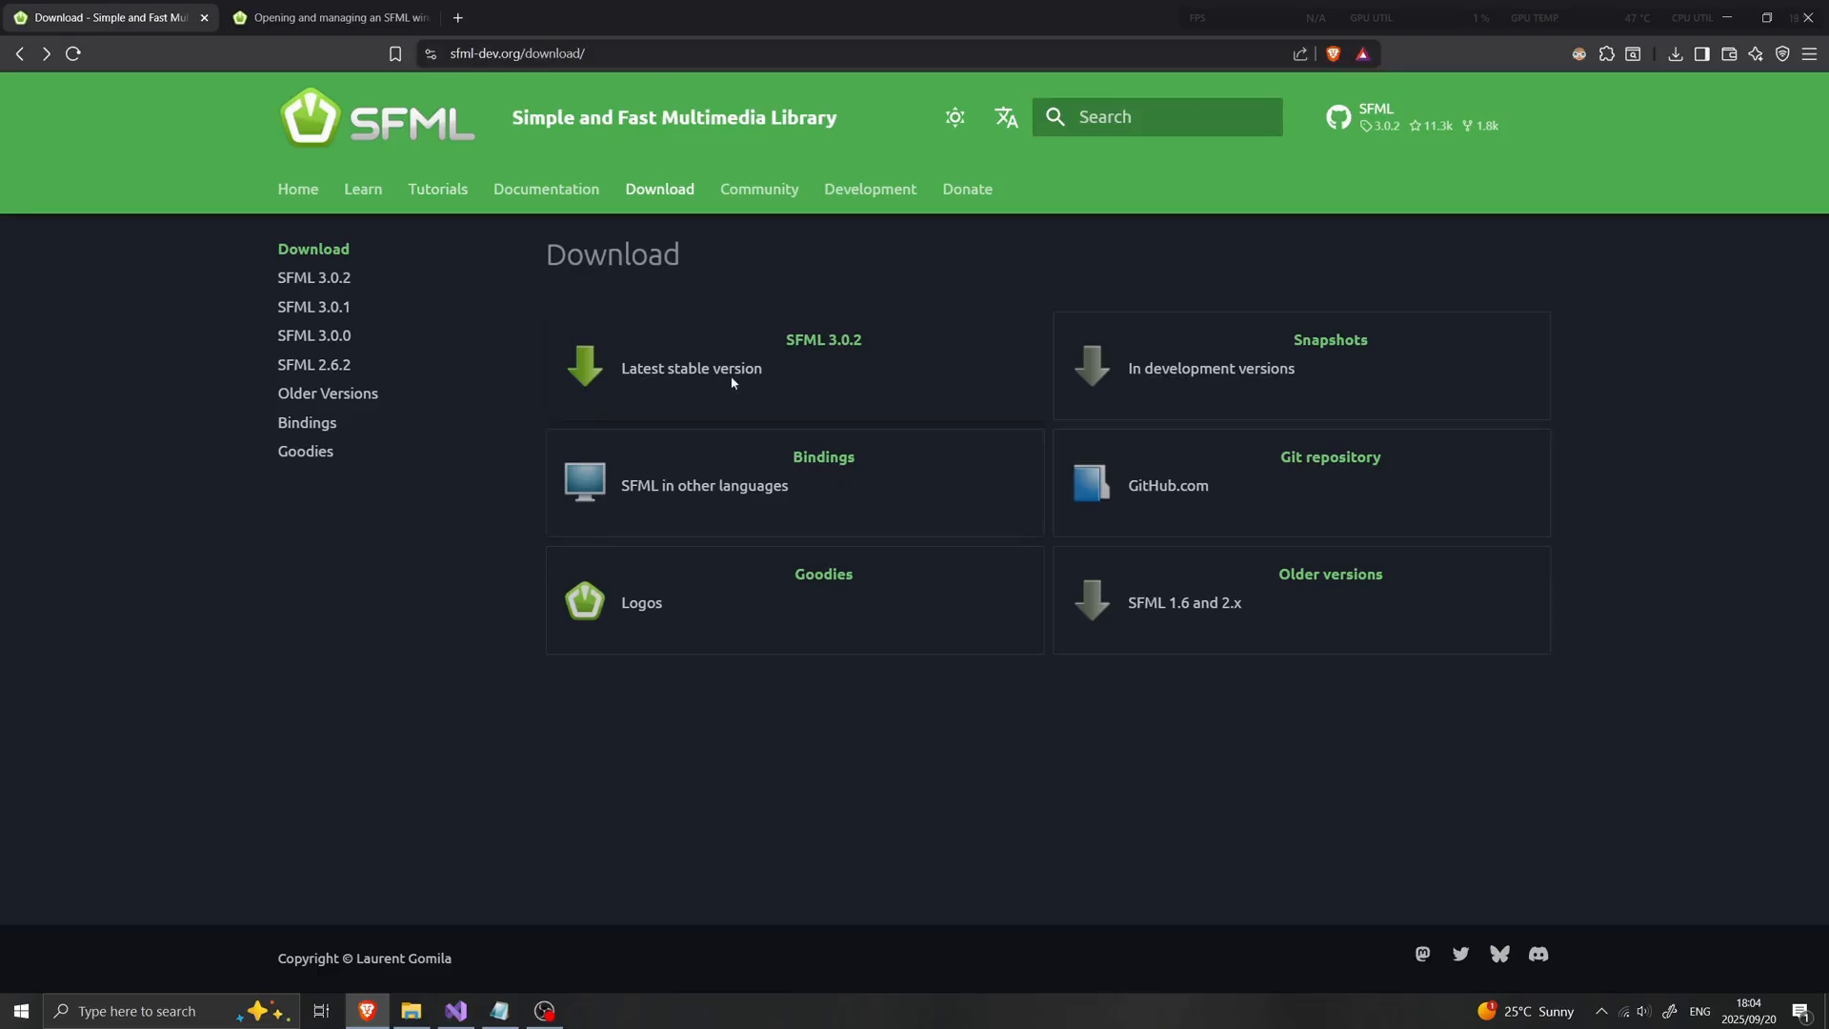
mouse_move(823, 340)
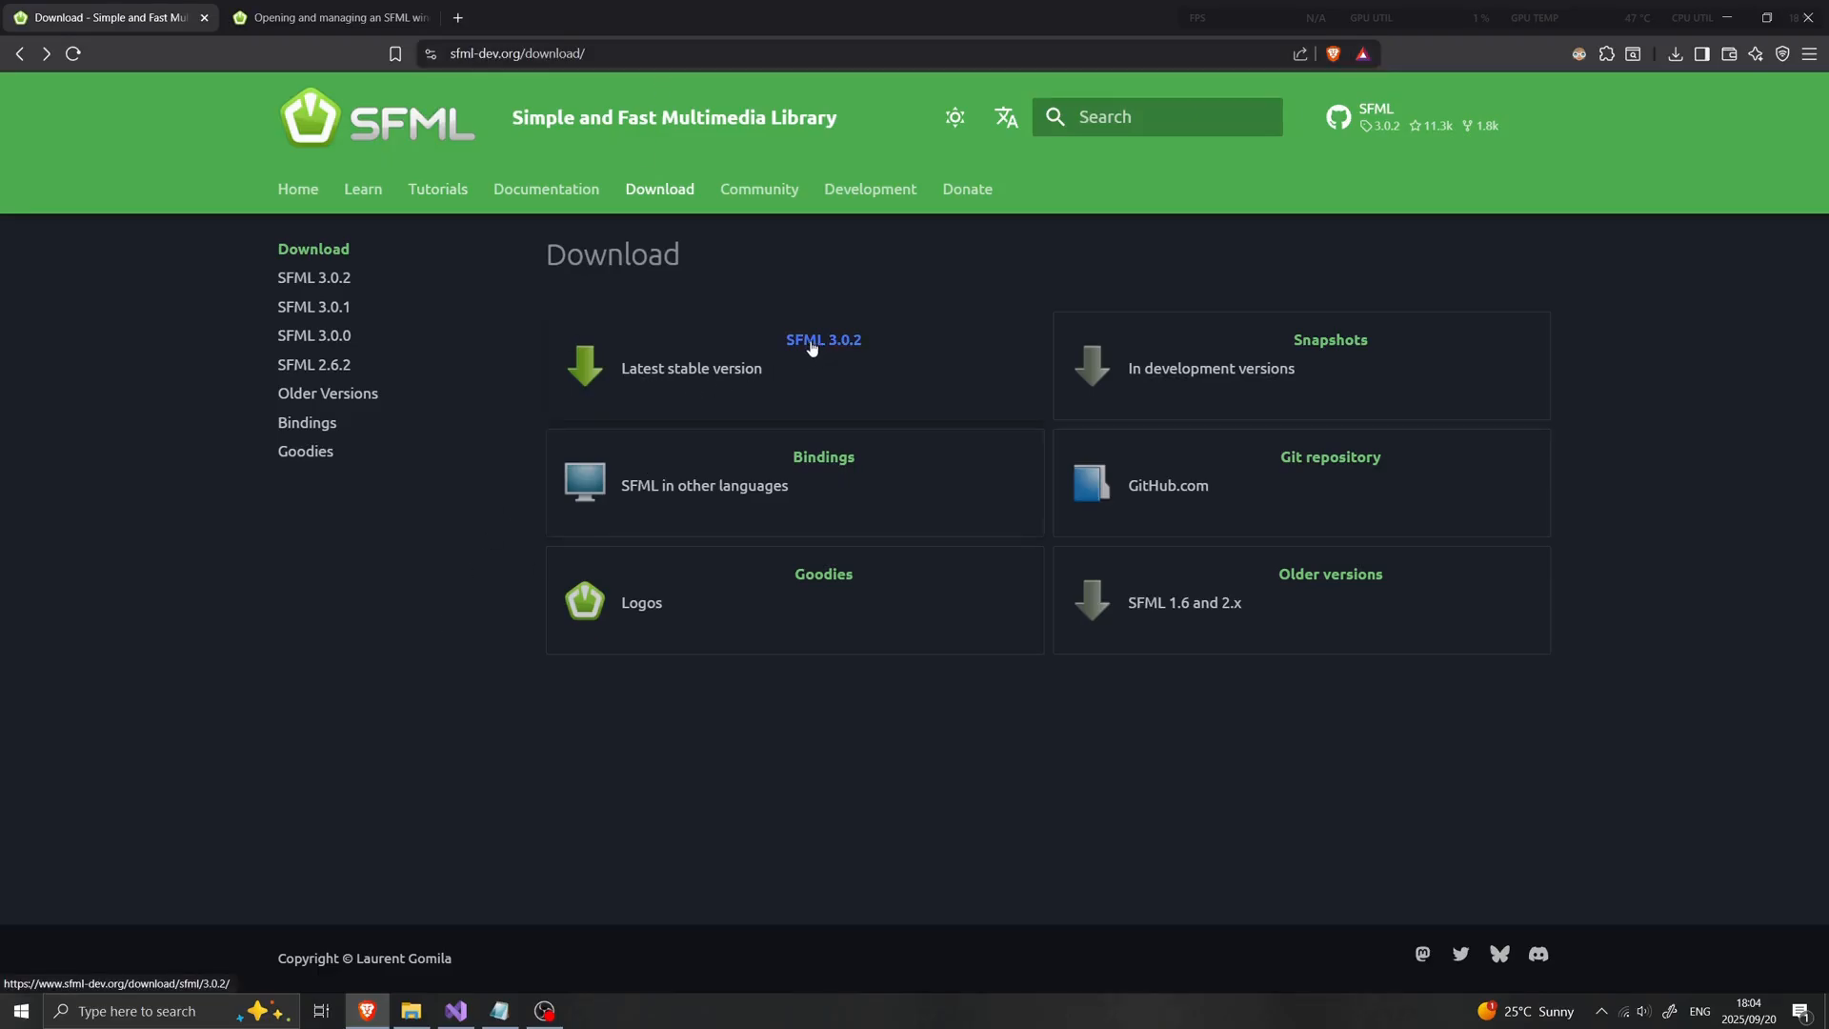
Pick the 64-bit Visual C++ 17 (2022) Windows package on the SFML 3.0.2 download page
left_click(823, 339)
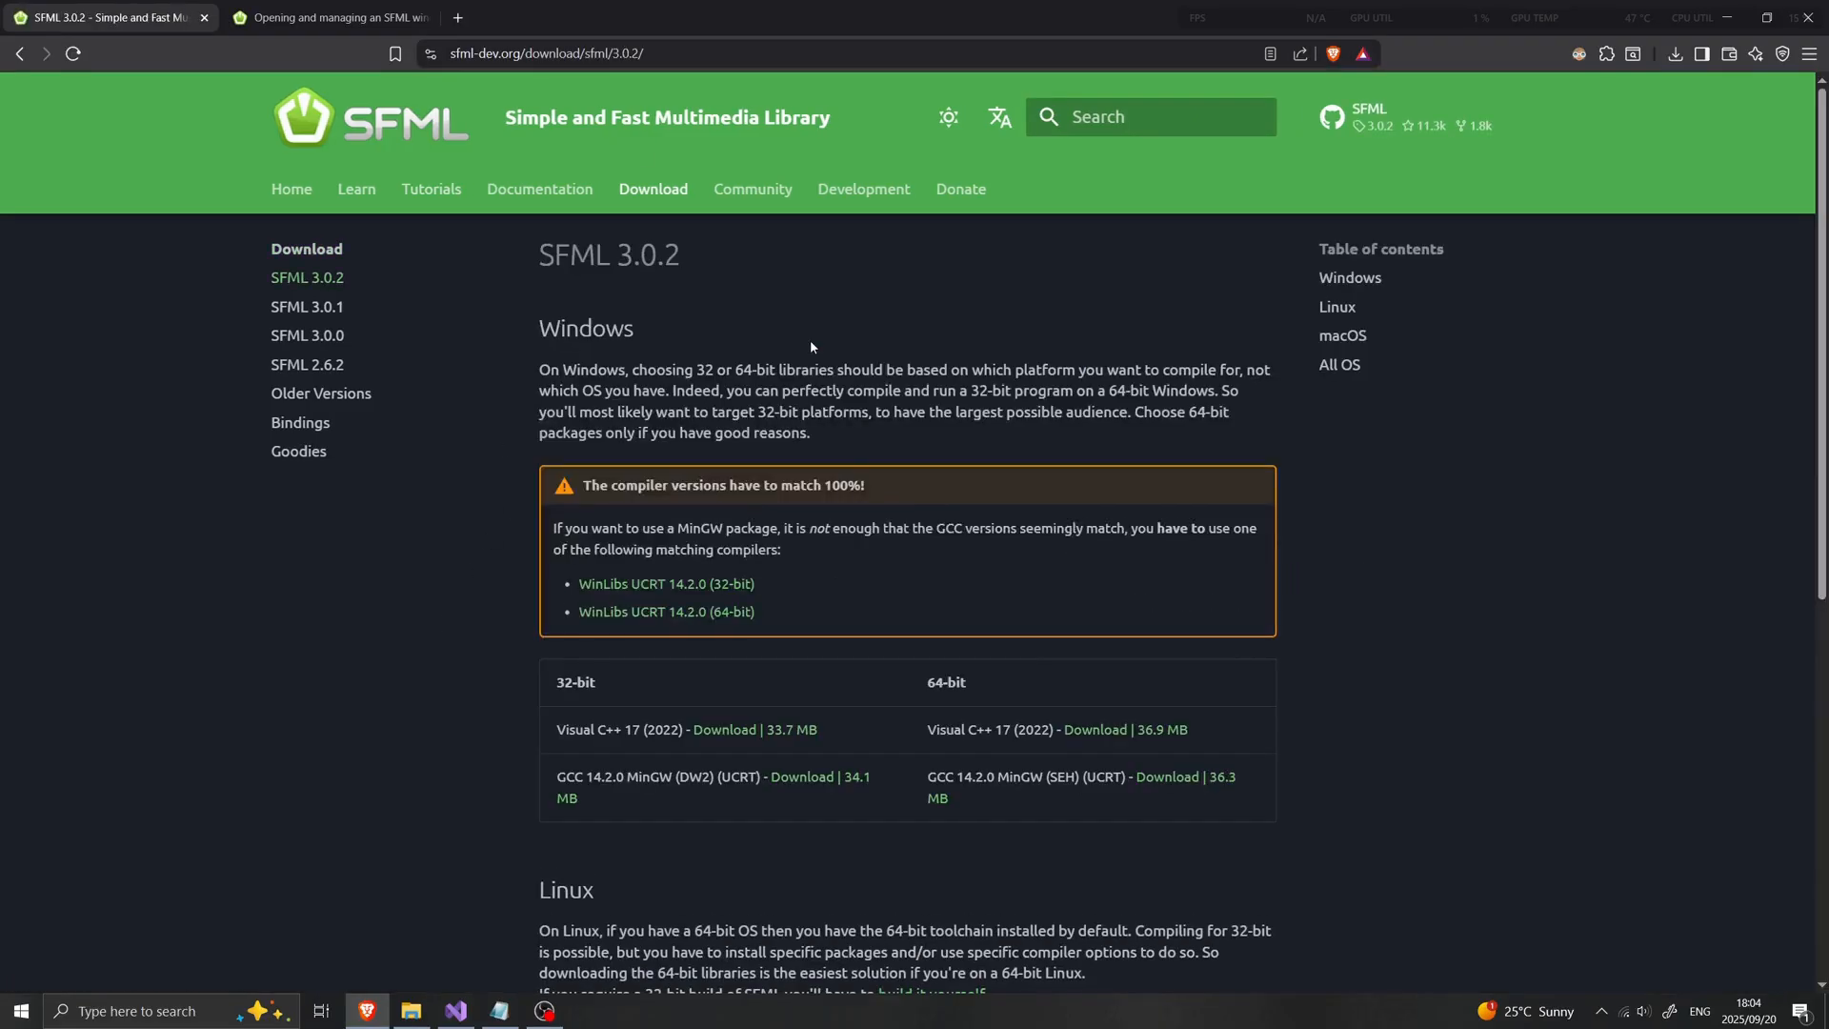
scroll("down", 3)
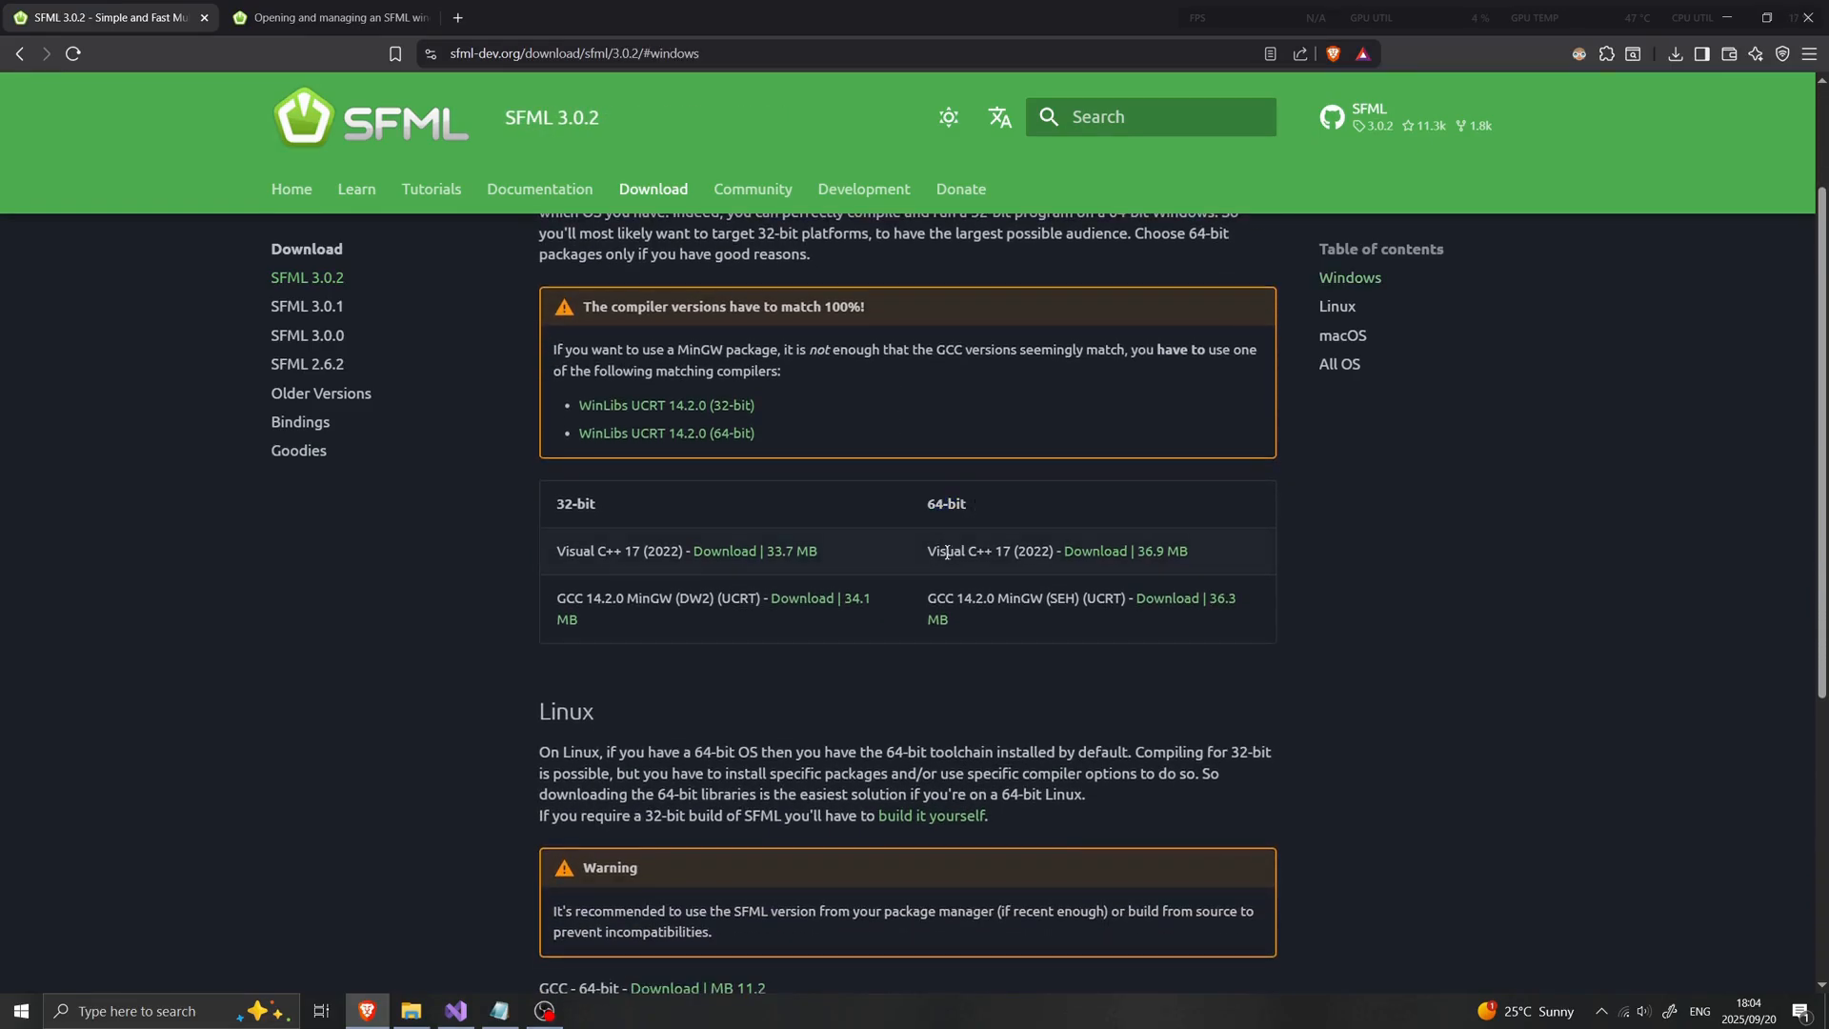
double_click(991, 551)
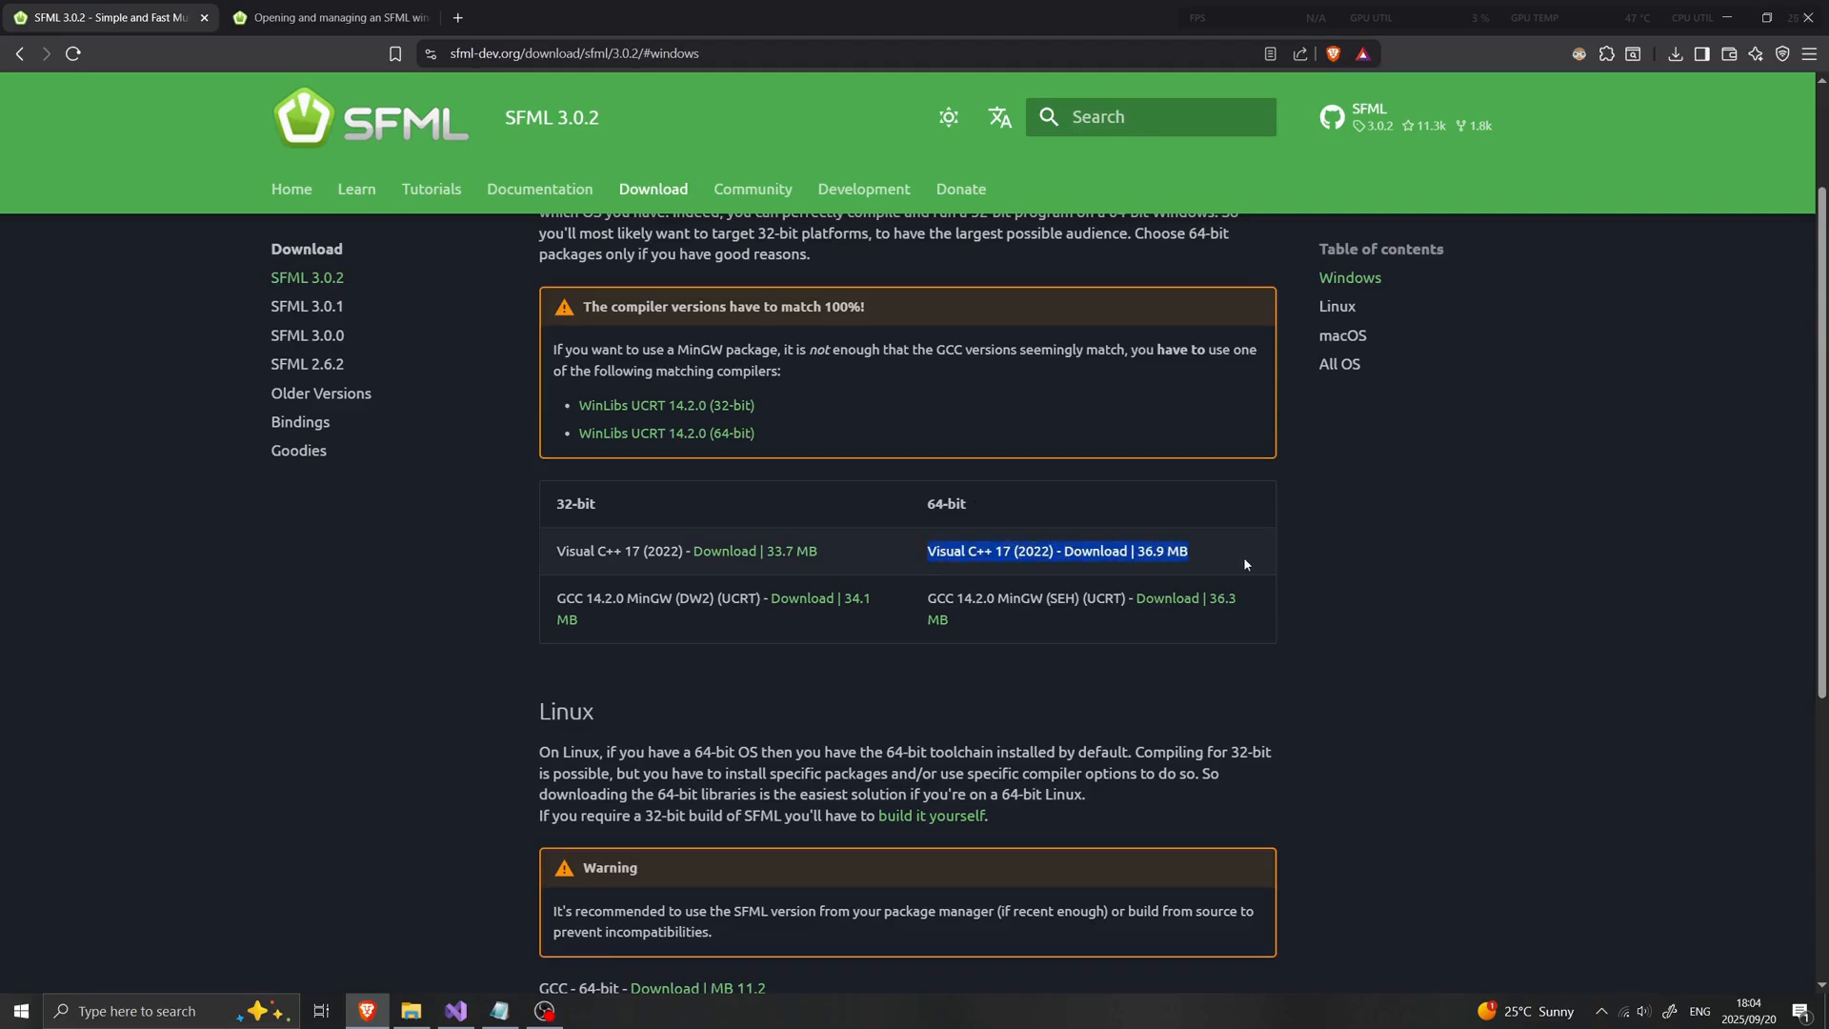
mouse_move(537, 918)
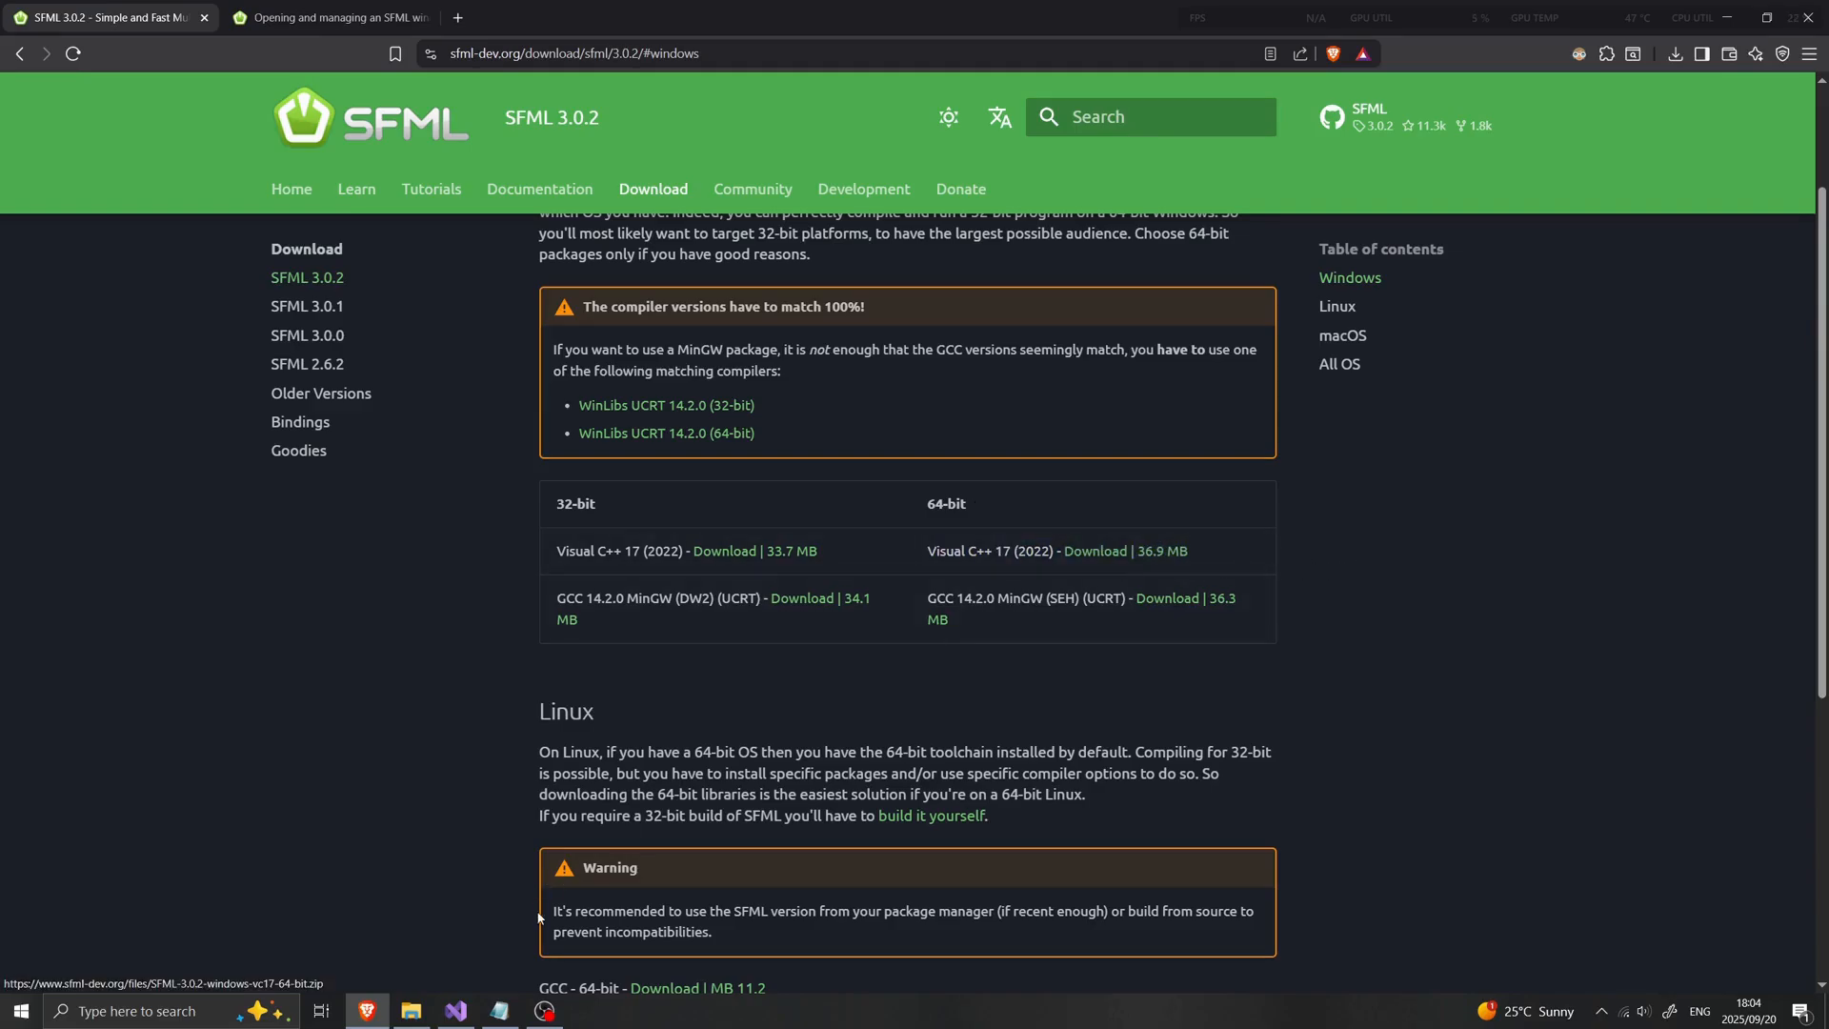
mouse_move(465, 943)
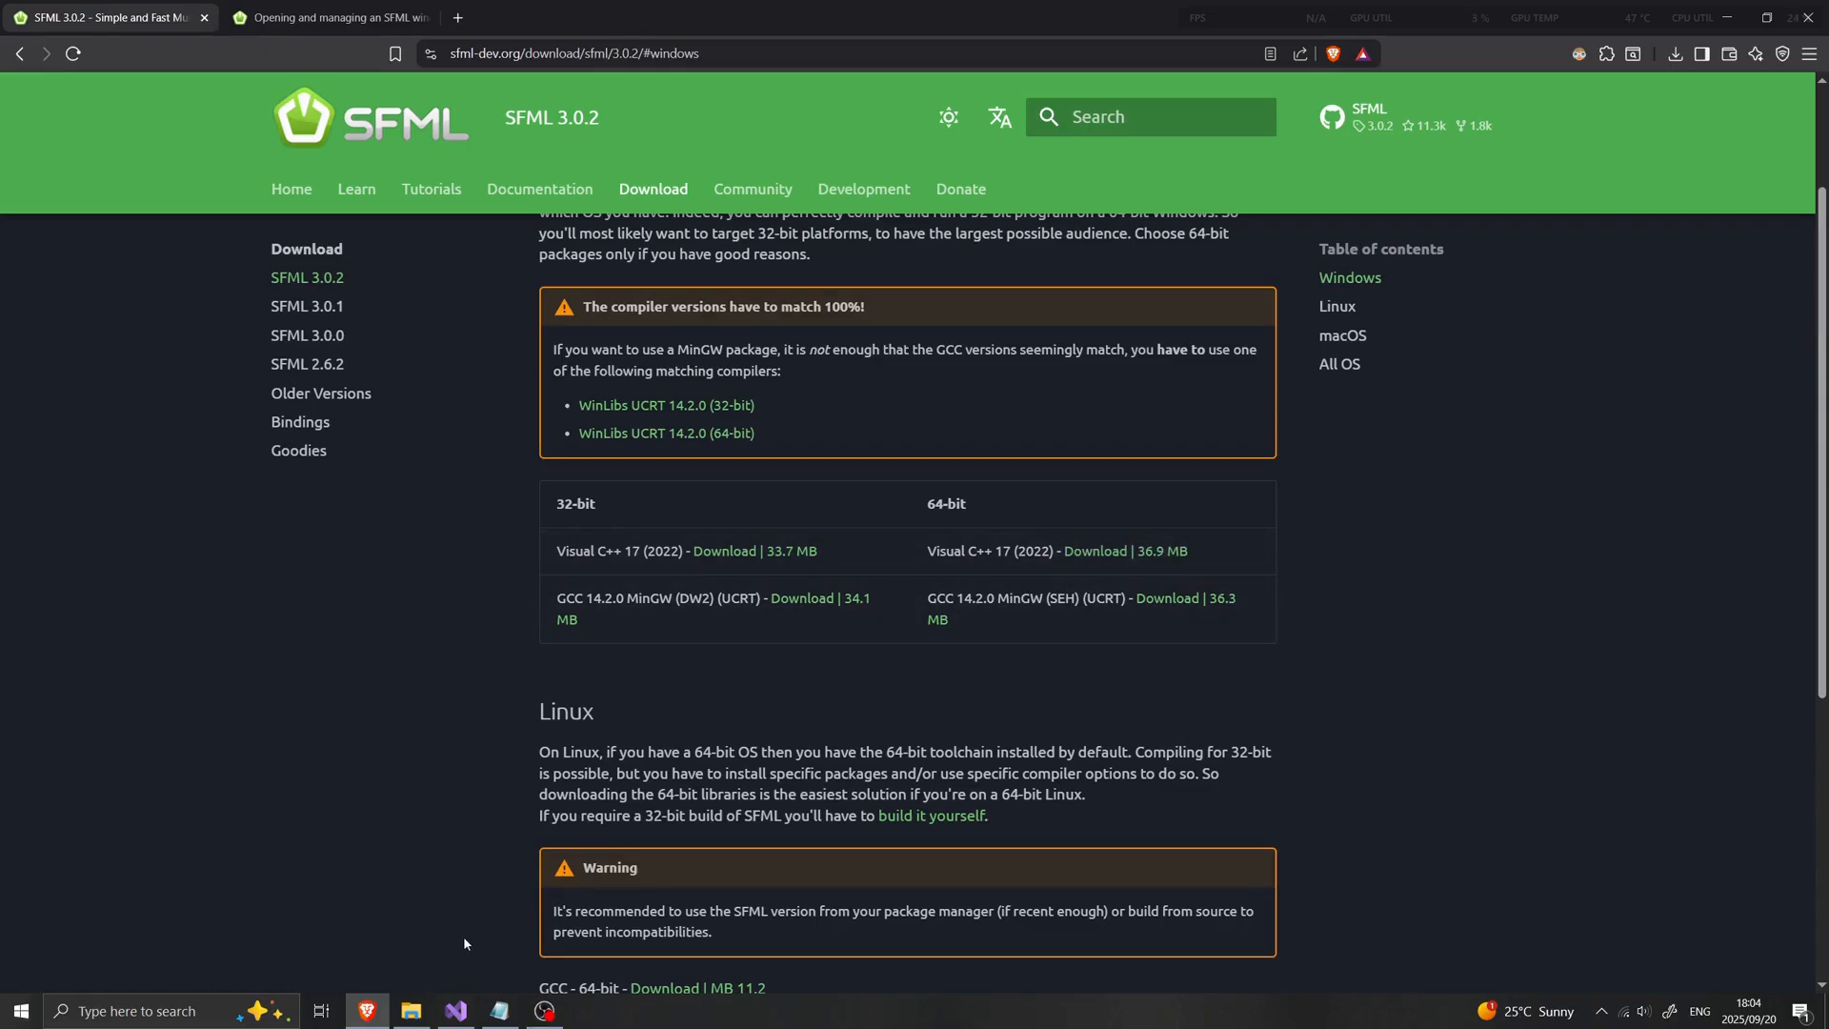
Select the SFML-3.0.2 folder inside the downloaded SFML-3.0.2-windows-vc17-64-bit archive
left_click(409, 1010)
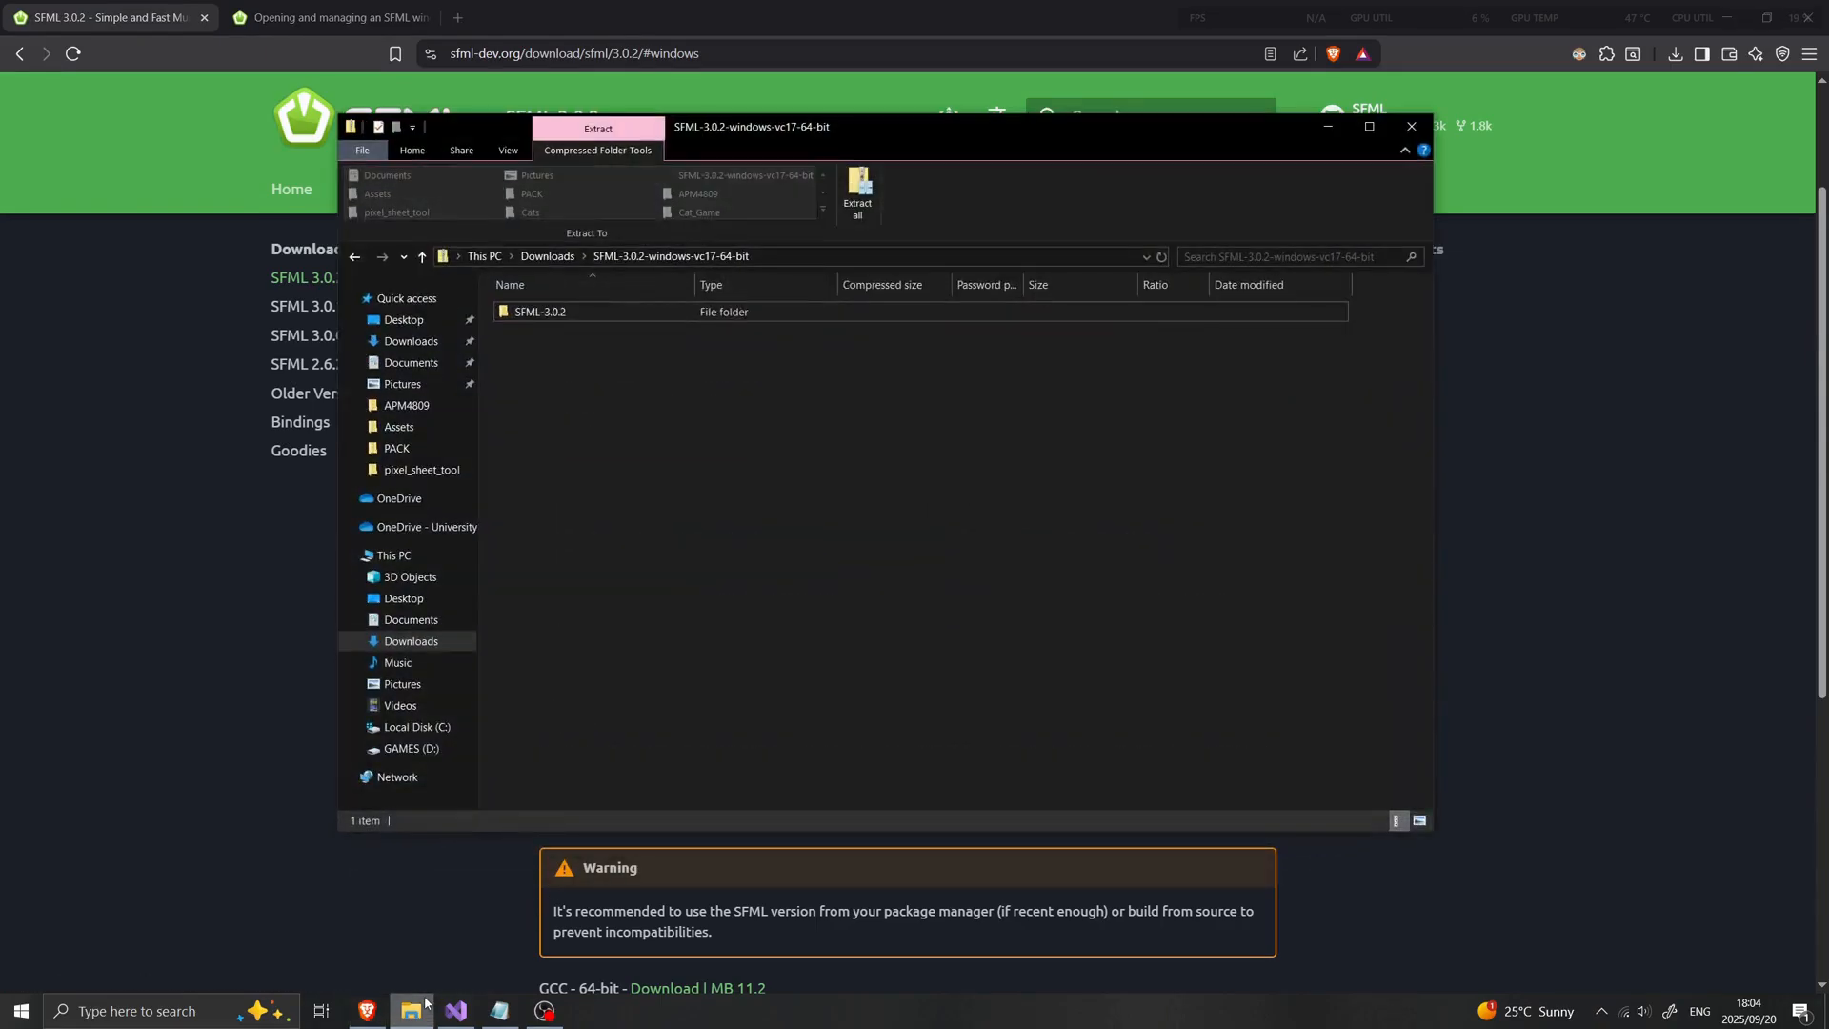
mouse_move(688, 408)
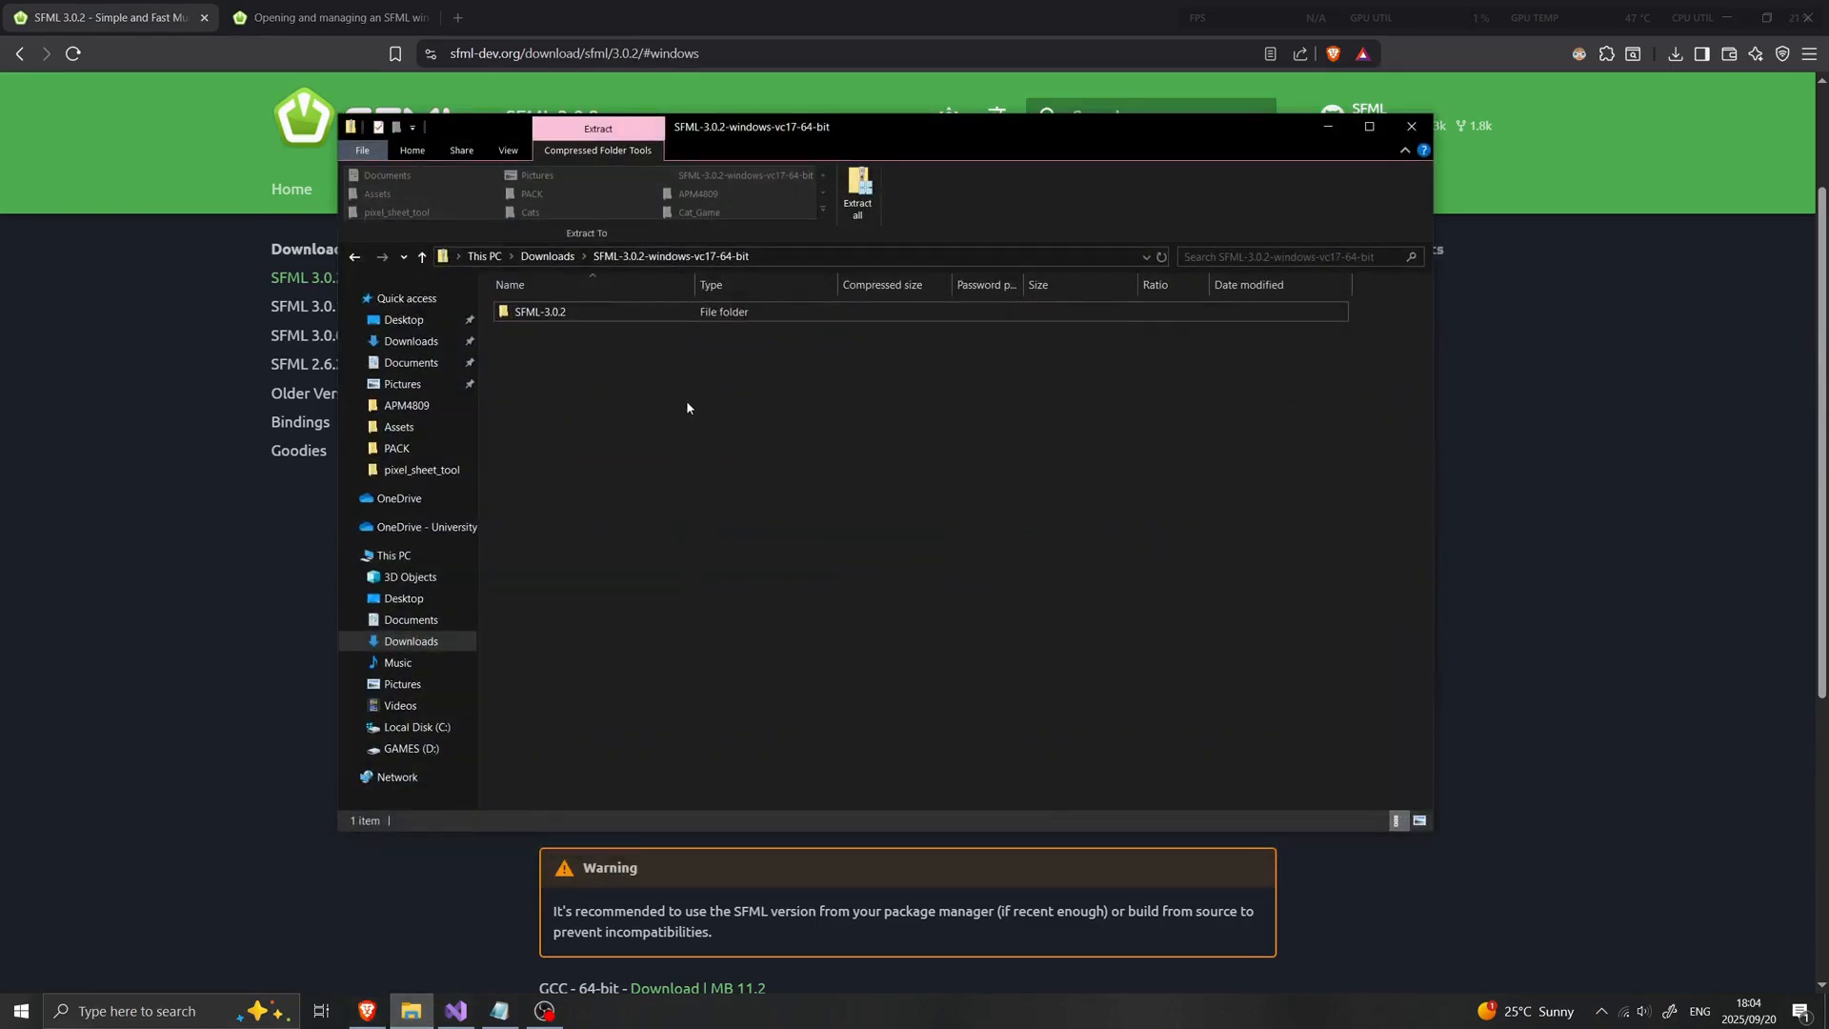
left_click(539, 311)
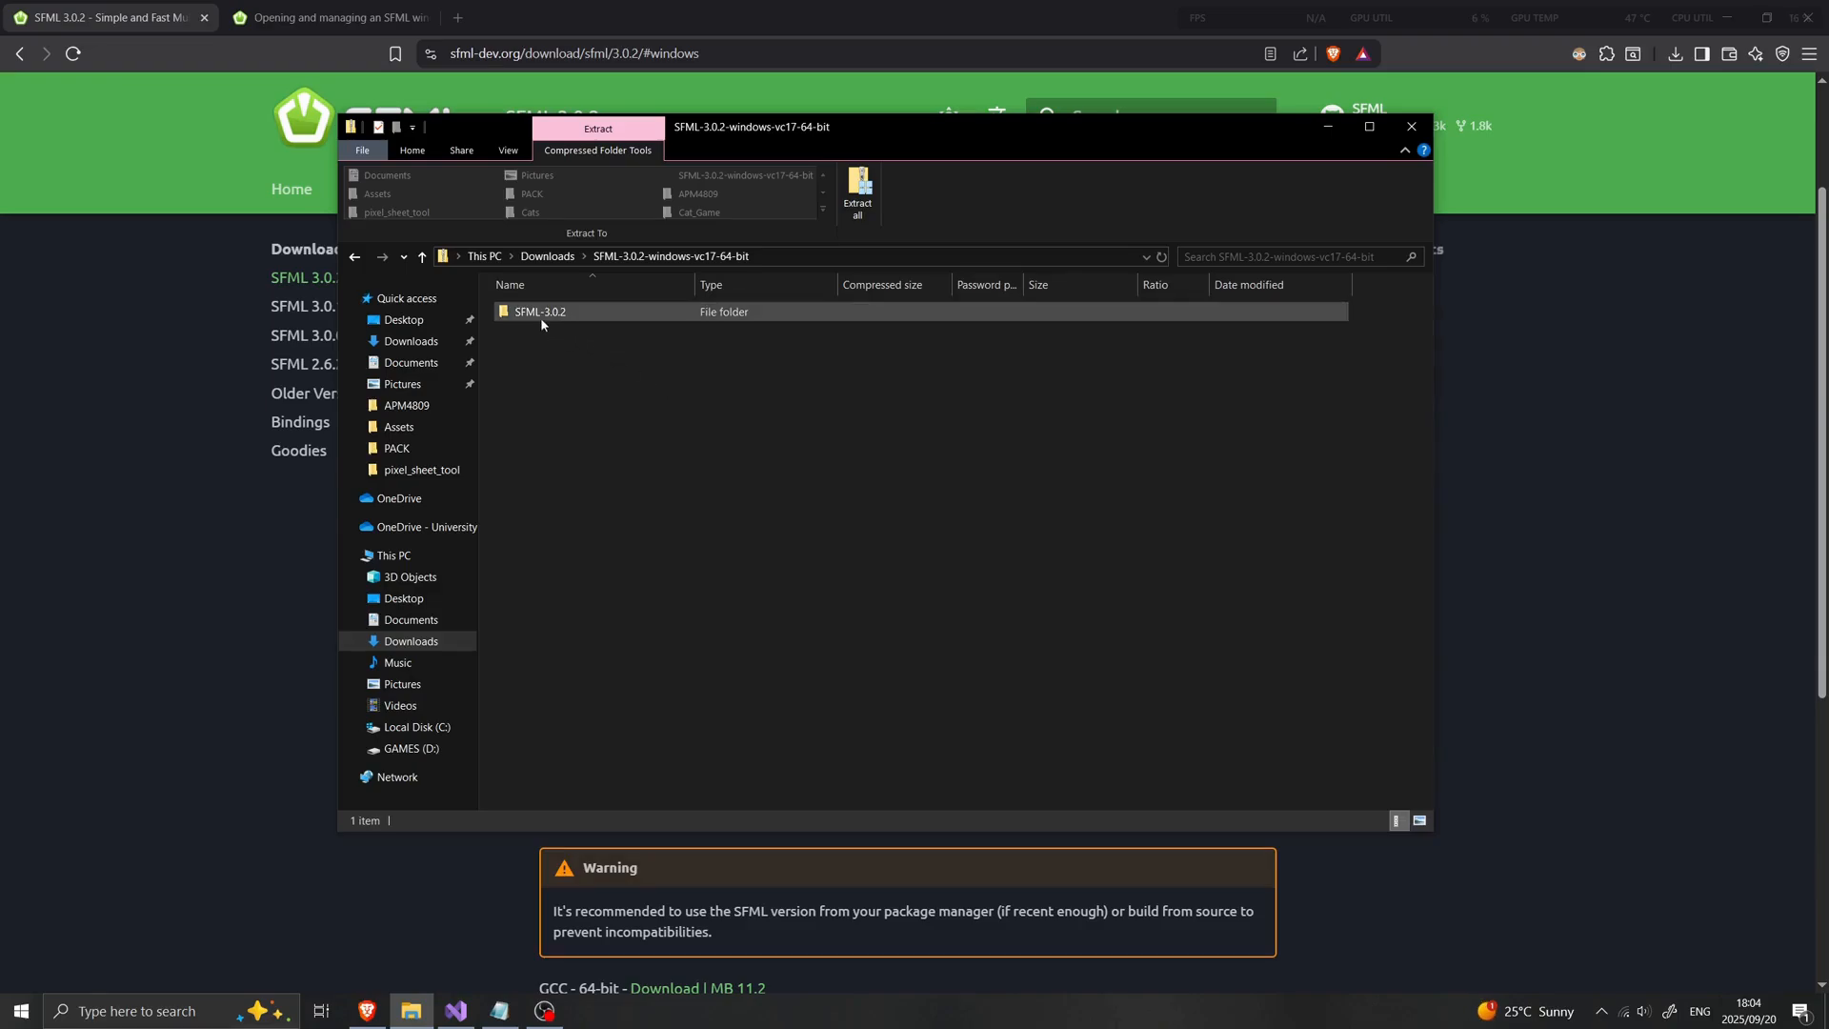
left_click(539, 311)
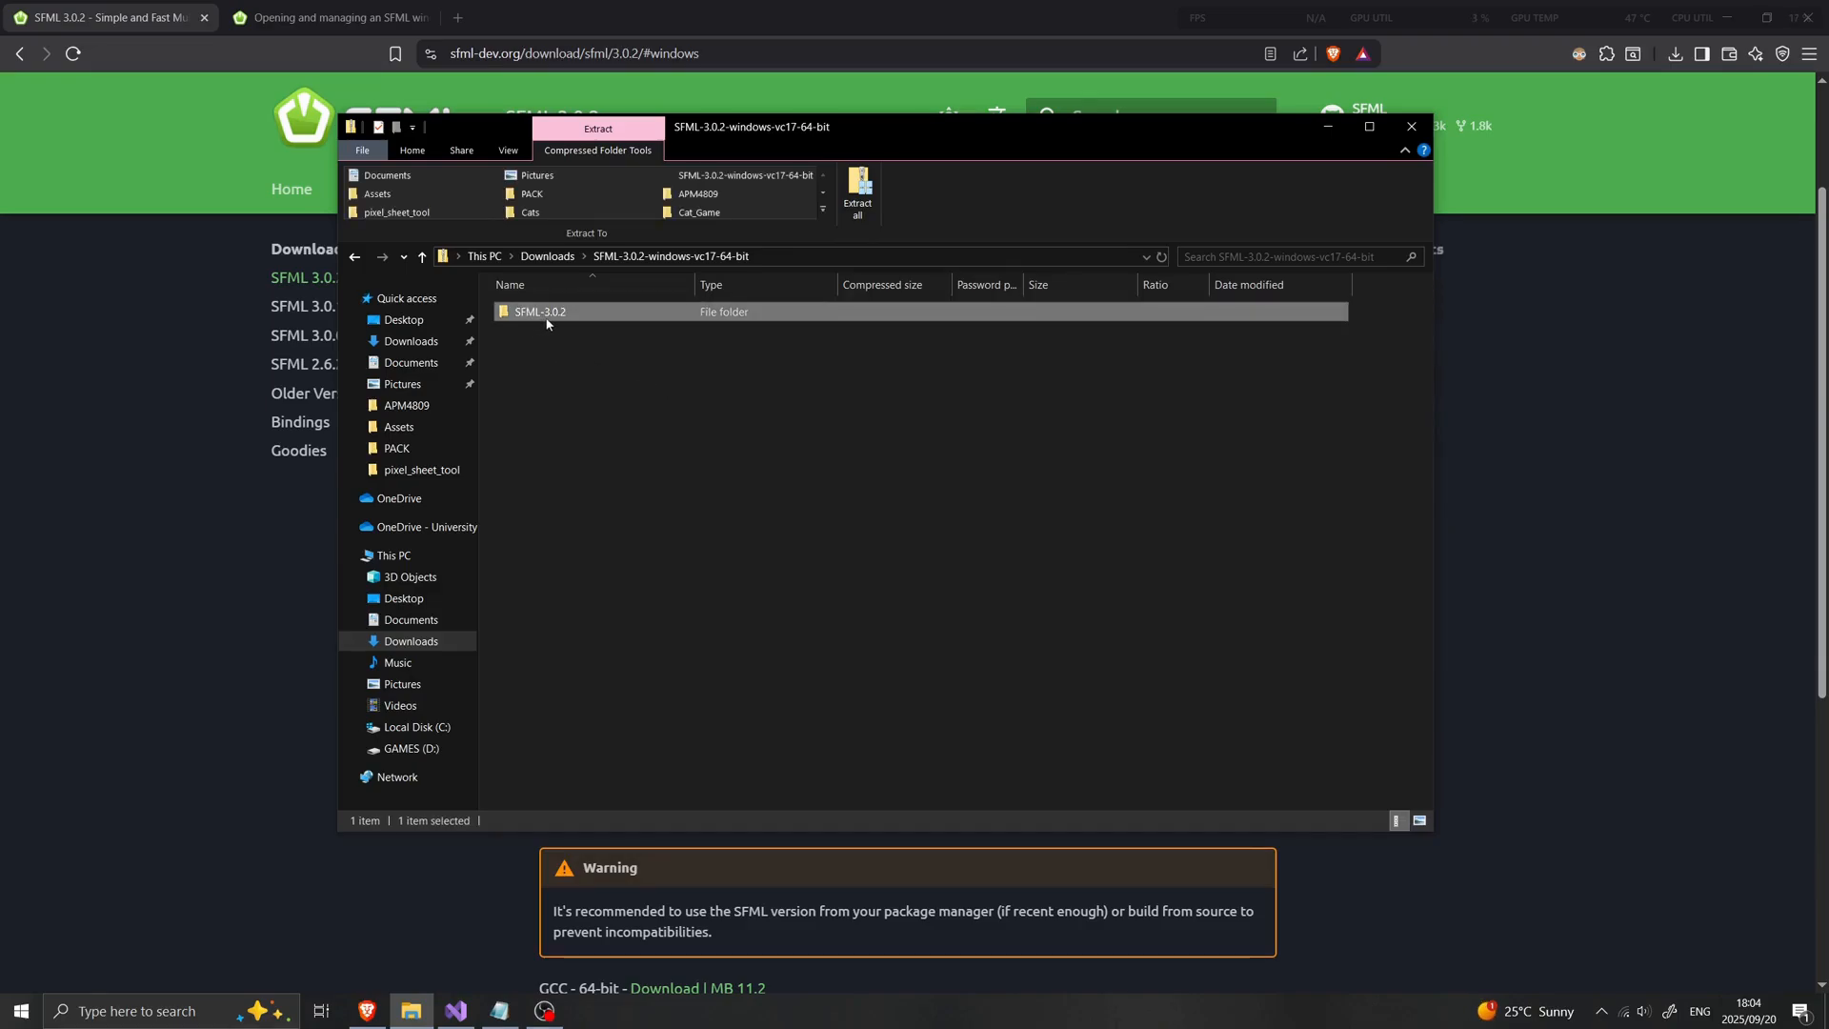
mouse_move(591, 318)
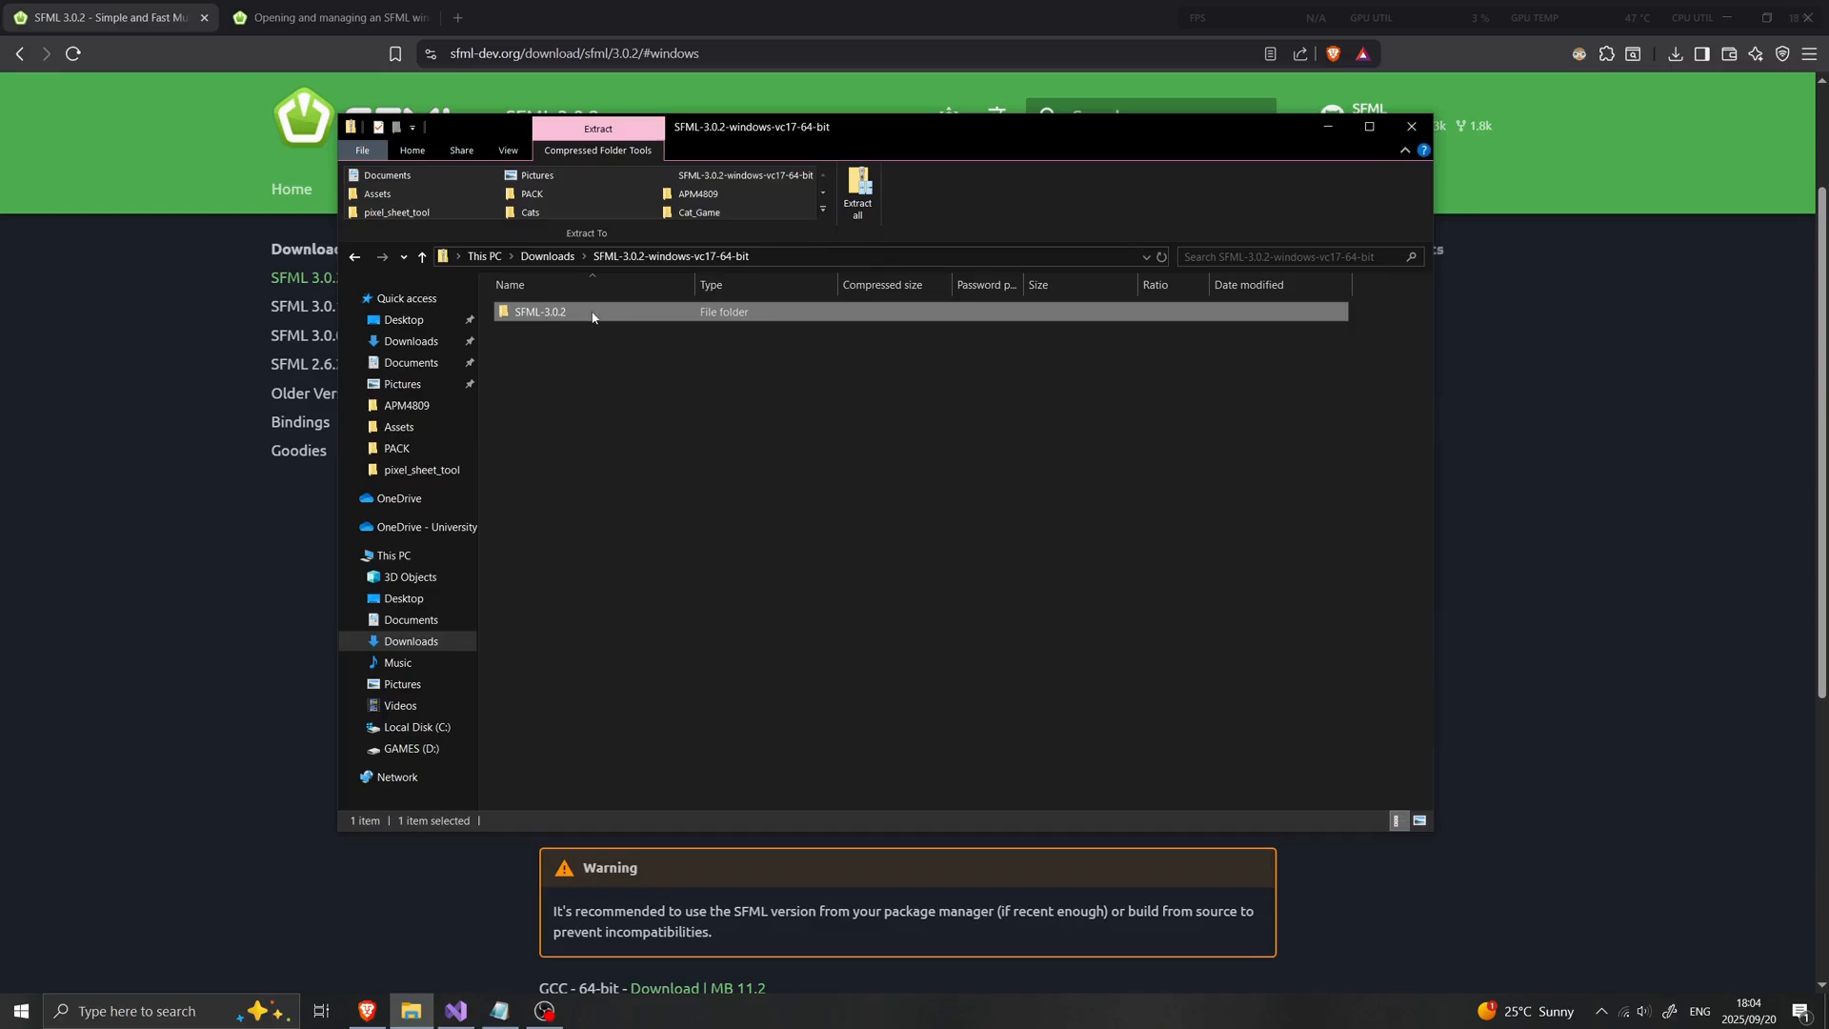
mouse_move(606, 341)
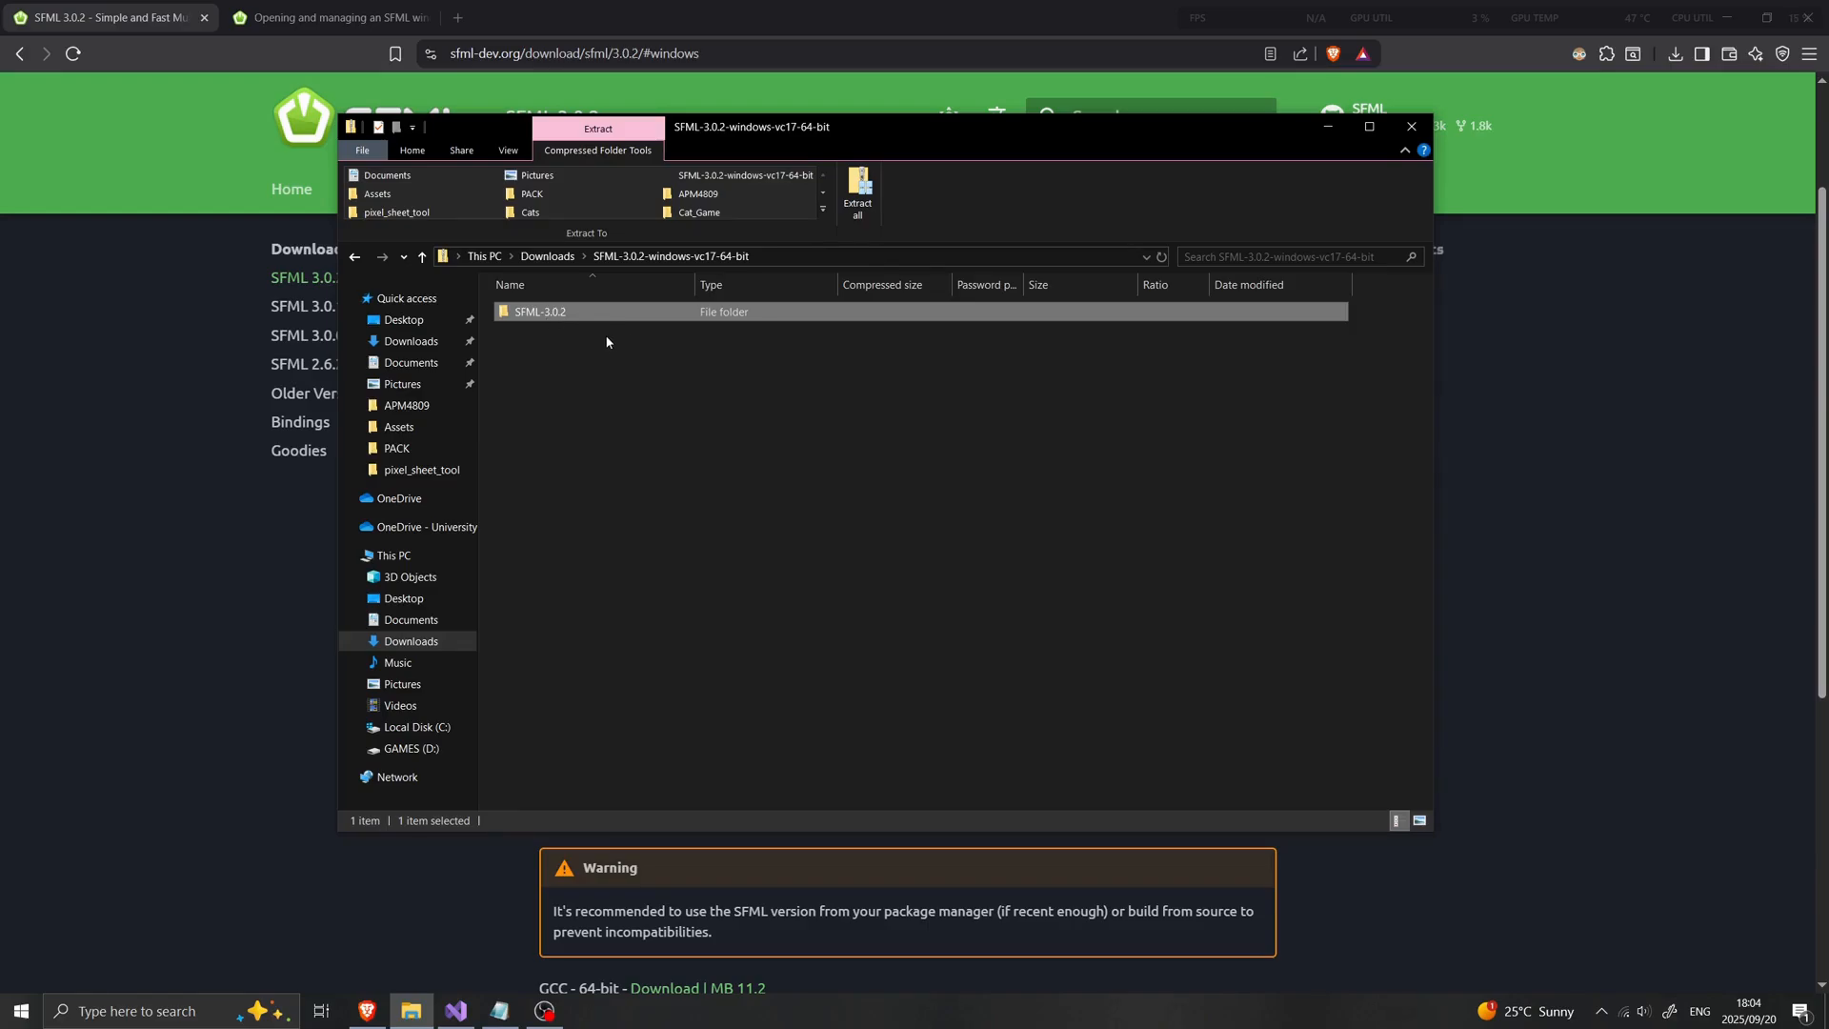
mouse_move(600, 349)
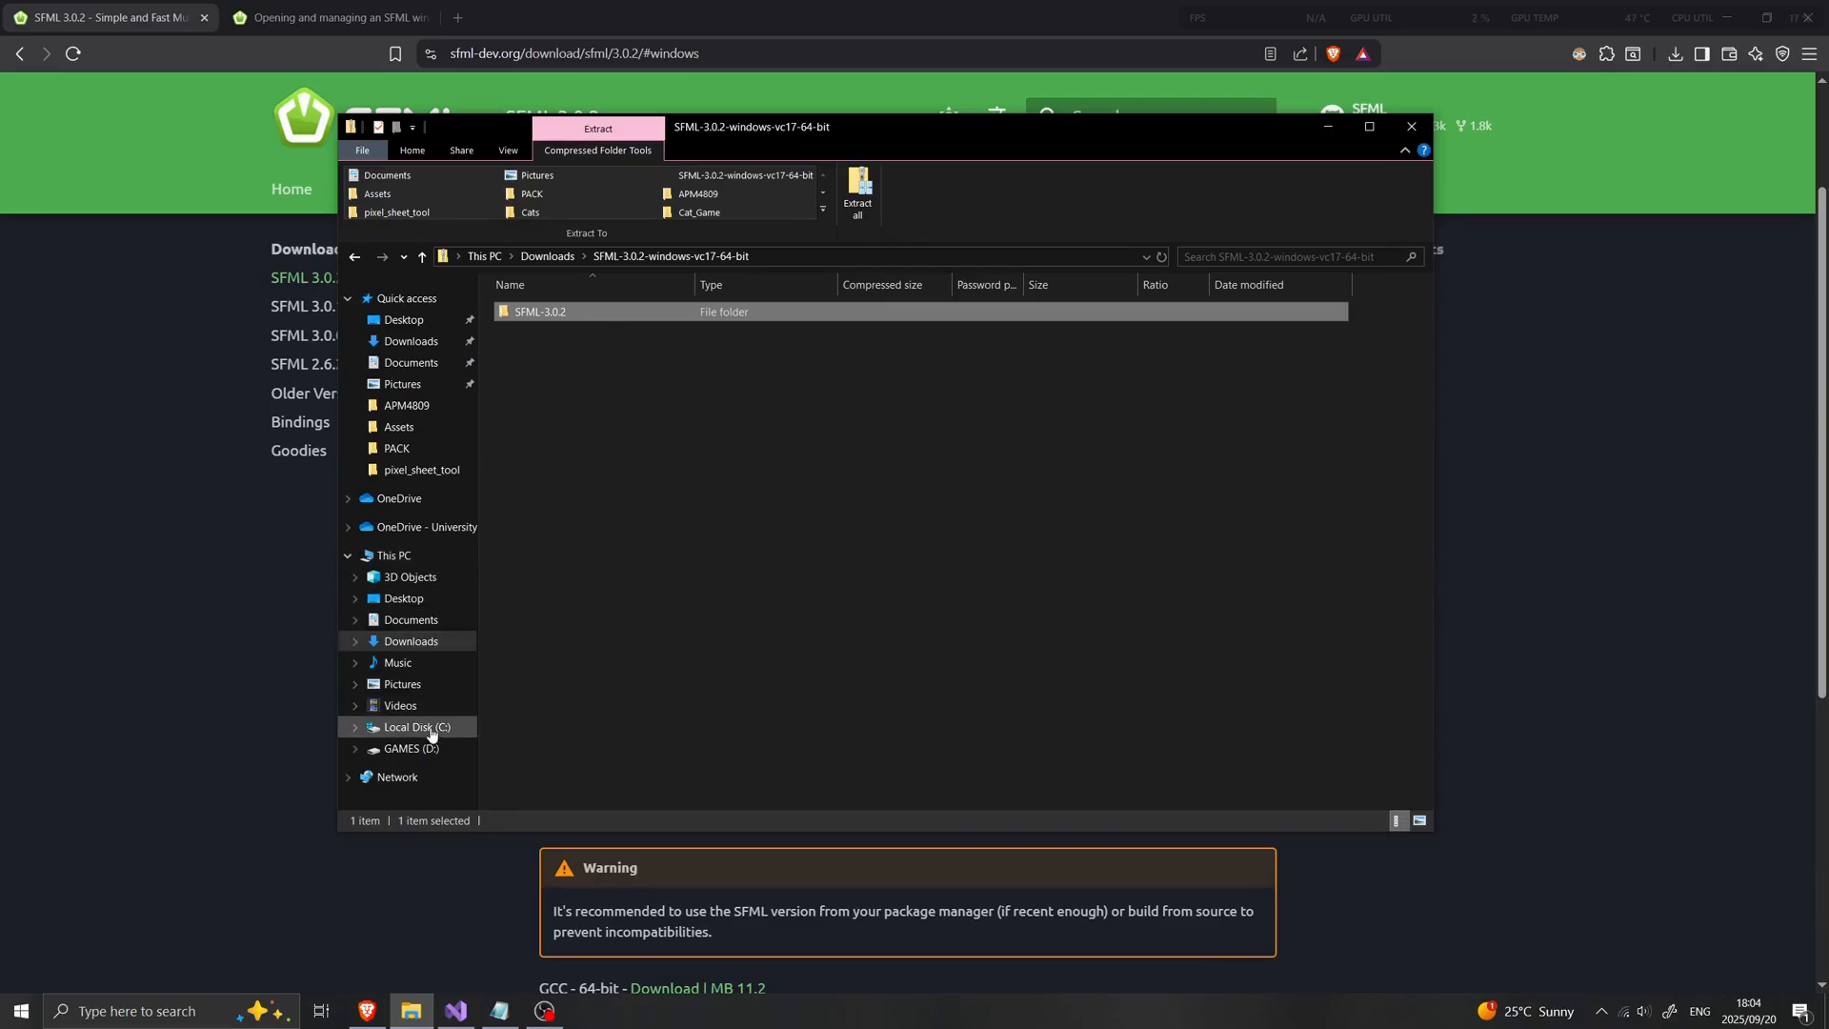
Show the existing SFML folder on Local Disk (C:) and put File Explorer away
left_click(415, 726)
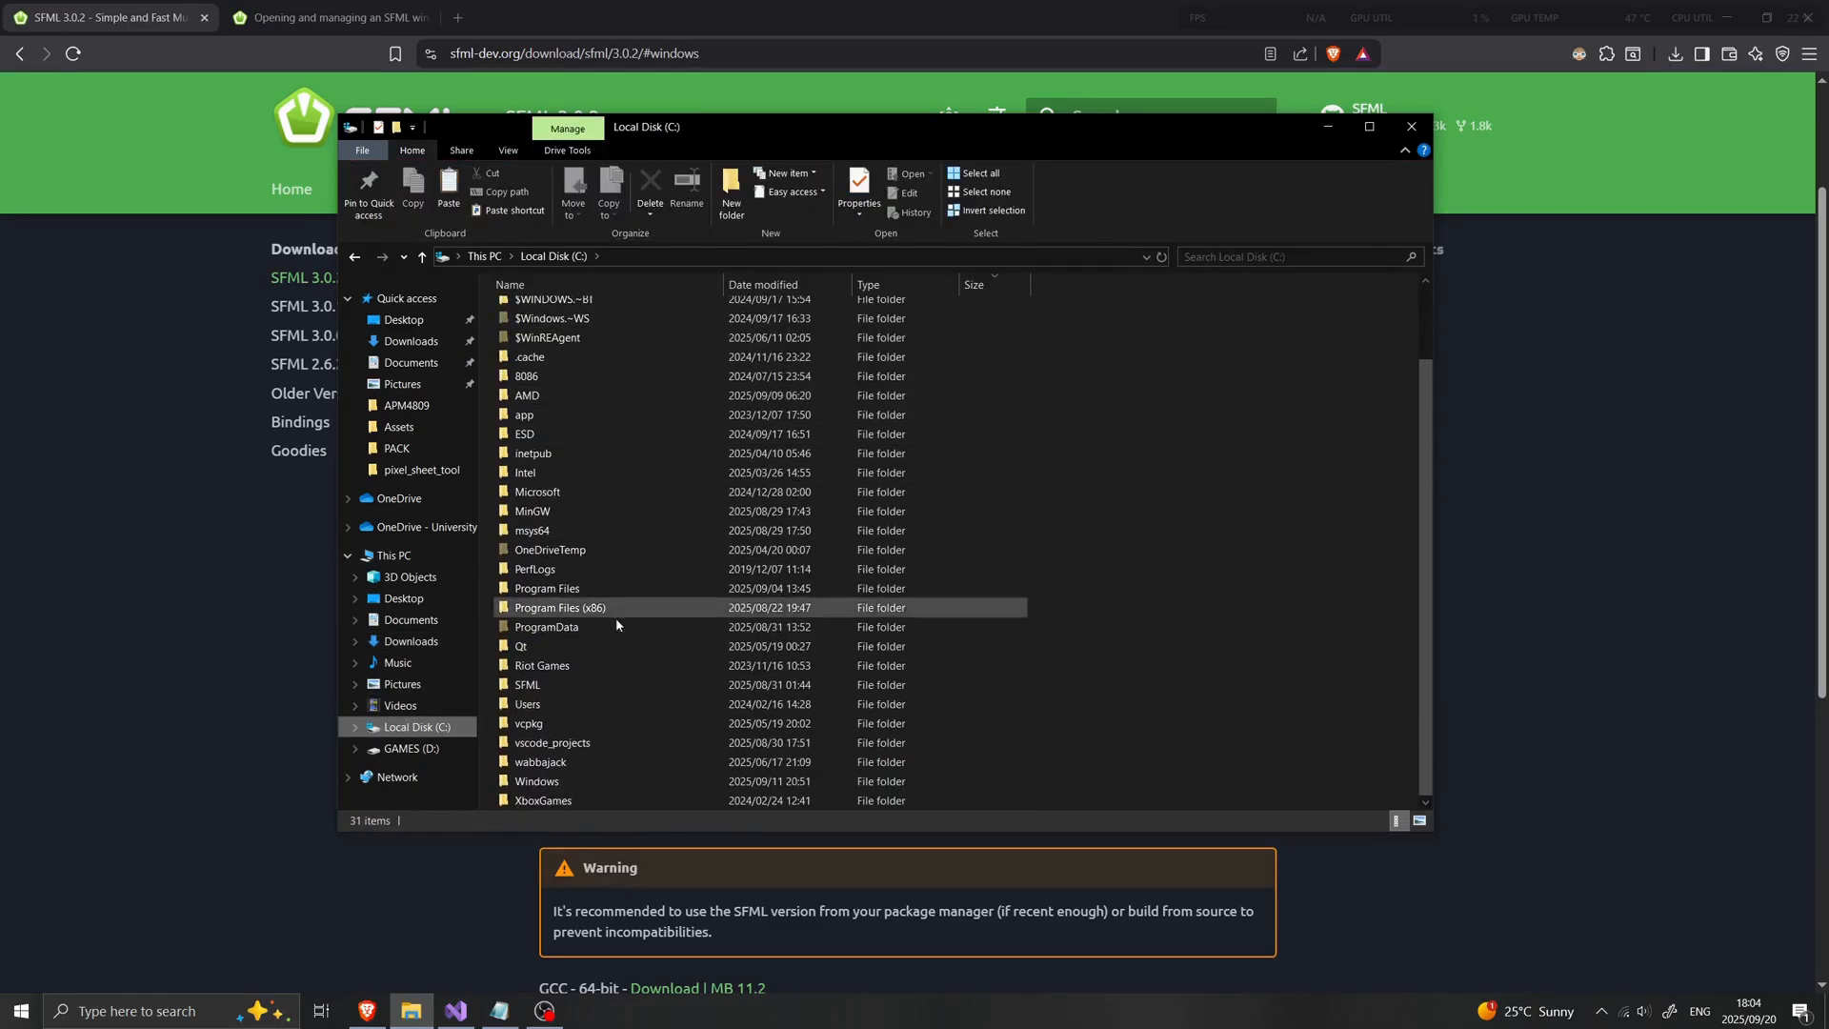
left_click(527, 684)
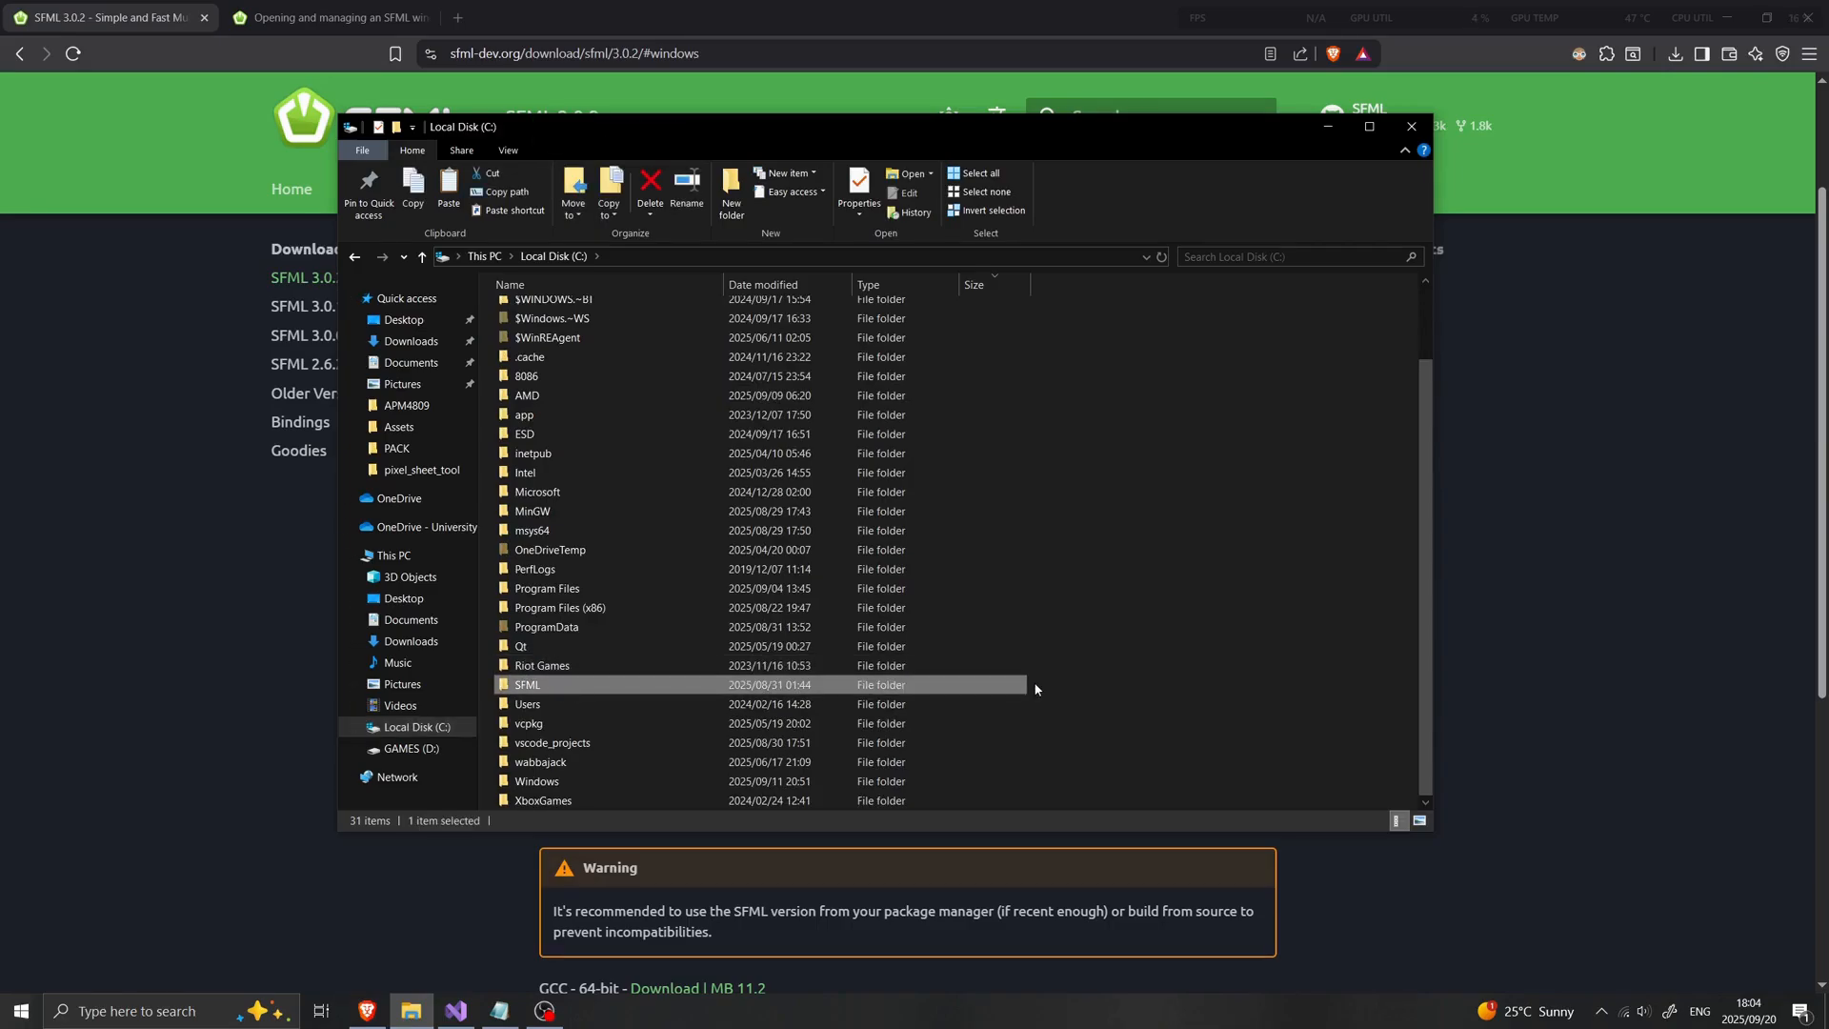
mouse_move(545, 689)
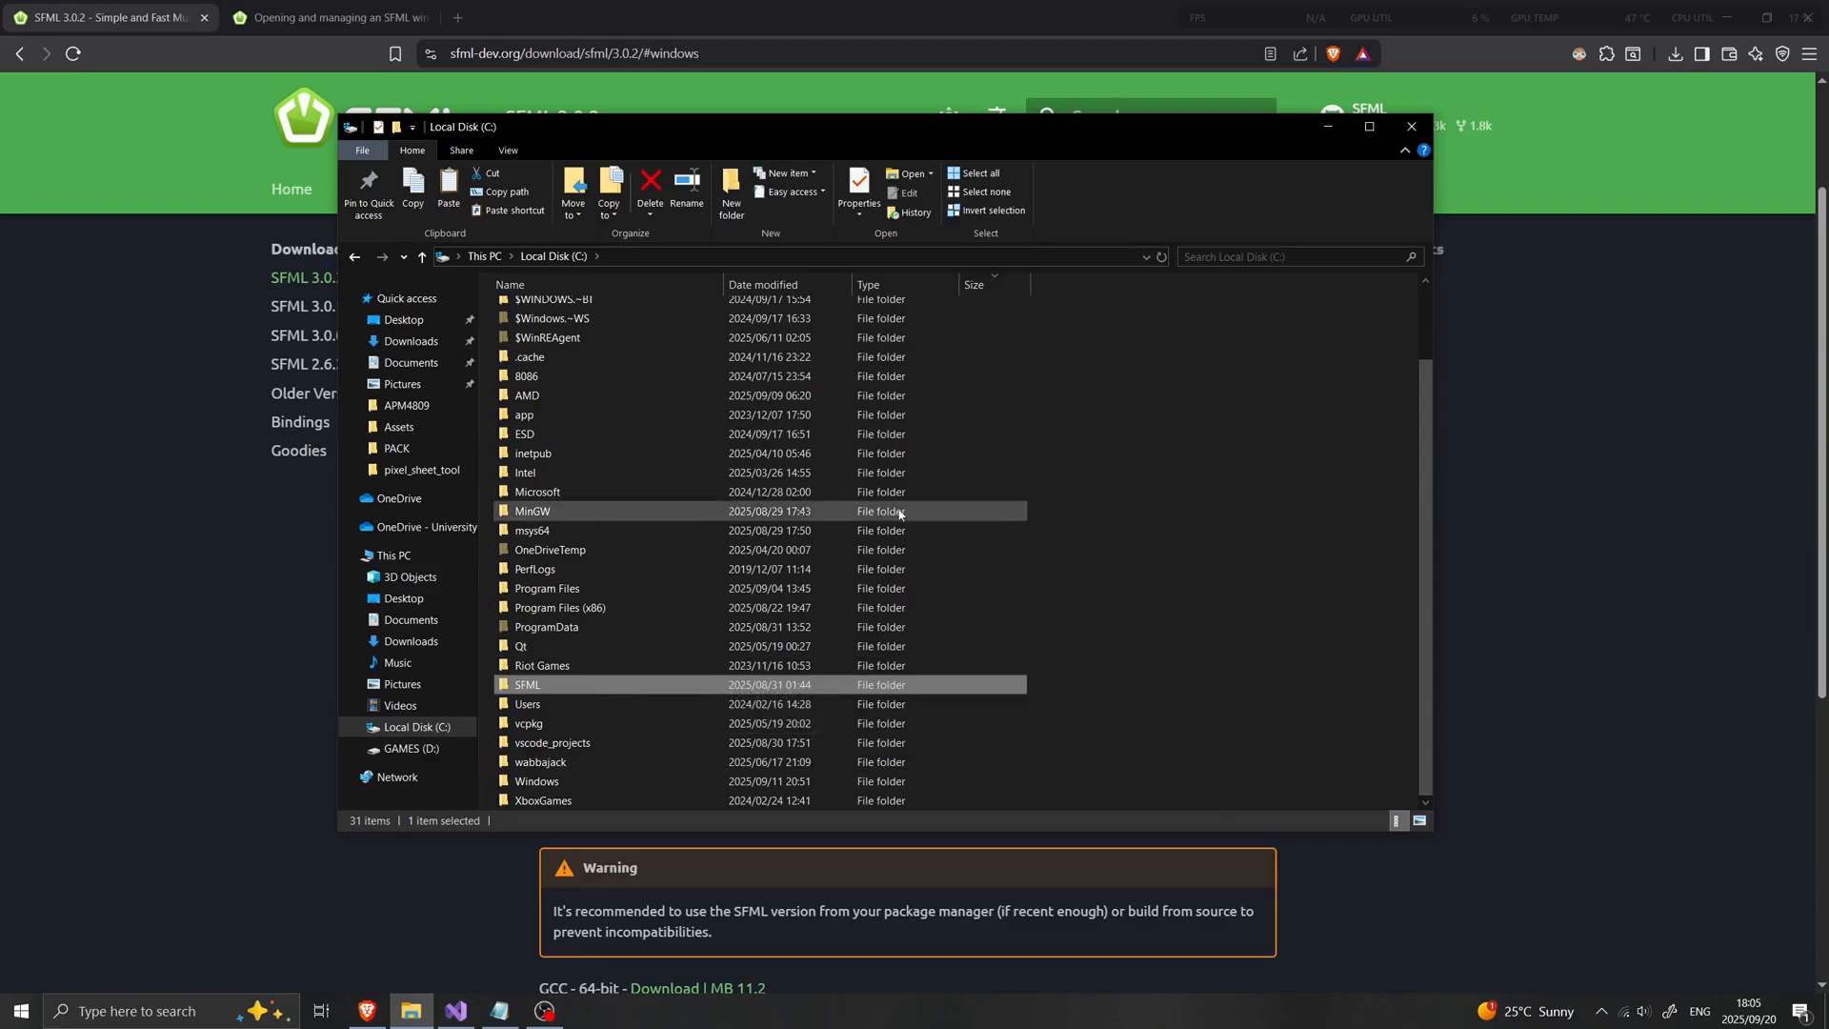
double_click(525, 684)
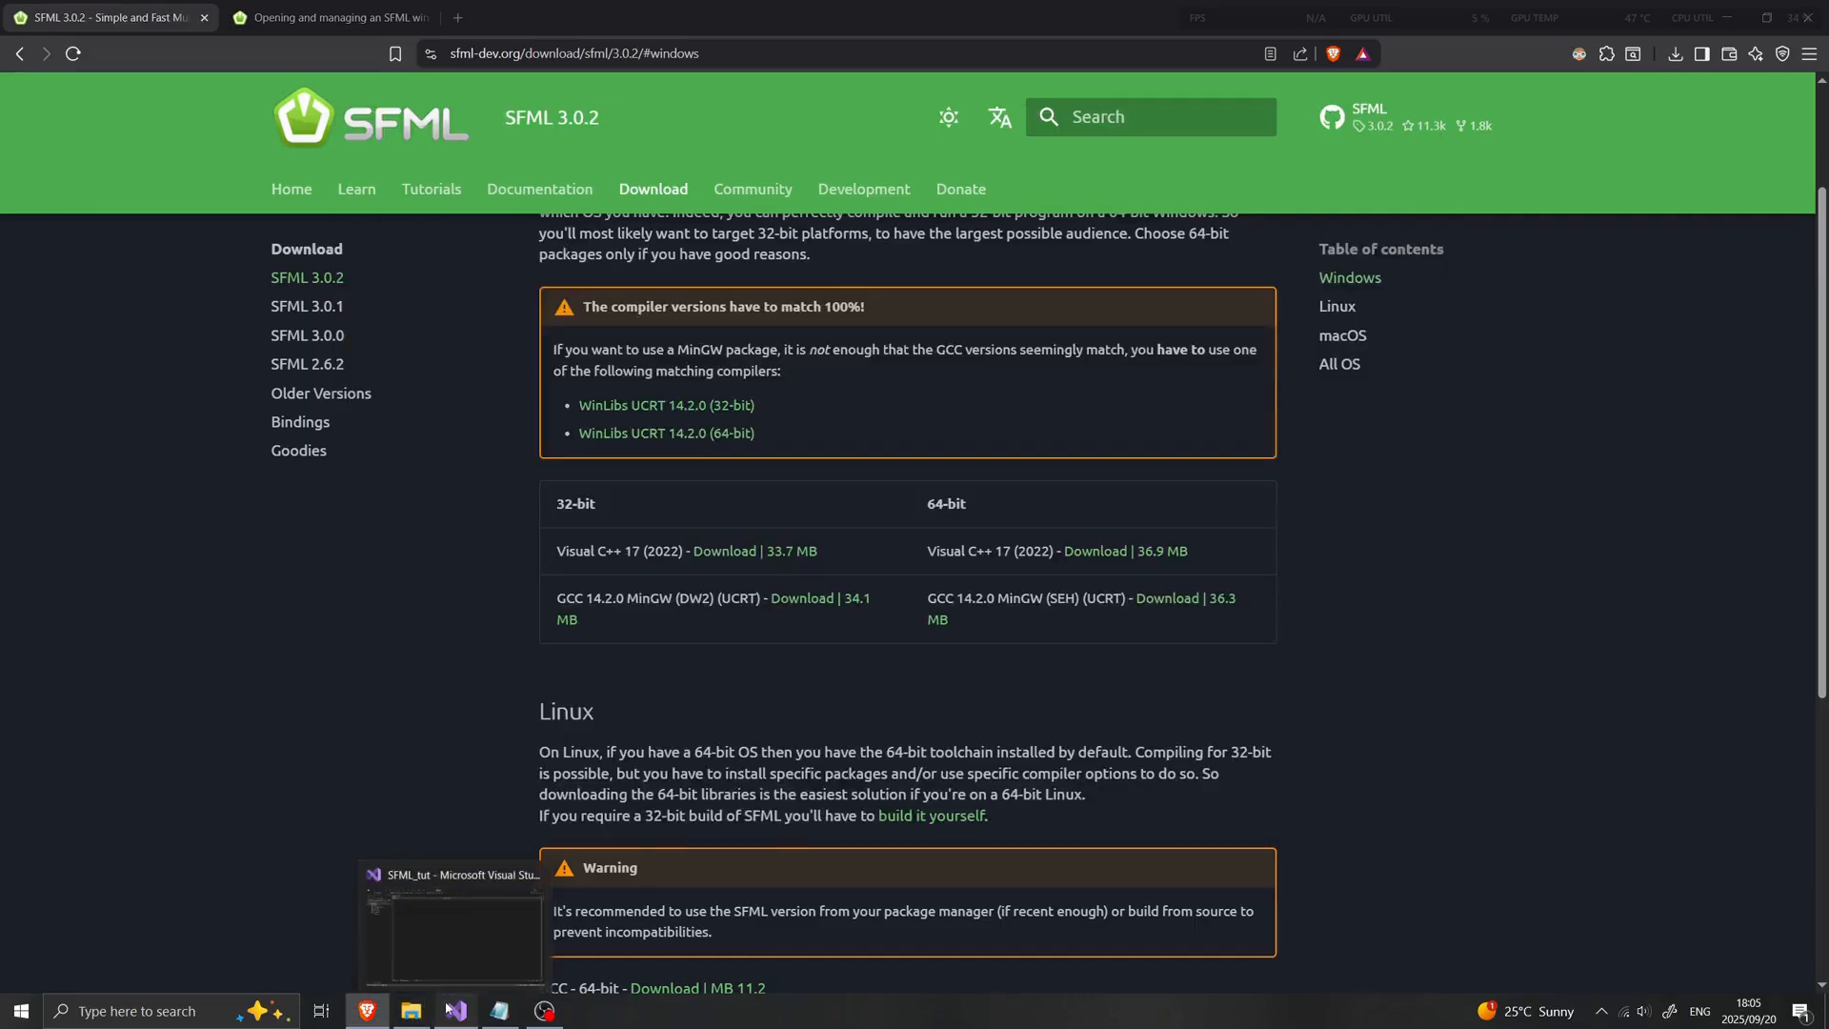
Write int main() { return 0; } in main.cpp of SFML_tut and build the project
left_click(450, 922)
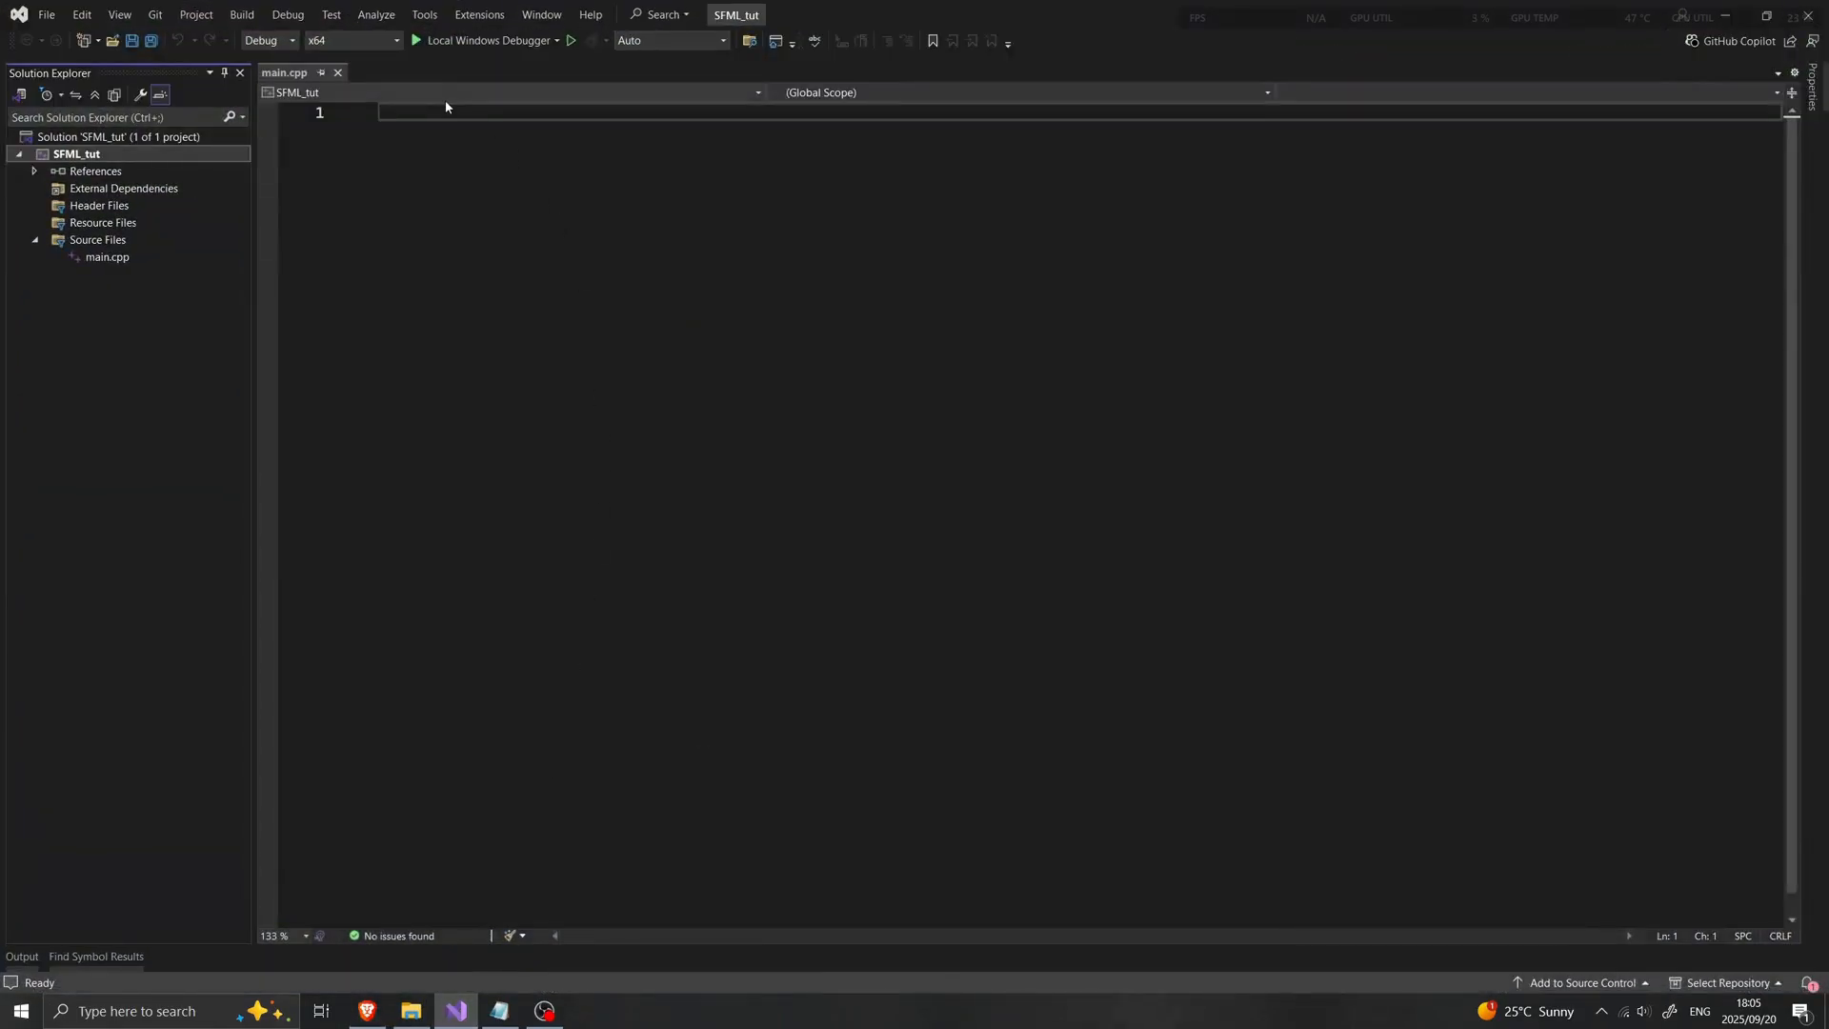
mouse_move(411, 175)
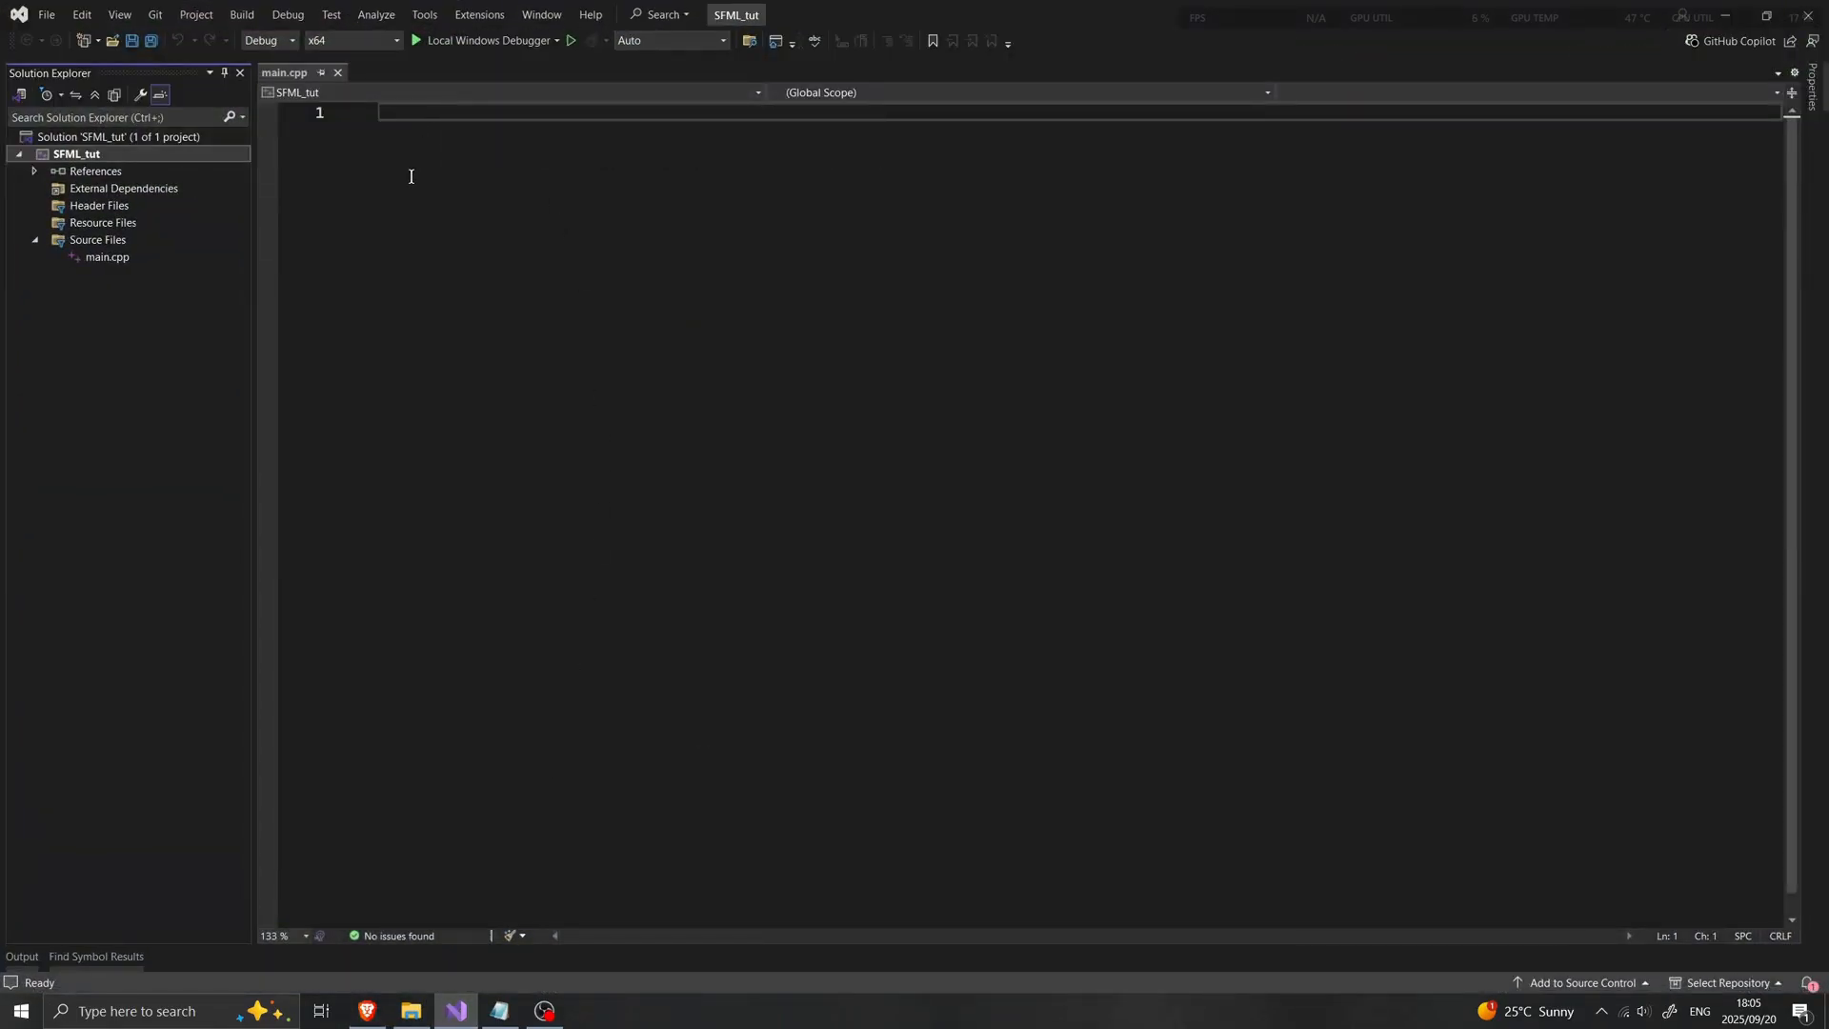
left_click(107, 257)
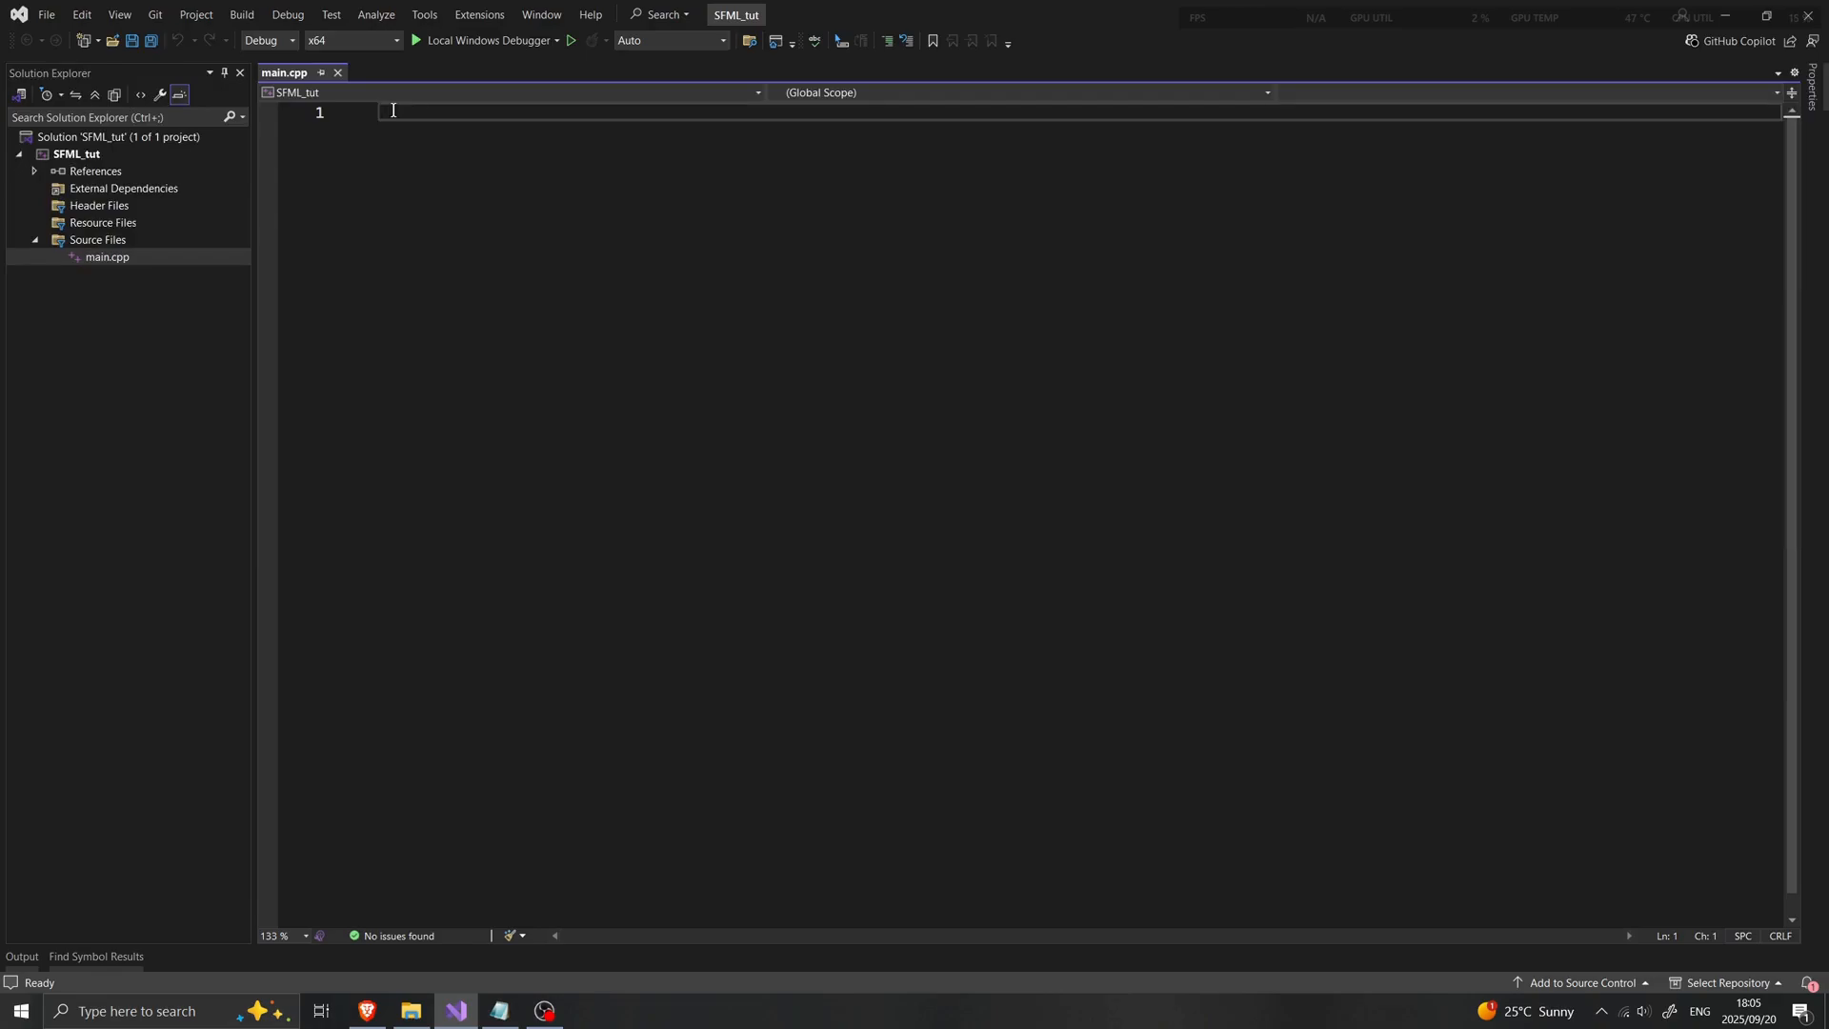
type("int main")
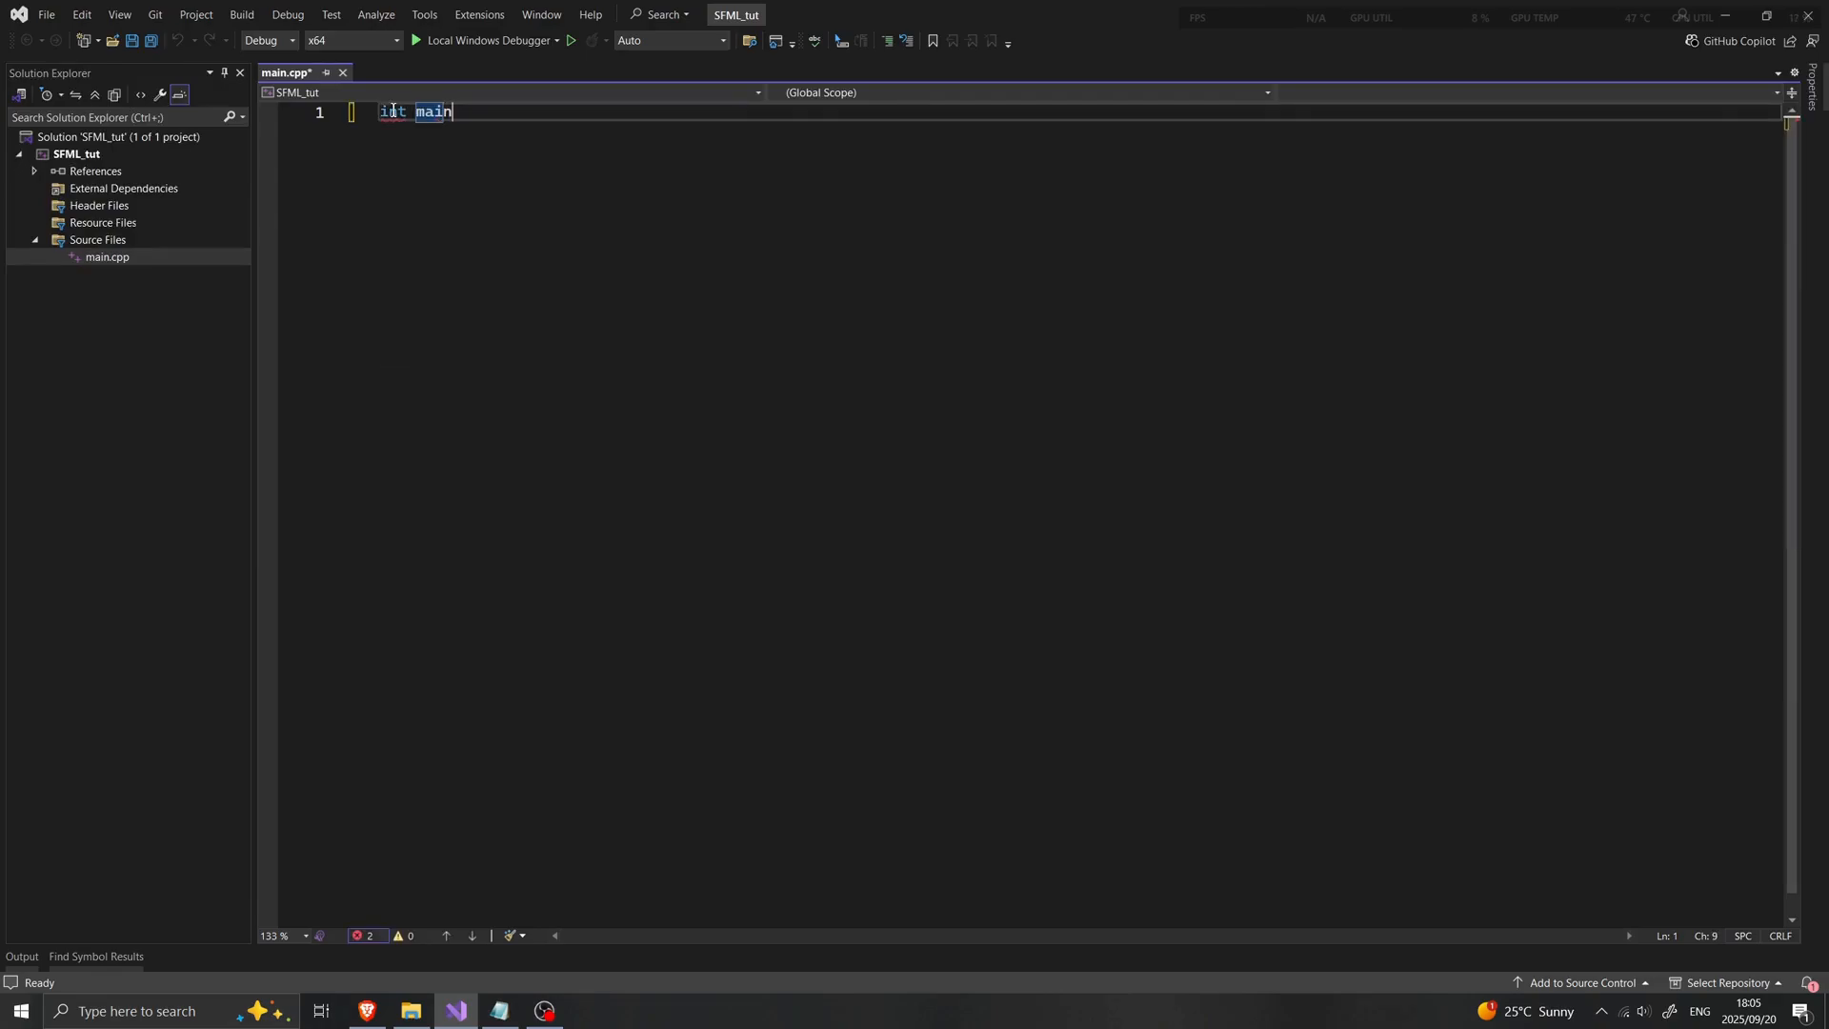
type("()")
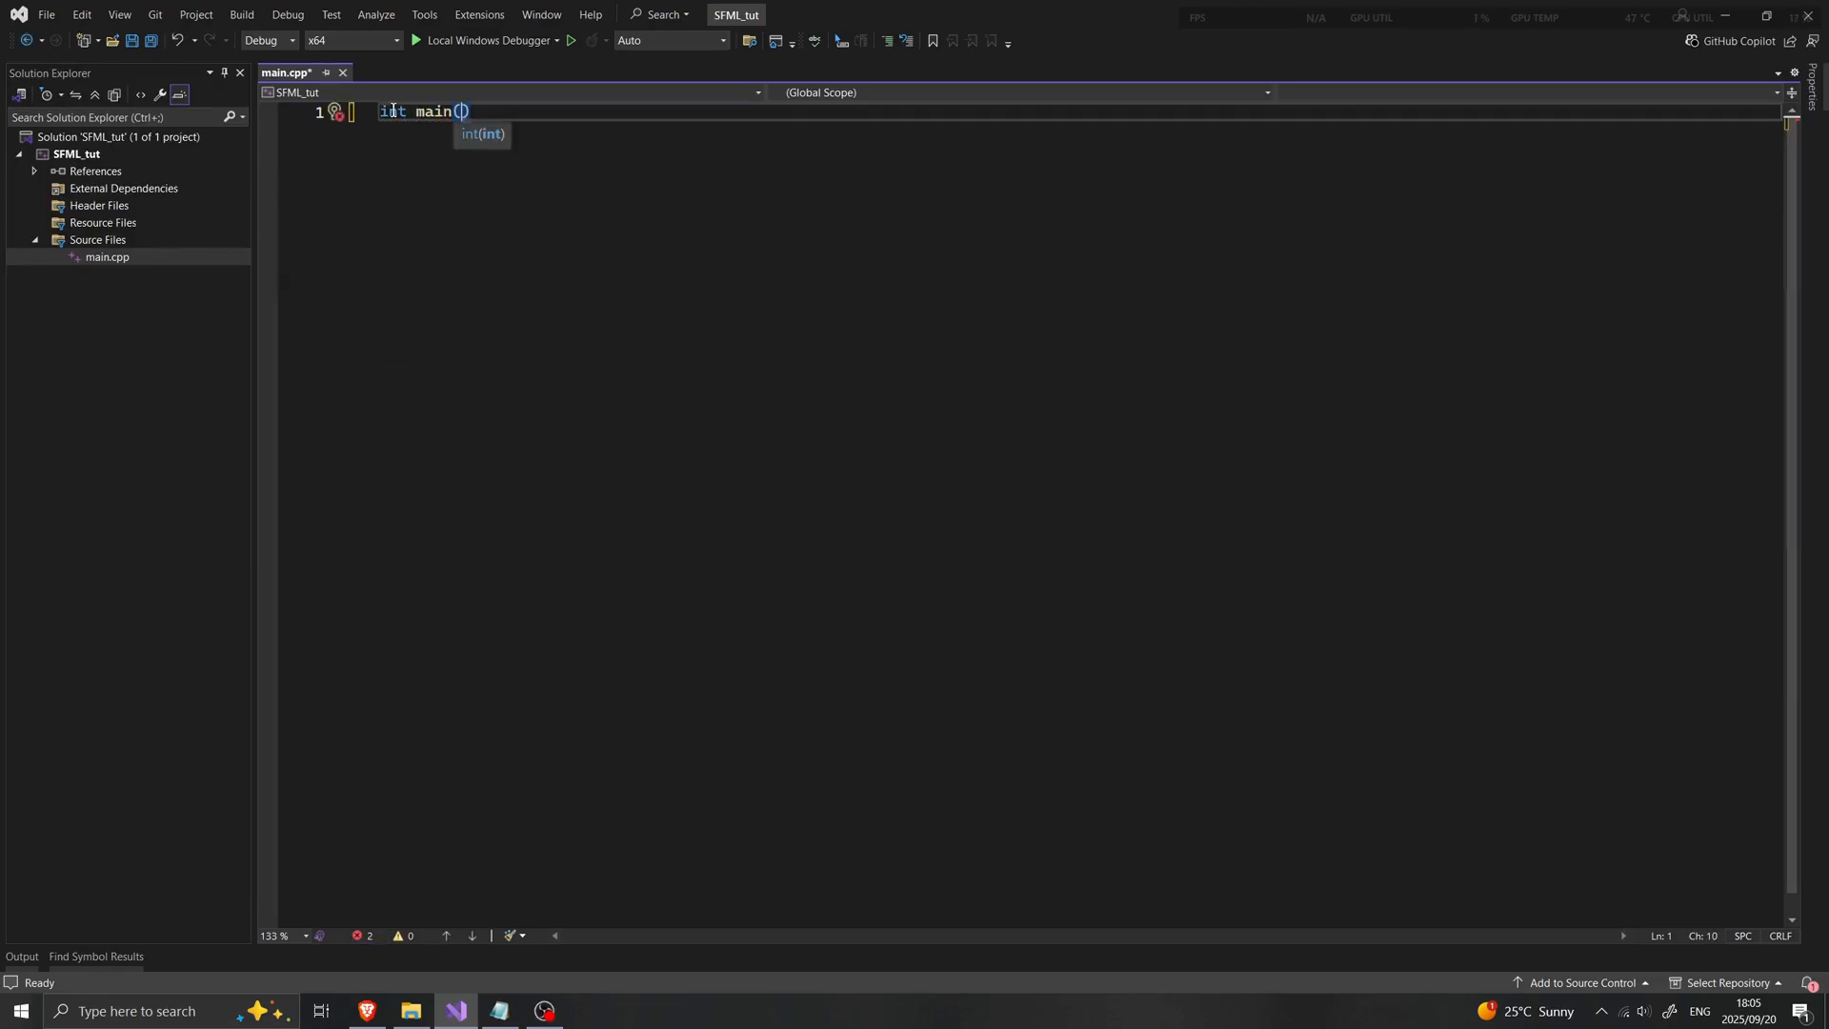
type("return")
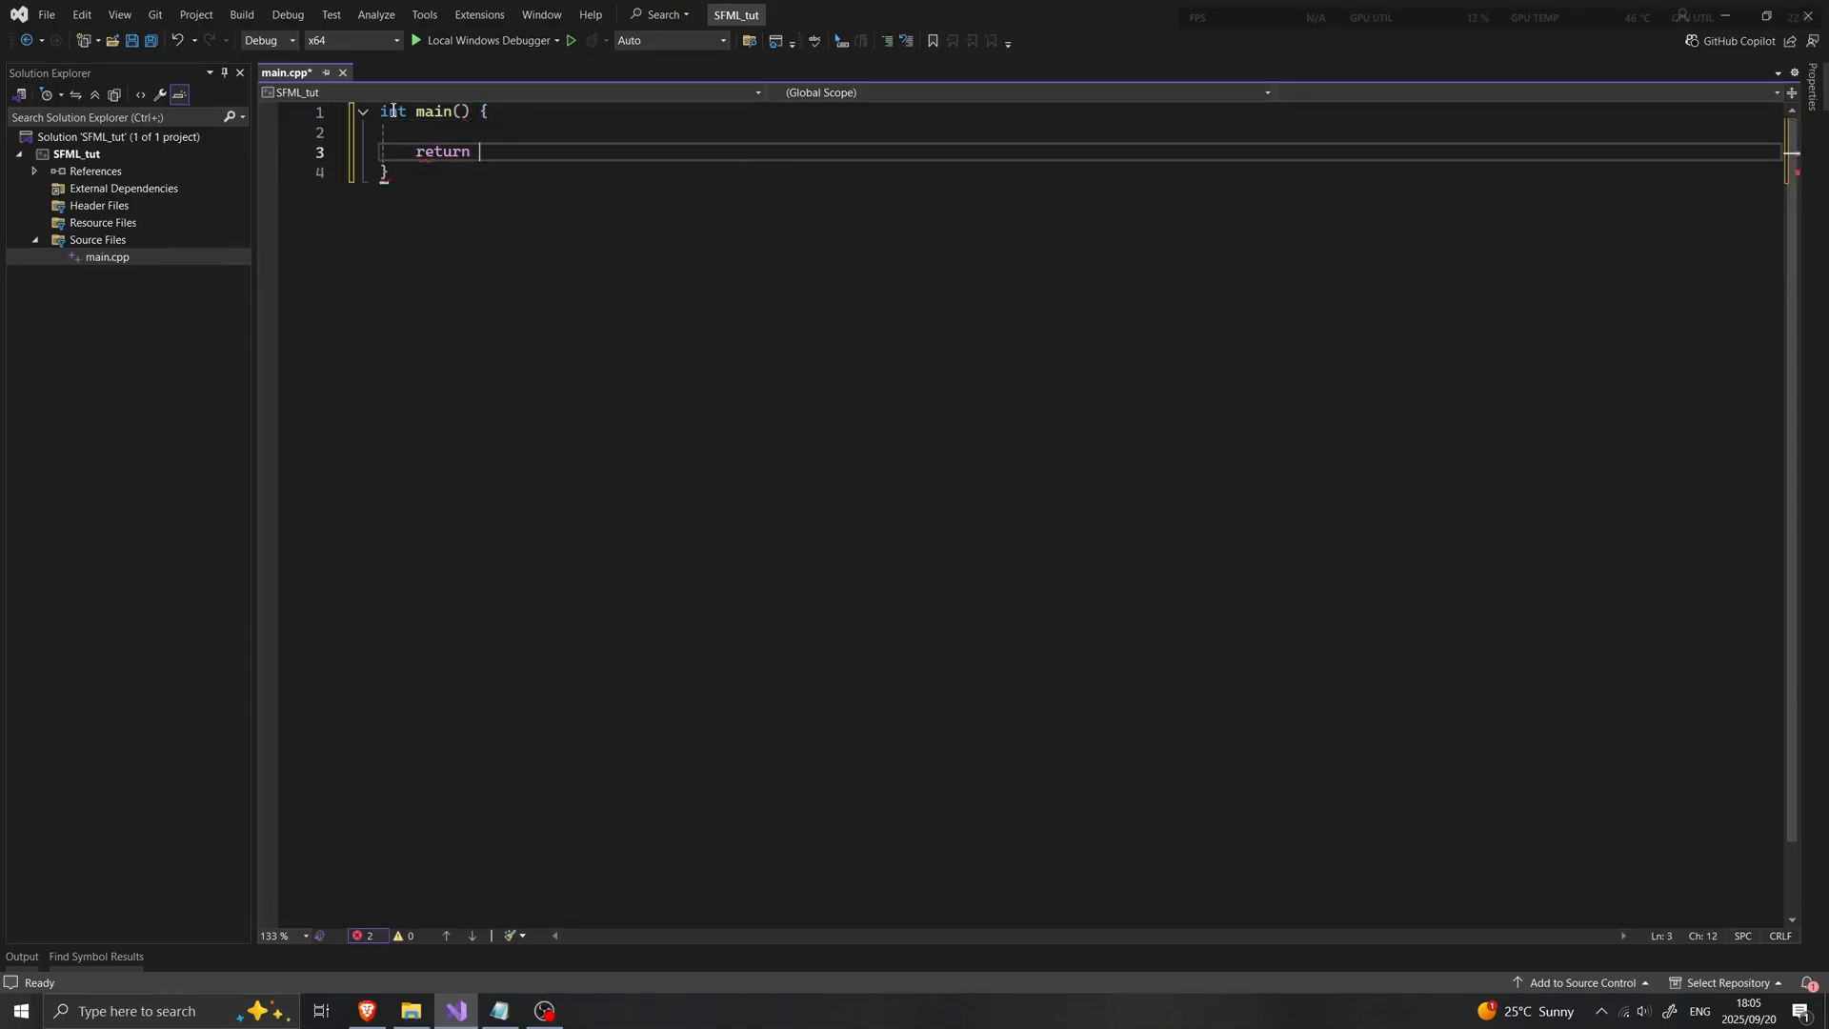
type("0;")
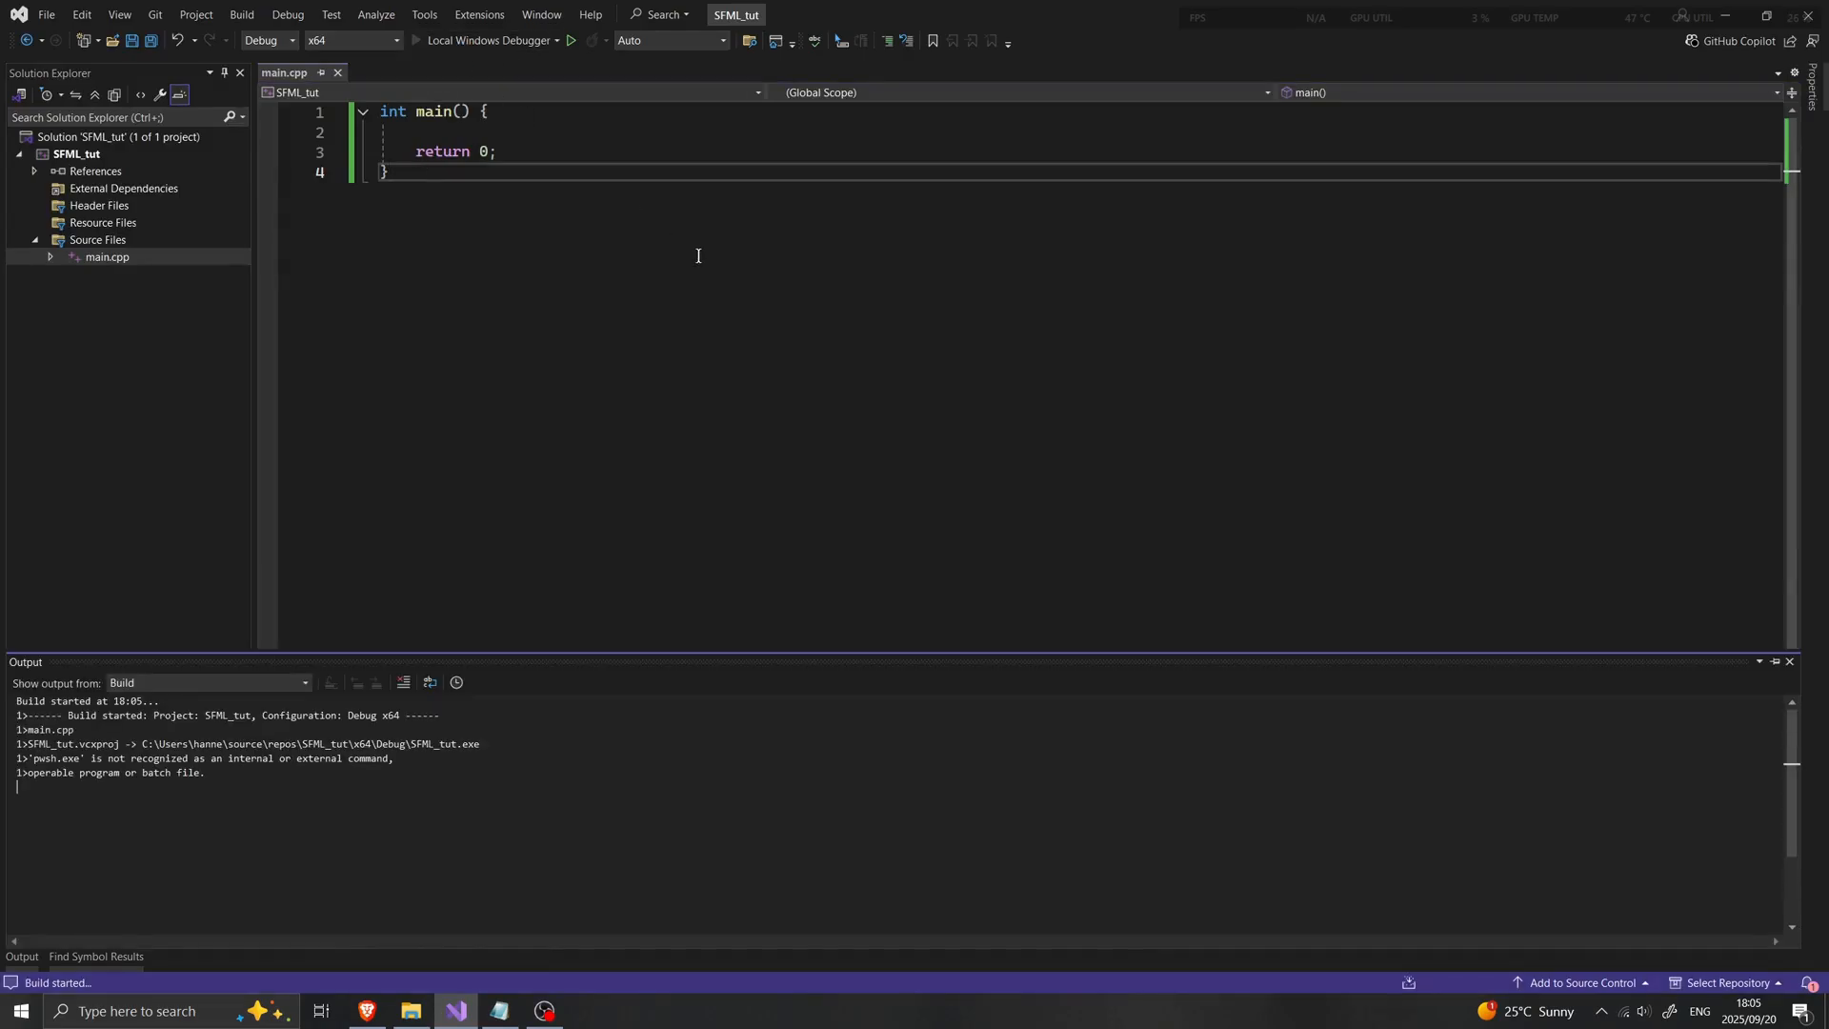
left_click(570, 40)
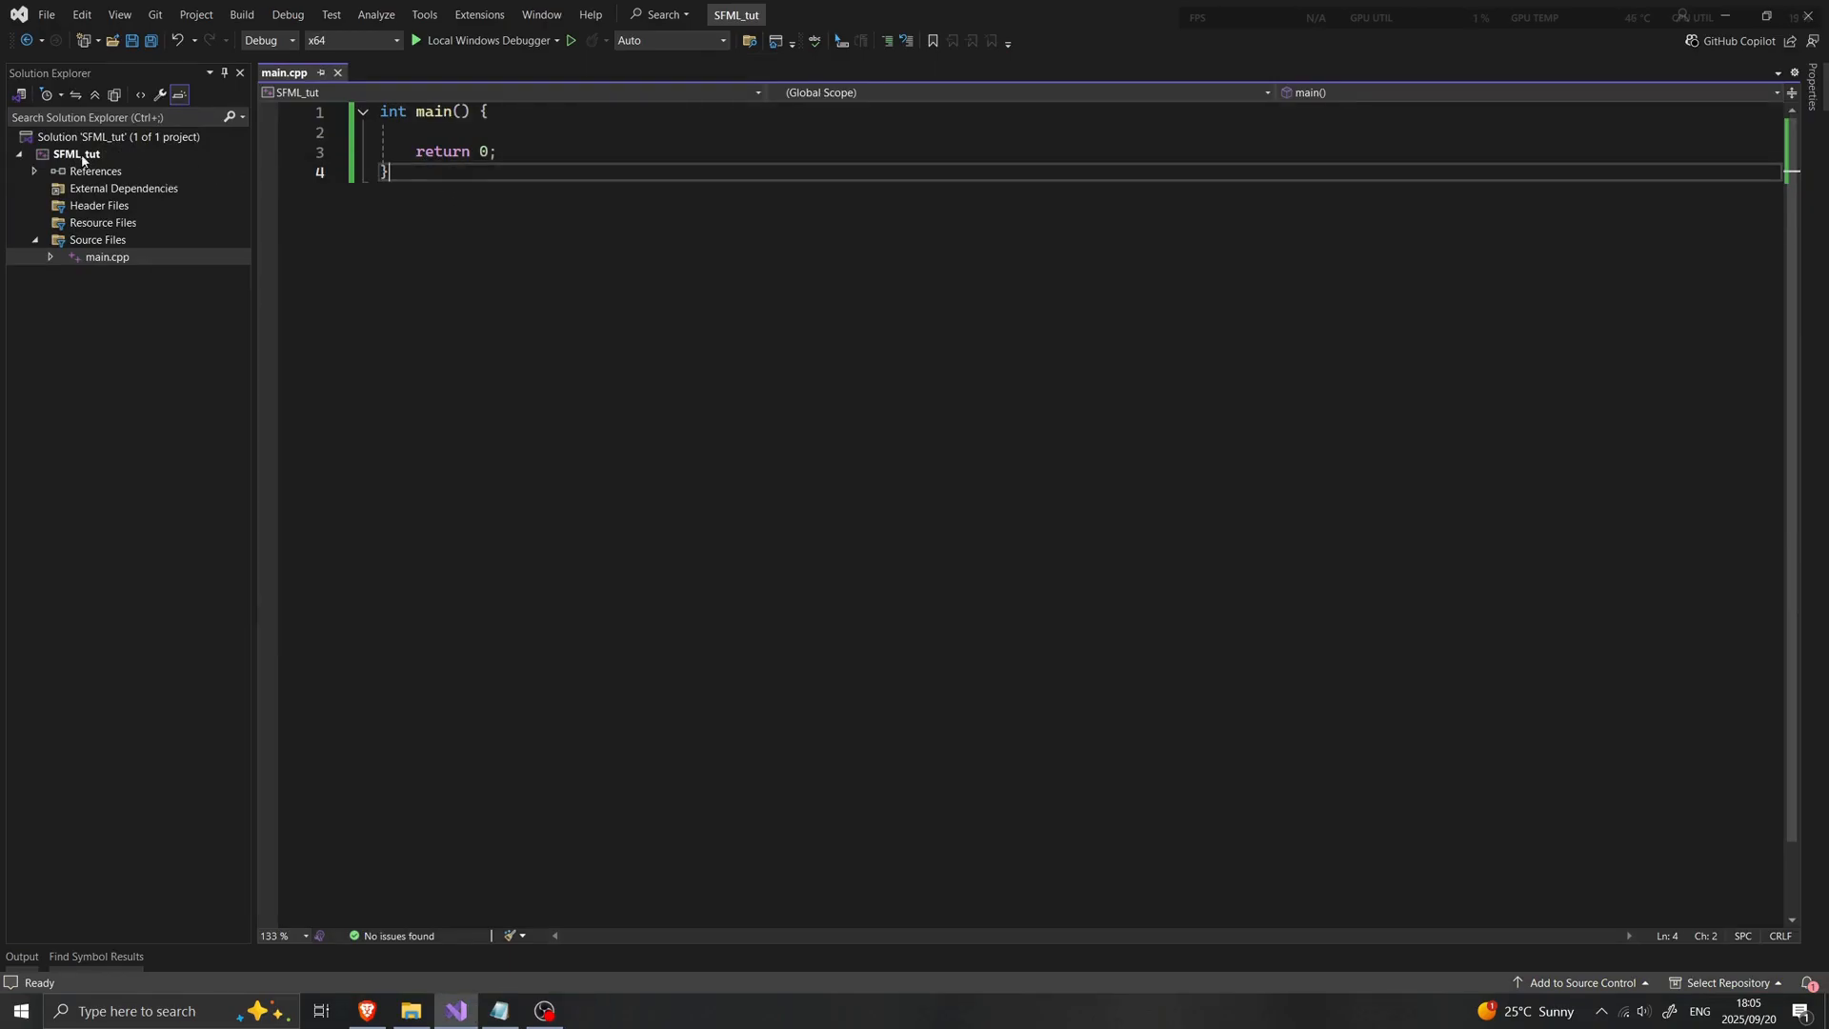
Bring up the SFML_tut property pages at the C/C++ General settings
right_click(74, 154)
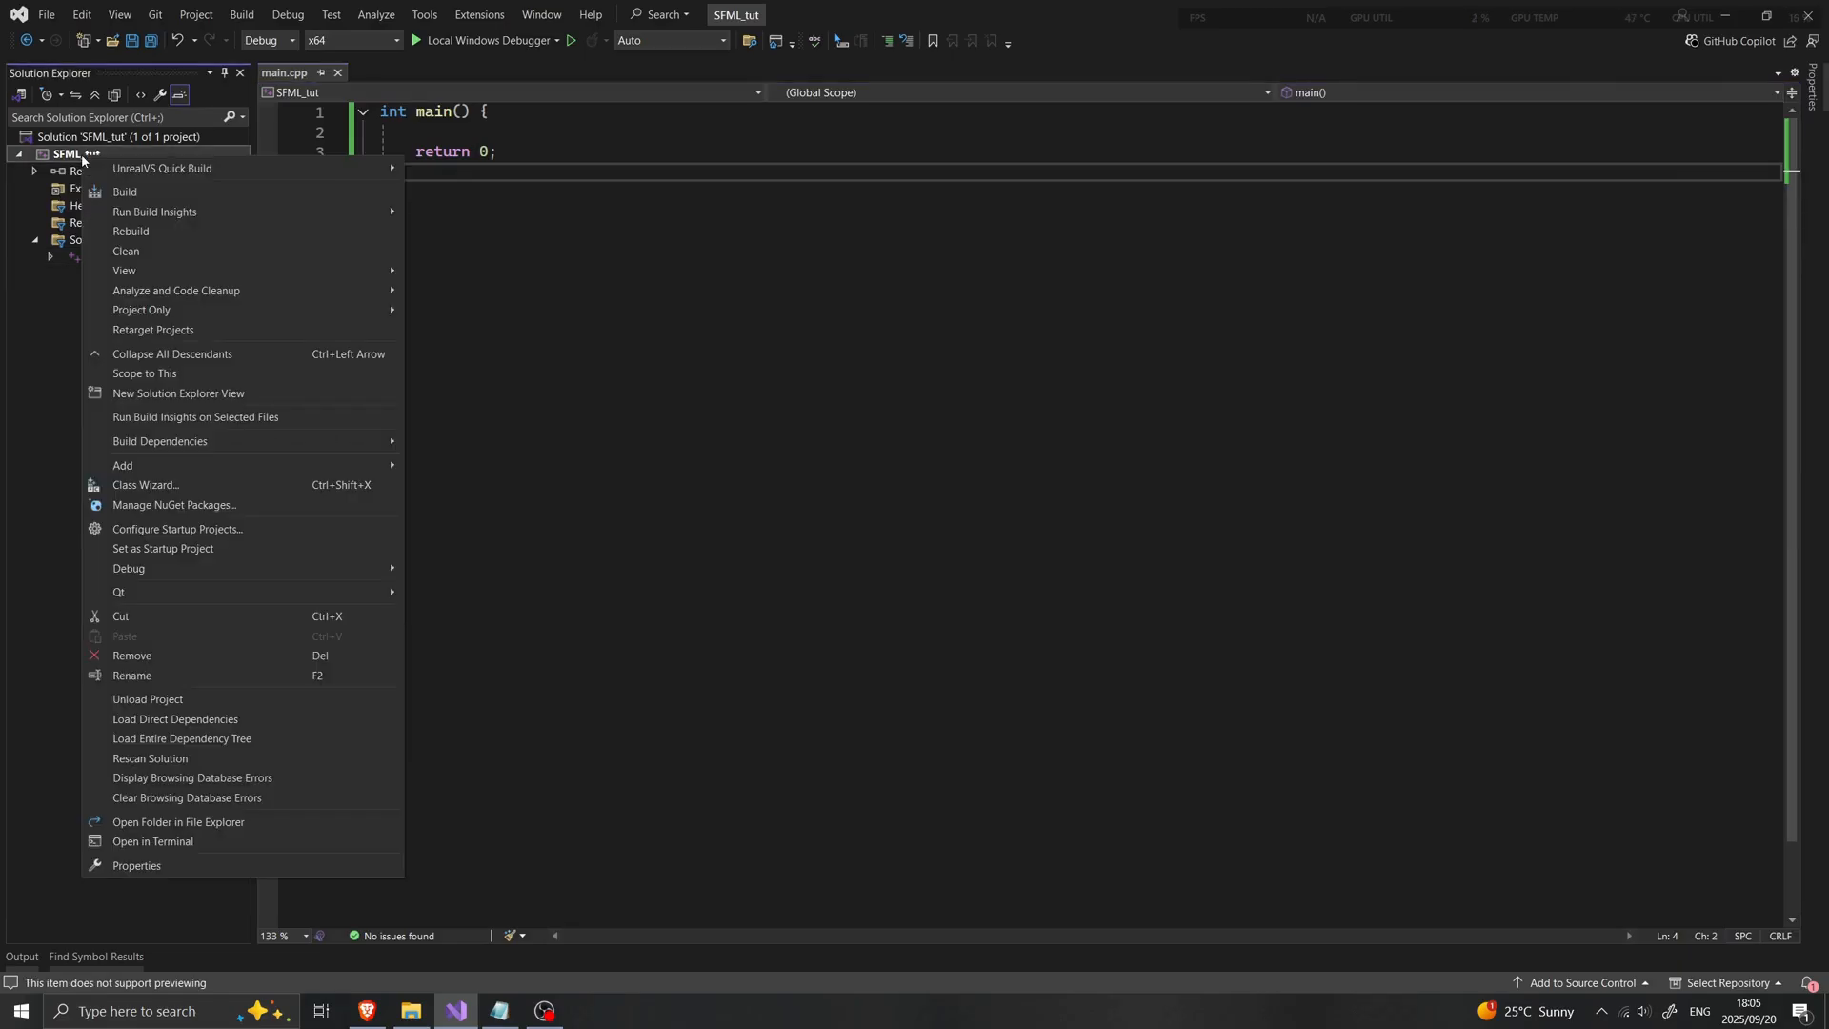
mouse_move(137, 868)
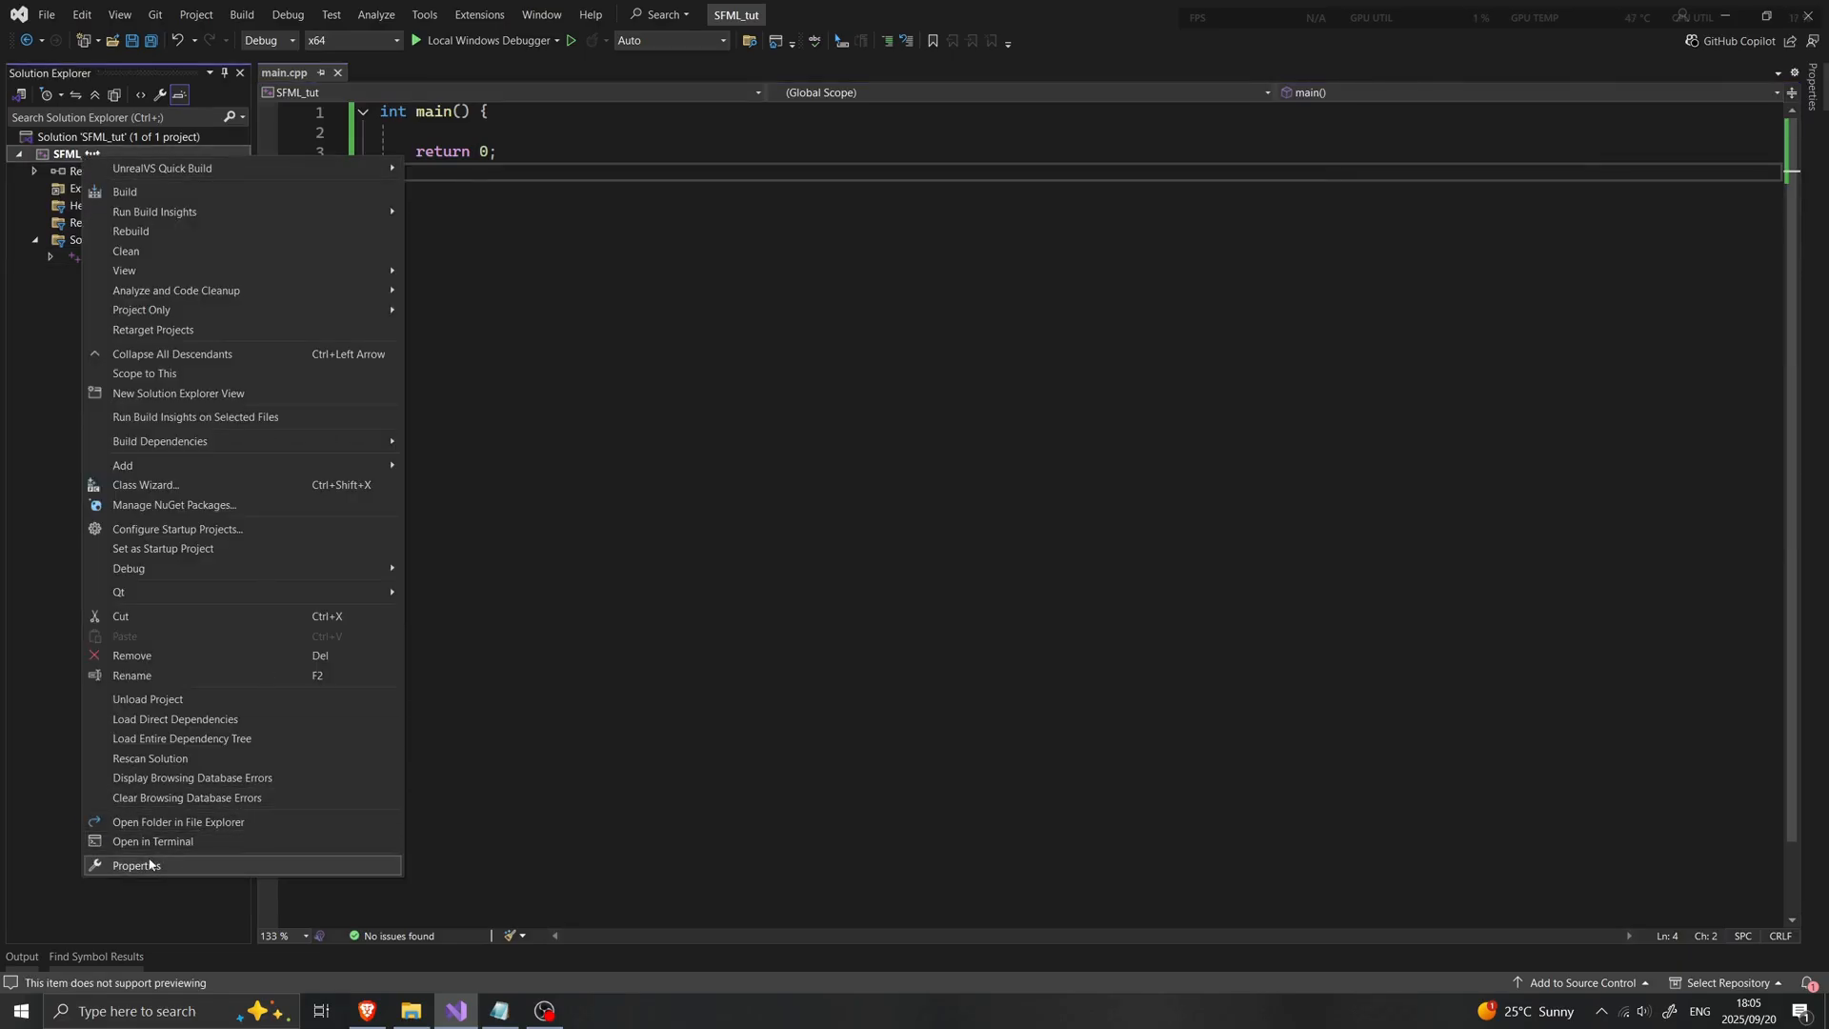
left_click(137, 865)
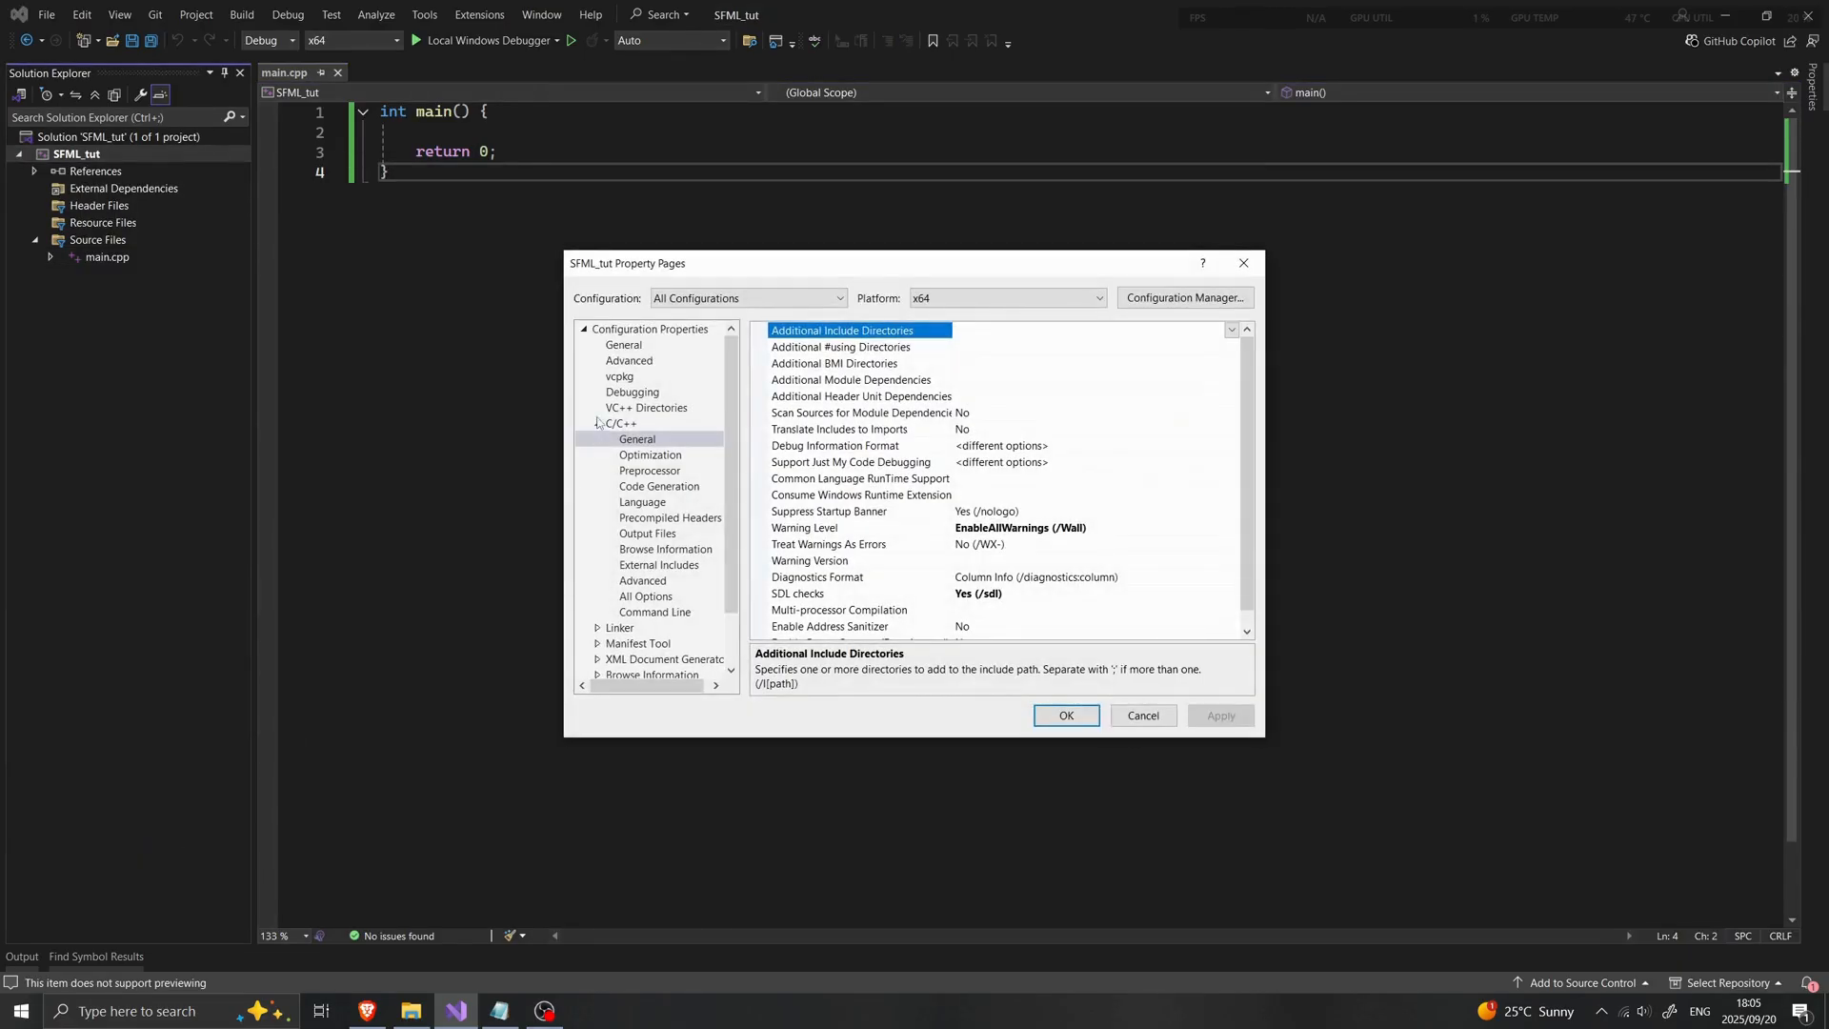
left_click(621, 423)
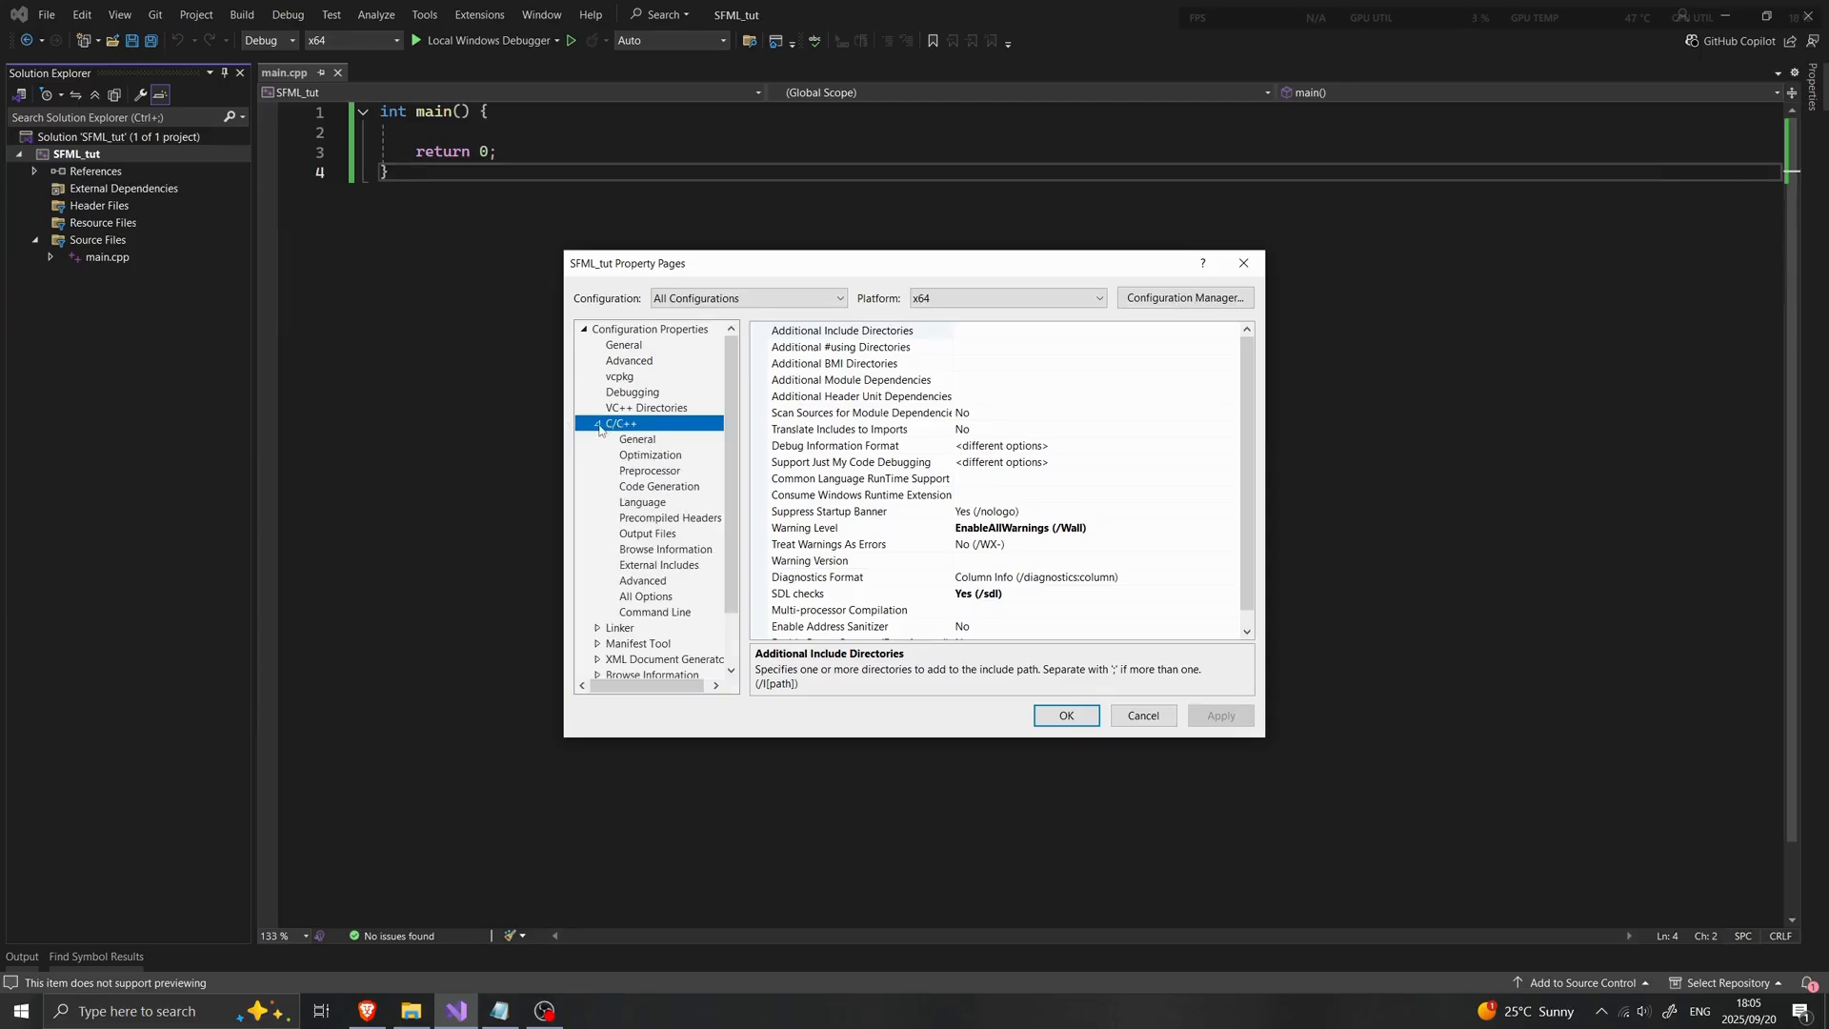
left_click(636, 438)
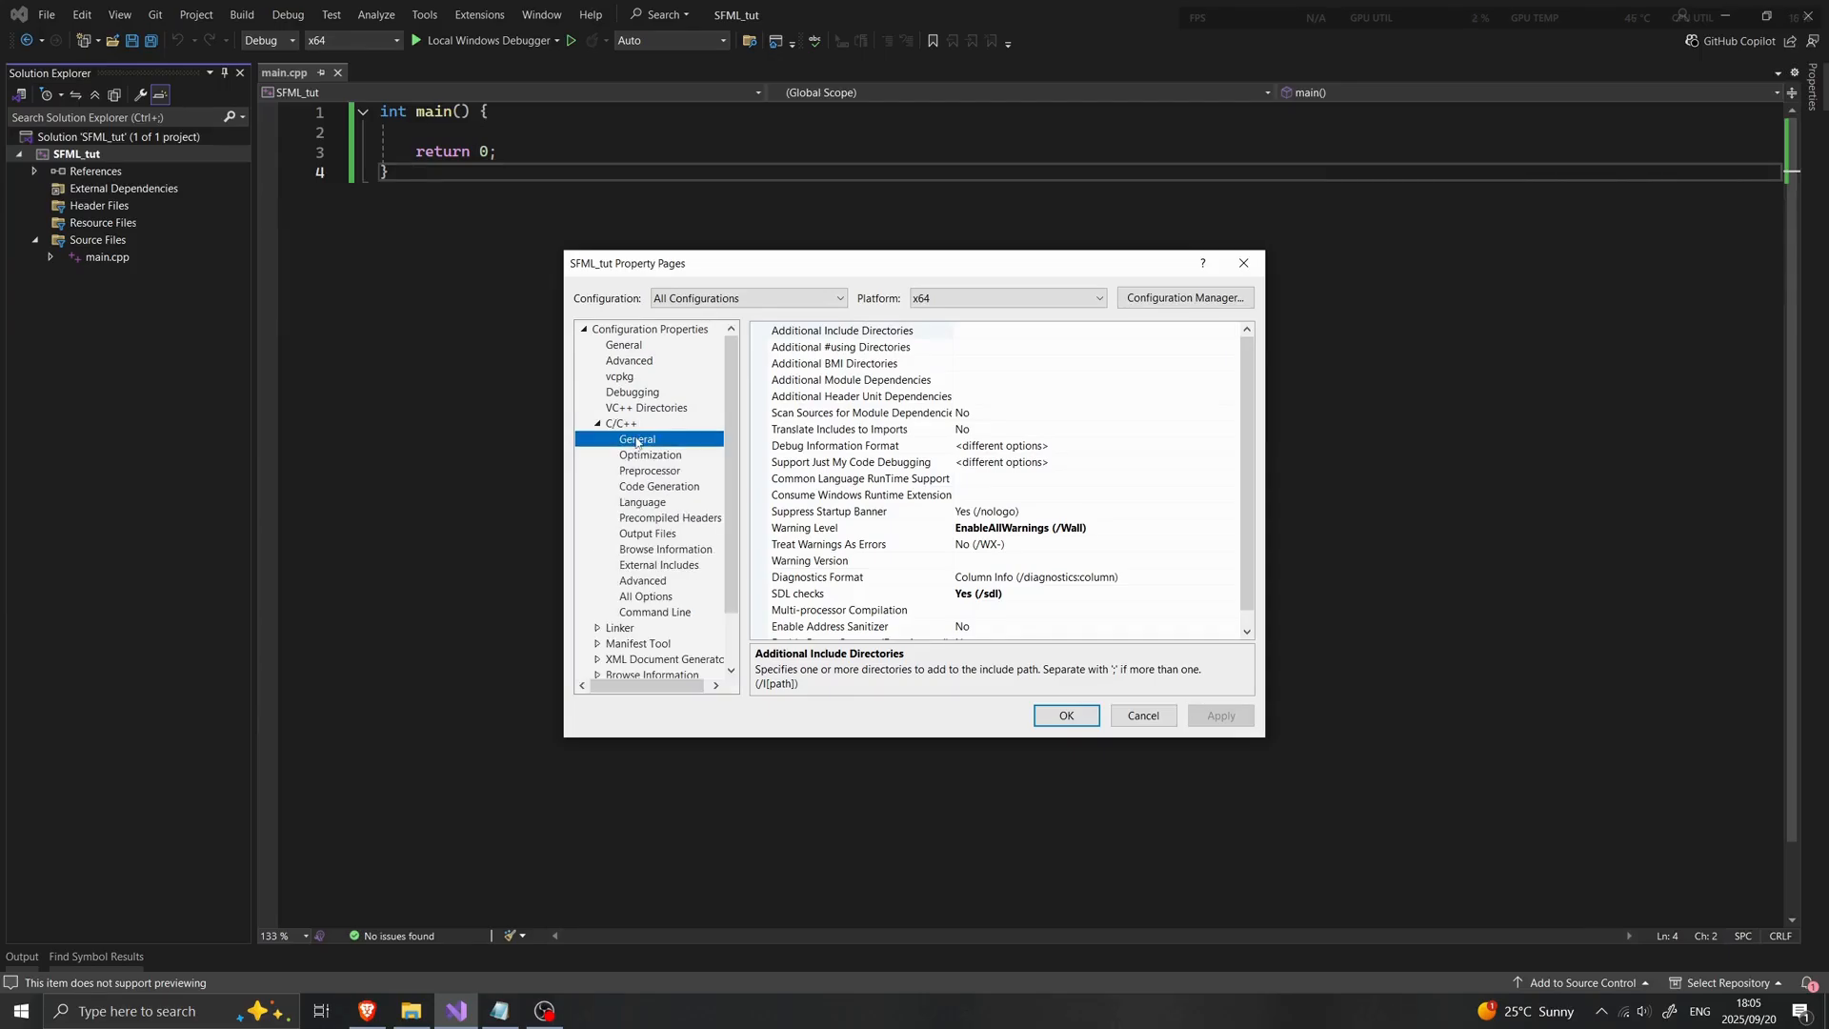
Set Additional Include Directories to C:\SFML\include and apply it
left_click(857, 329)
type("C:\\SFML\\include")
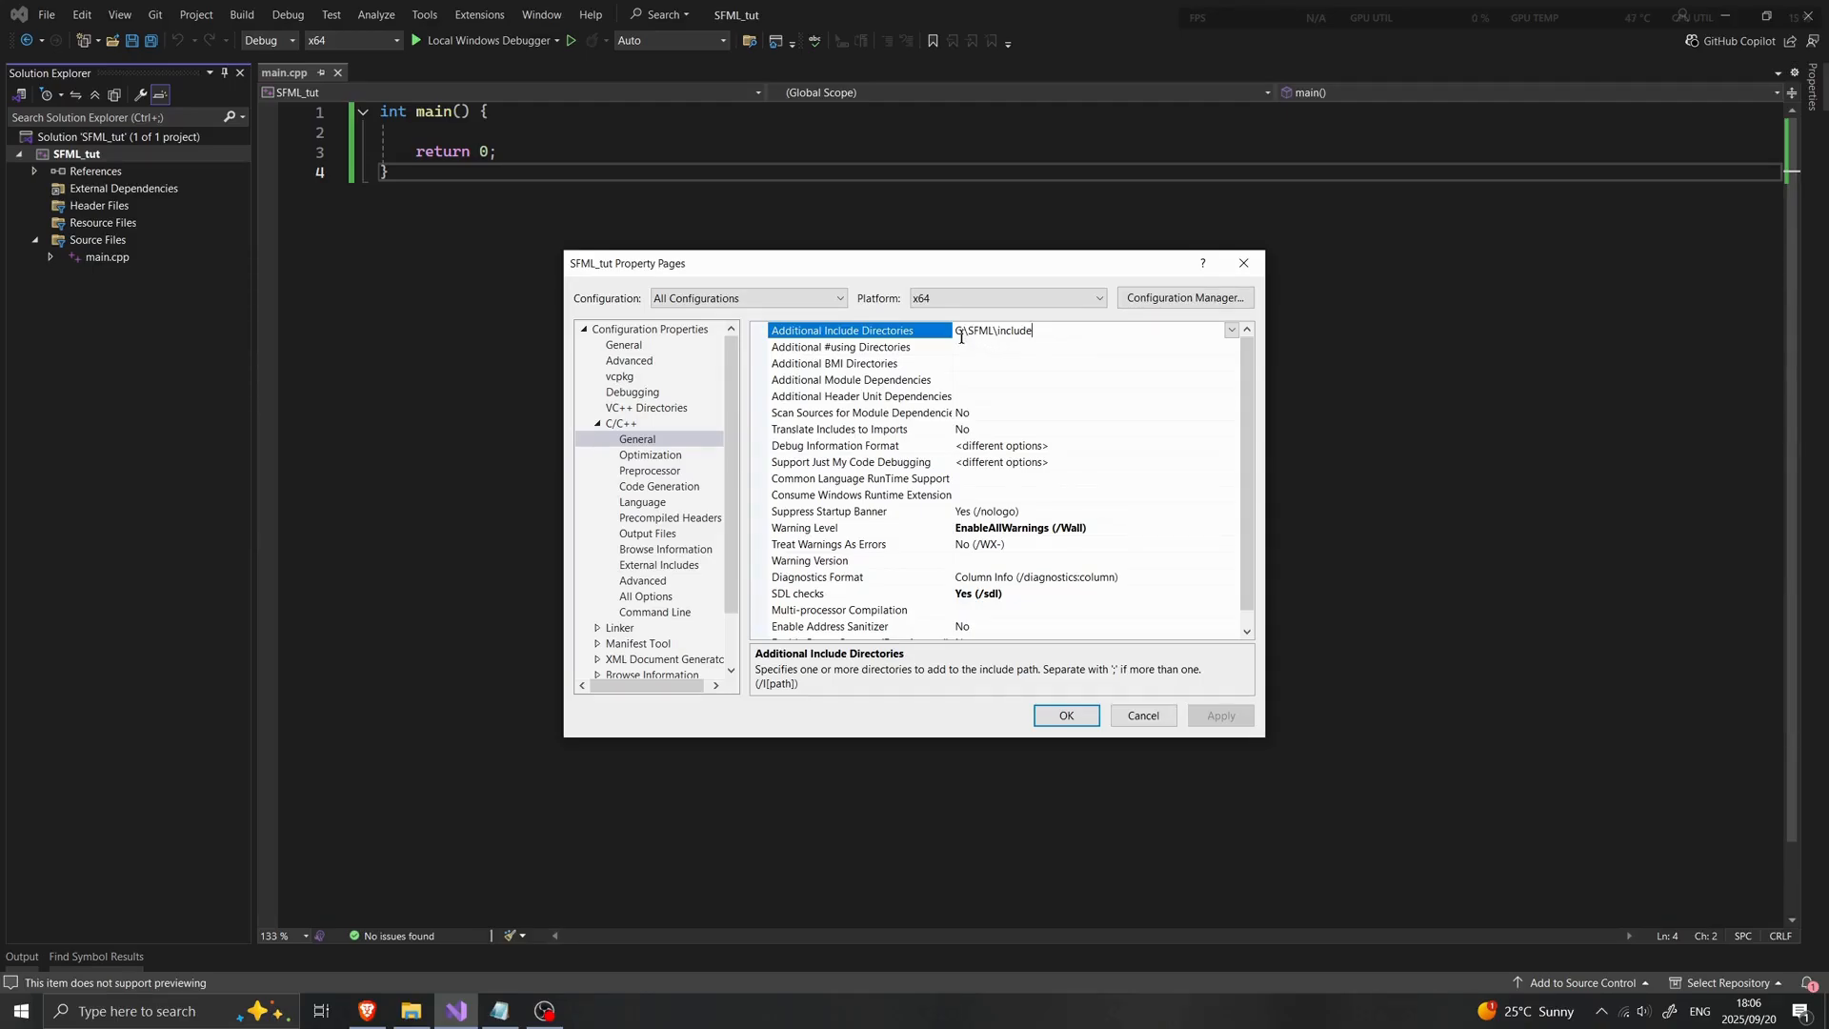
type("C")
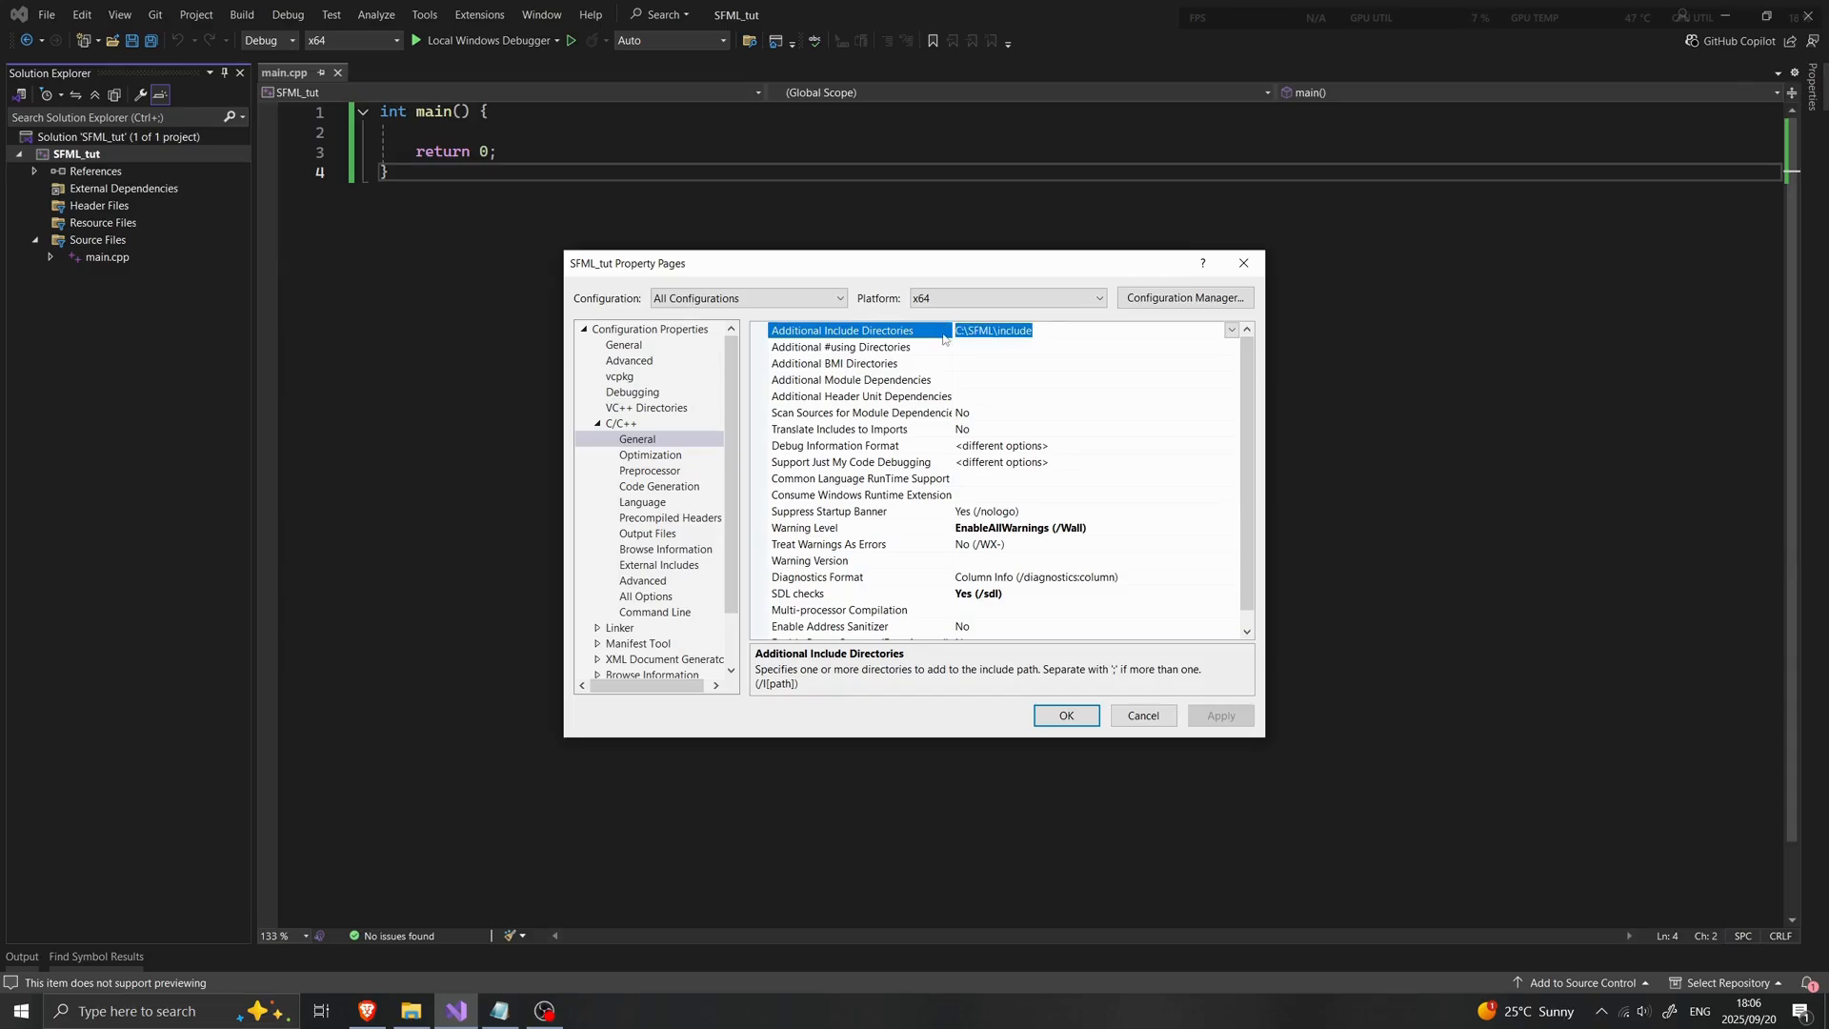
left_click(1004, 329)
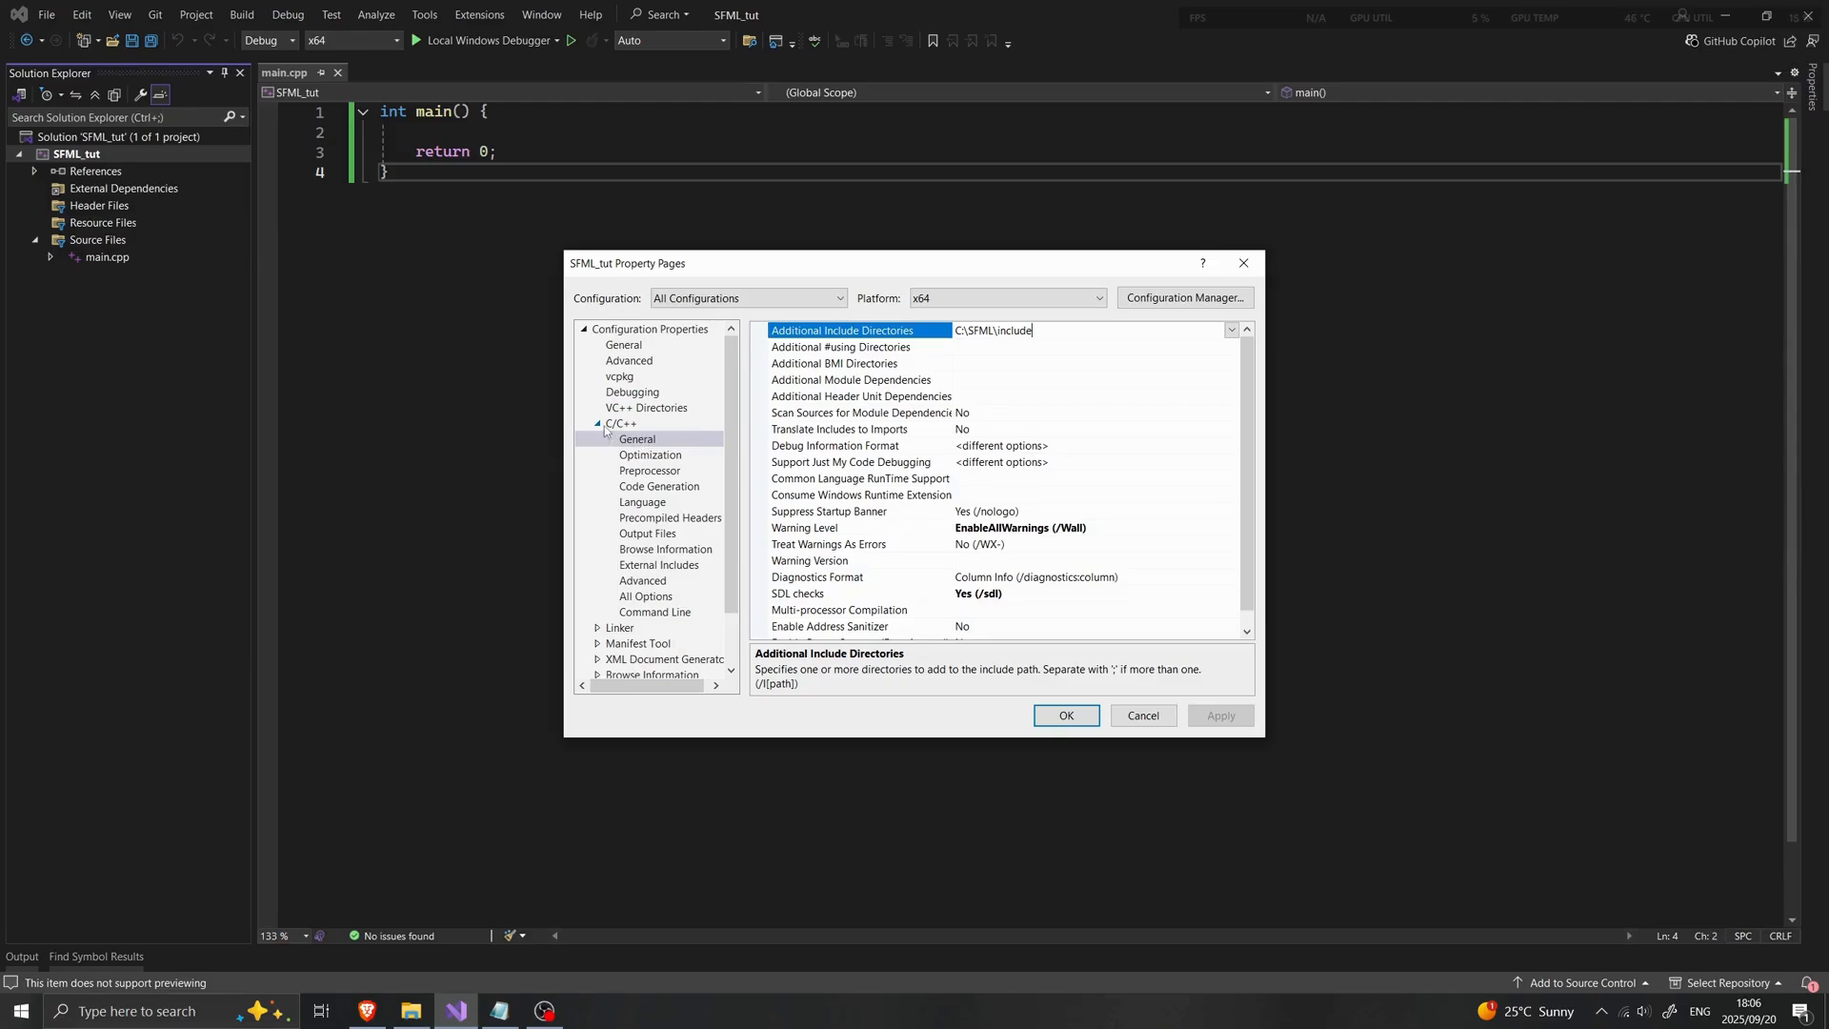
left_click(861, 412)
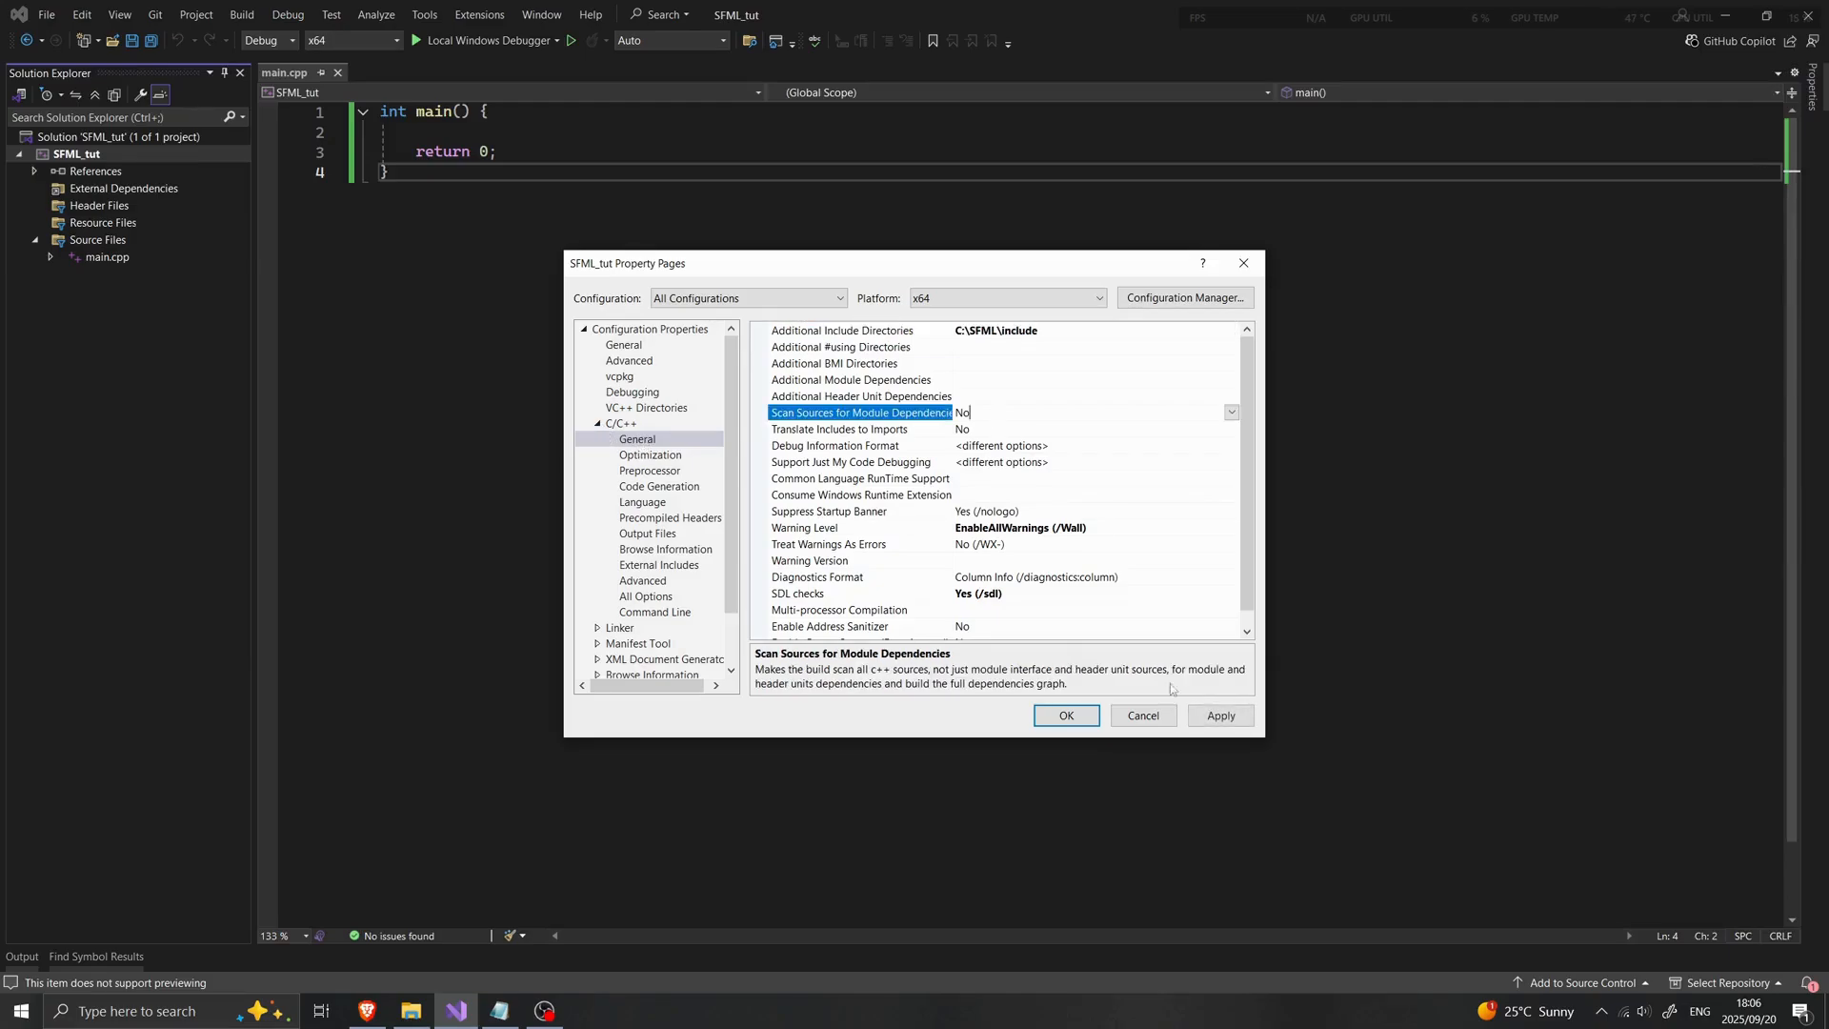
left_click(842, 330)
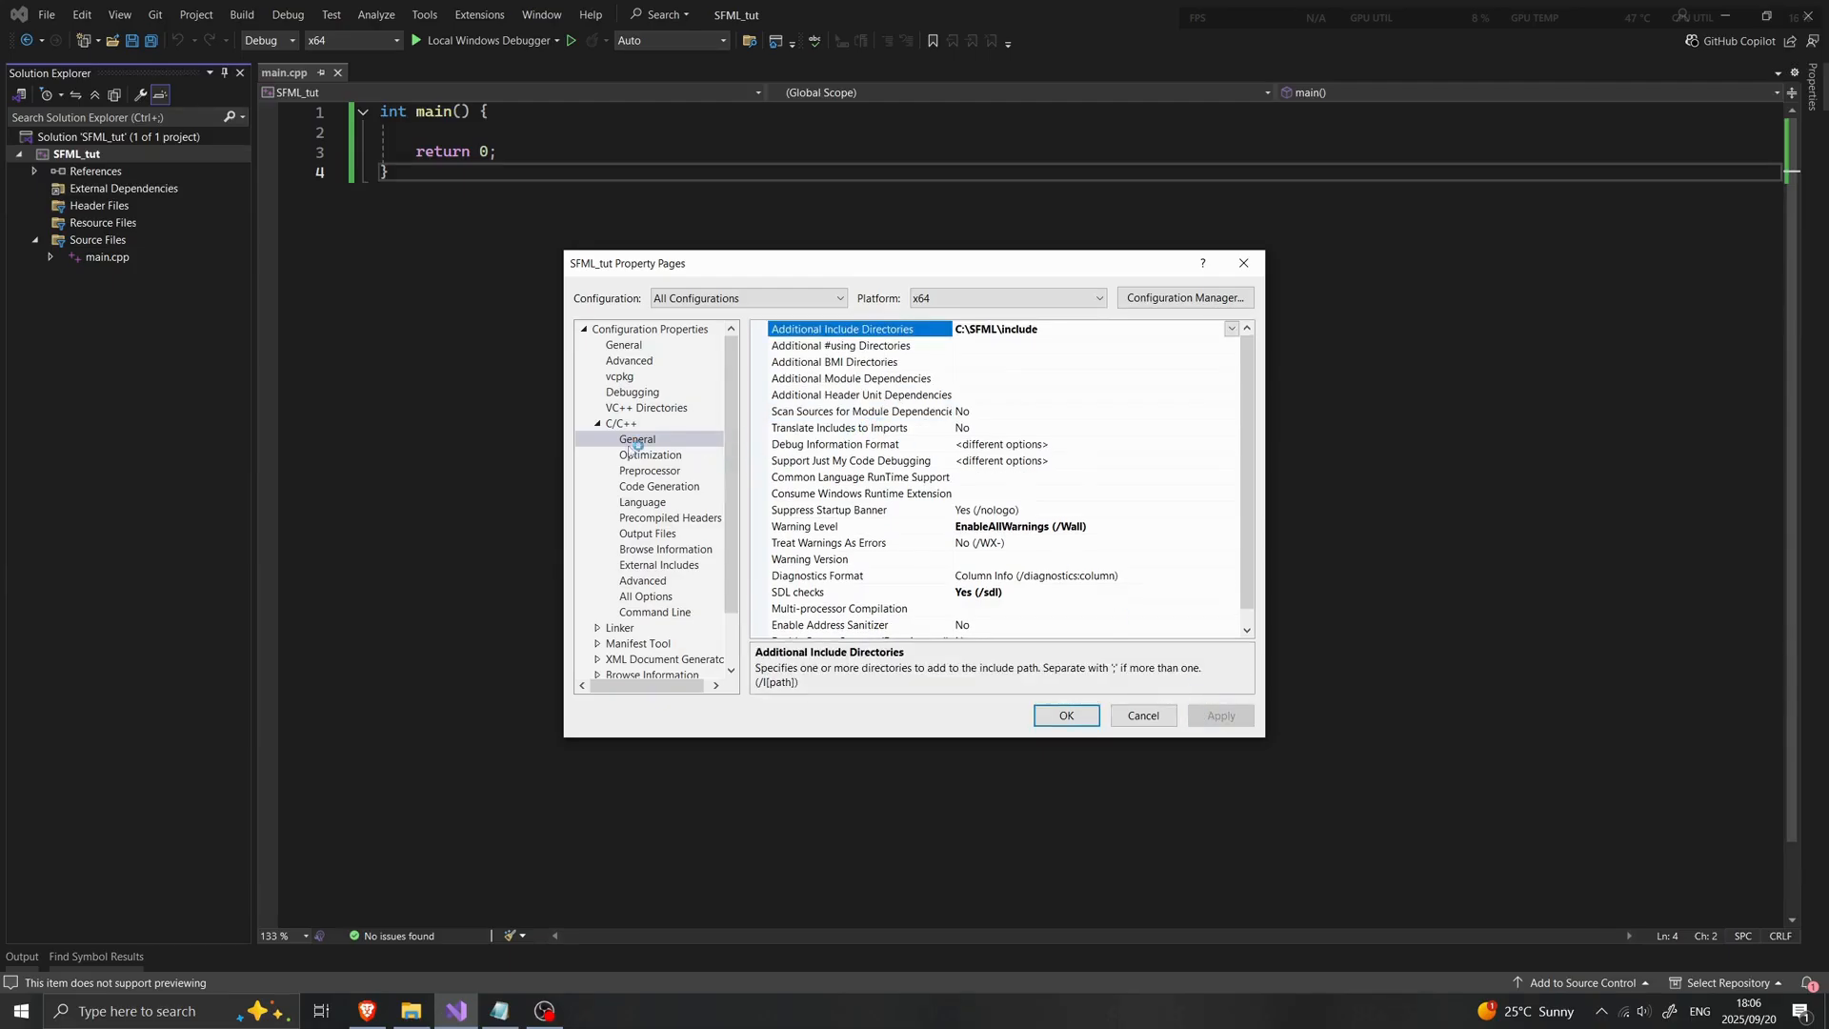
left_click(597, 423)
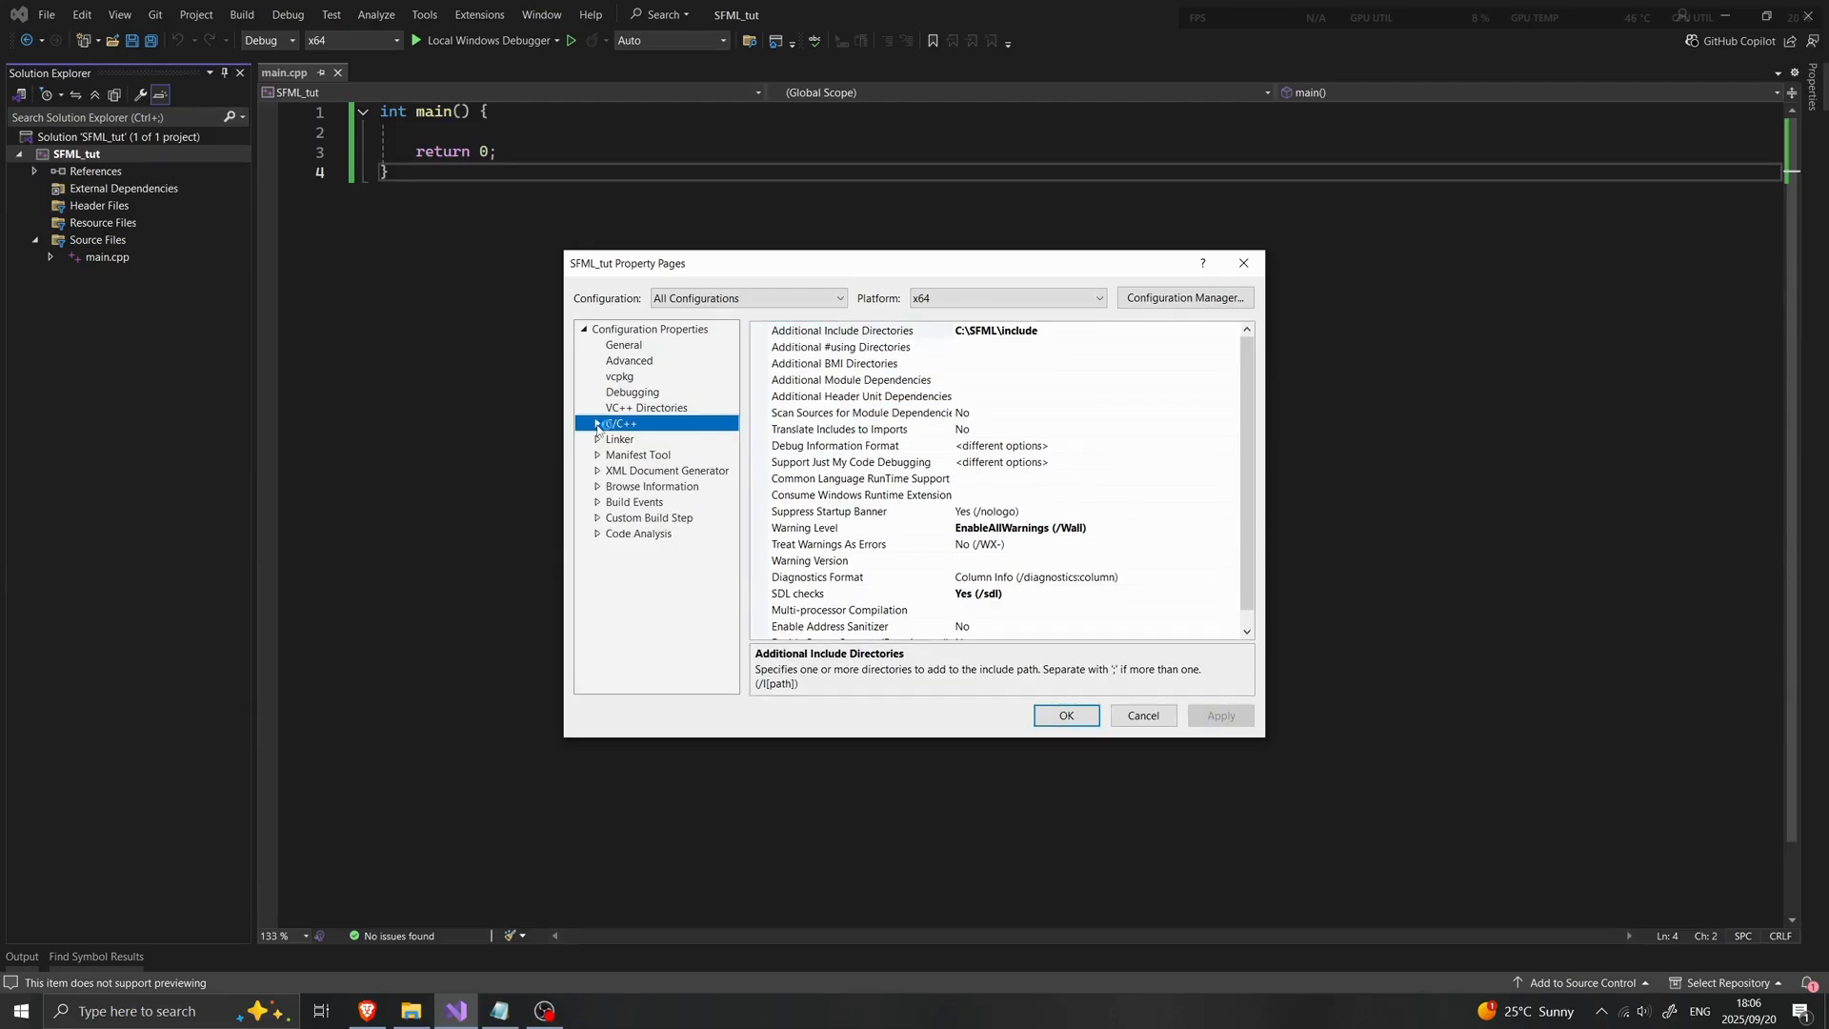
mouse_move(608, 440)
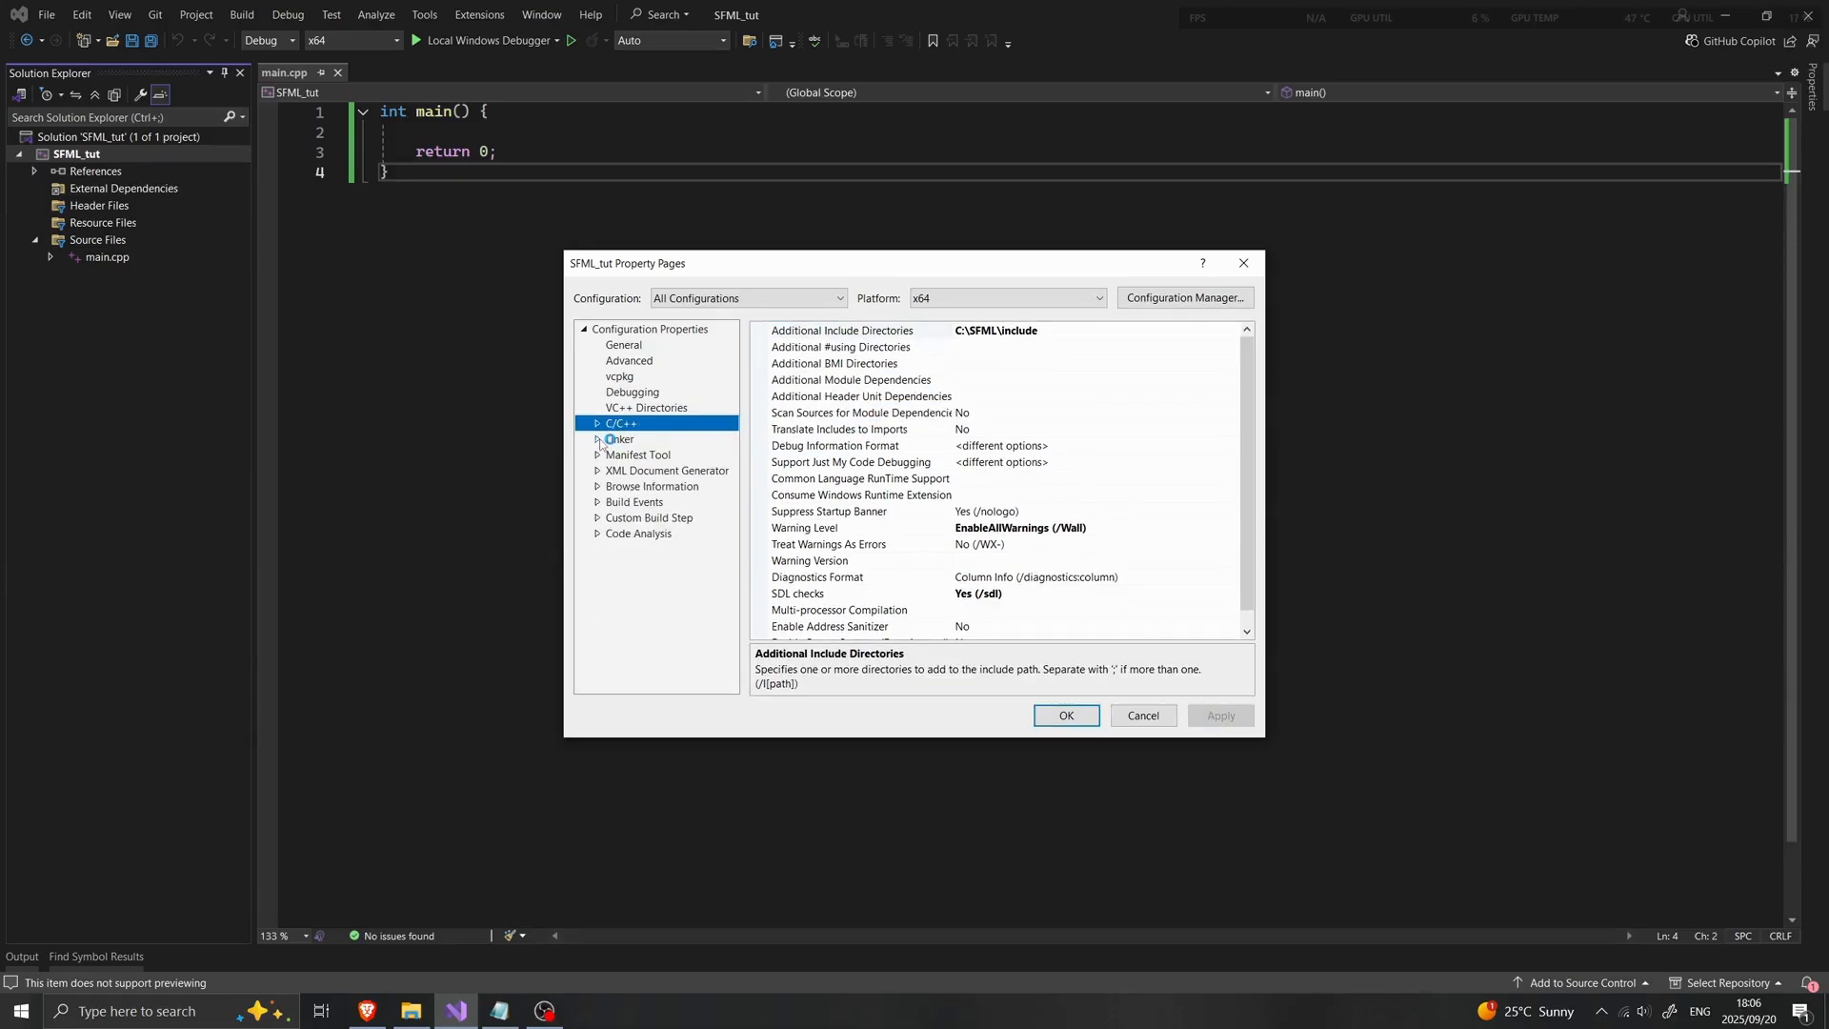
Set the linker's Additional Library Directories to C:\SFML\lib
left_click(619, 438)
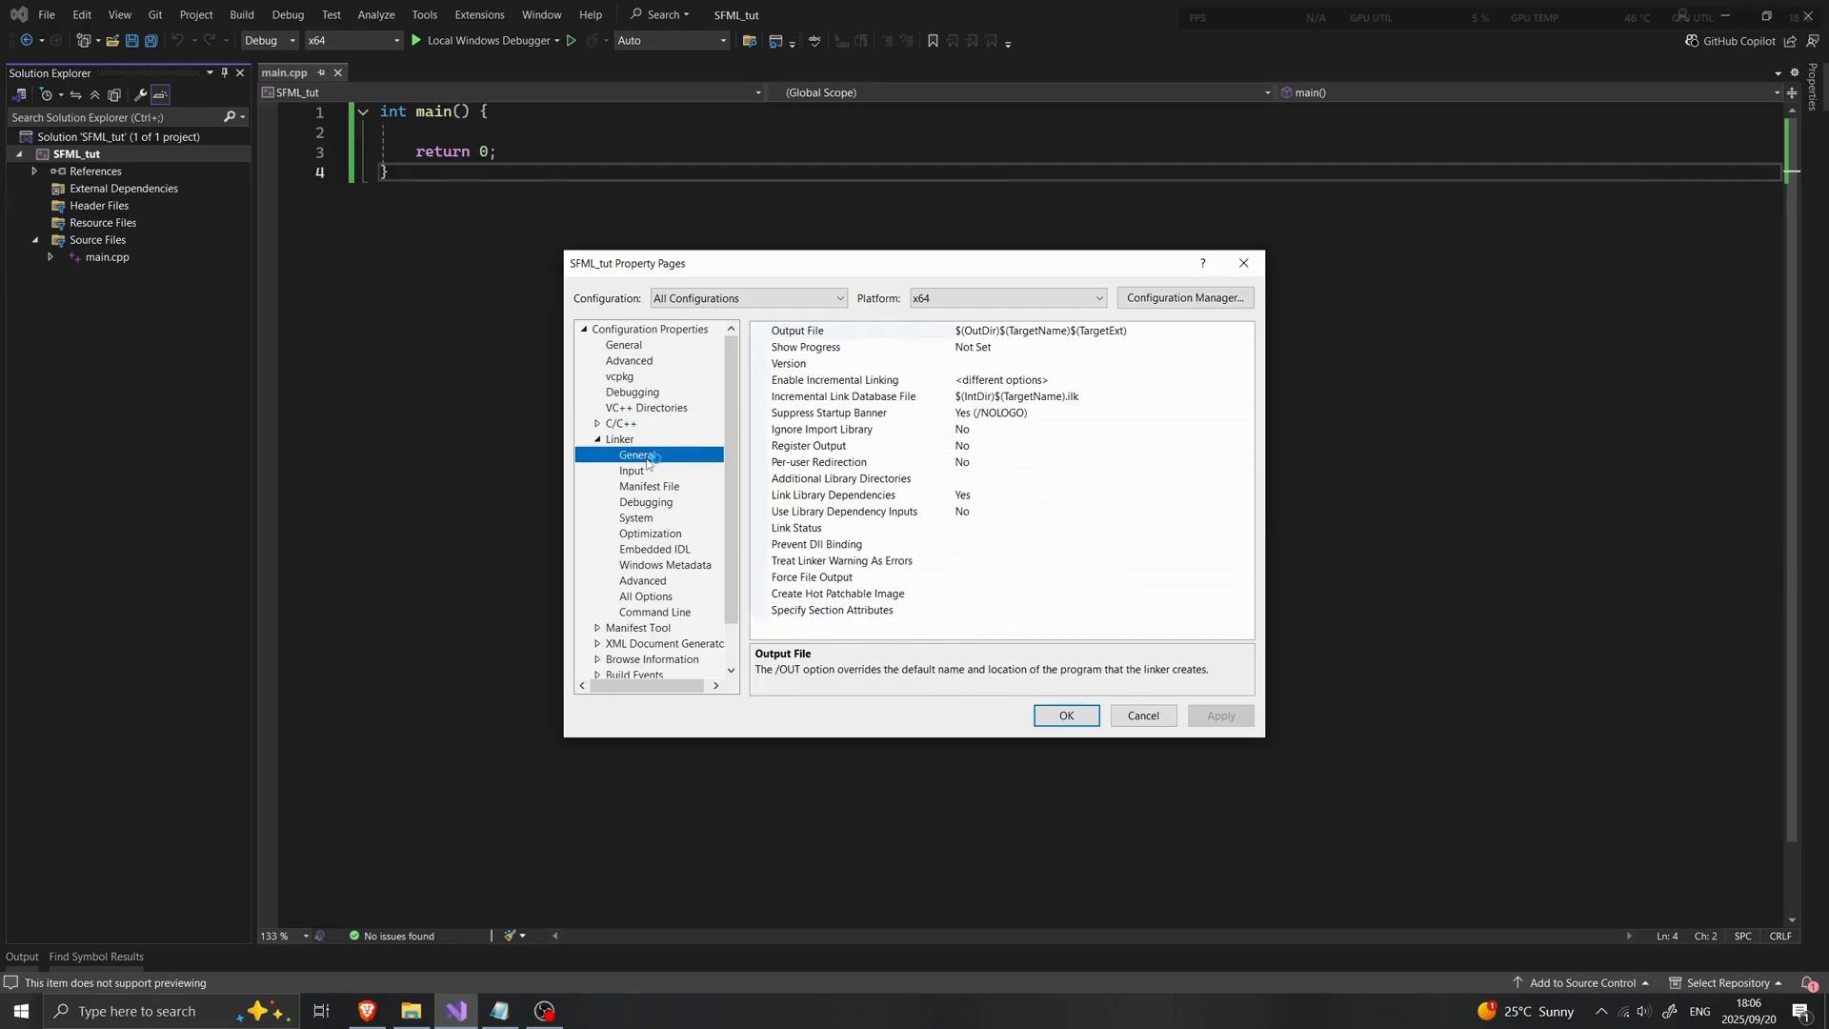
mouse_move(960, 490)
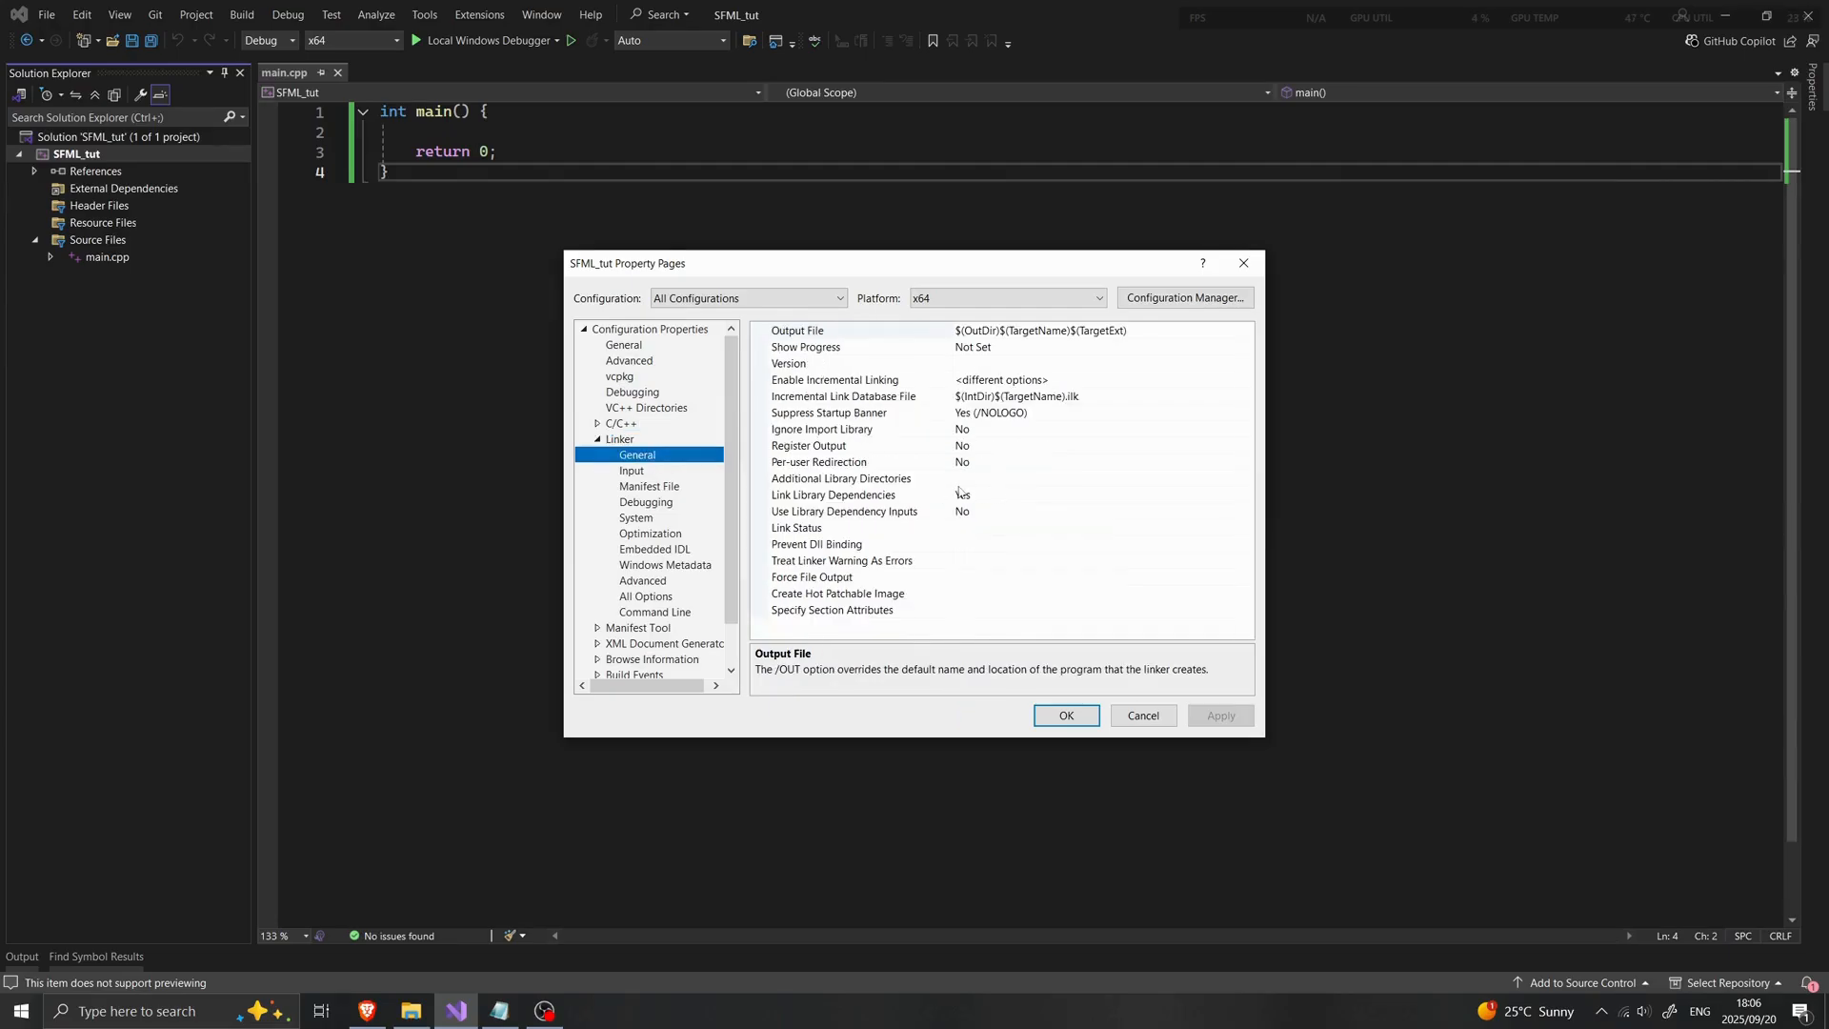
left_click(840, 478)
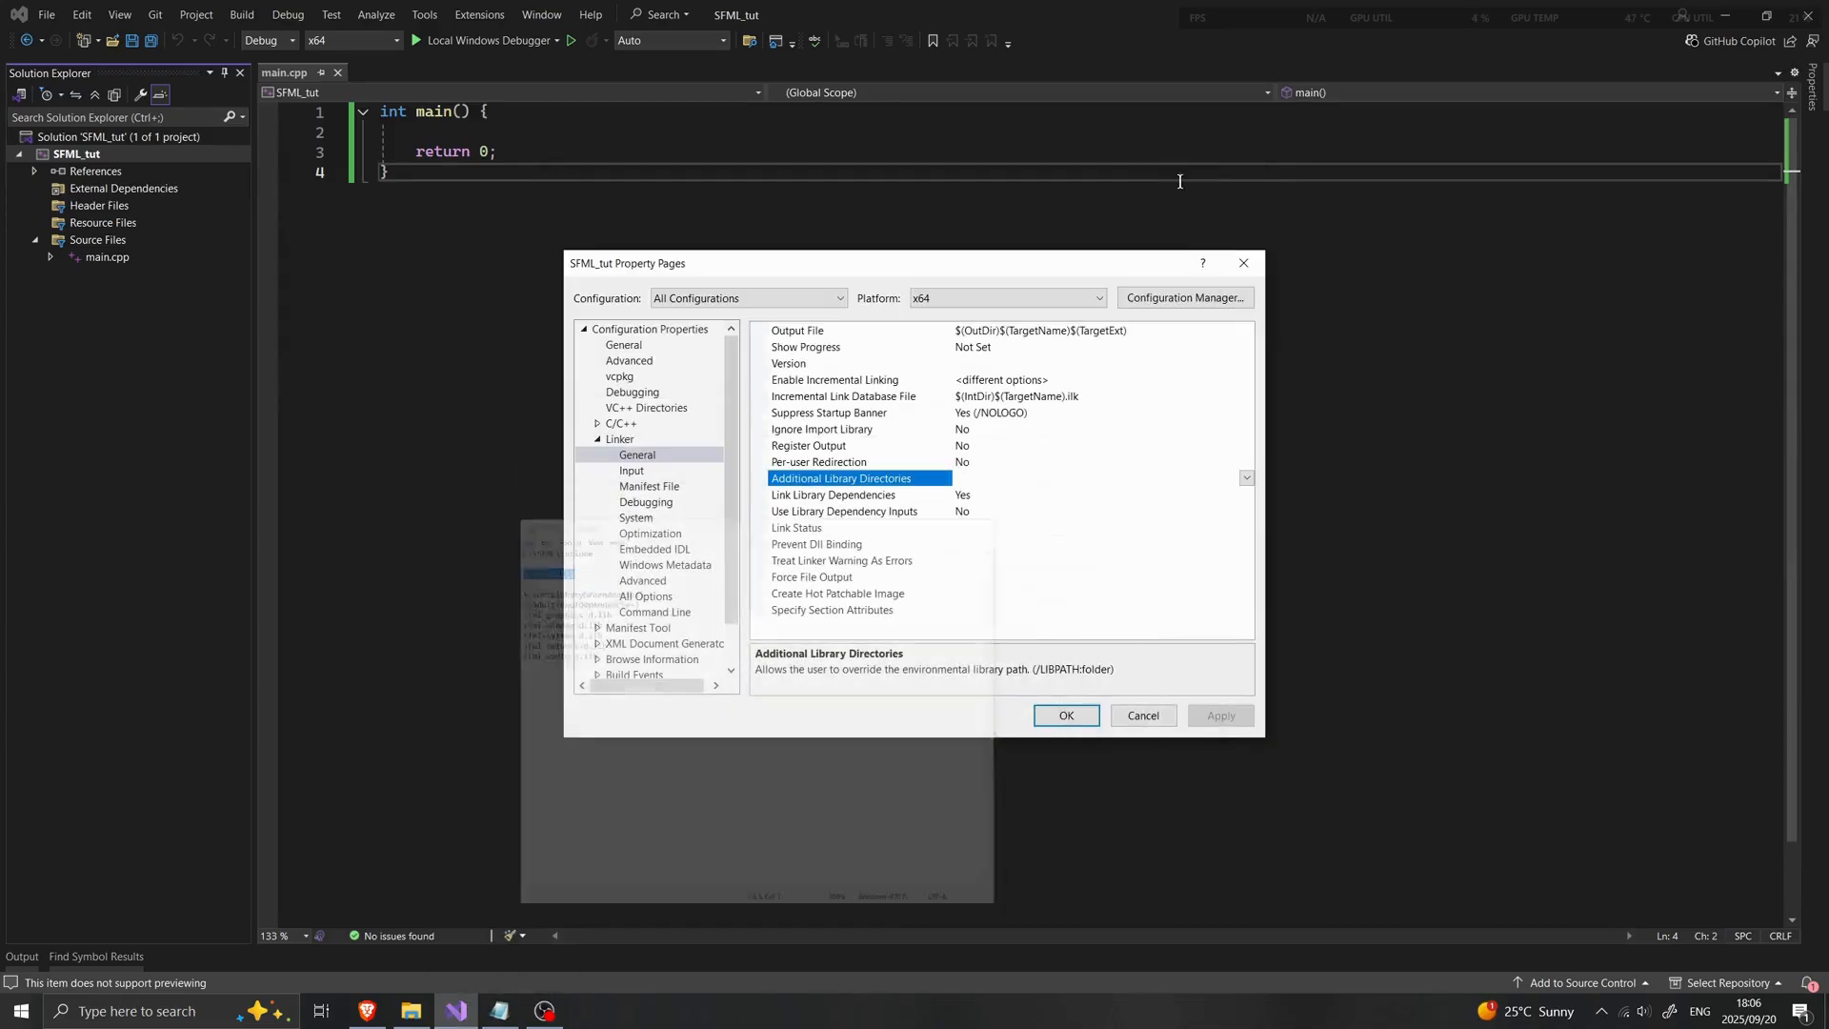
type("C:\\SFML\\lib")
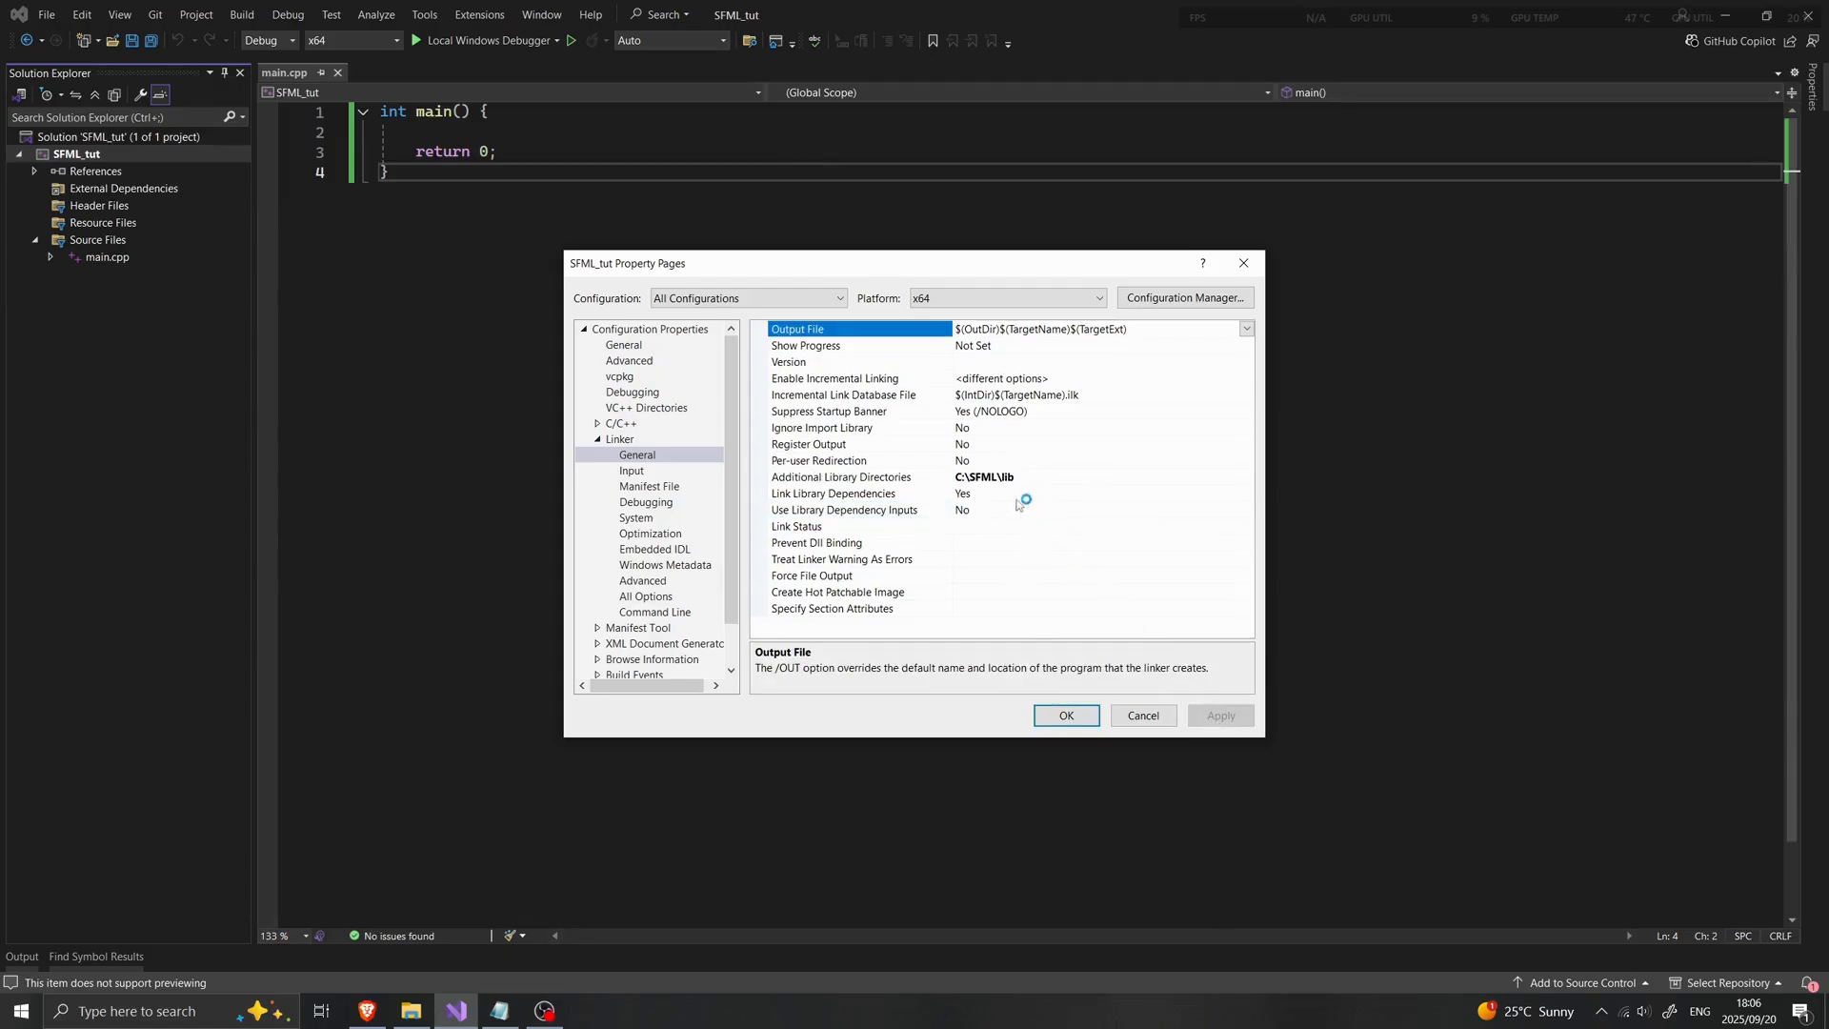
left_click(840, 476)
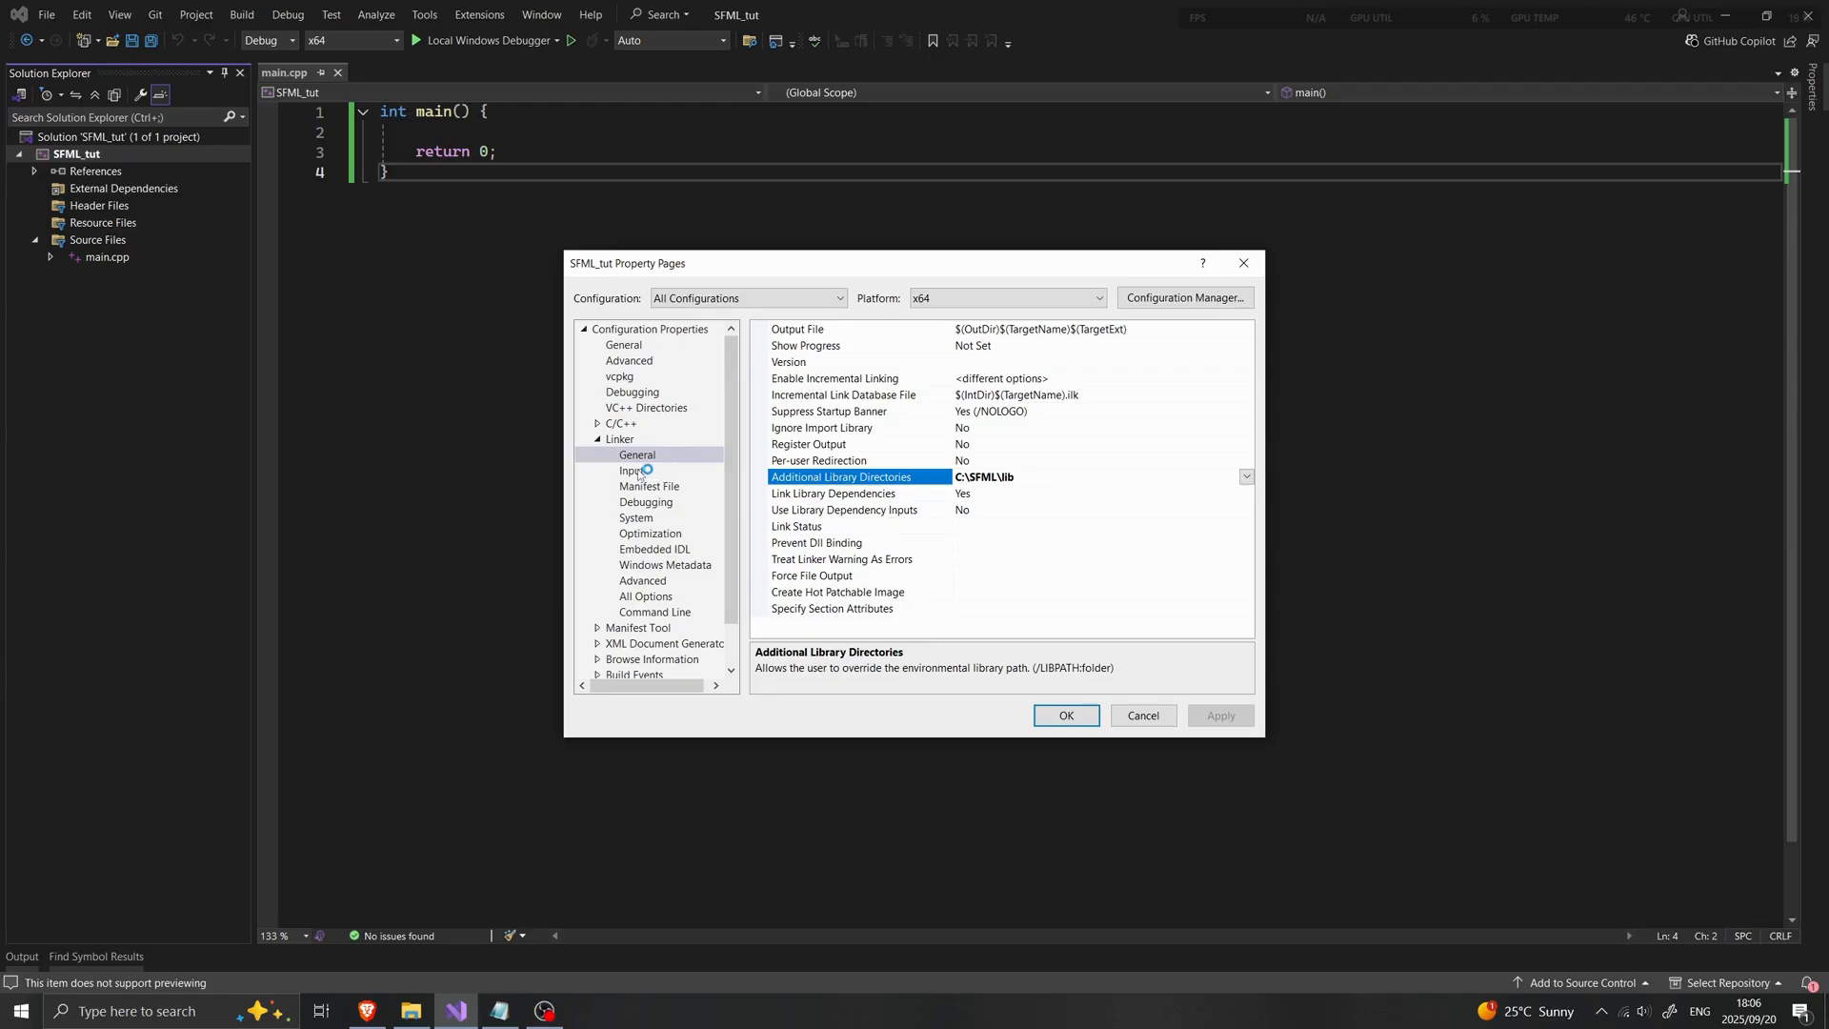
Add the SFML debug libraries (sfml-network-d.lib, sfml-audio-d.lib, ...) as linker Additional Dependencies
left_click(631, 471)
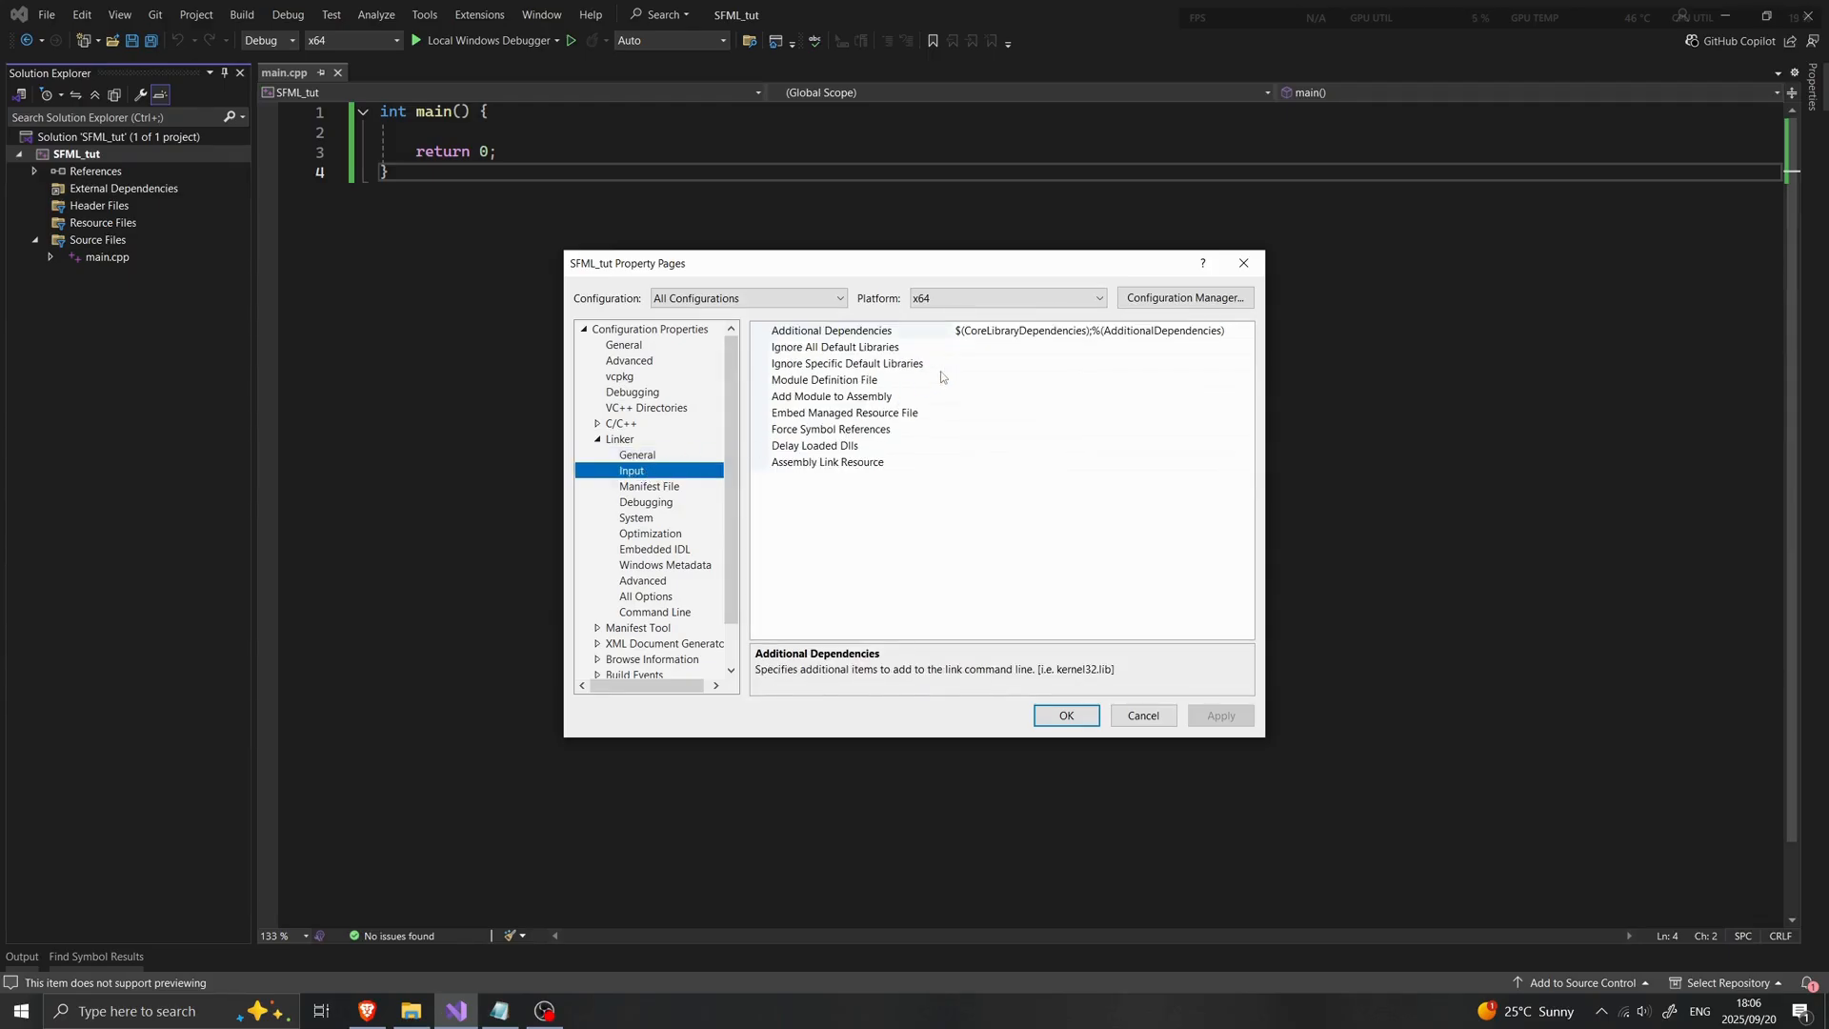
left_click(828, 330)
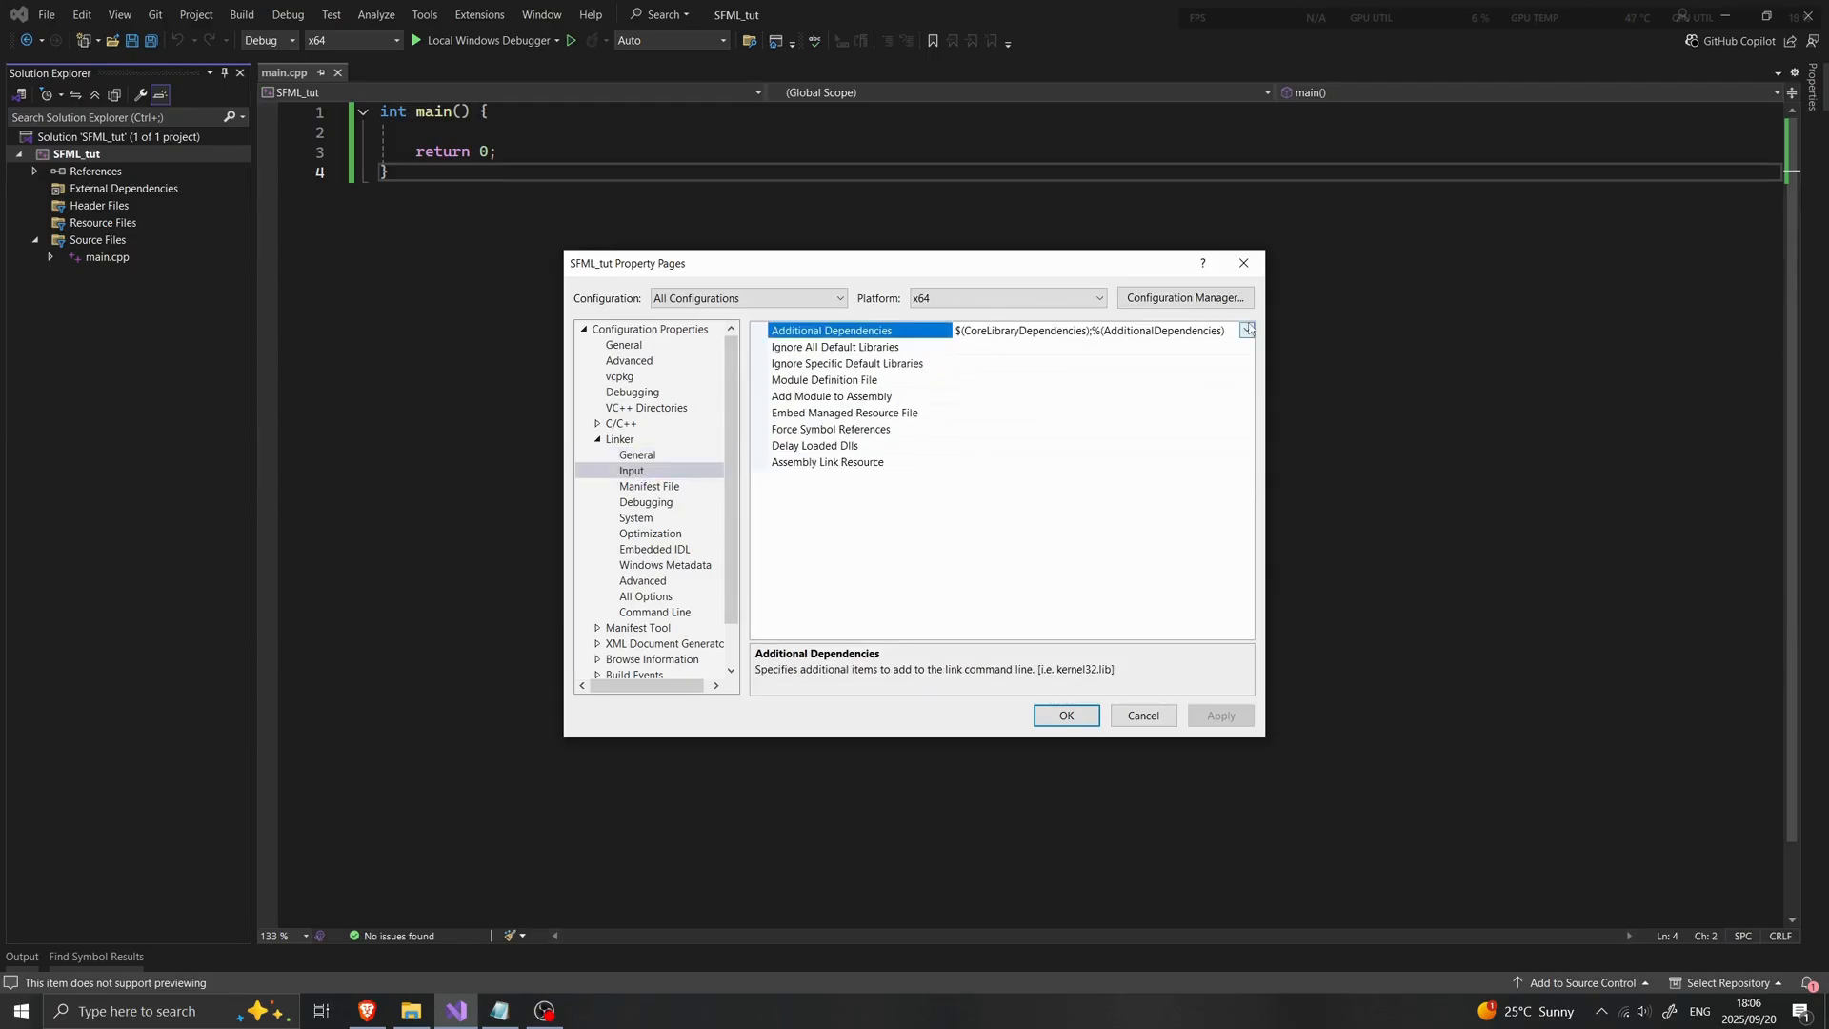
left_click(1246, 329)
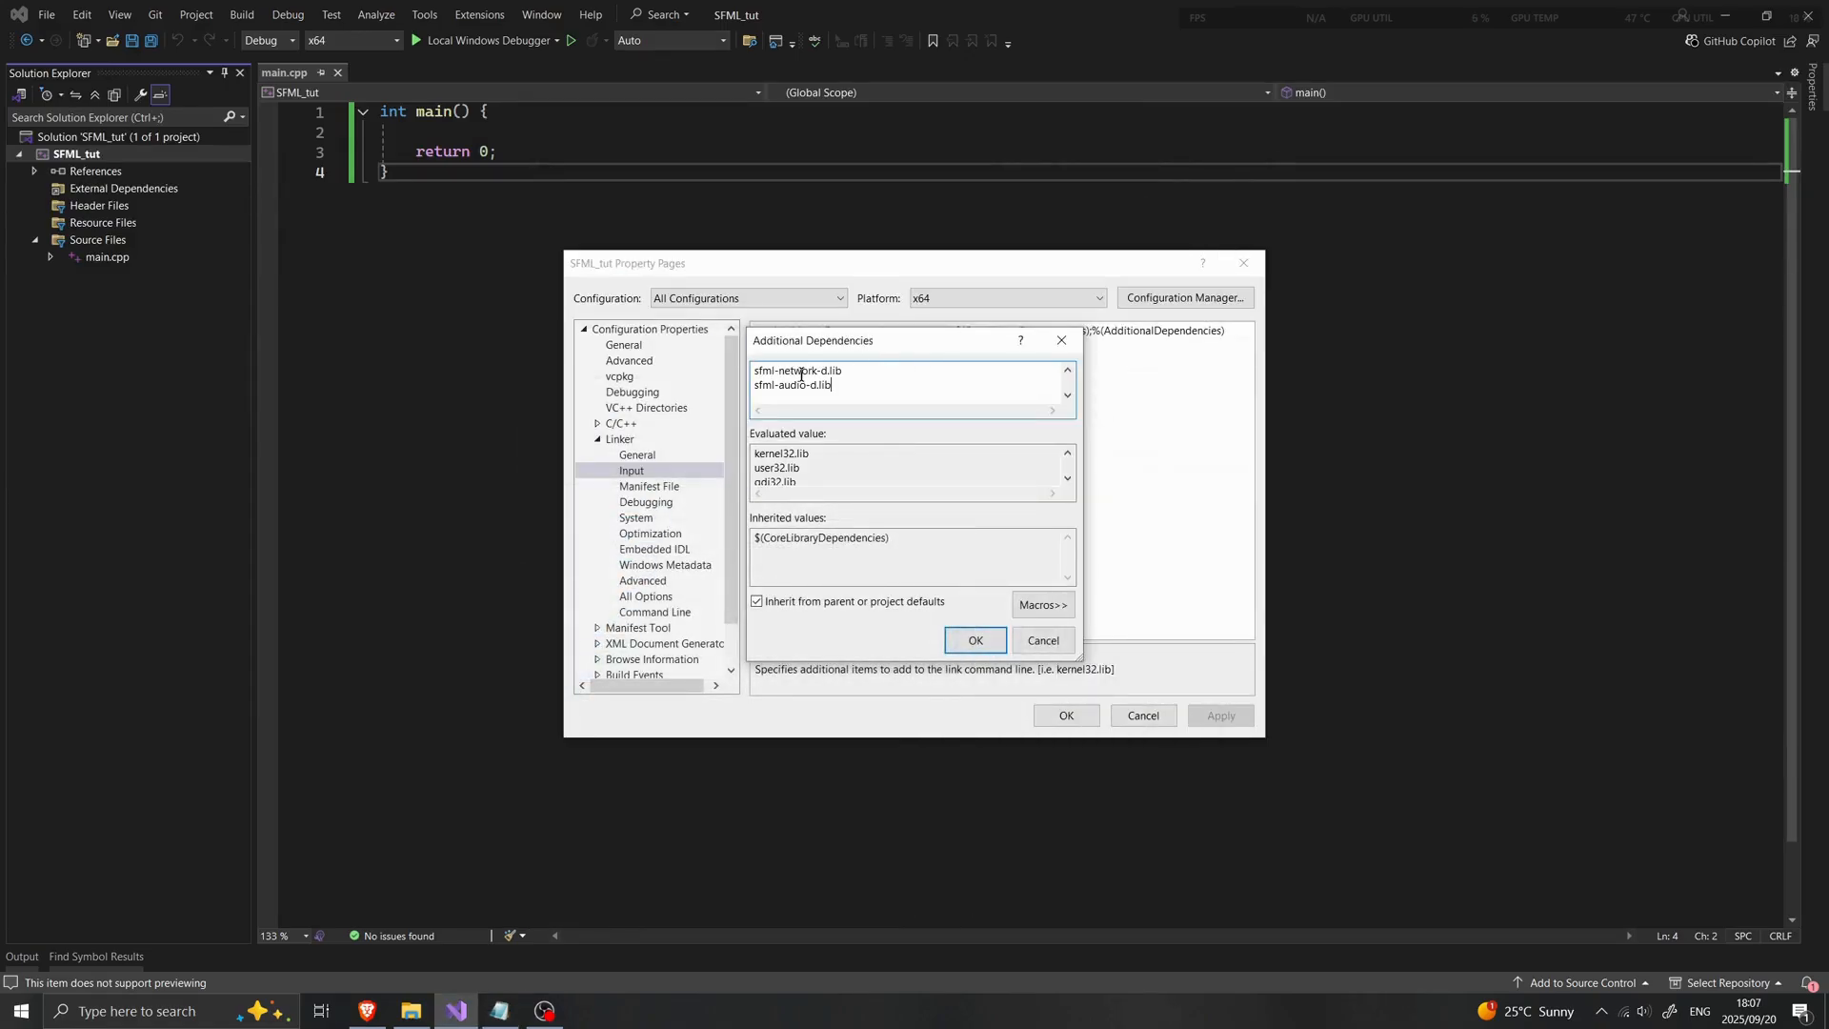
mouse_move(975, 640)
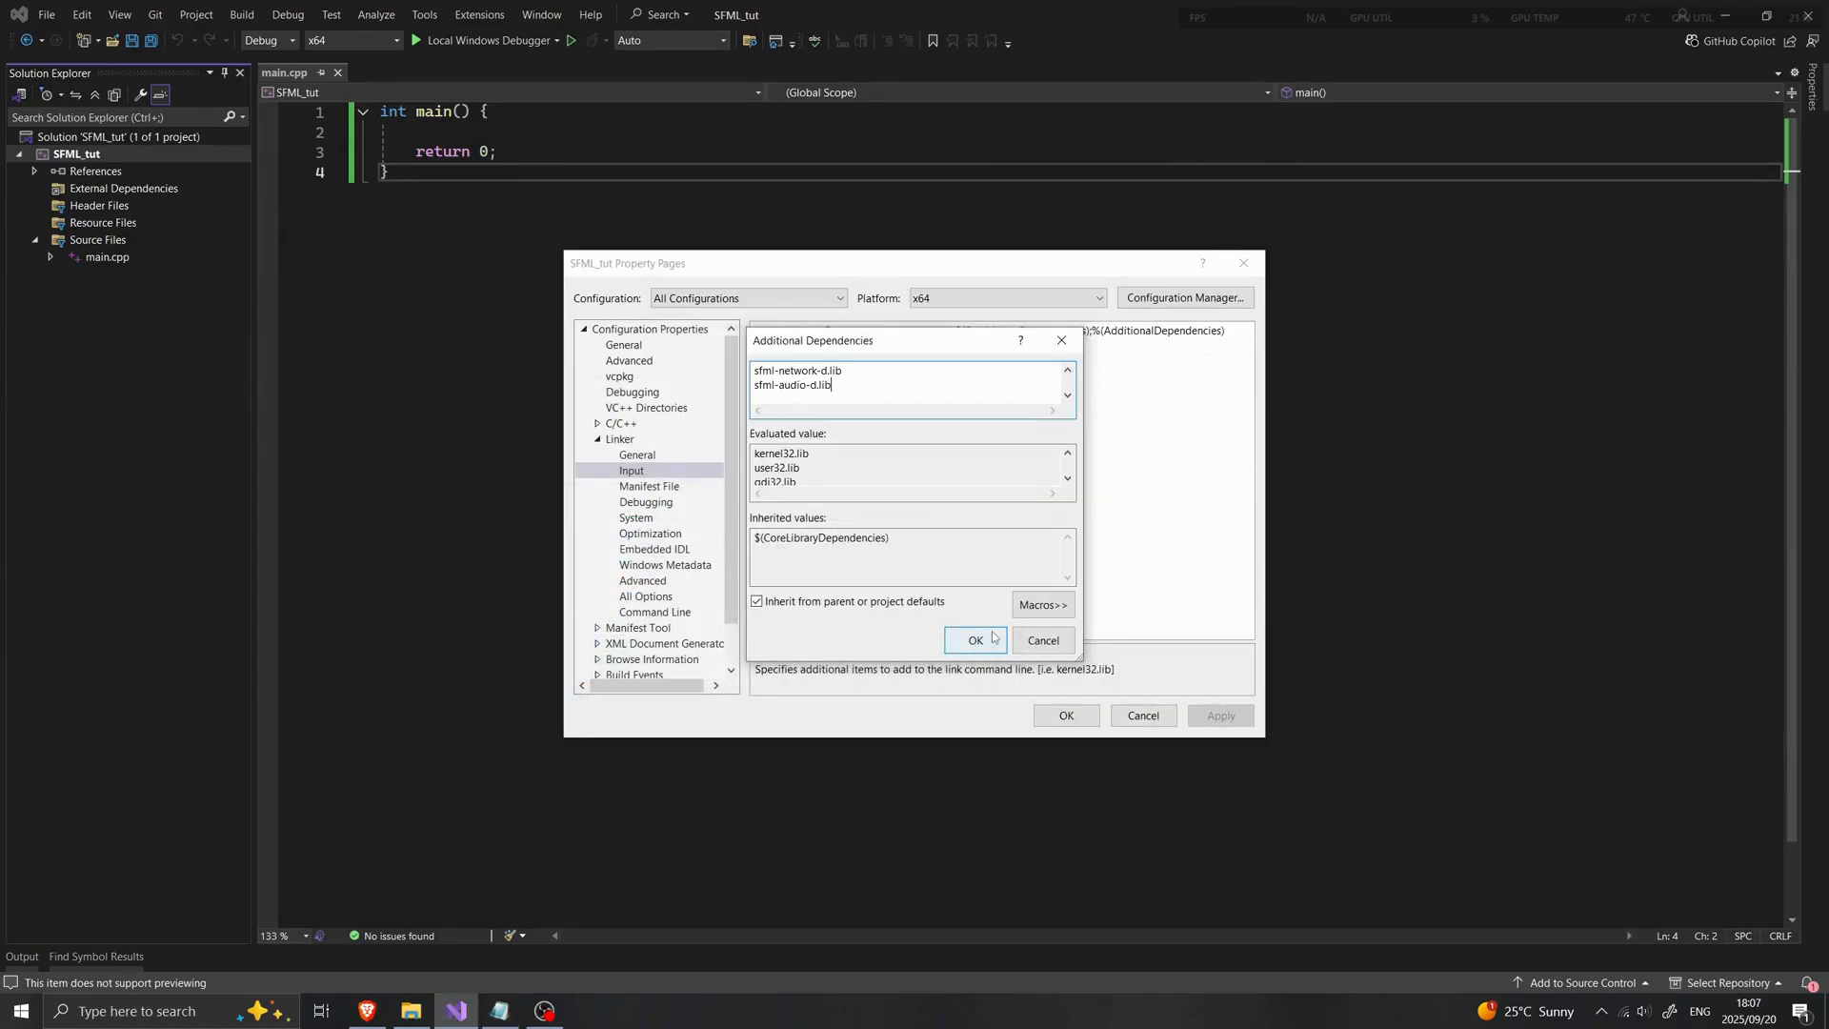
left_click(976, 640)
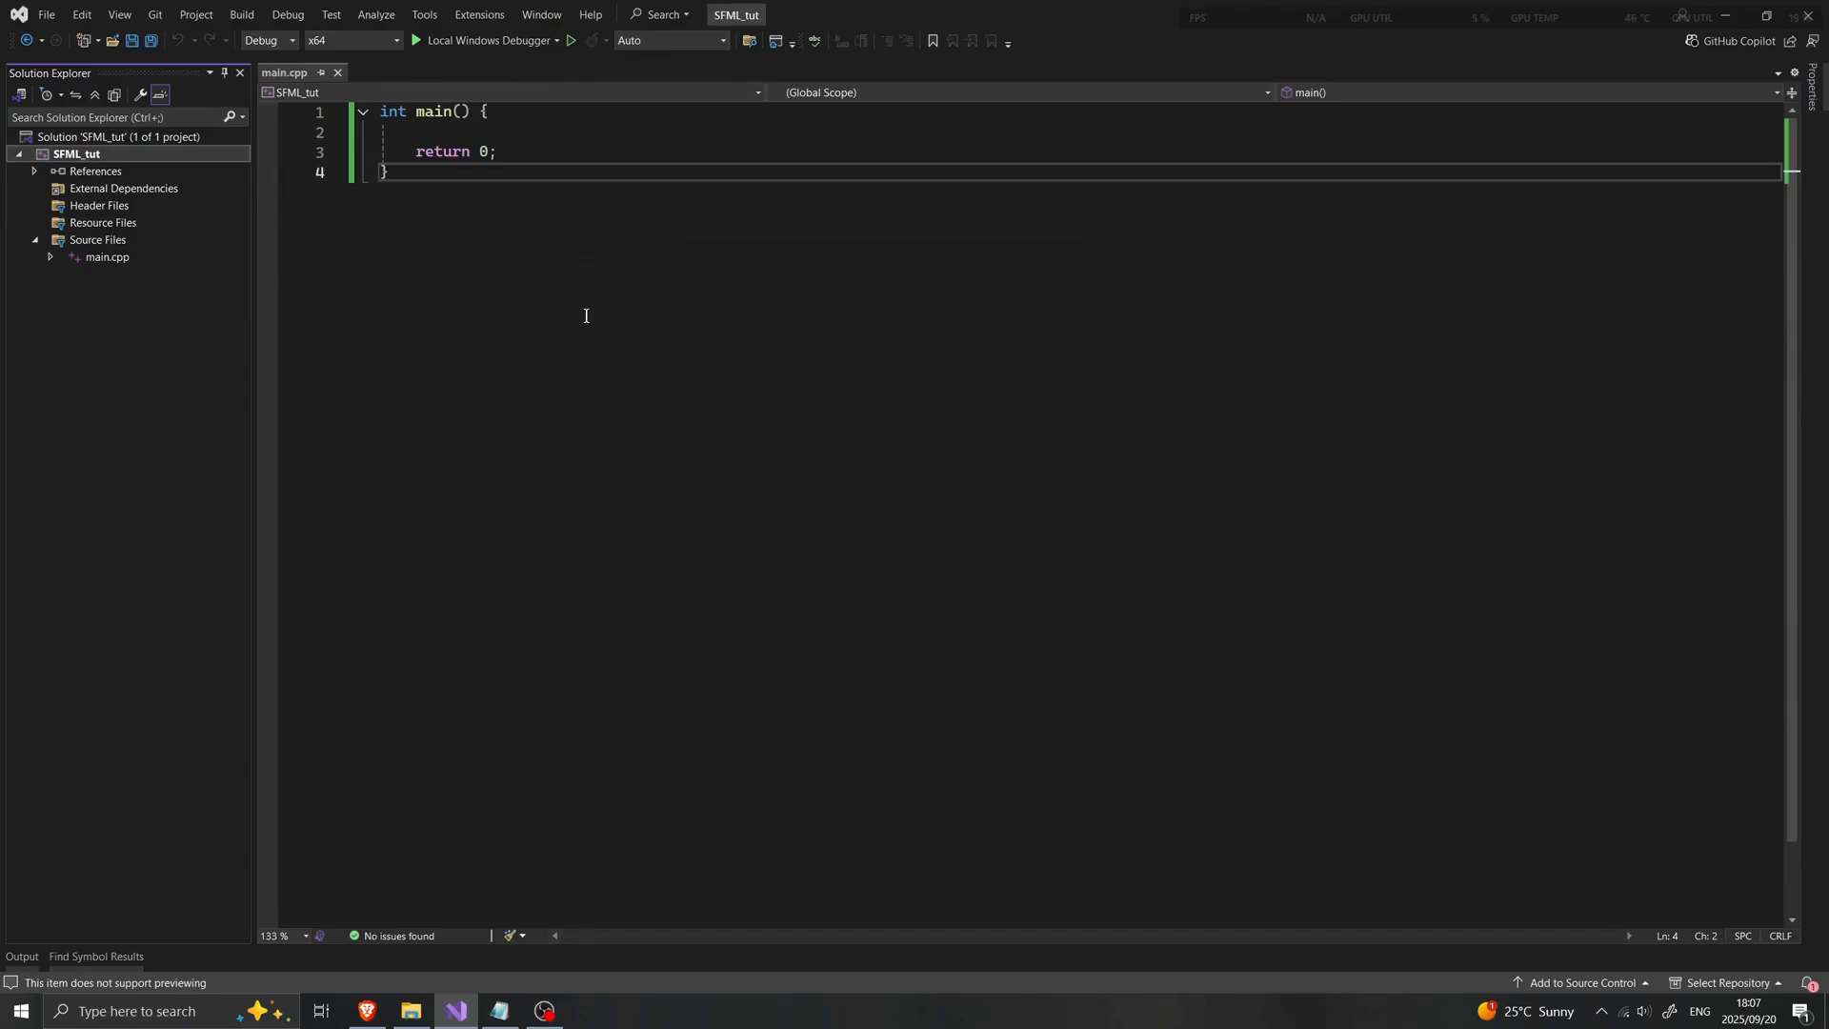
mouse_move(440, 189)
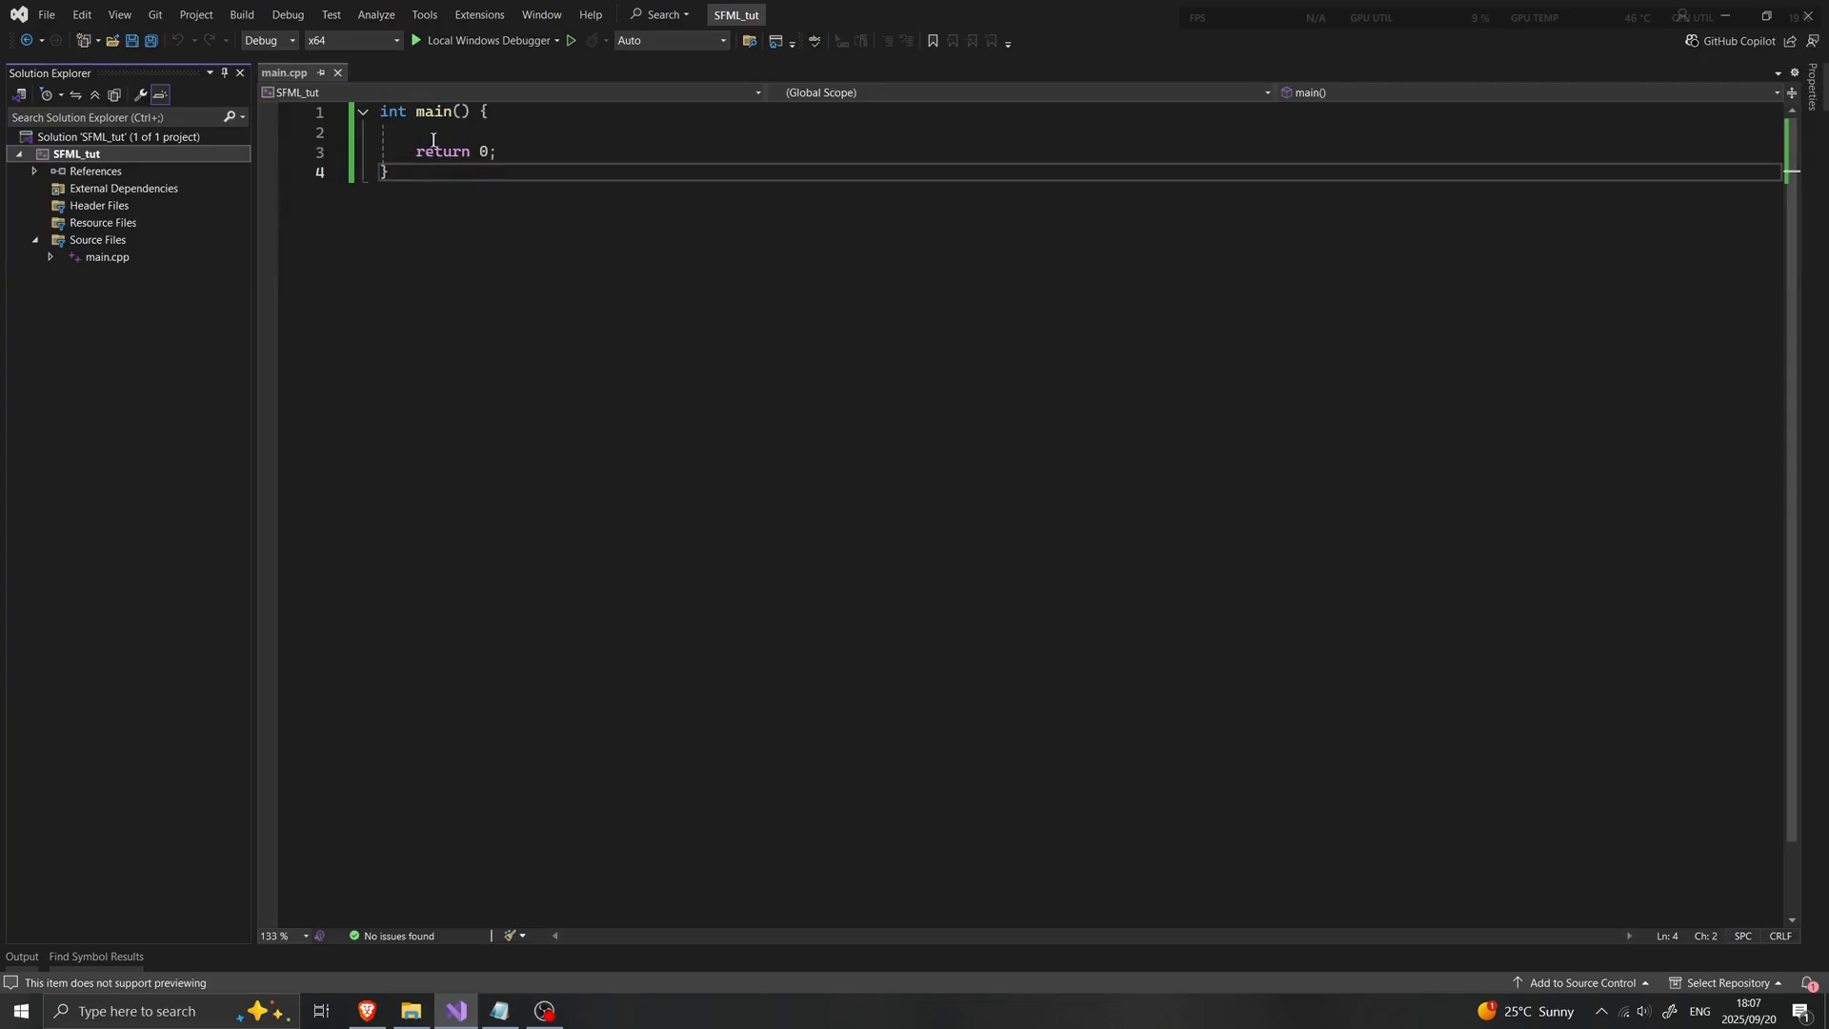
mouse_move(409, 1010)
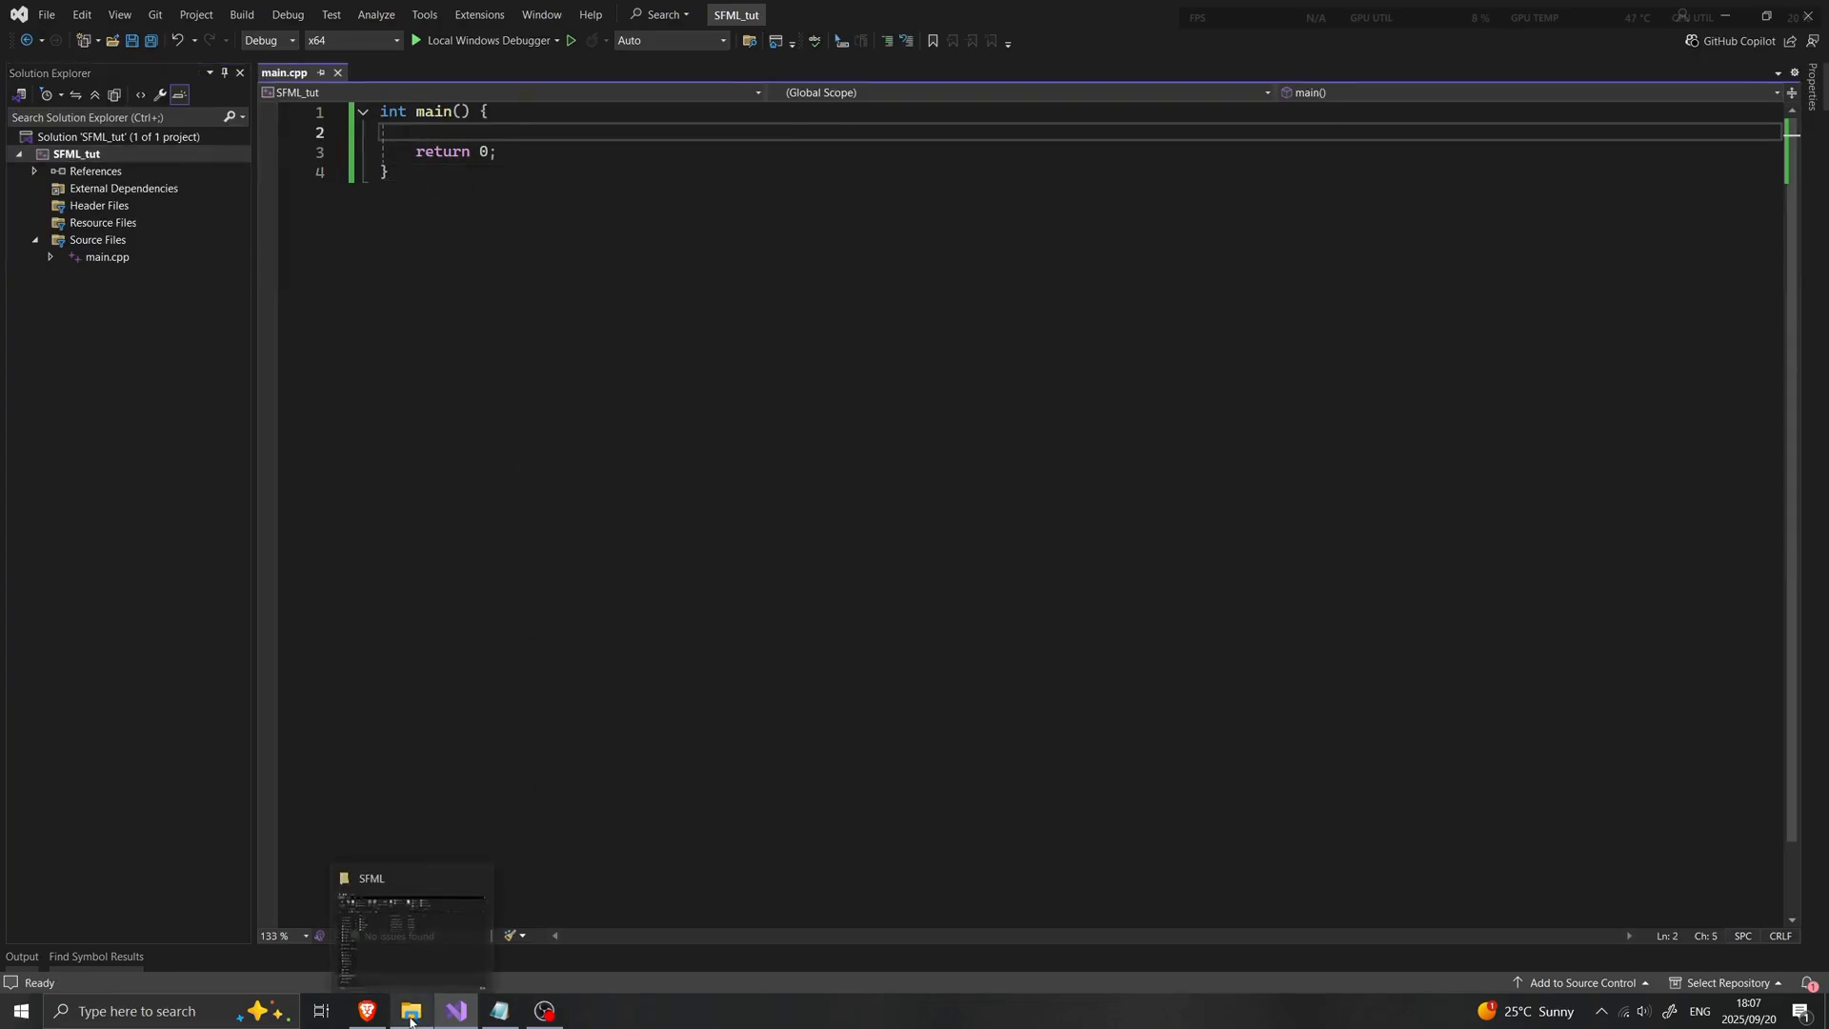
Copy all ten SFML DLLs from C:\SFML\bin and close the folder window
left_click(410, 1009)
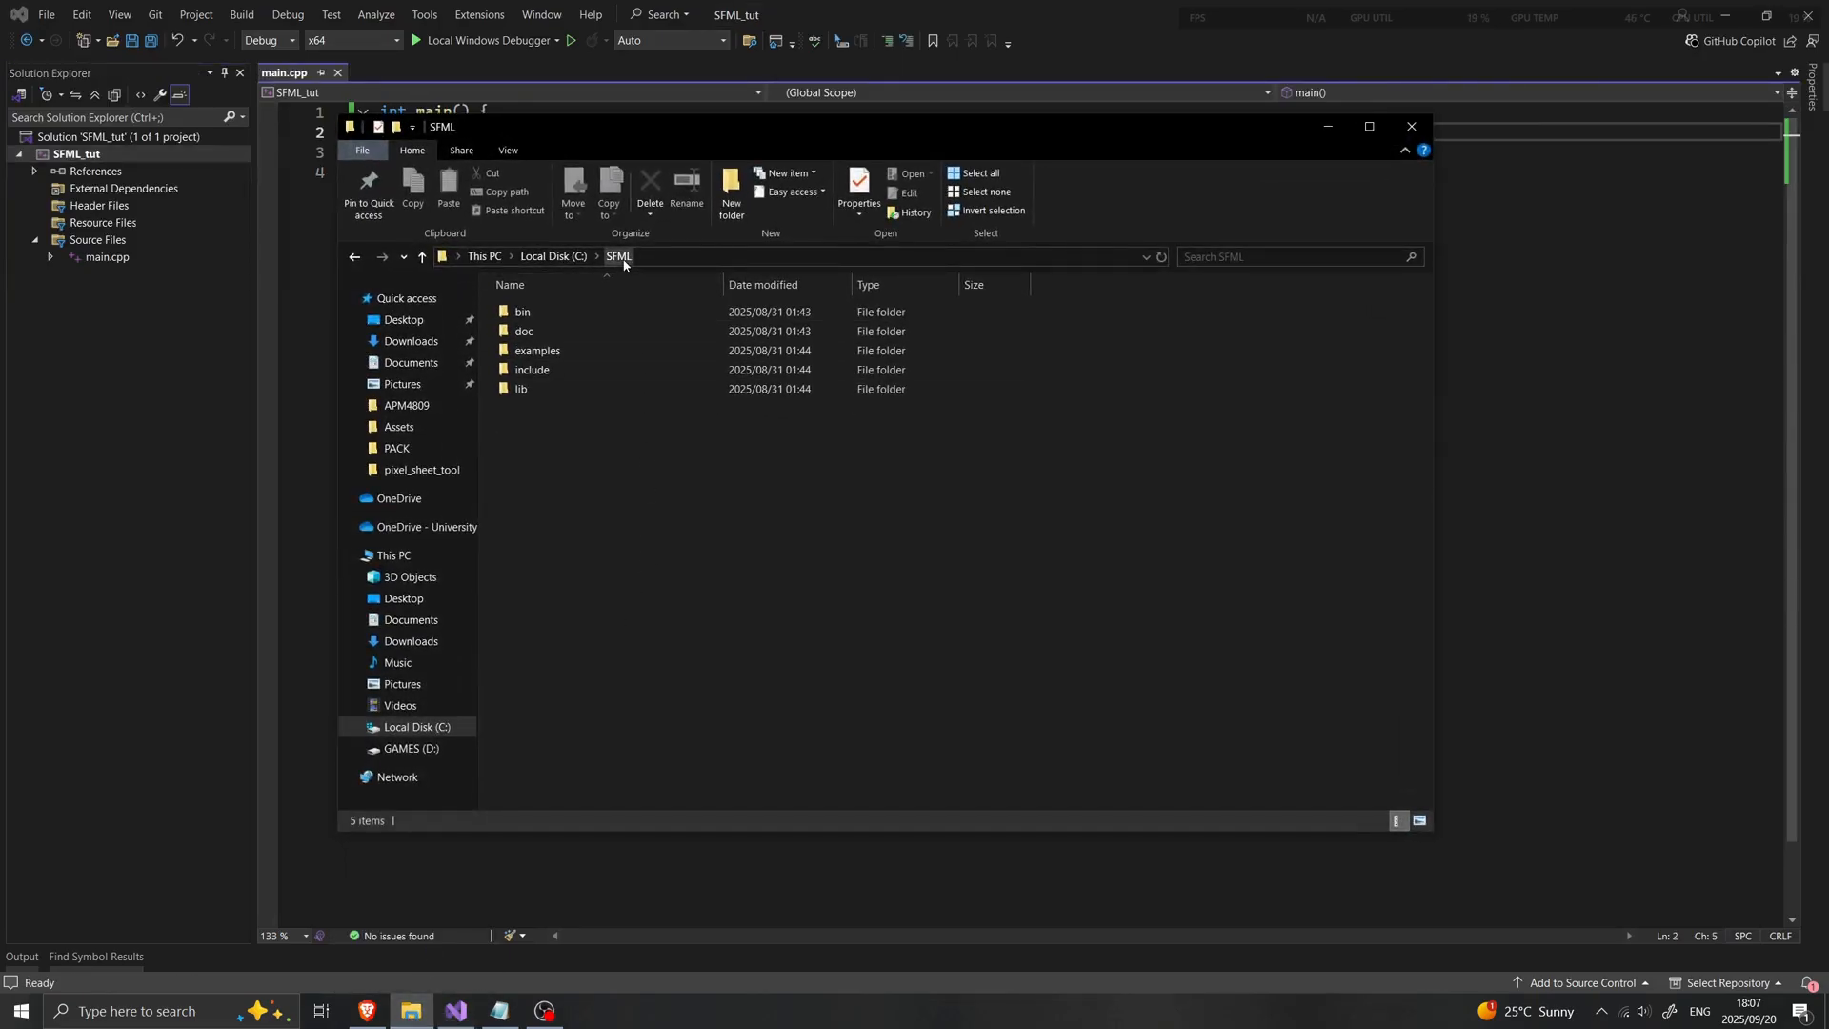
left_click(524, 329)
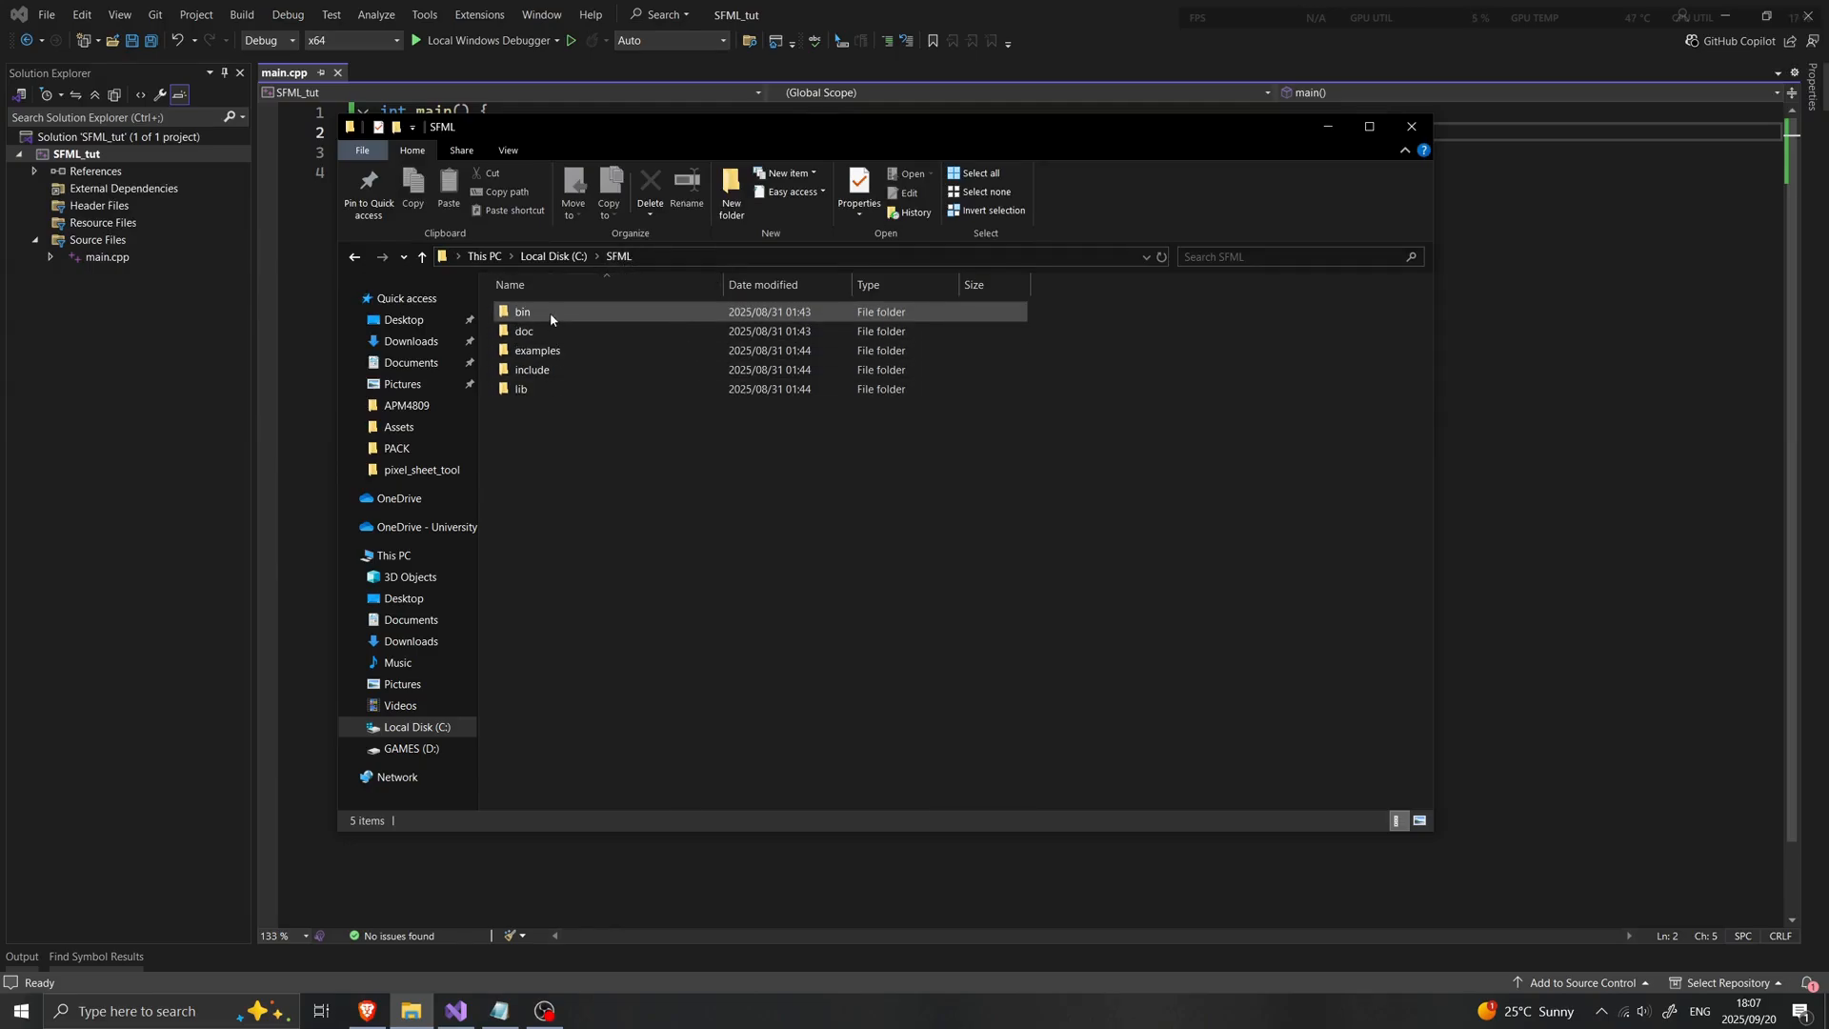
double_click(522, 311)
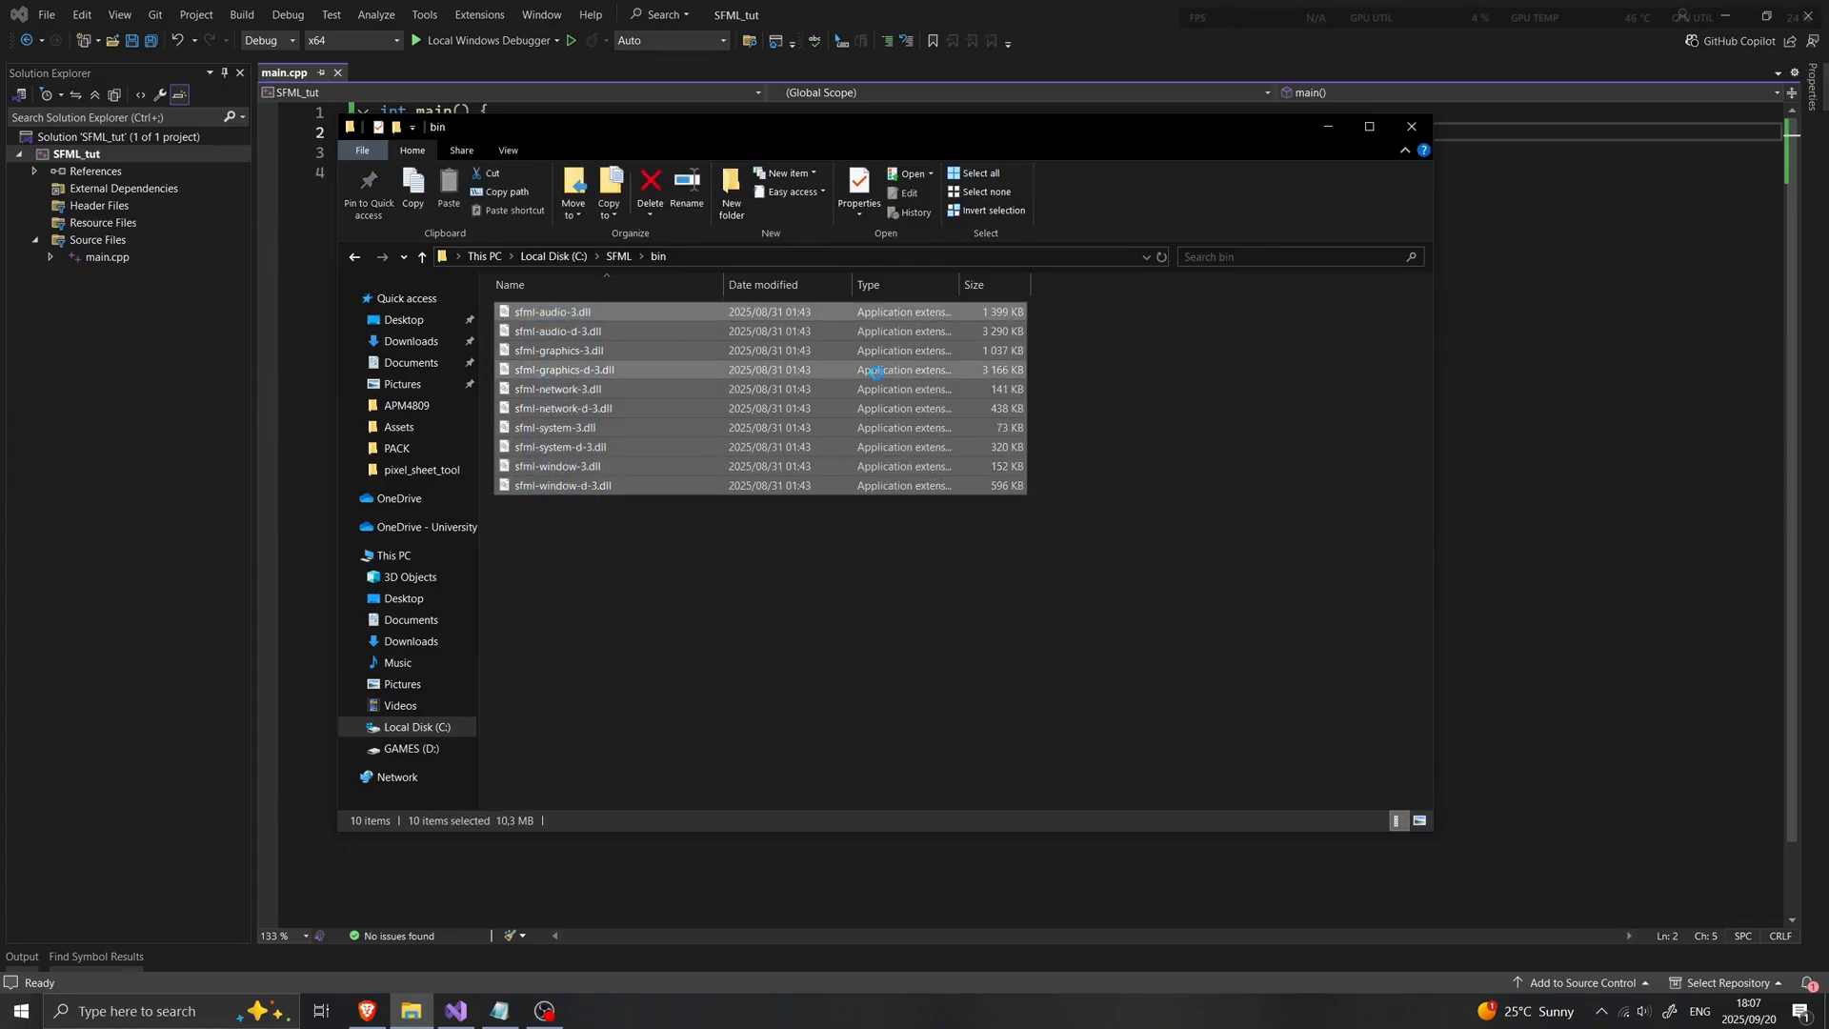
mouse_move(732, 545)
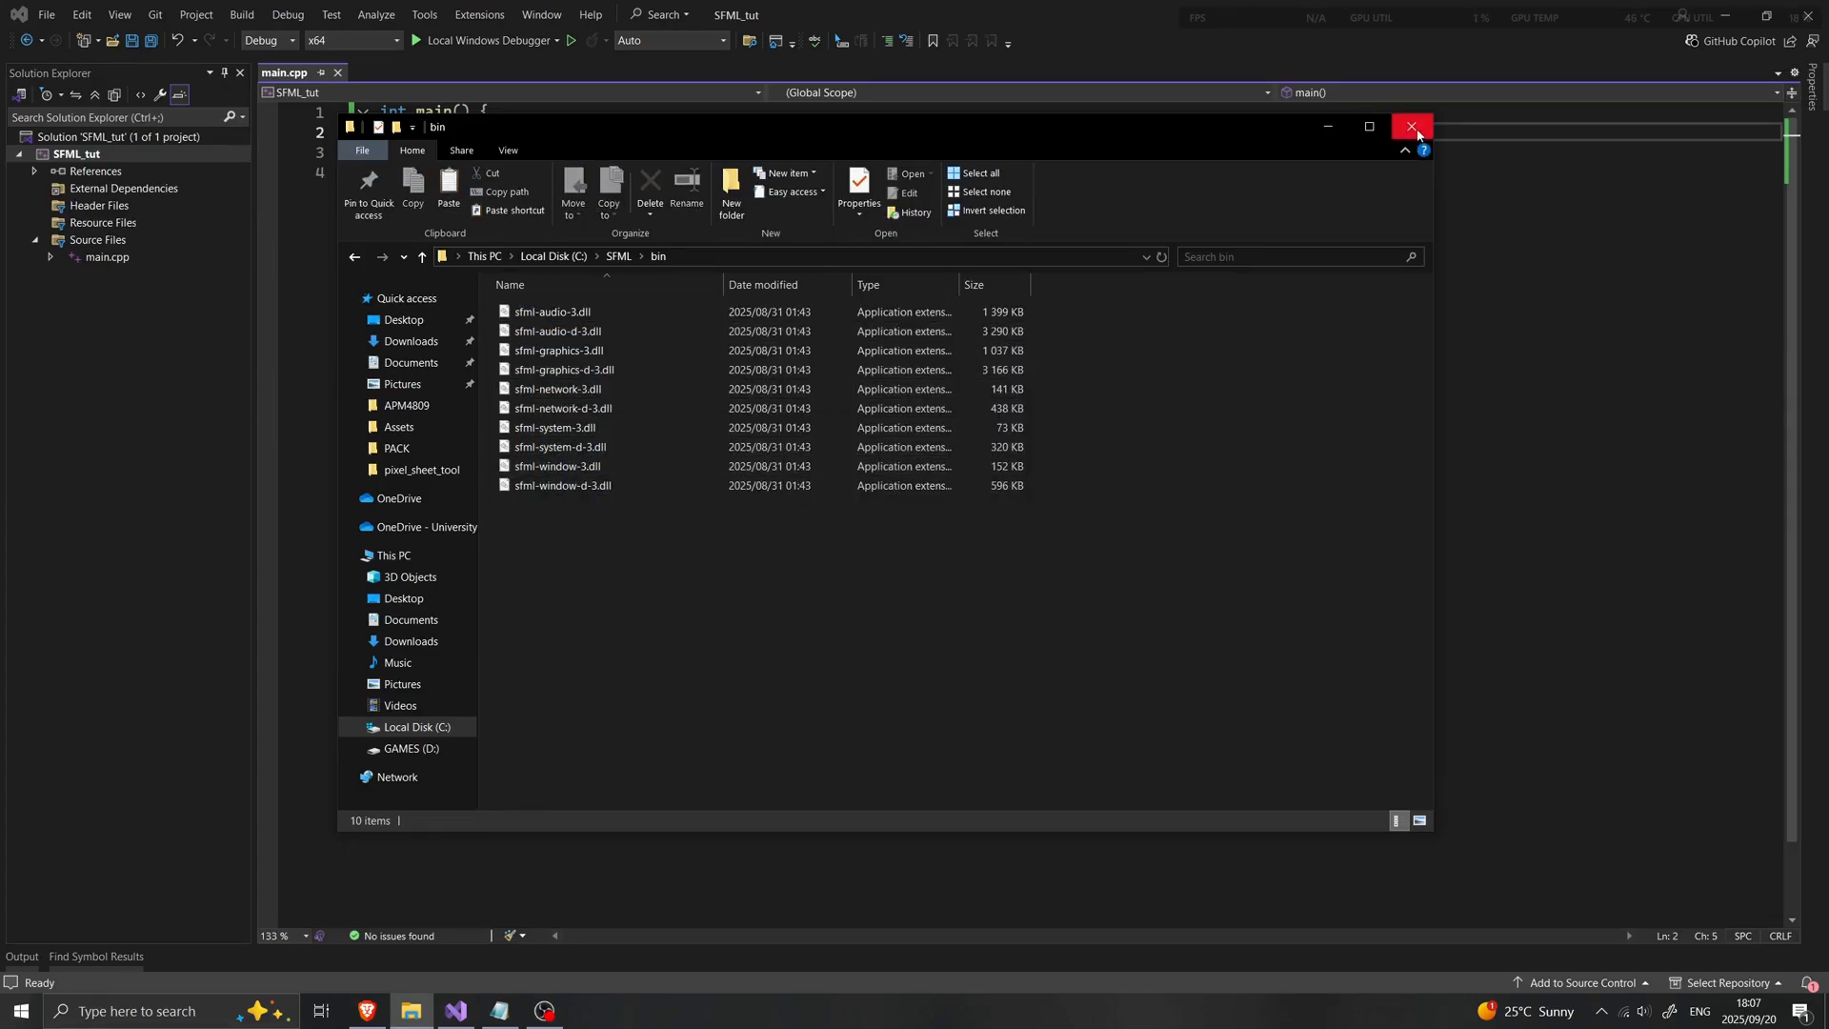
left_click(1412, 126)
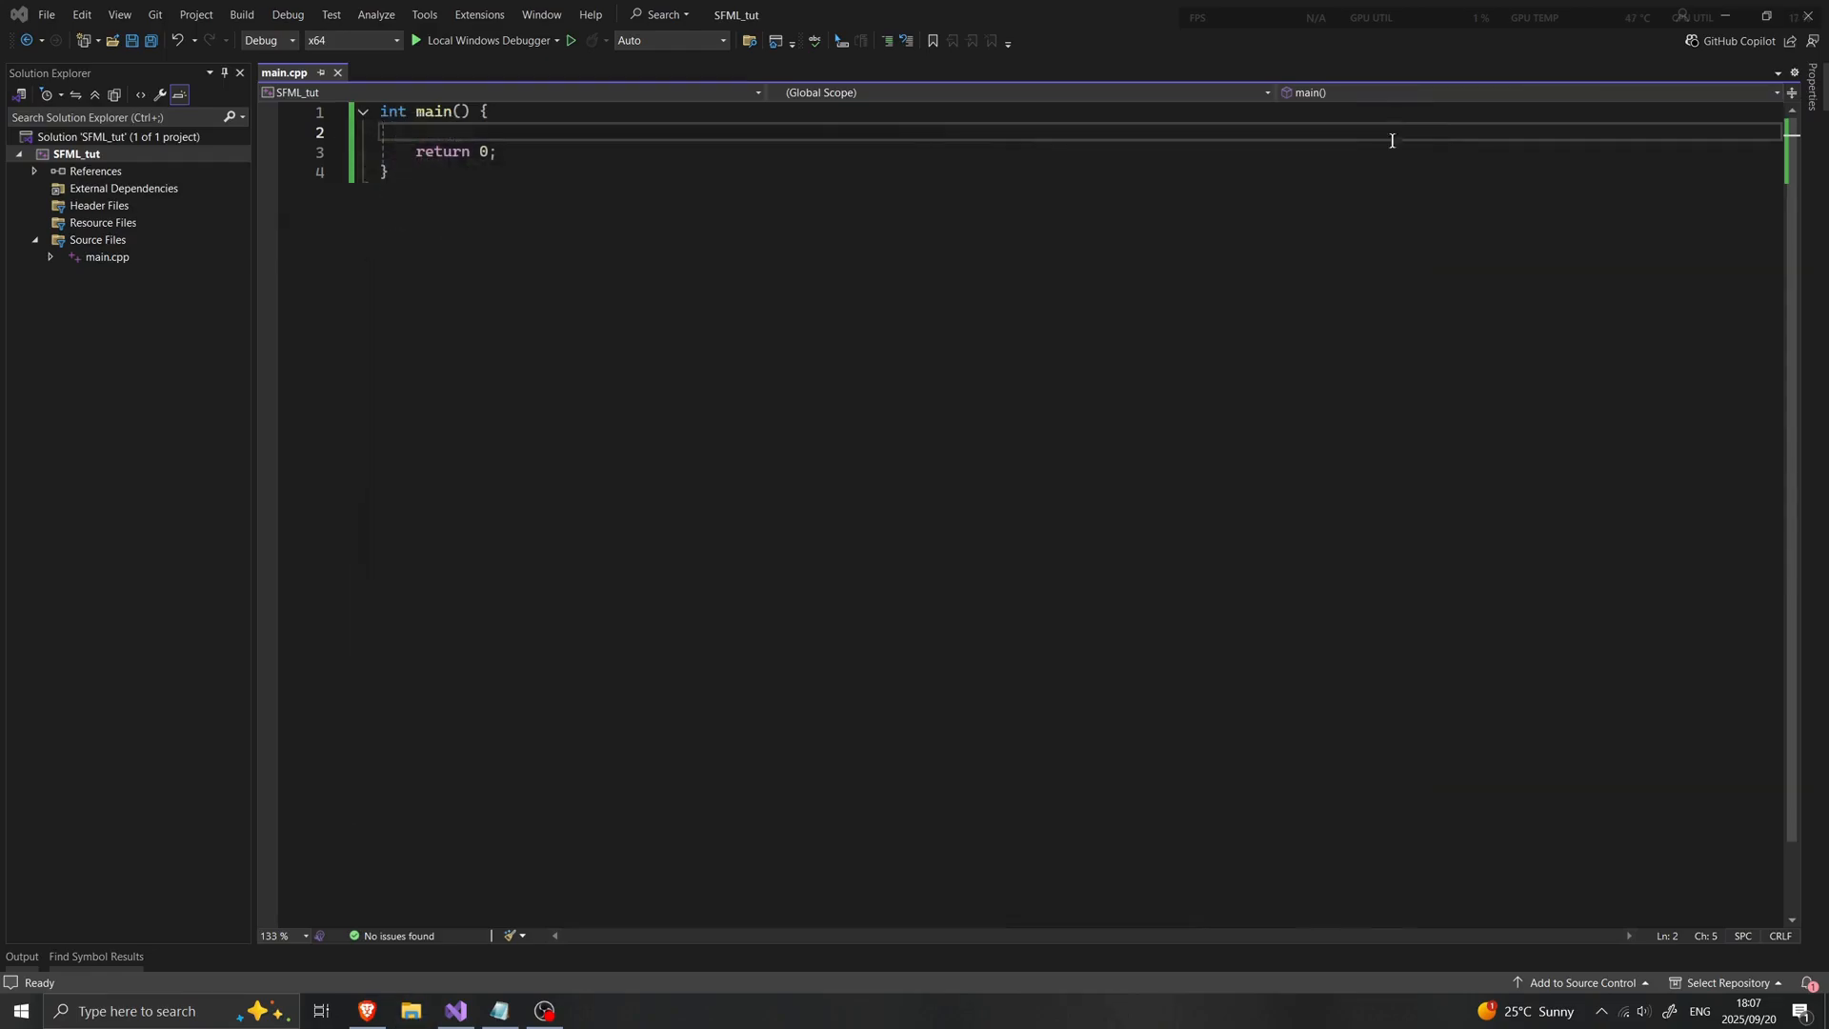
Paste the SFML DLLs into the project's x64\Debug folder beside SFML_tut.exe
right_click(76, 155)
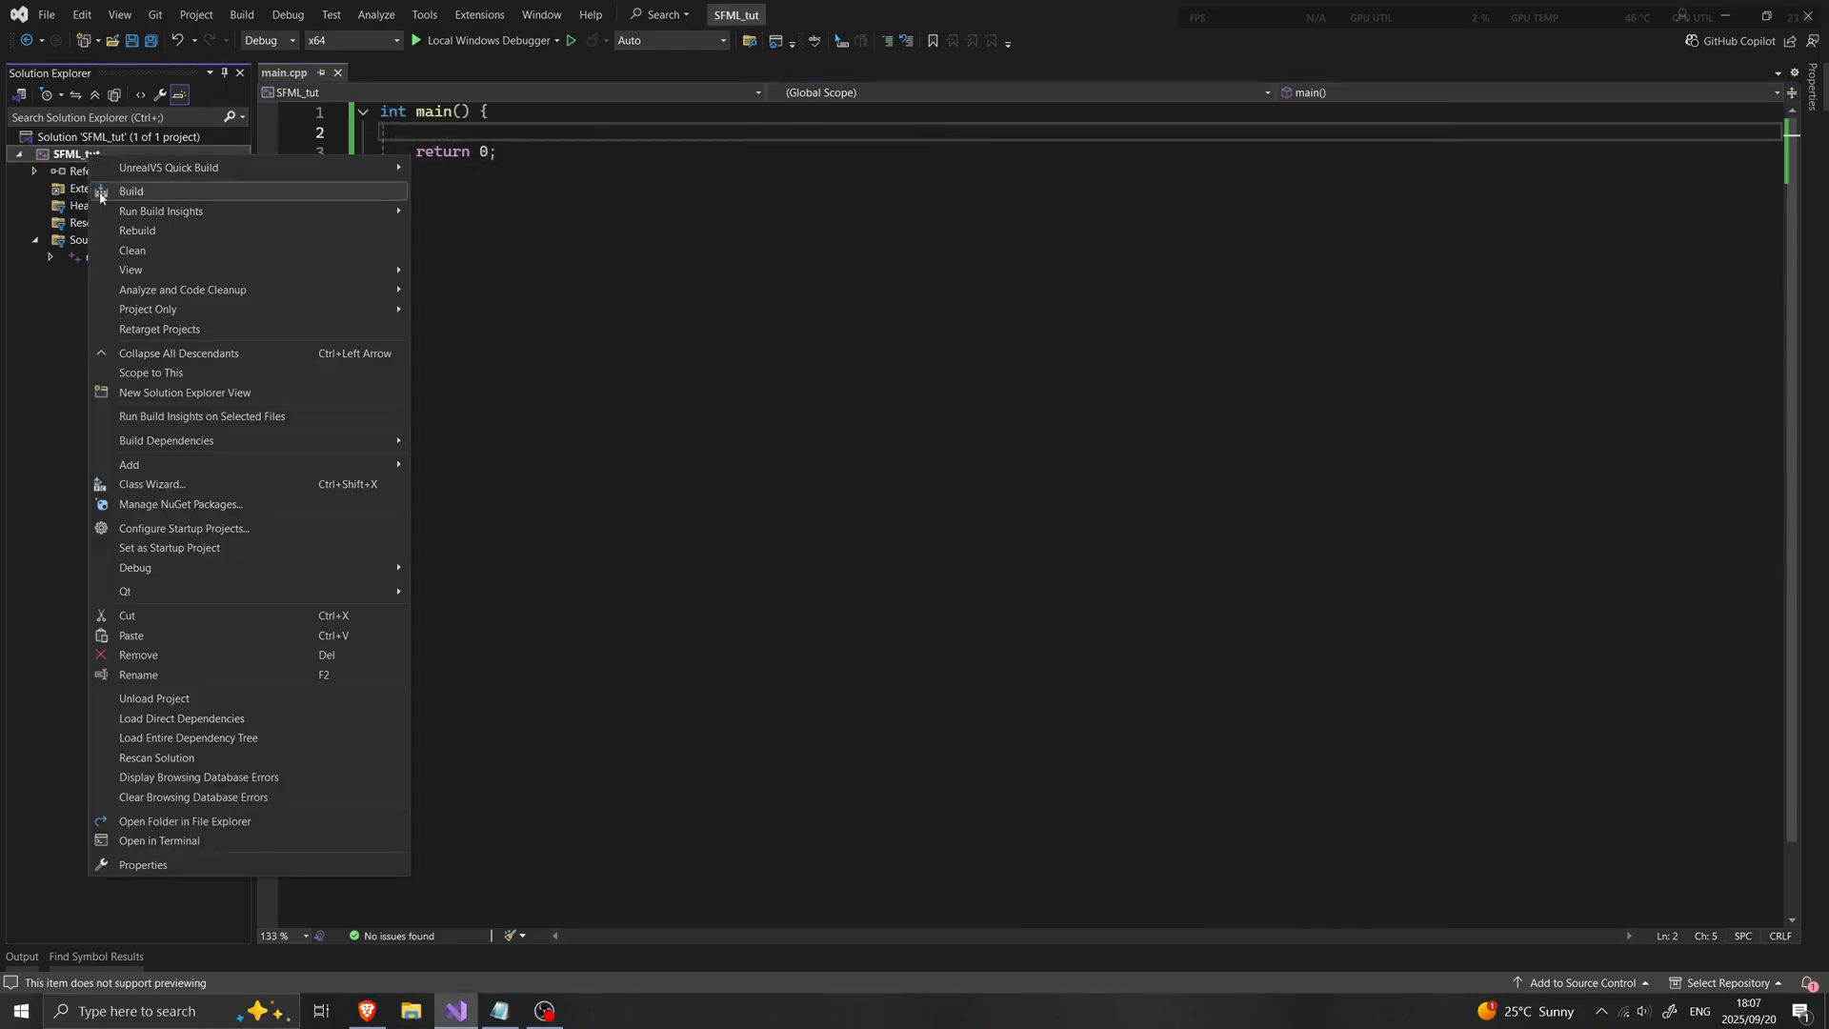
mouse_move(225, 829)
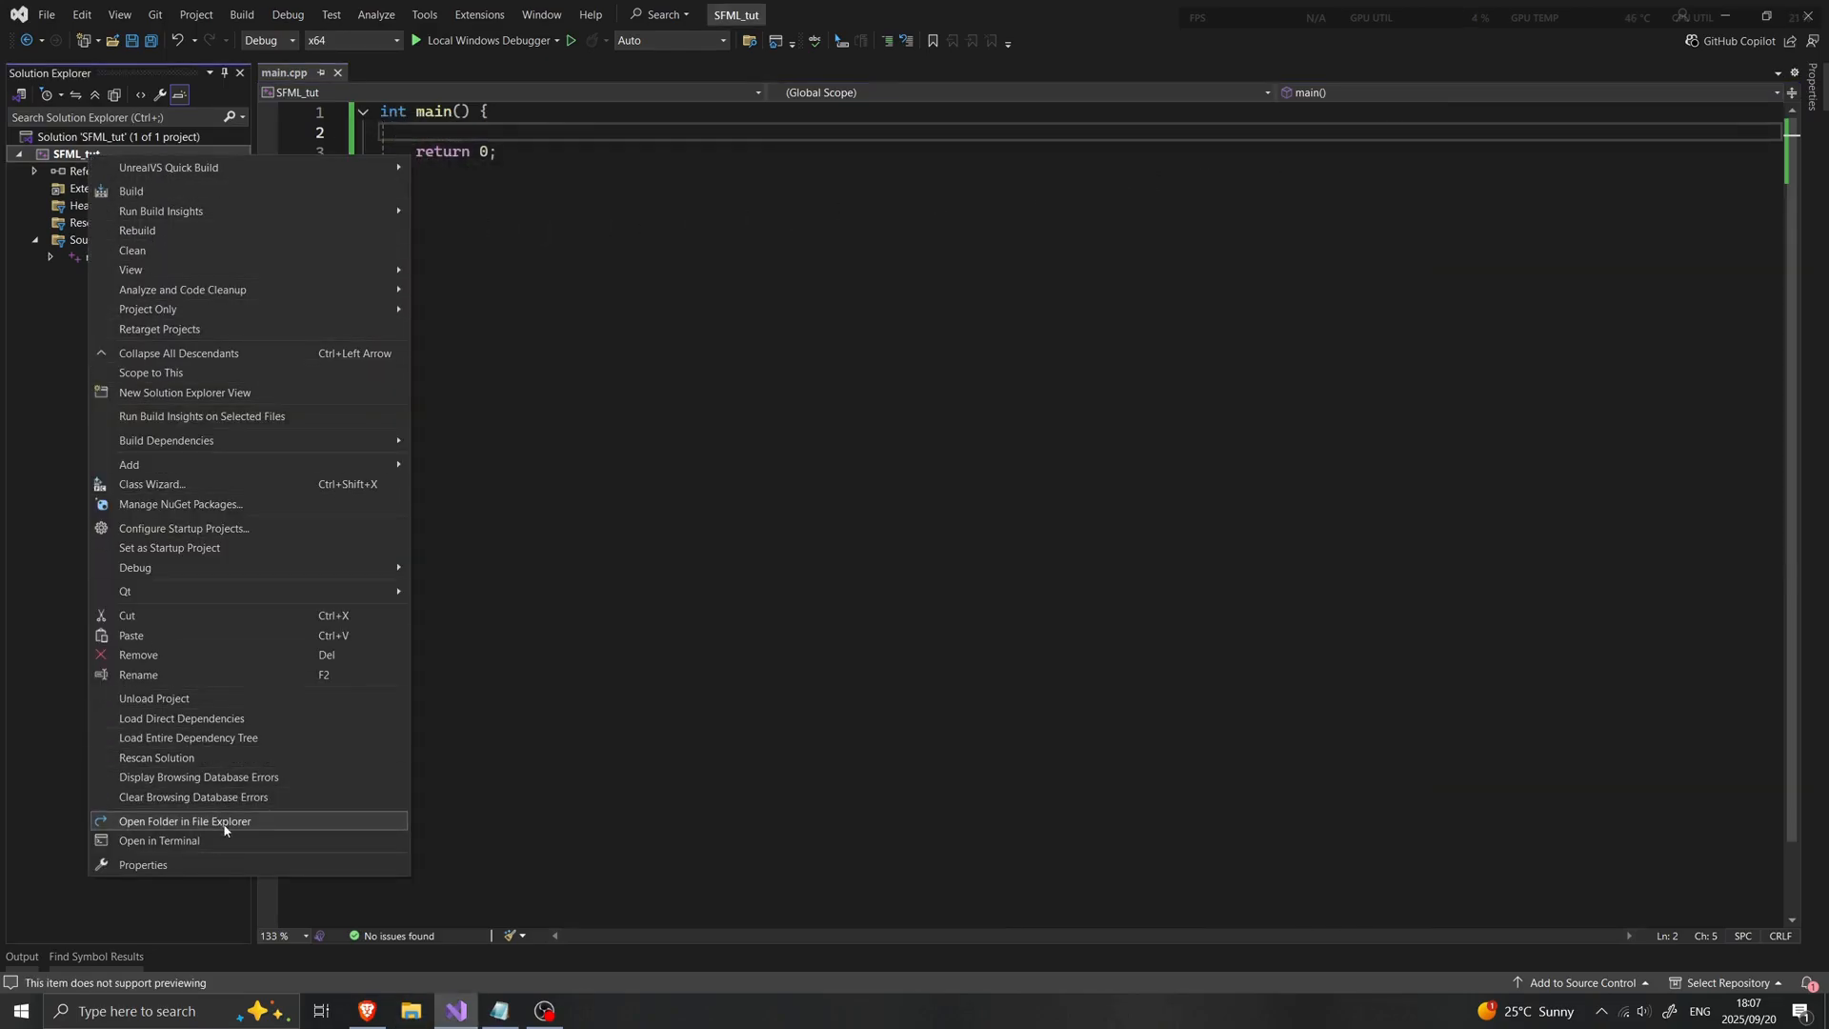
left_click(183, 821)
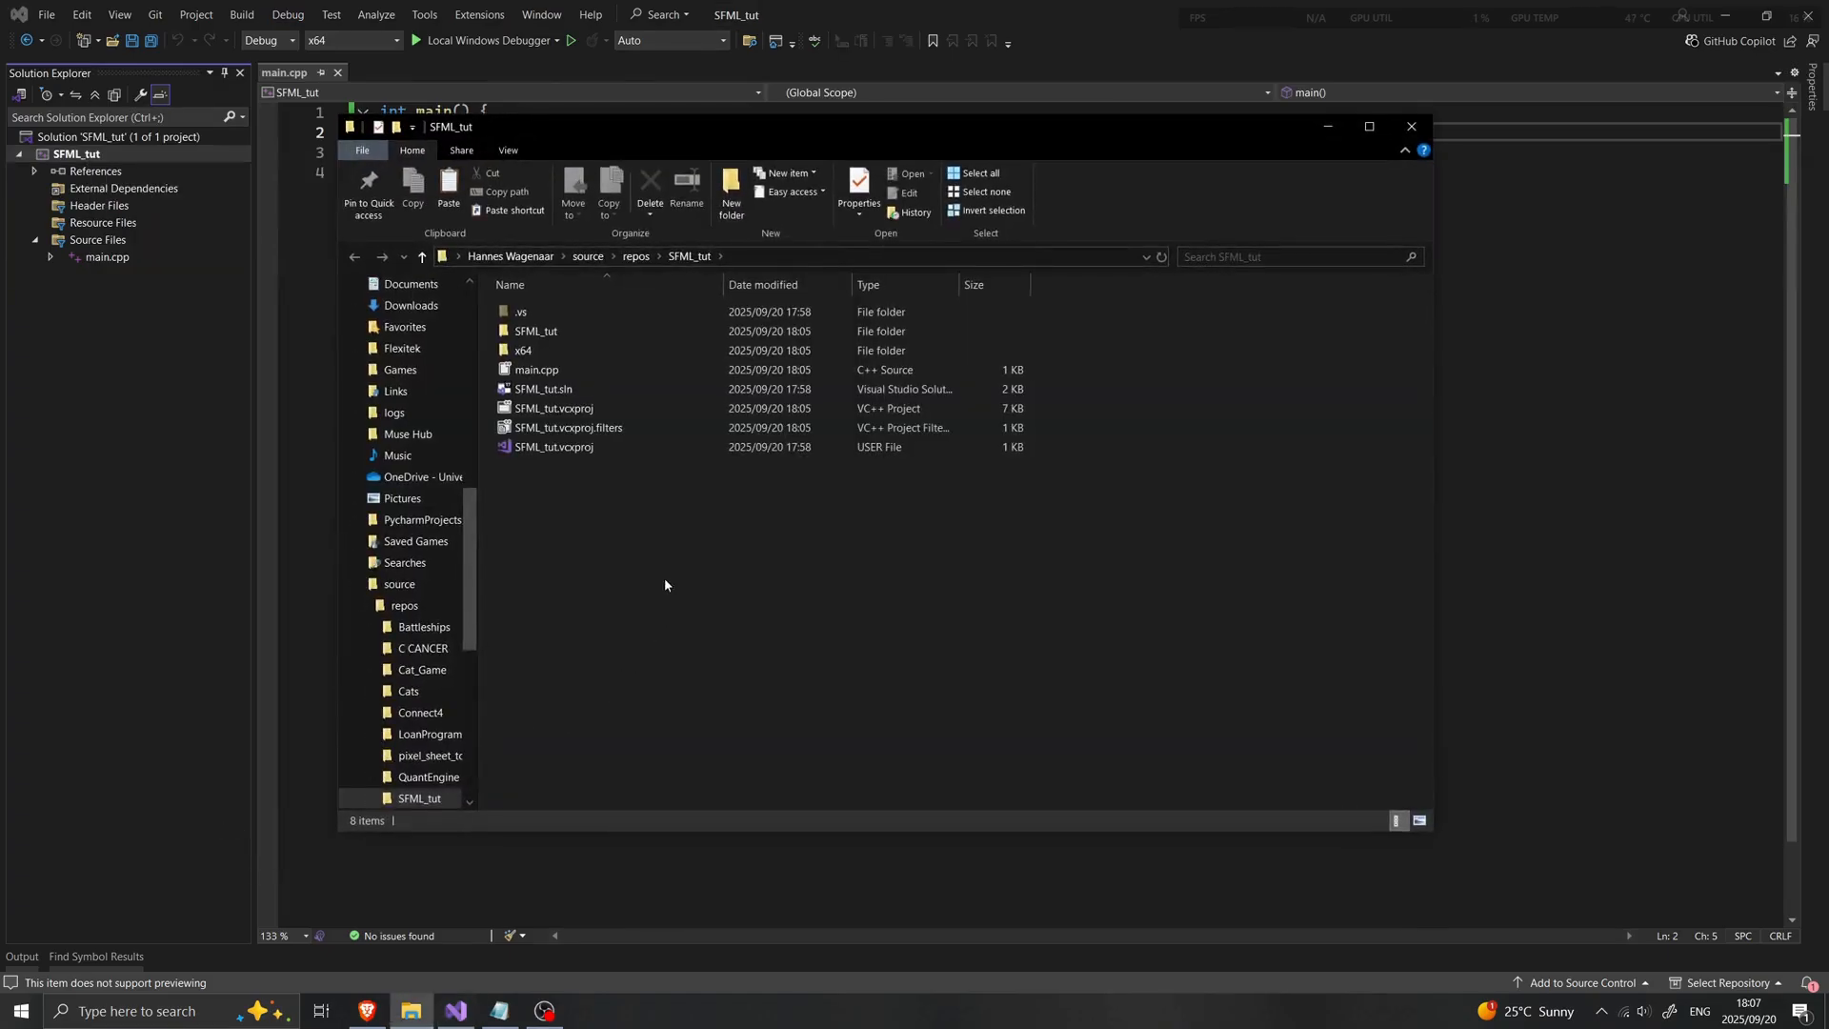
left_click(568, 350)
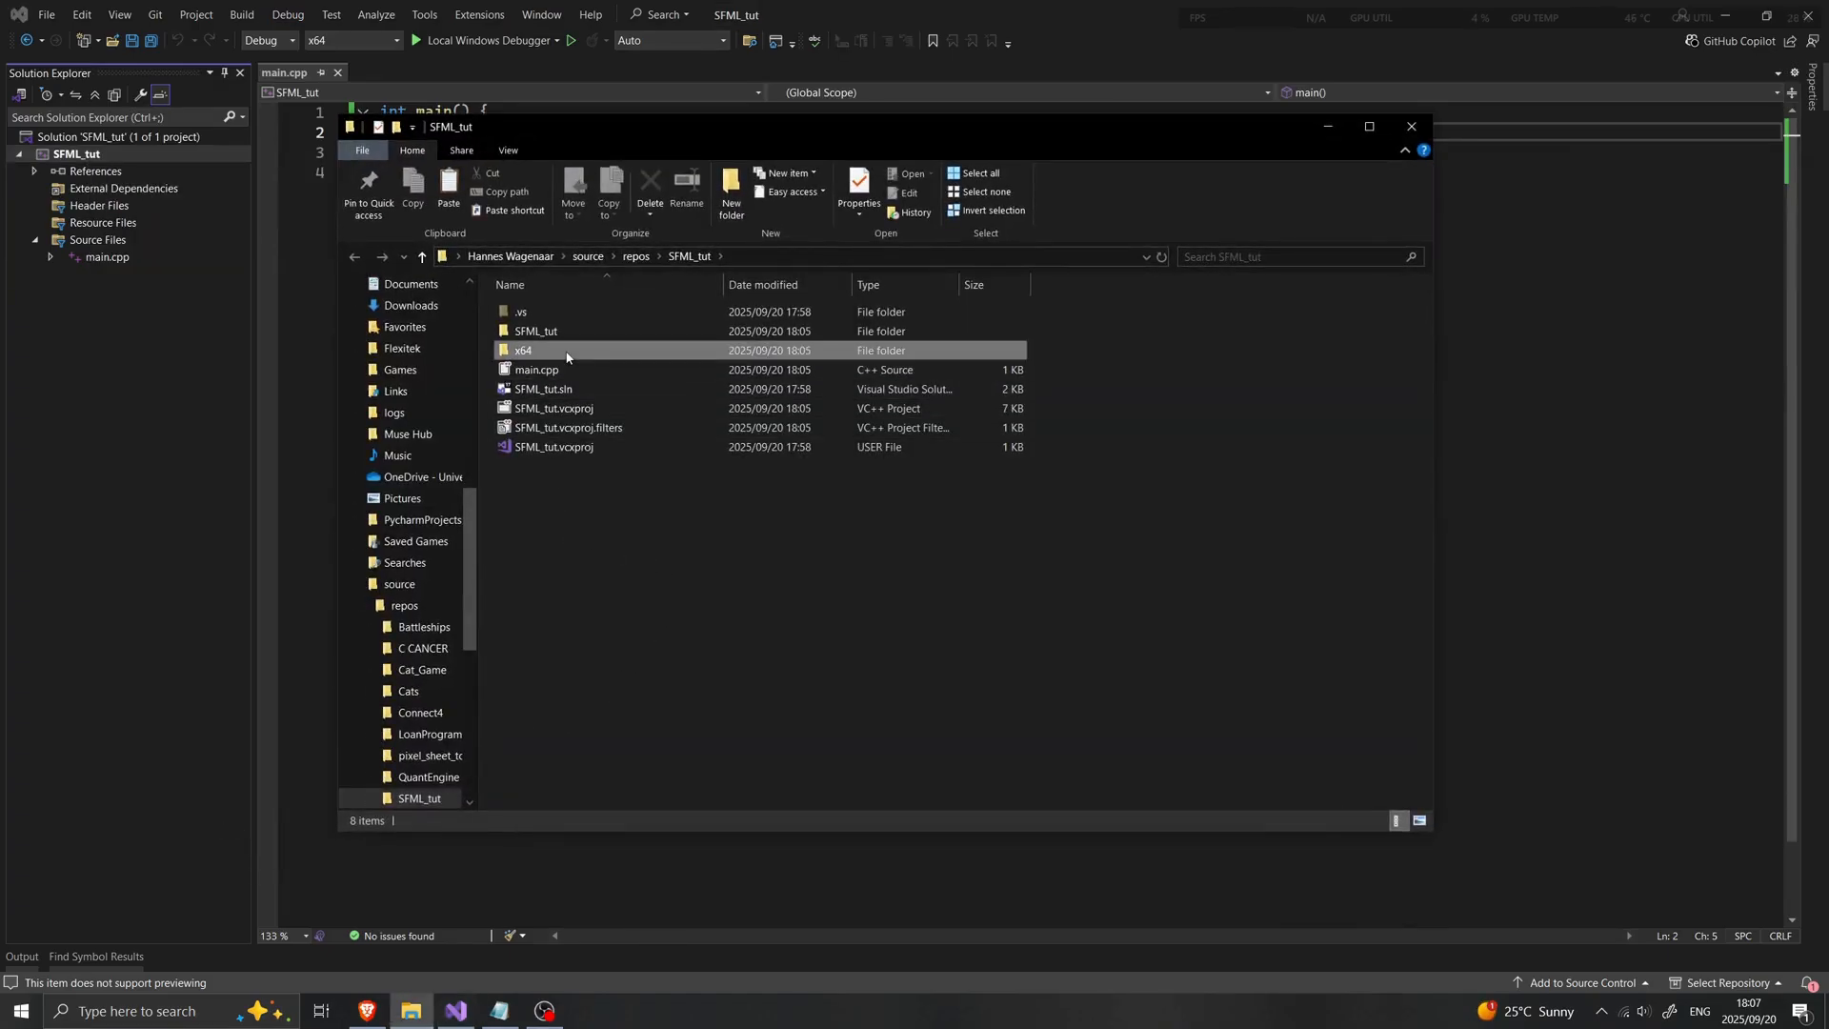
left_click(522, 351)
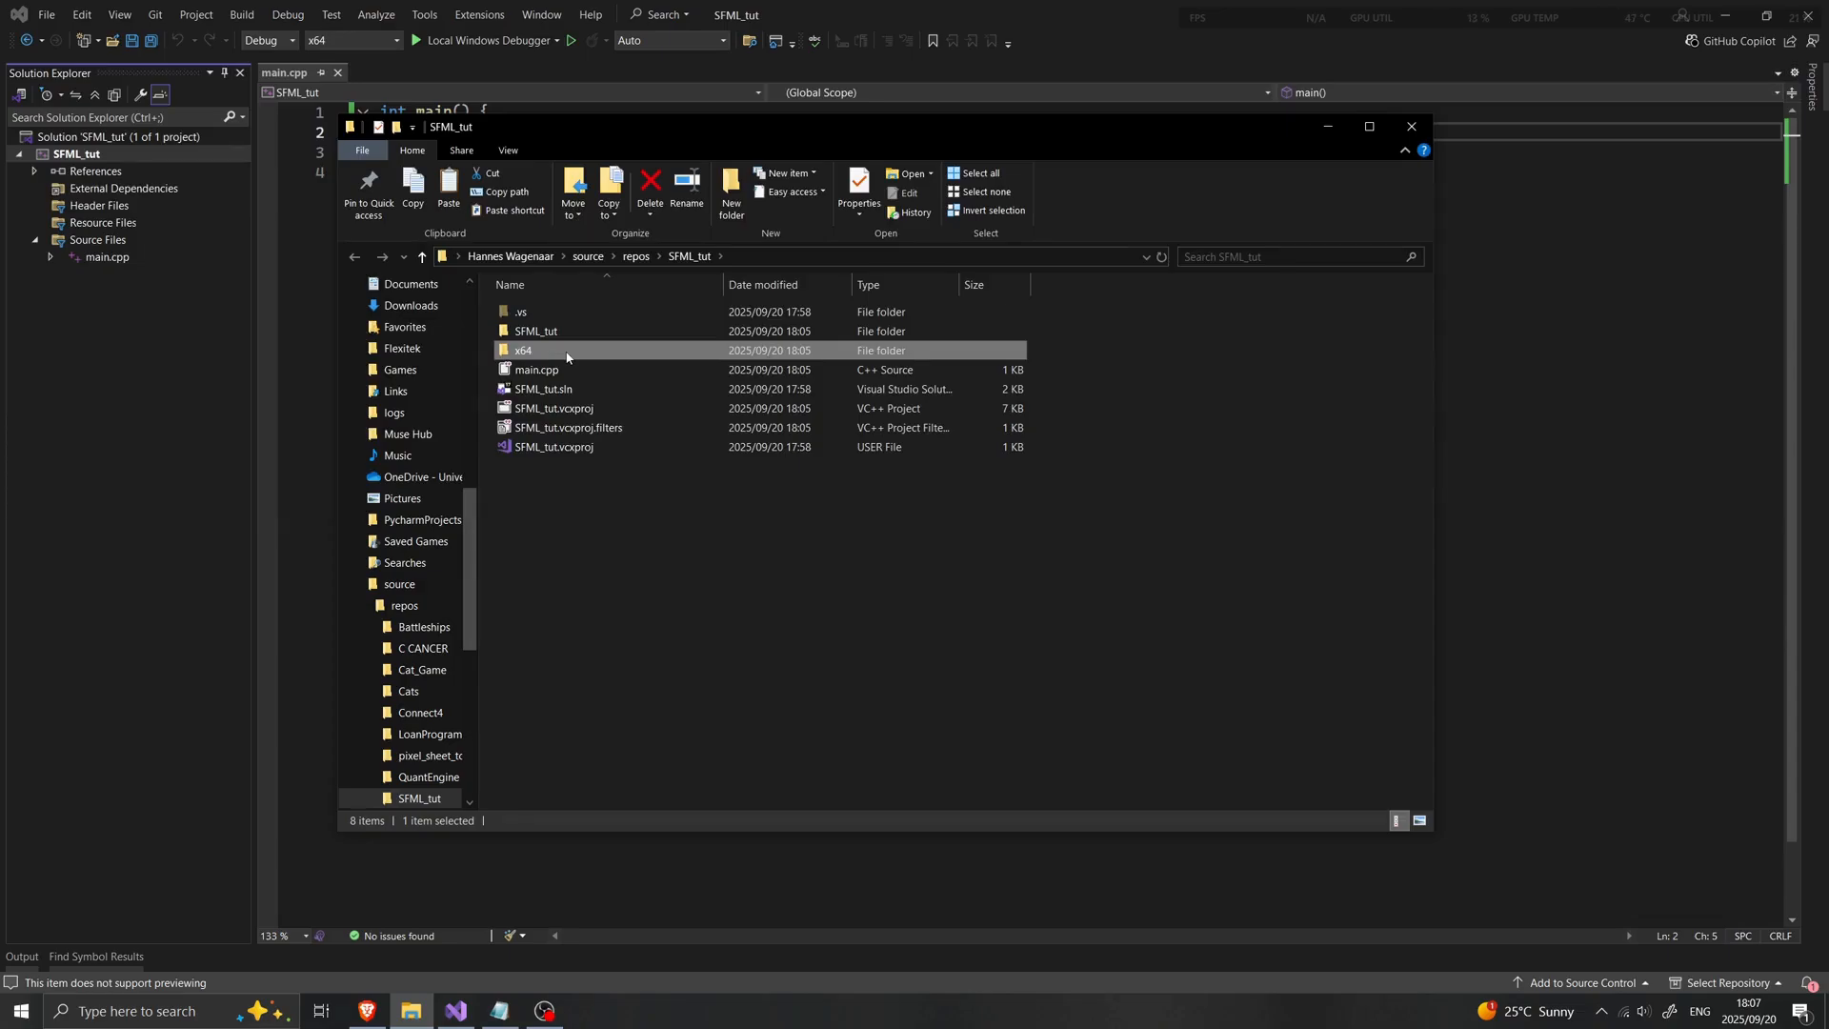
double_click(522, 351)
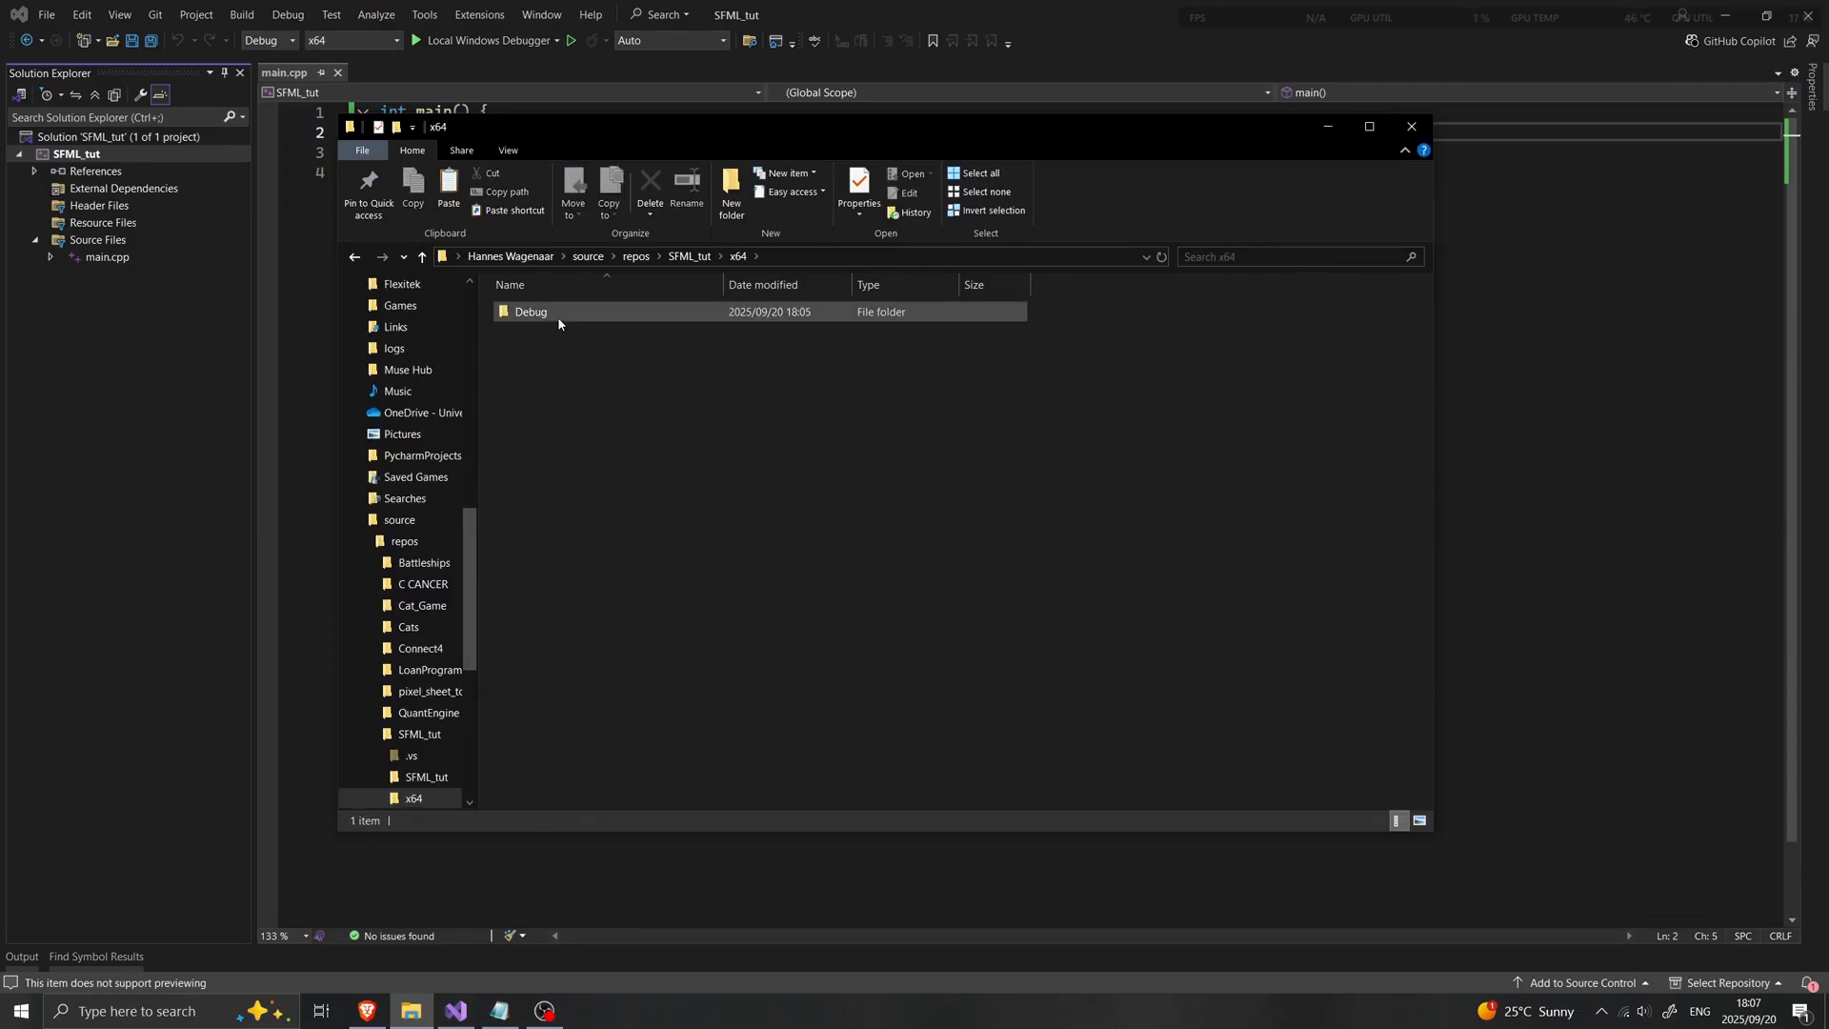
double_click(532, 310)
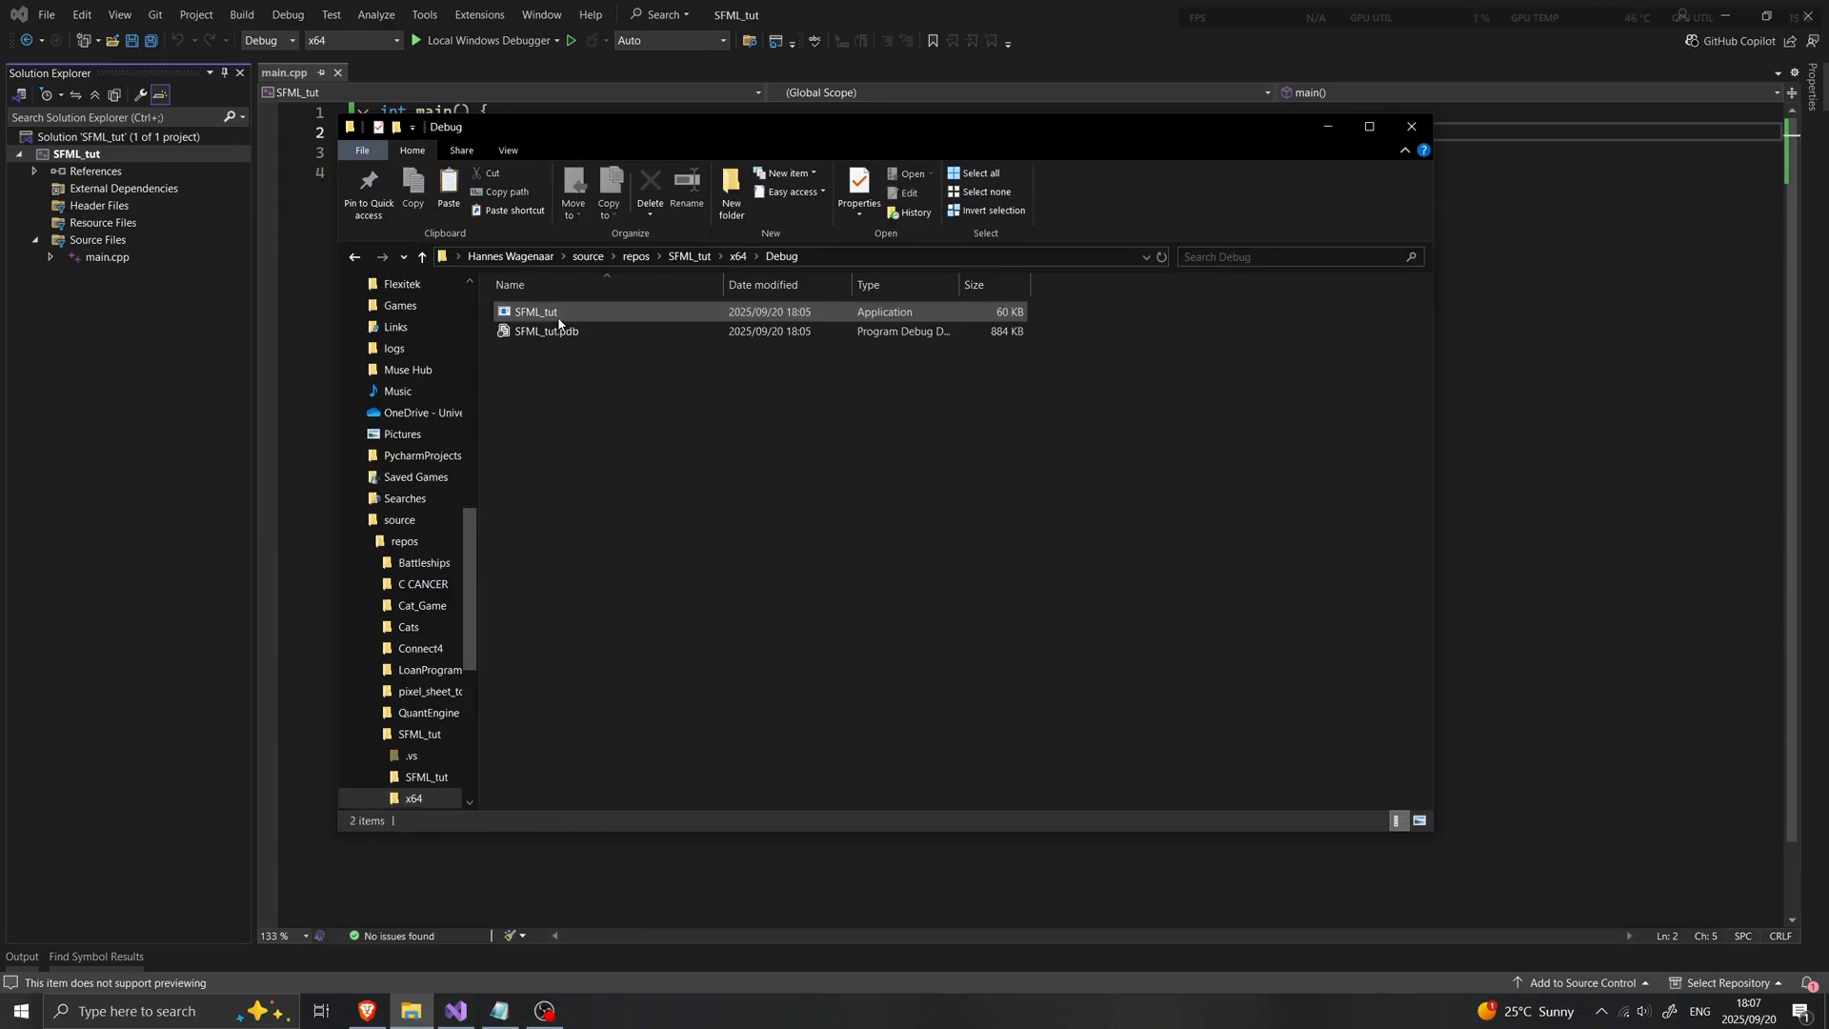
left_click(572, 393)
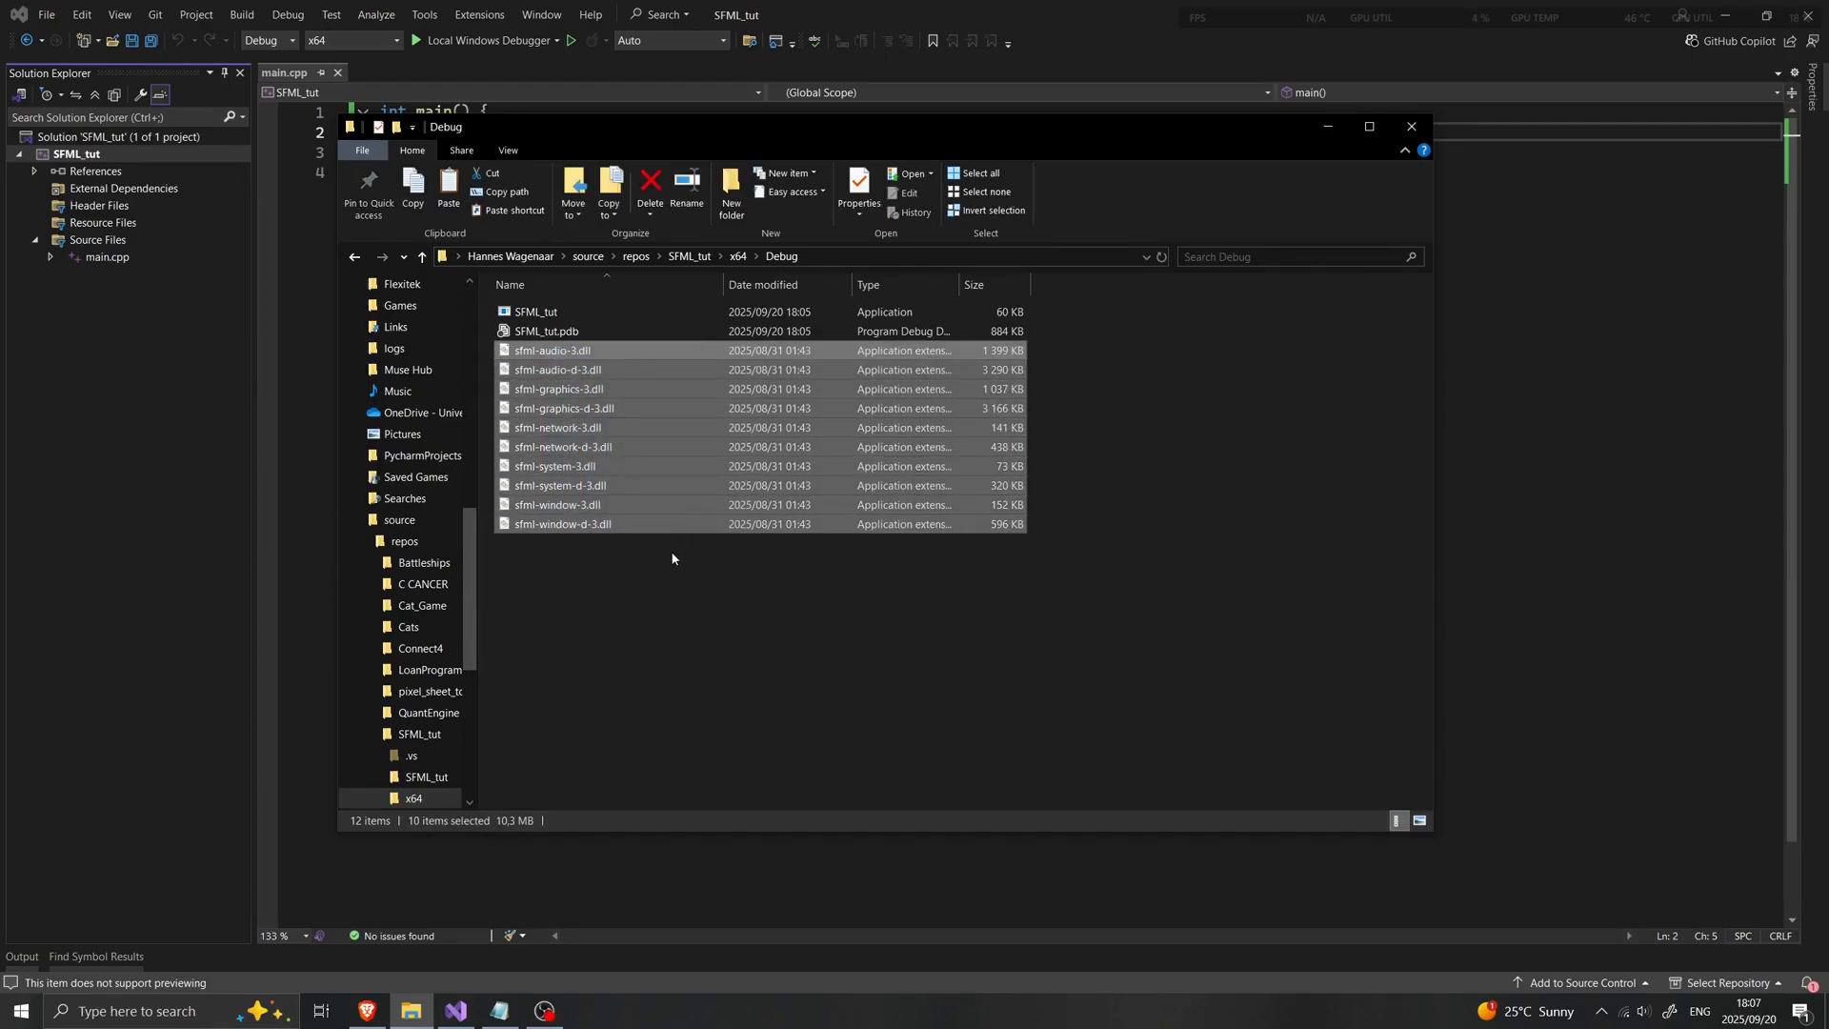
left_click(1253, 326)
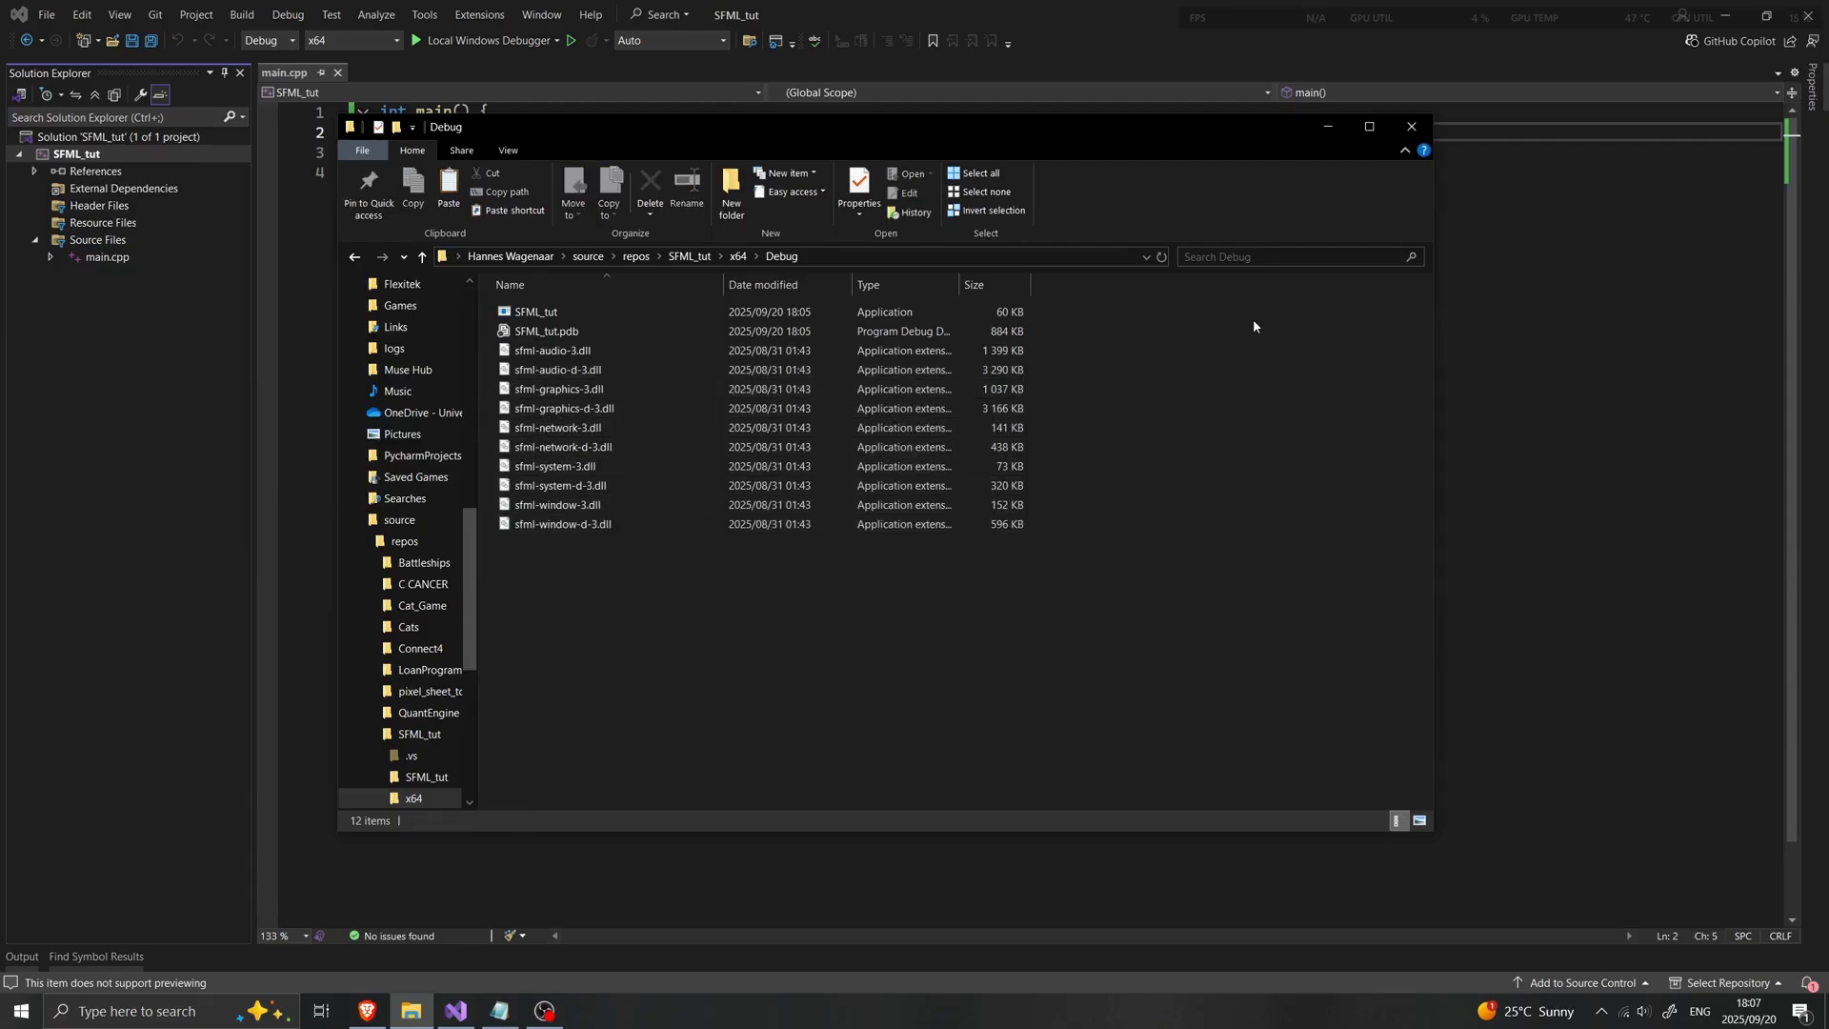
Copy the window example code from the SFML tutorial page and return to Visual Studio
left_click(1410, 125)
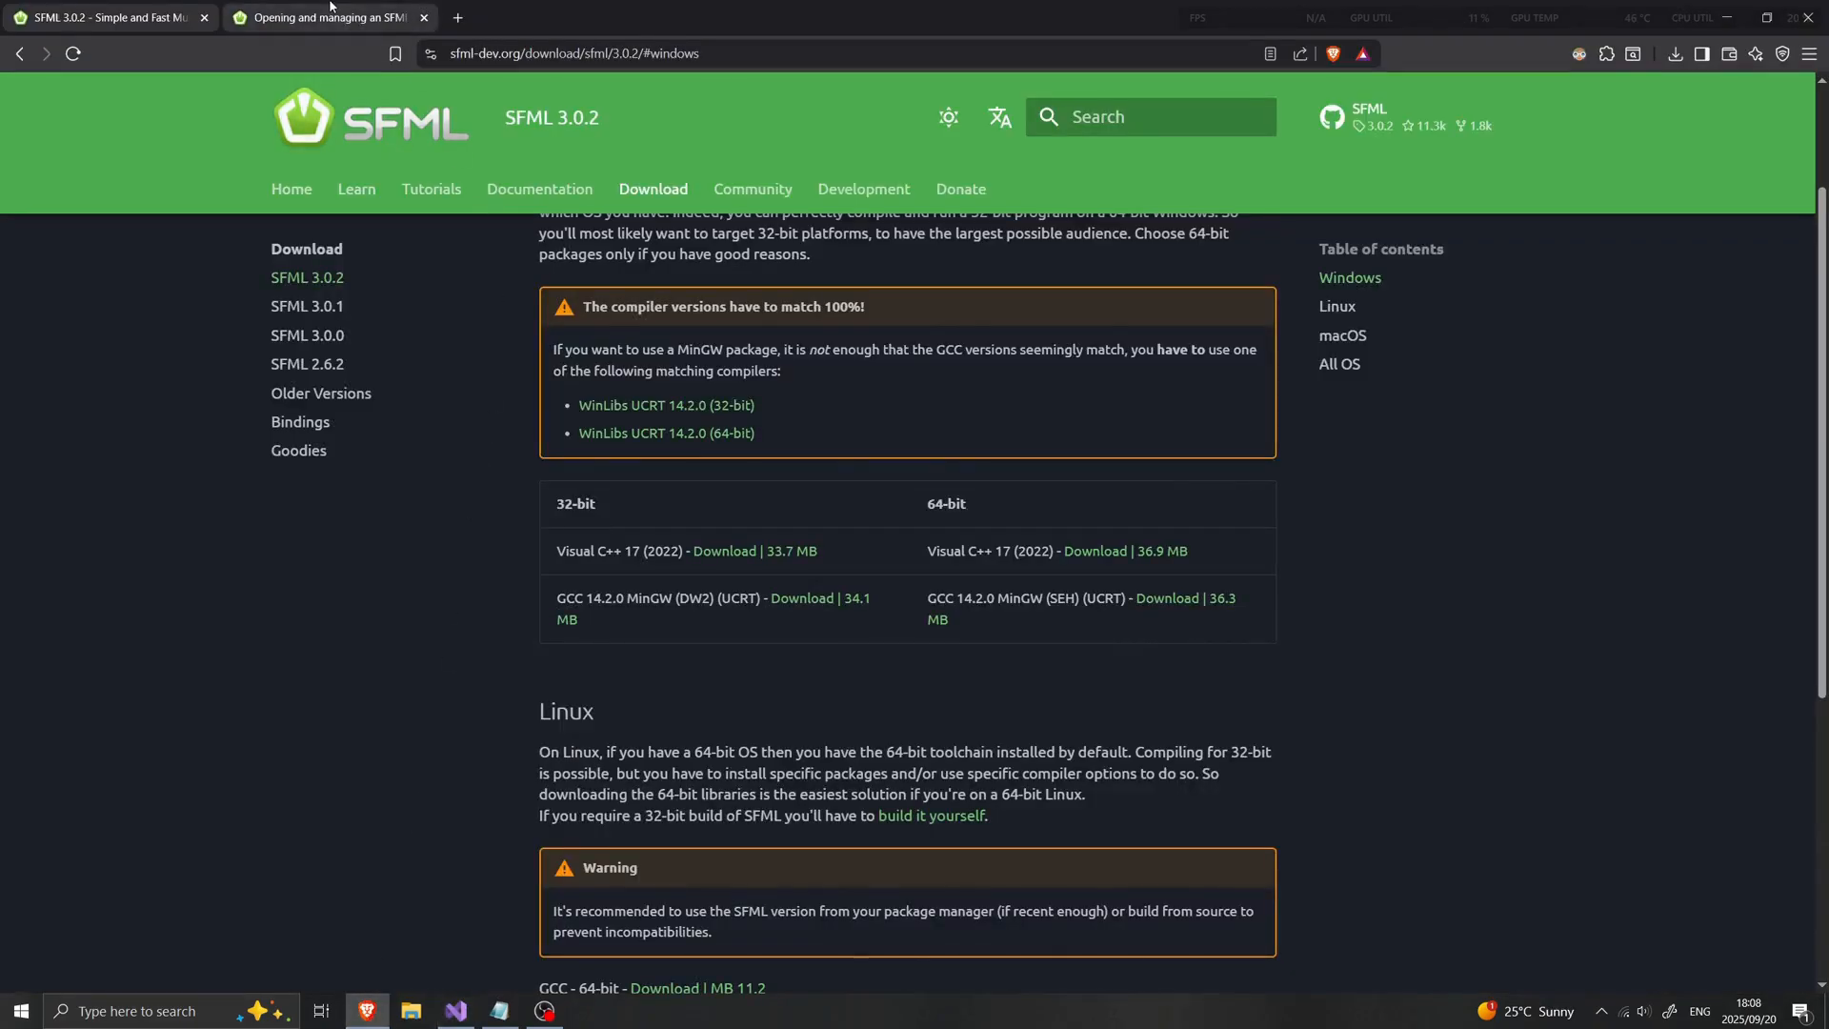
left_click(326, 17)
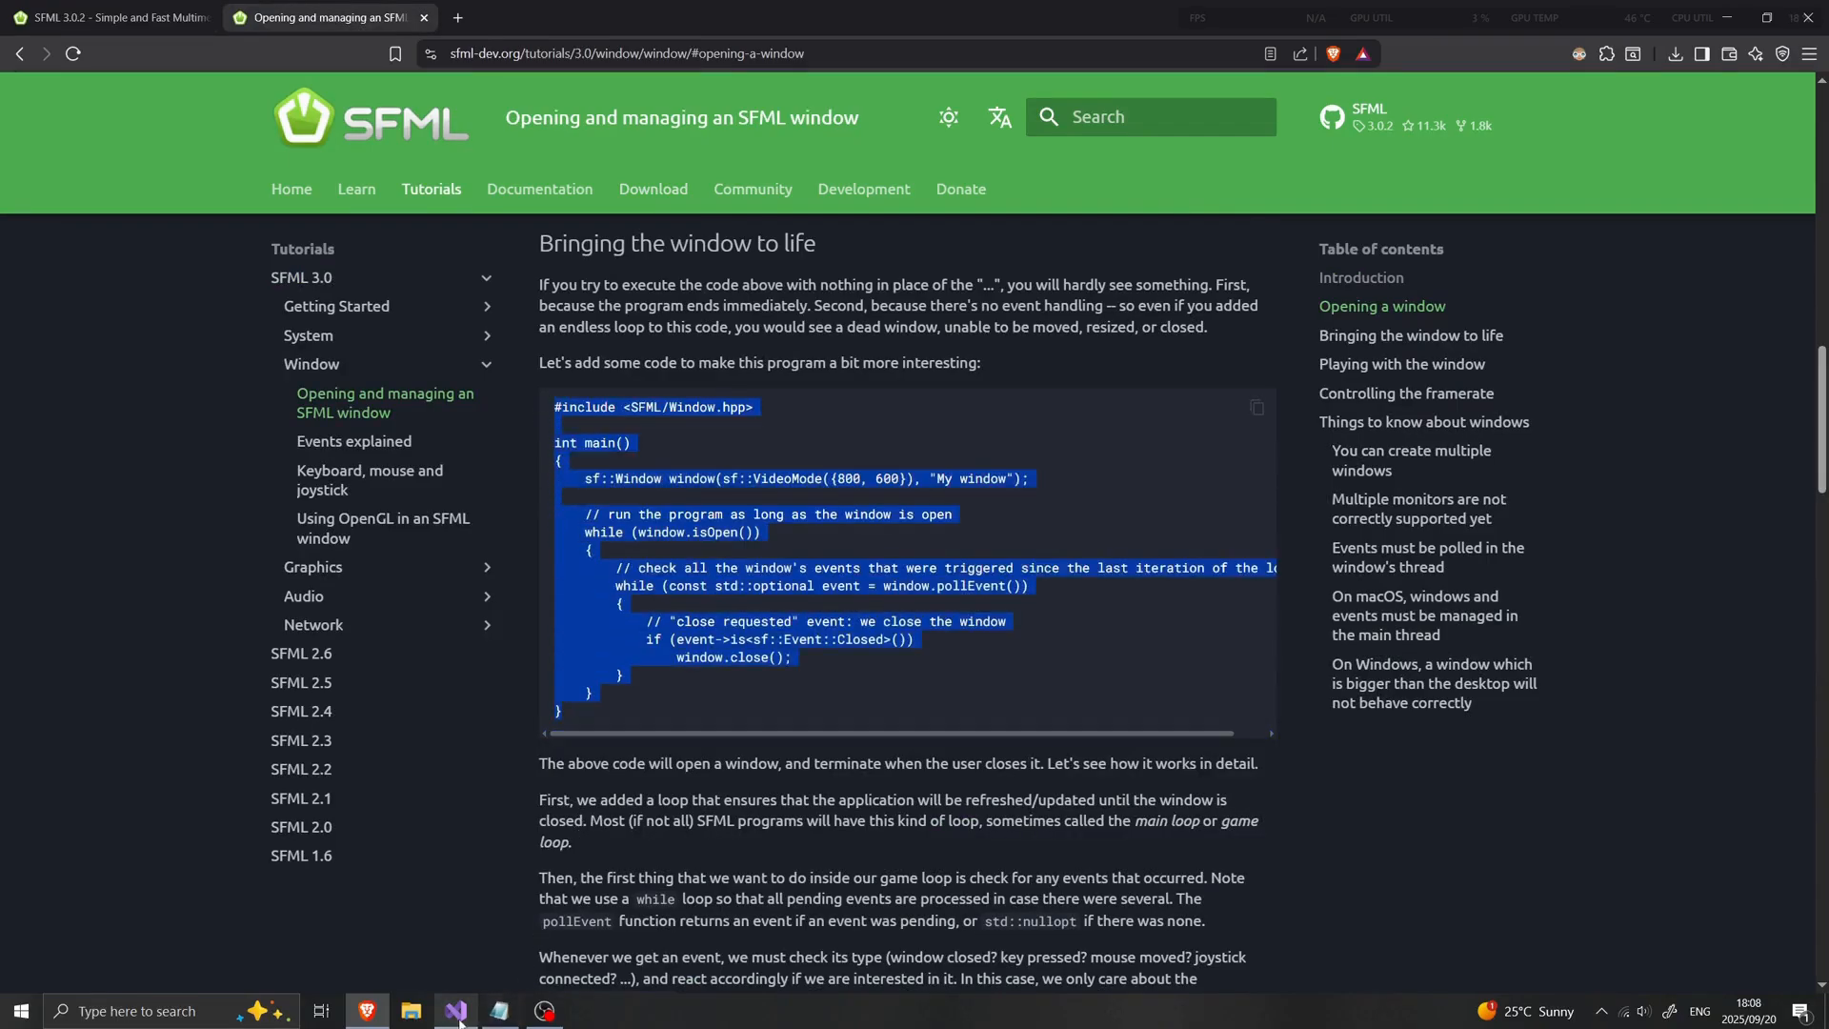
left_click(455, 1010)
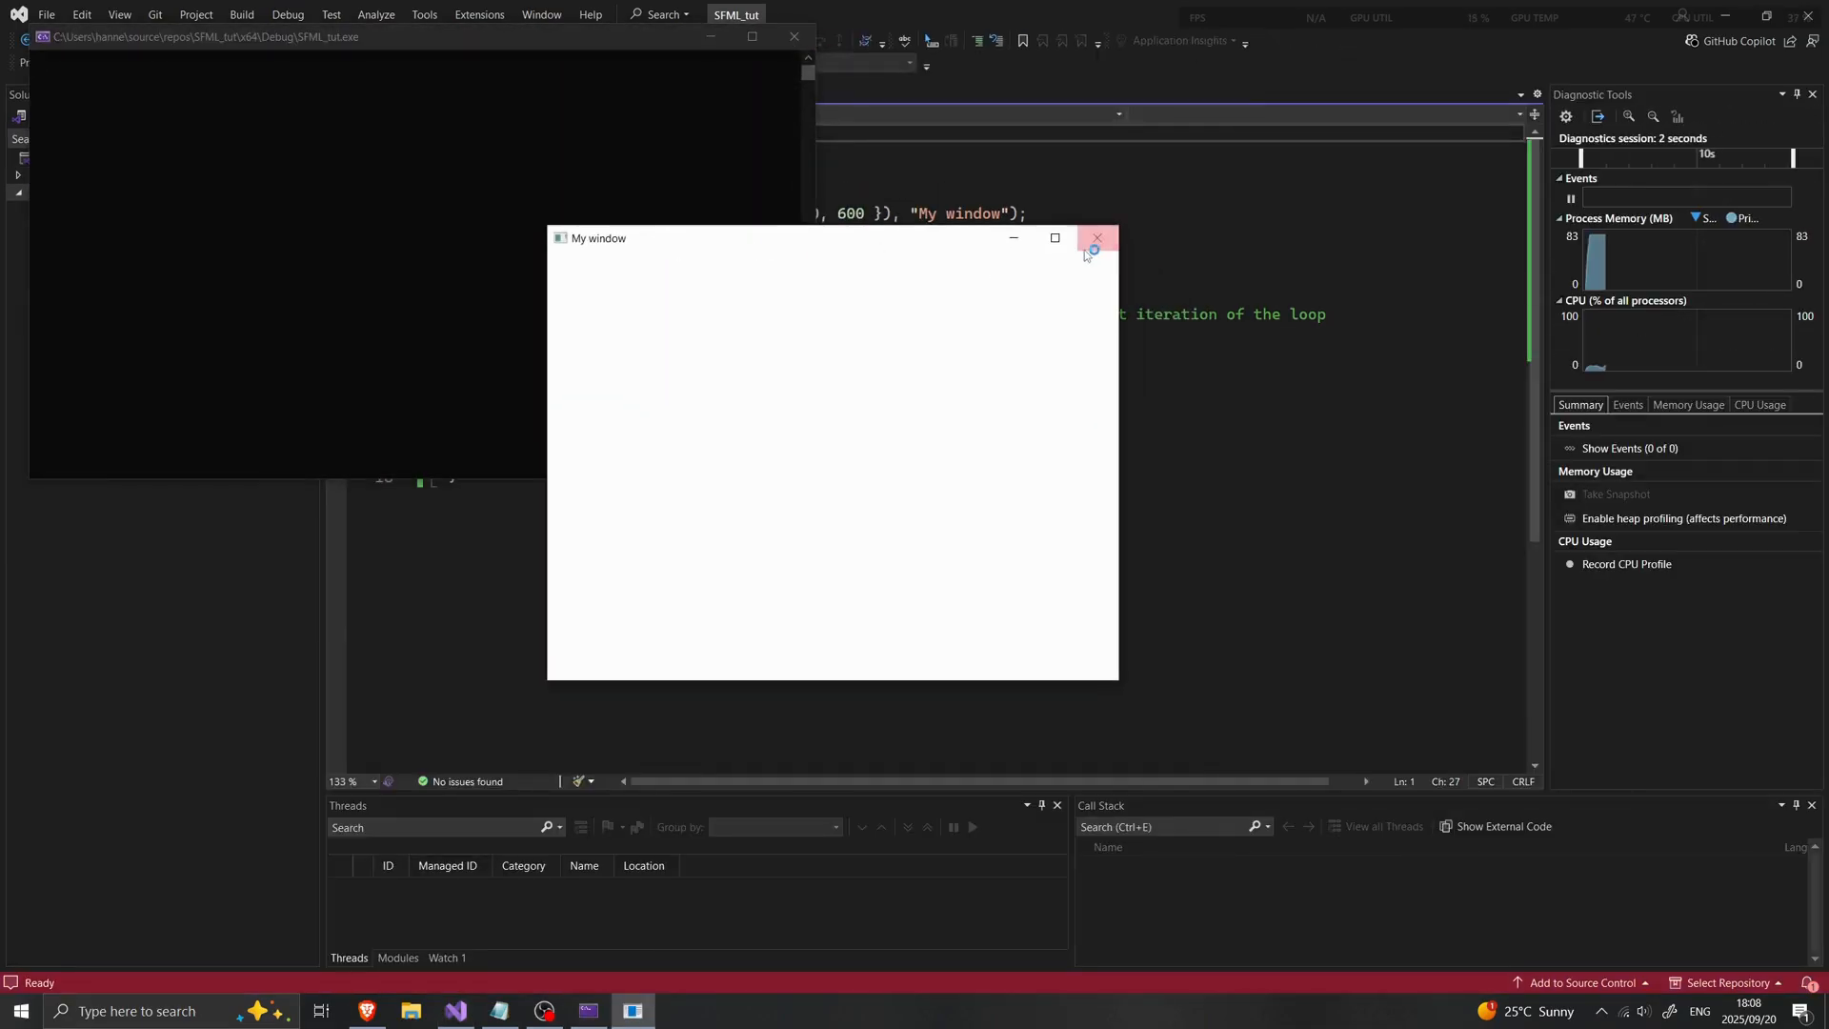
Close the running 'My window' example after confirming the blank window opens
left_click(1096, 238)
type("#")
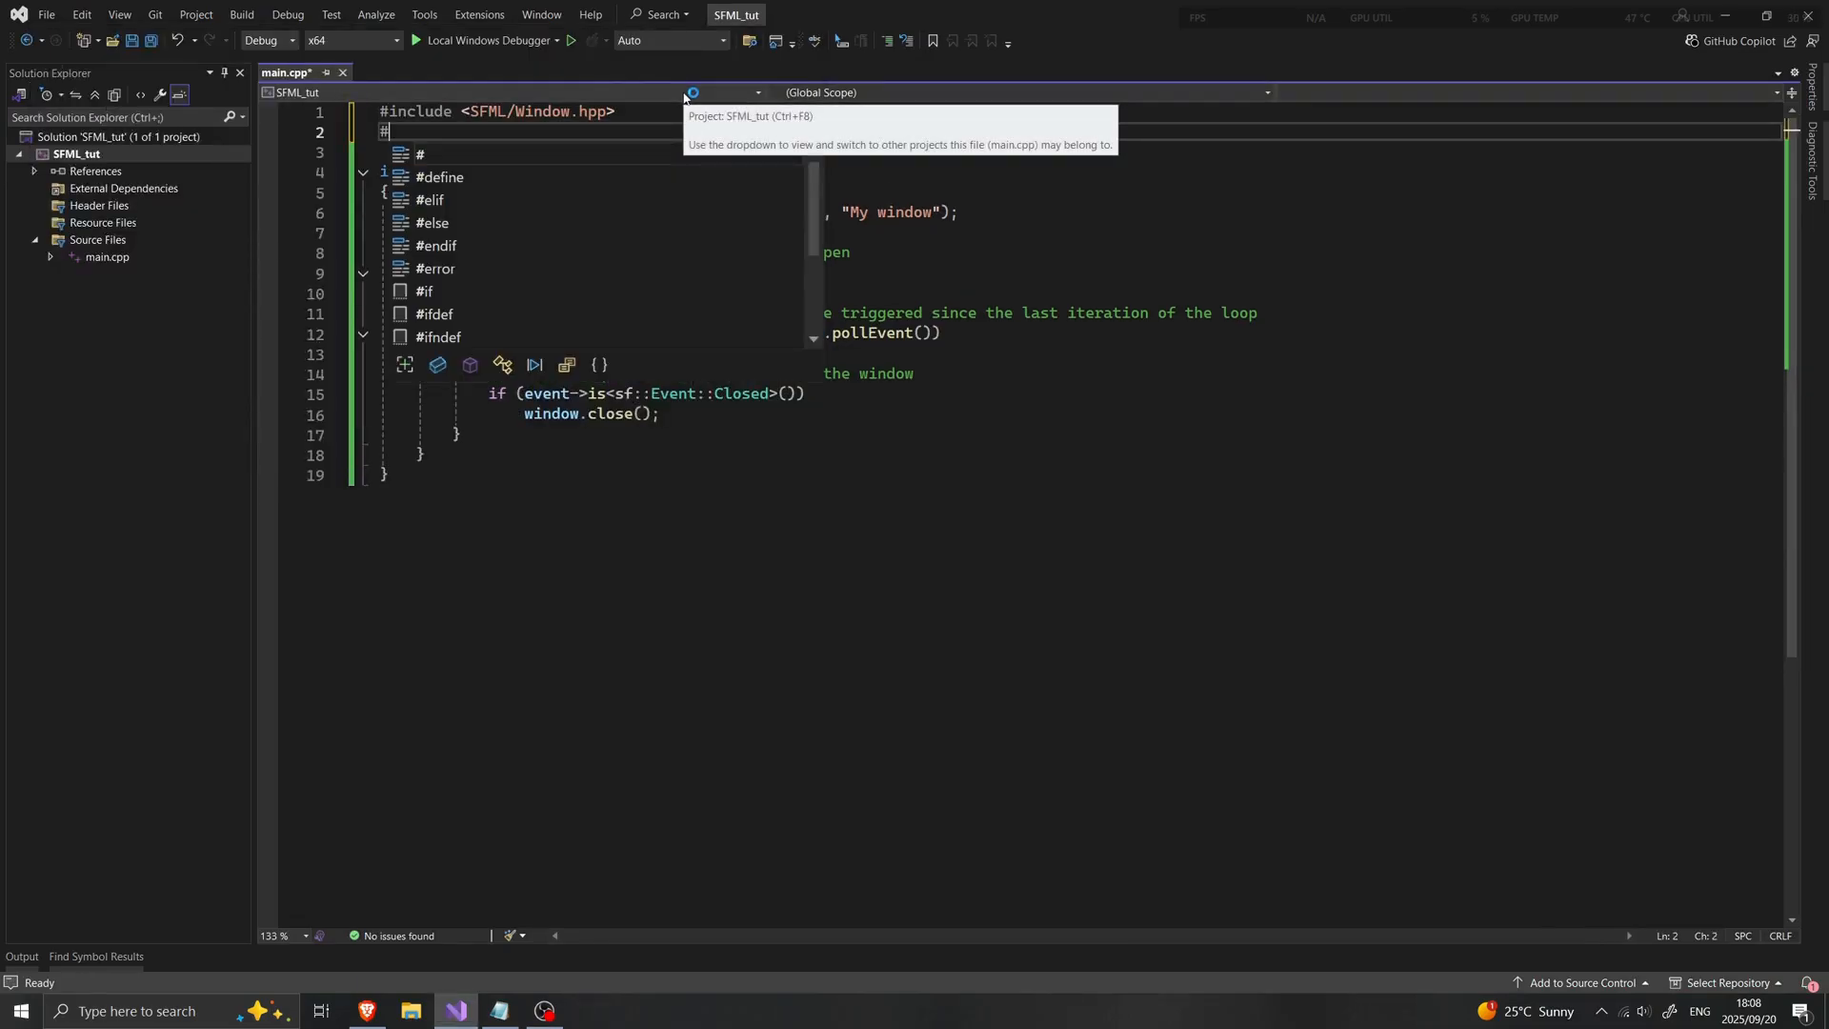
Begin a second '#include <SFML/' line under the Window include, bringing up SFML header suggestions
type("include")
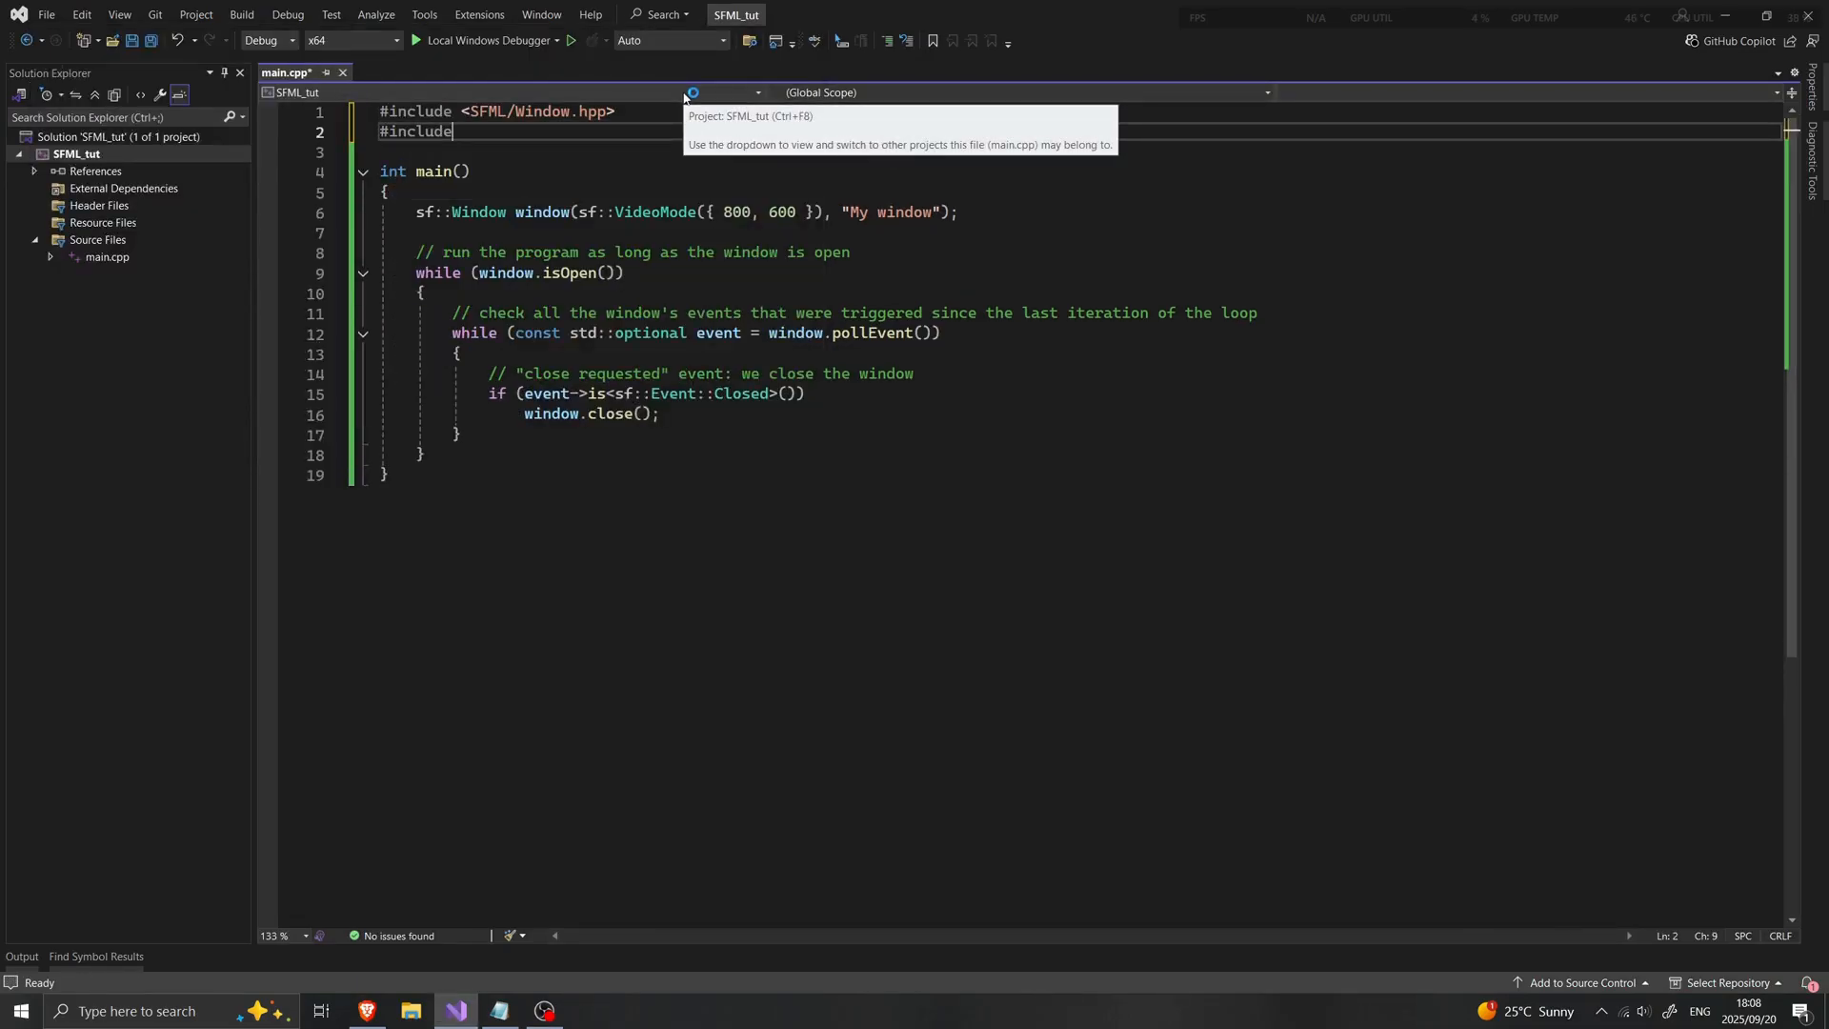
type("<s")
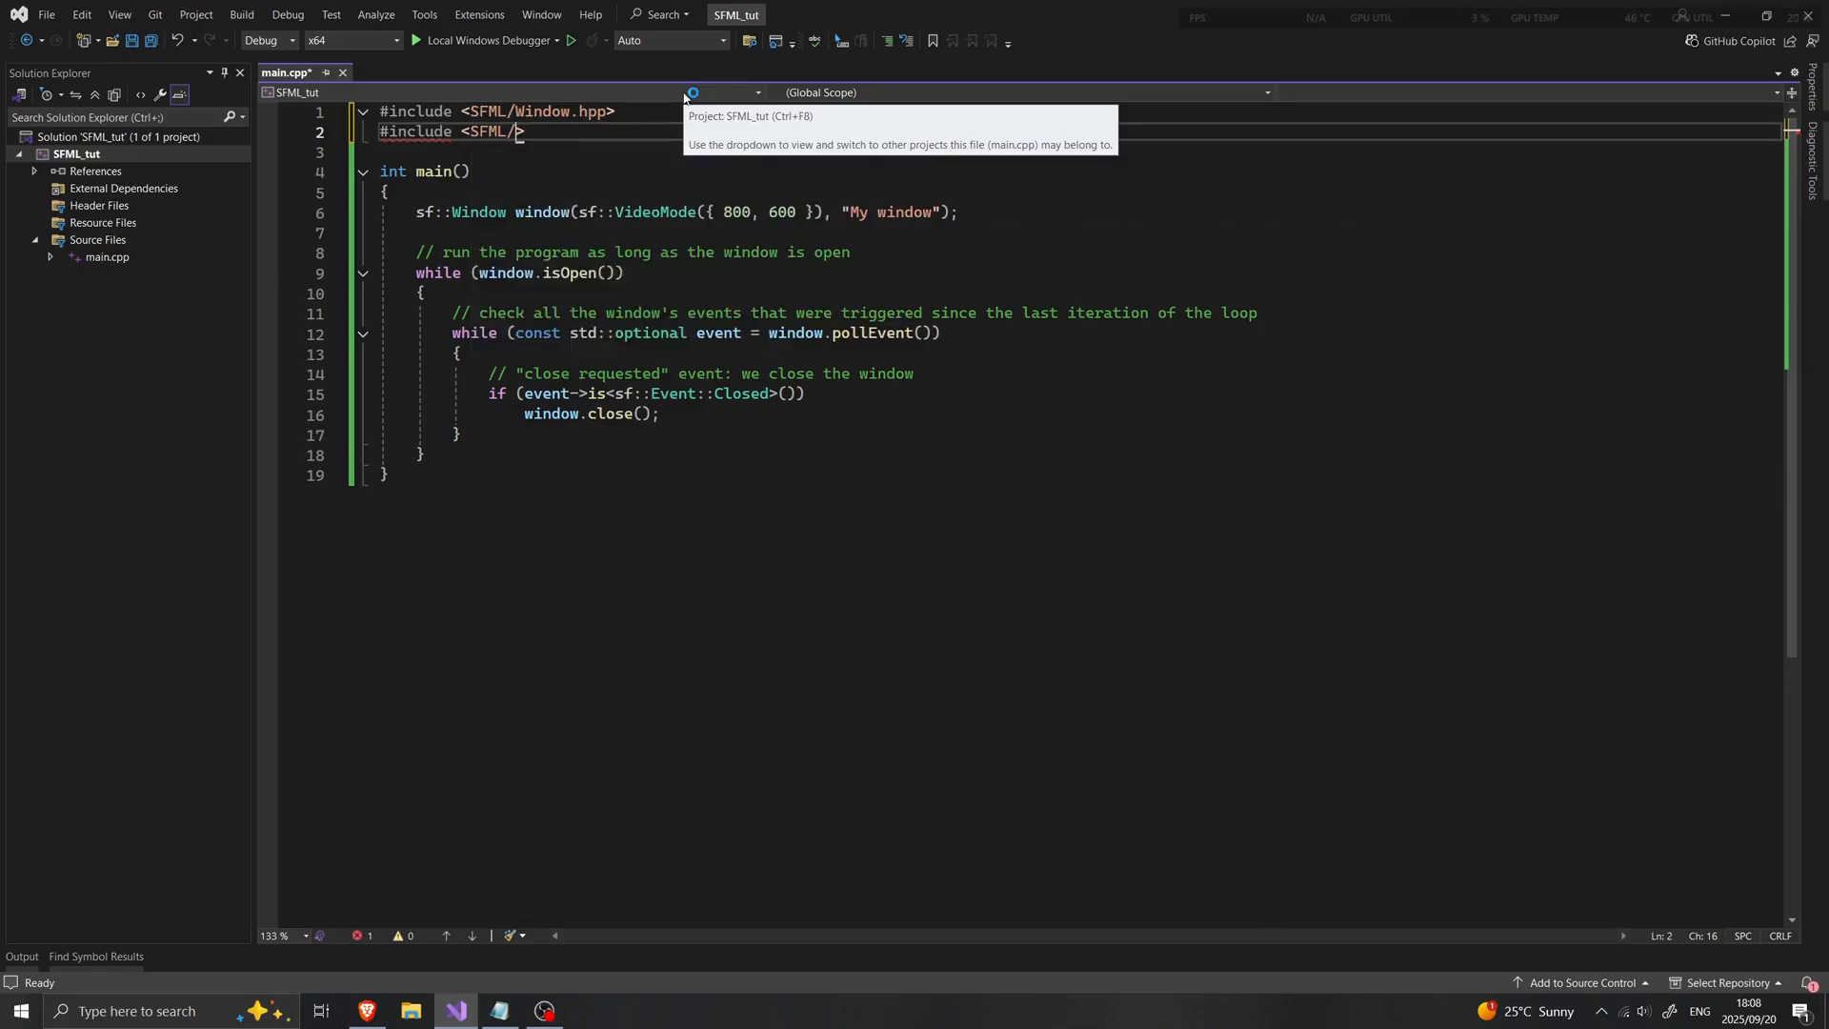
type("/")
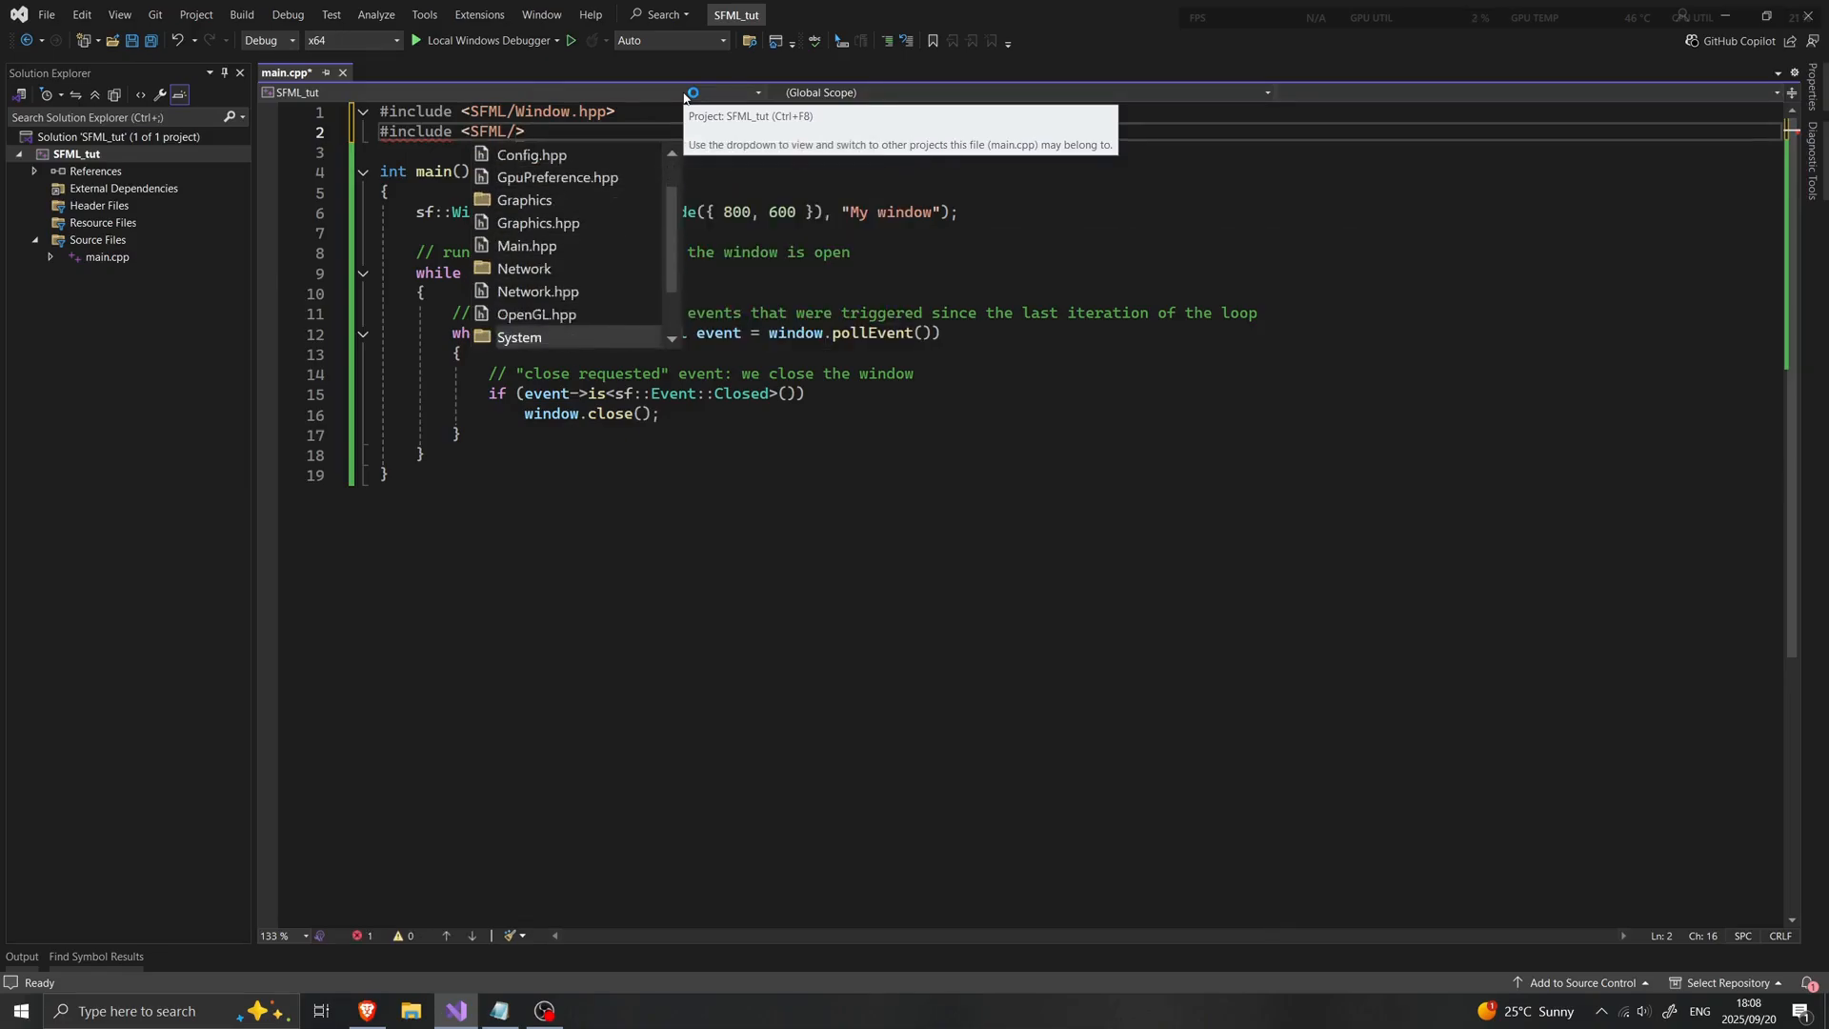